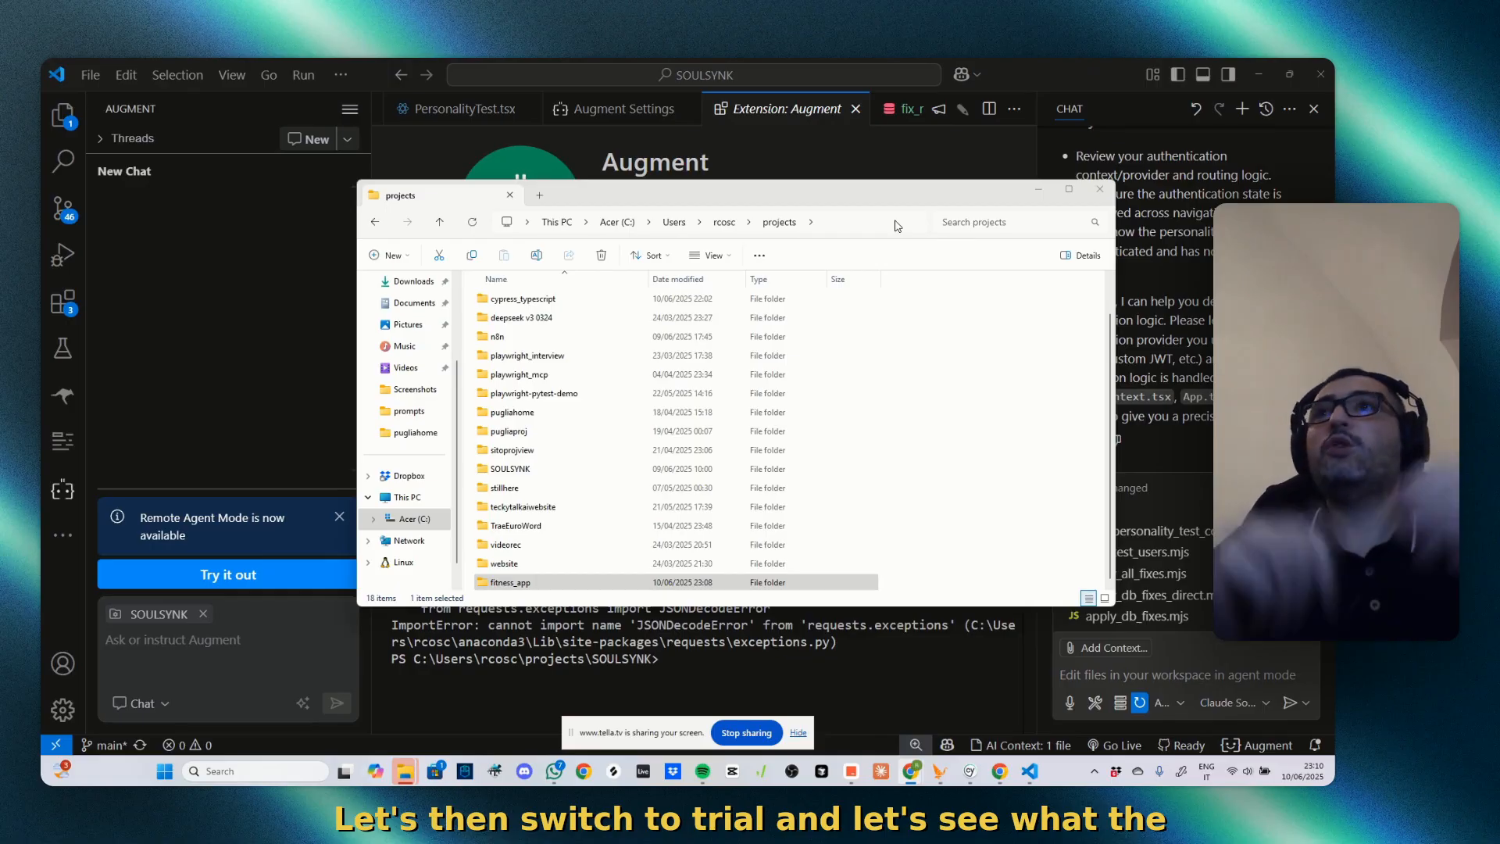
{"action": "mouse_move", "coordinate": [741, 266]}
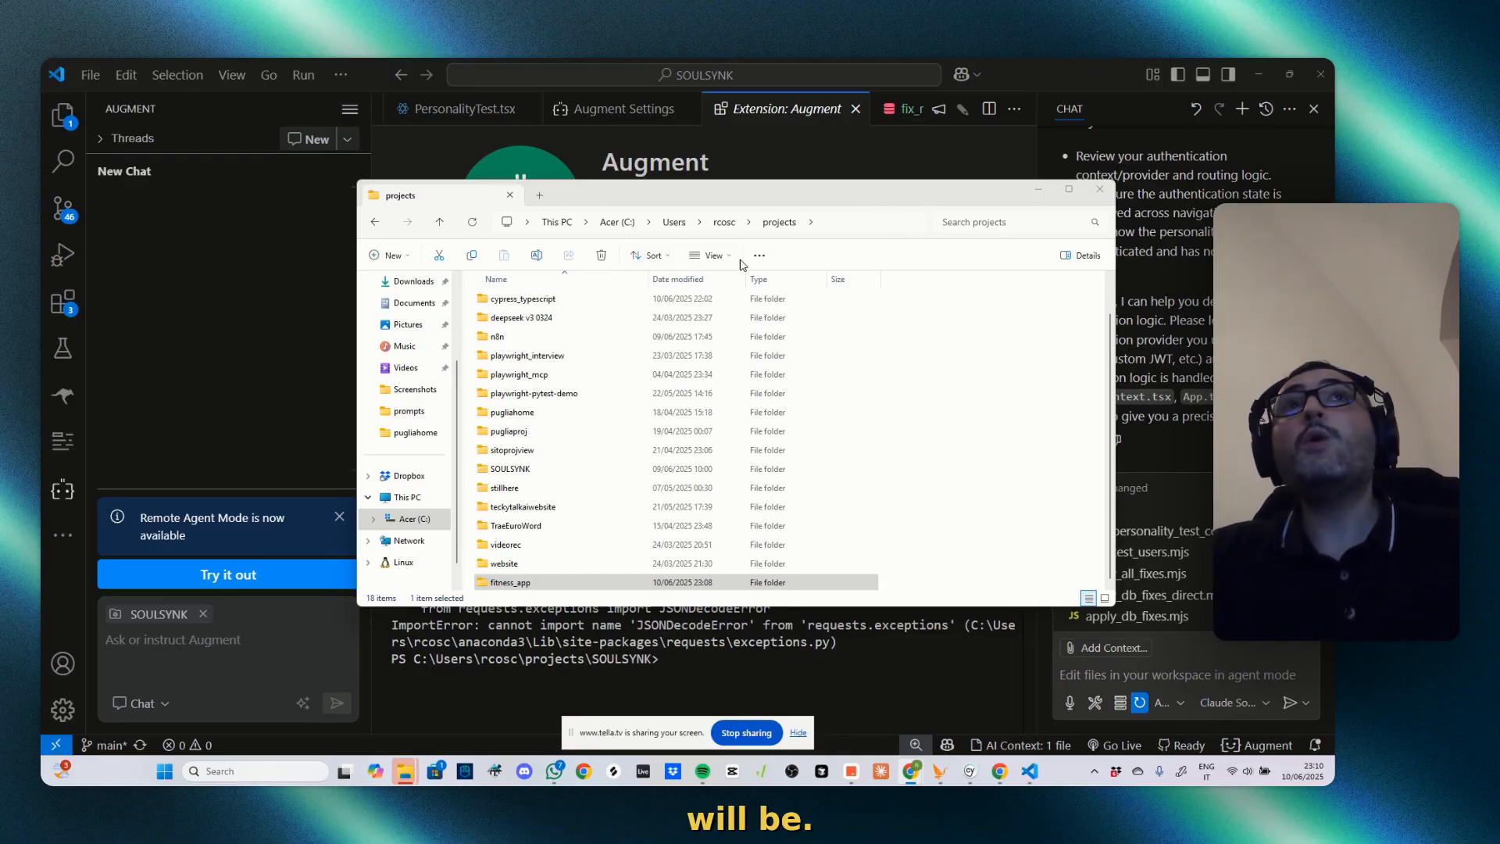
{"action": "mouse_move", "coordinate": [798, 255]}
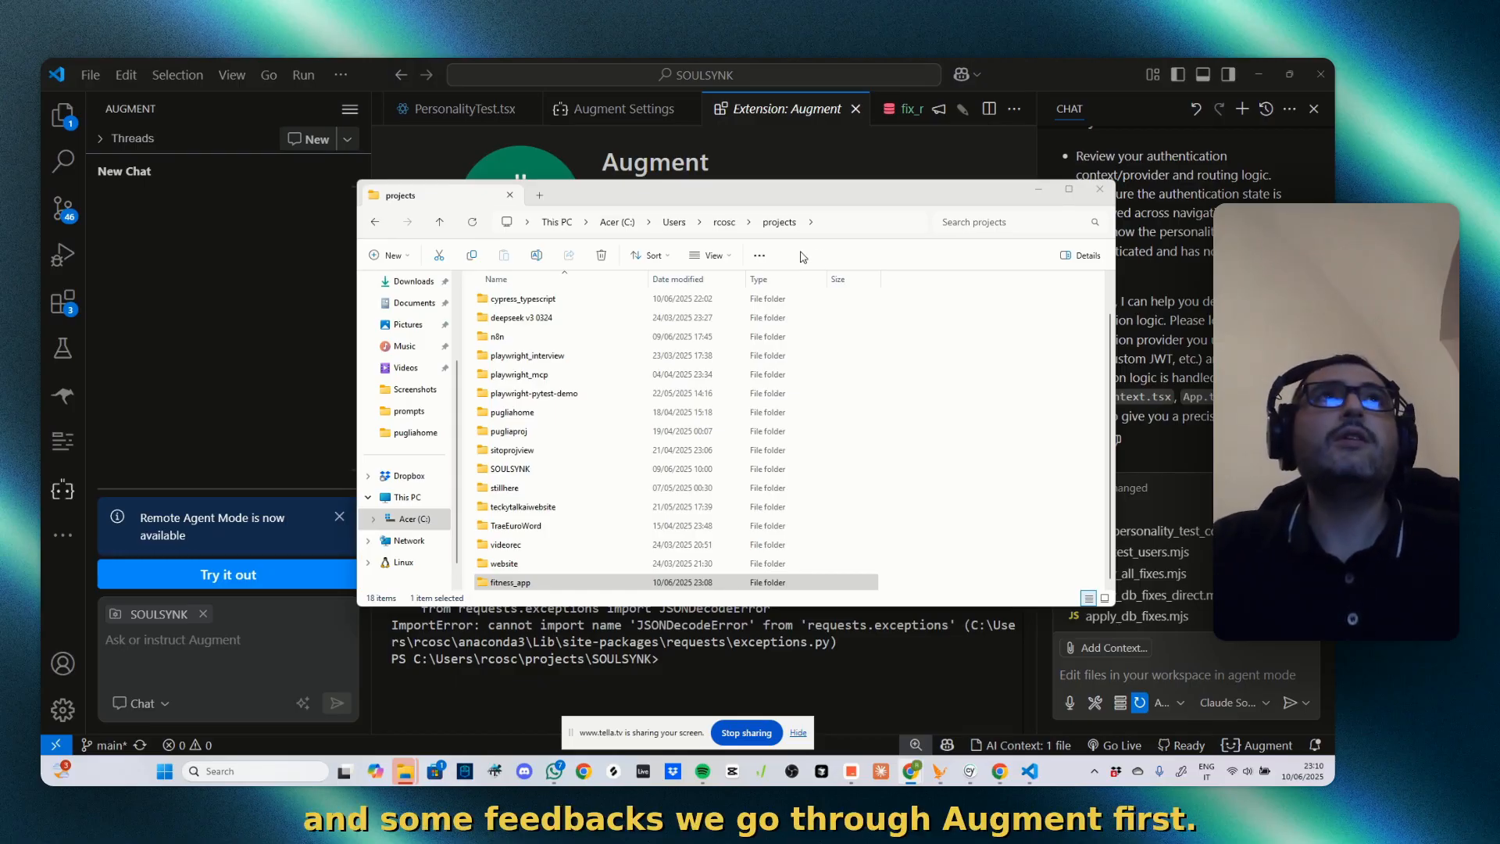
Close the File Explorer window showing the projects folder containing fitness_app
{"action": "left_click", "coordinate": [1098, 188]}
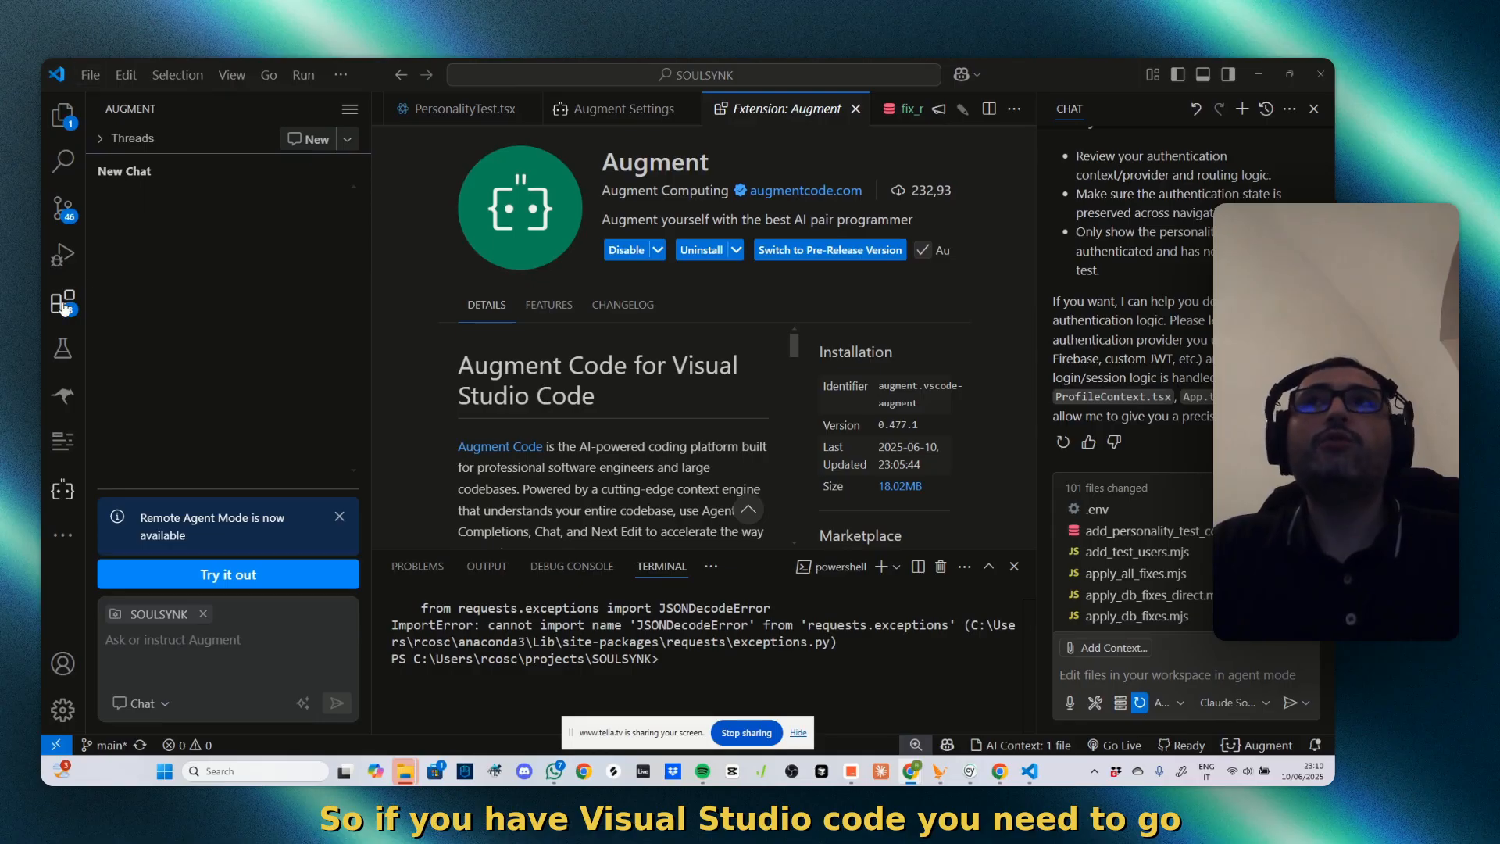
Show the Extensions marketplace results for 'augment', with Augment by Augment Computing installed
{"action": "left_click", "coordinate": [63, 302]}
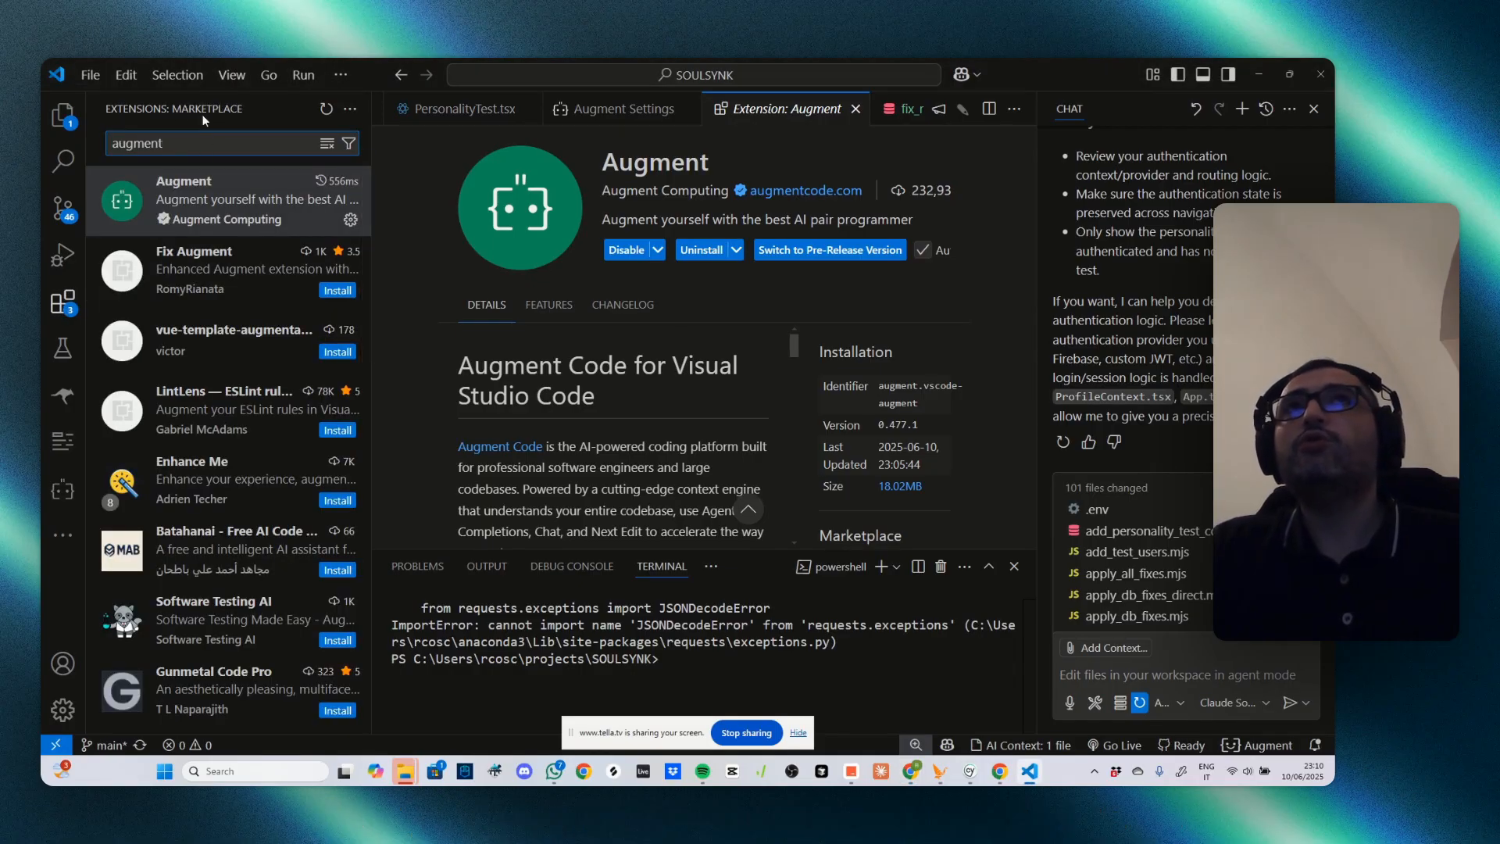
{"action": "mouse_move", "coordinate": [61, 301]}
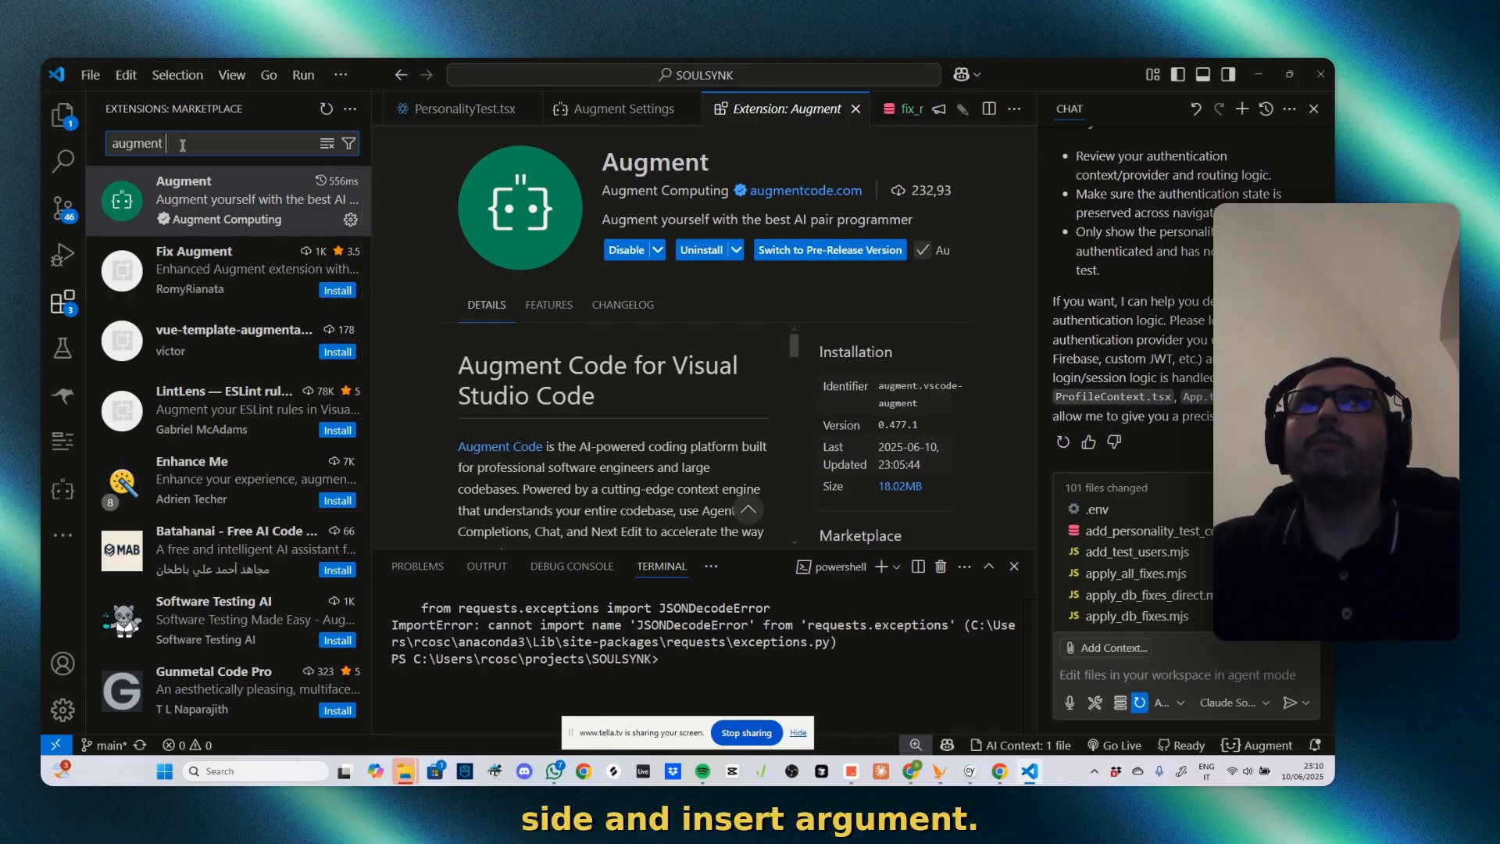
{"action": "mouse_move", "coordinate": [626, 250]}
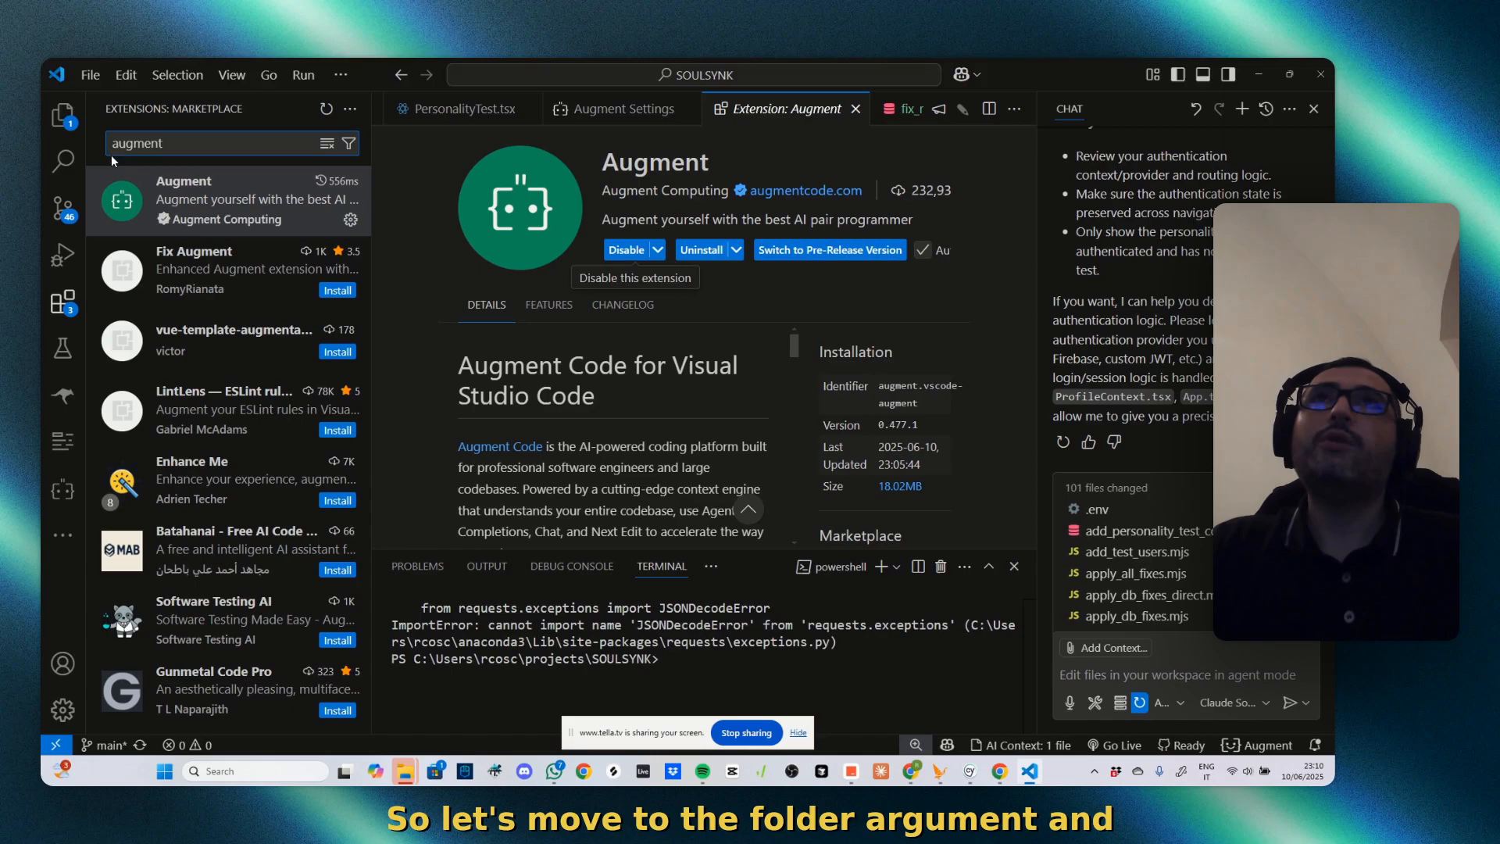
Open the fitness_app folder from projects as the workspace, discarding the unsaved SQL changes
{"action": "left_click", "coordinate": [63, 443]}
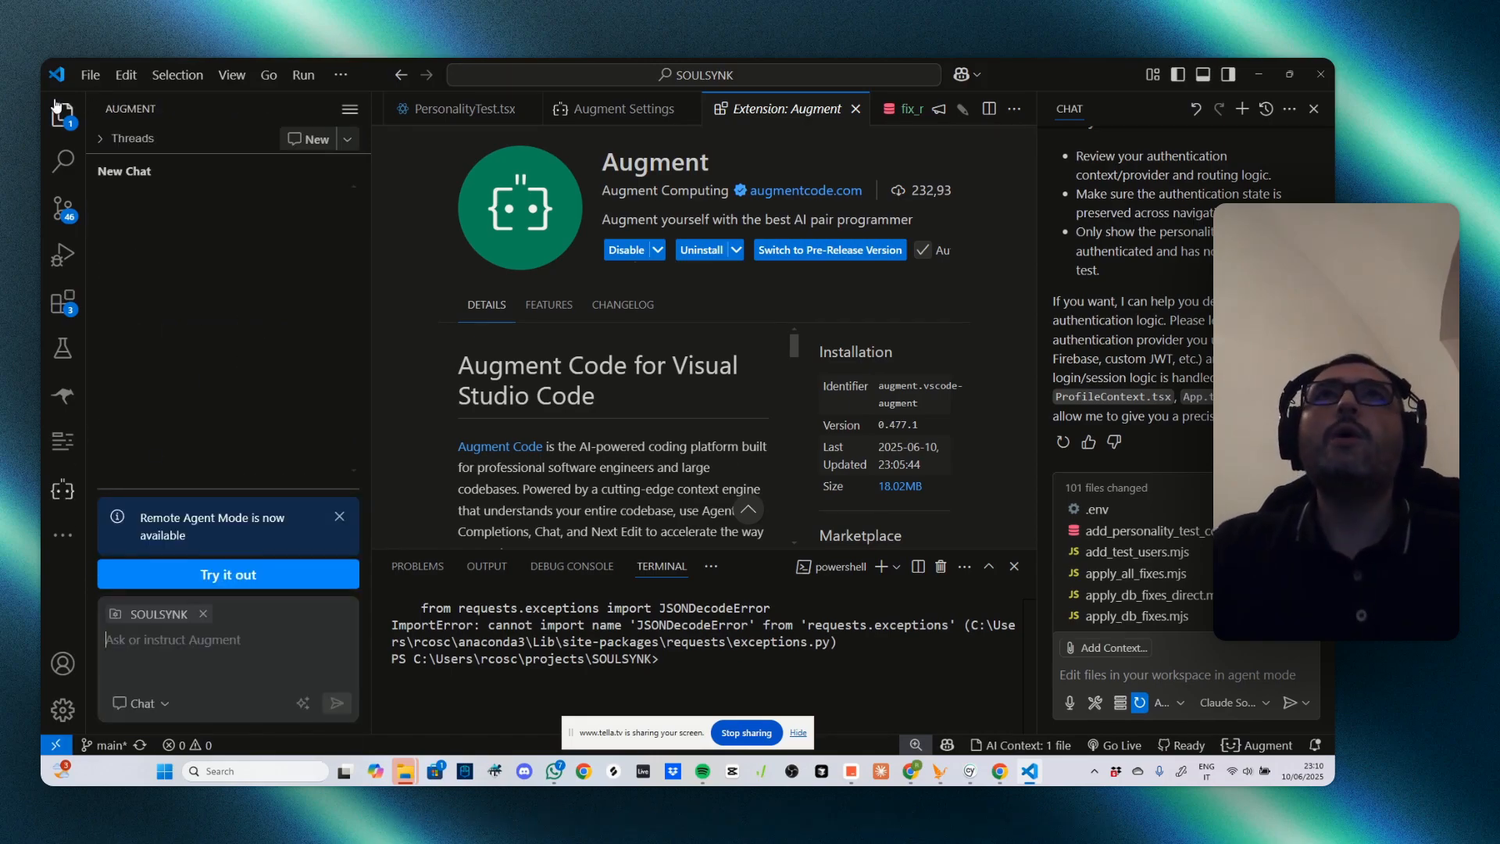
{"action": "mouse_move", "coordinate": [162, 239]}
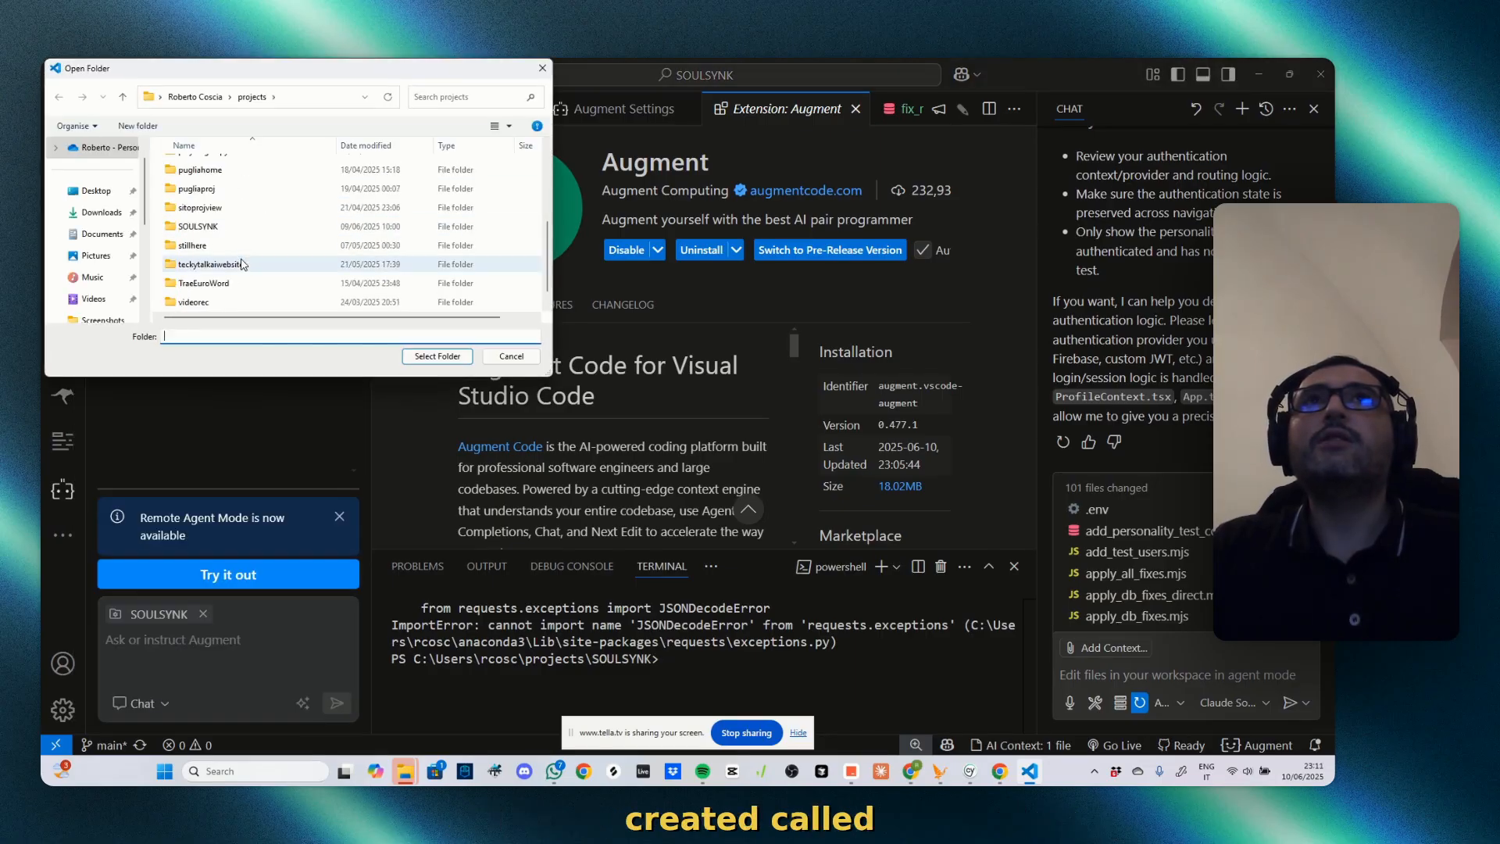
{"action": "scroll", "scroll_direction": "down", "scroll_amount": 3}
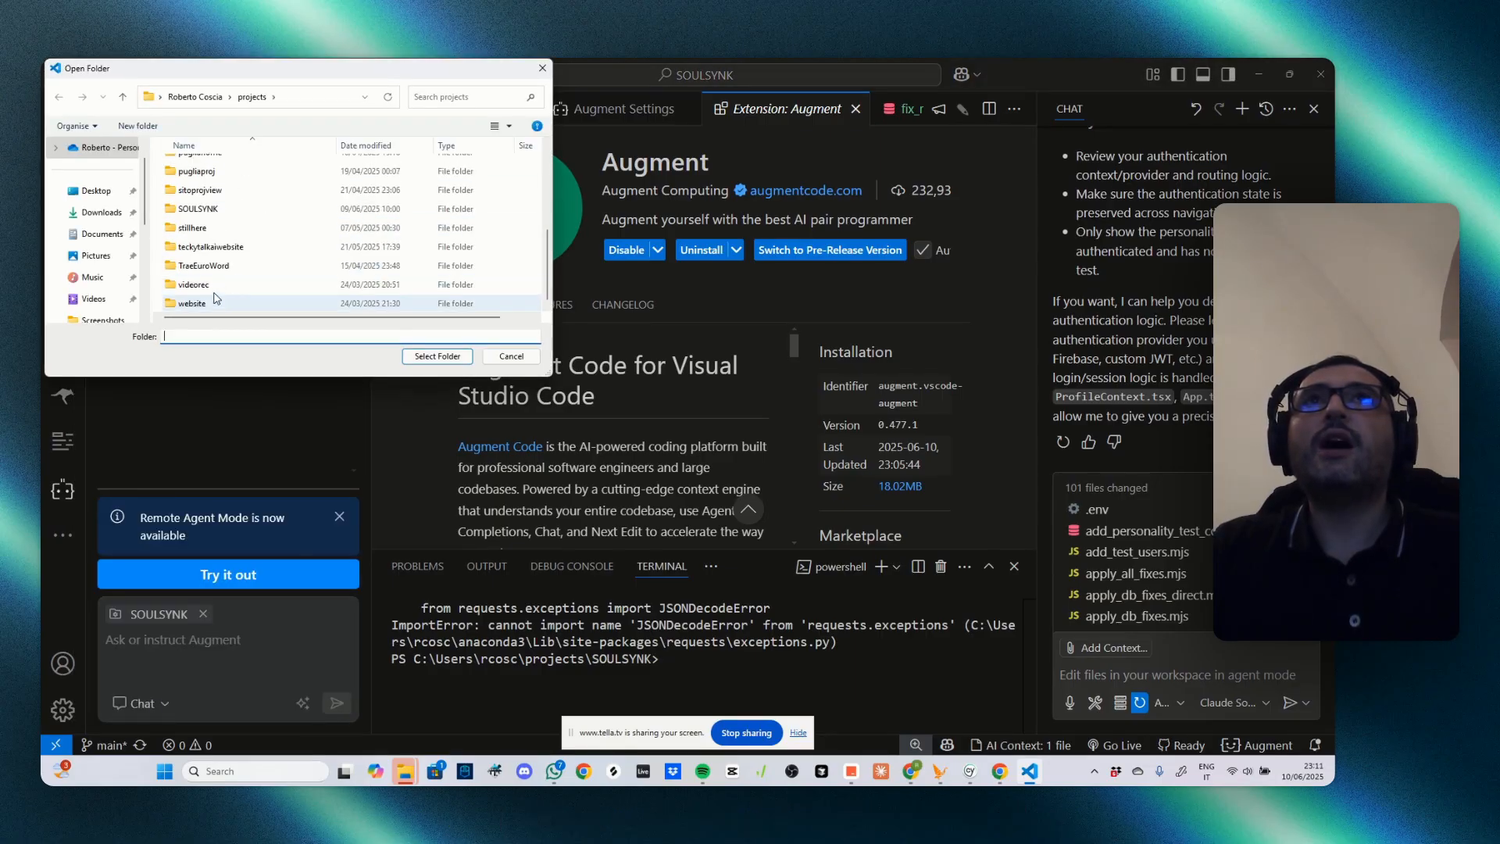
{"action": "scroll", "scroll_direction": "up", "scroll_amount": 3}
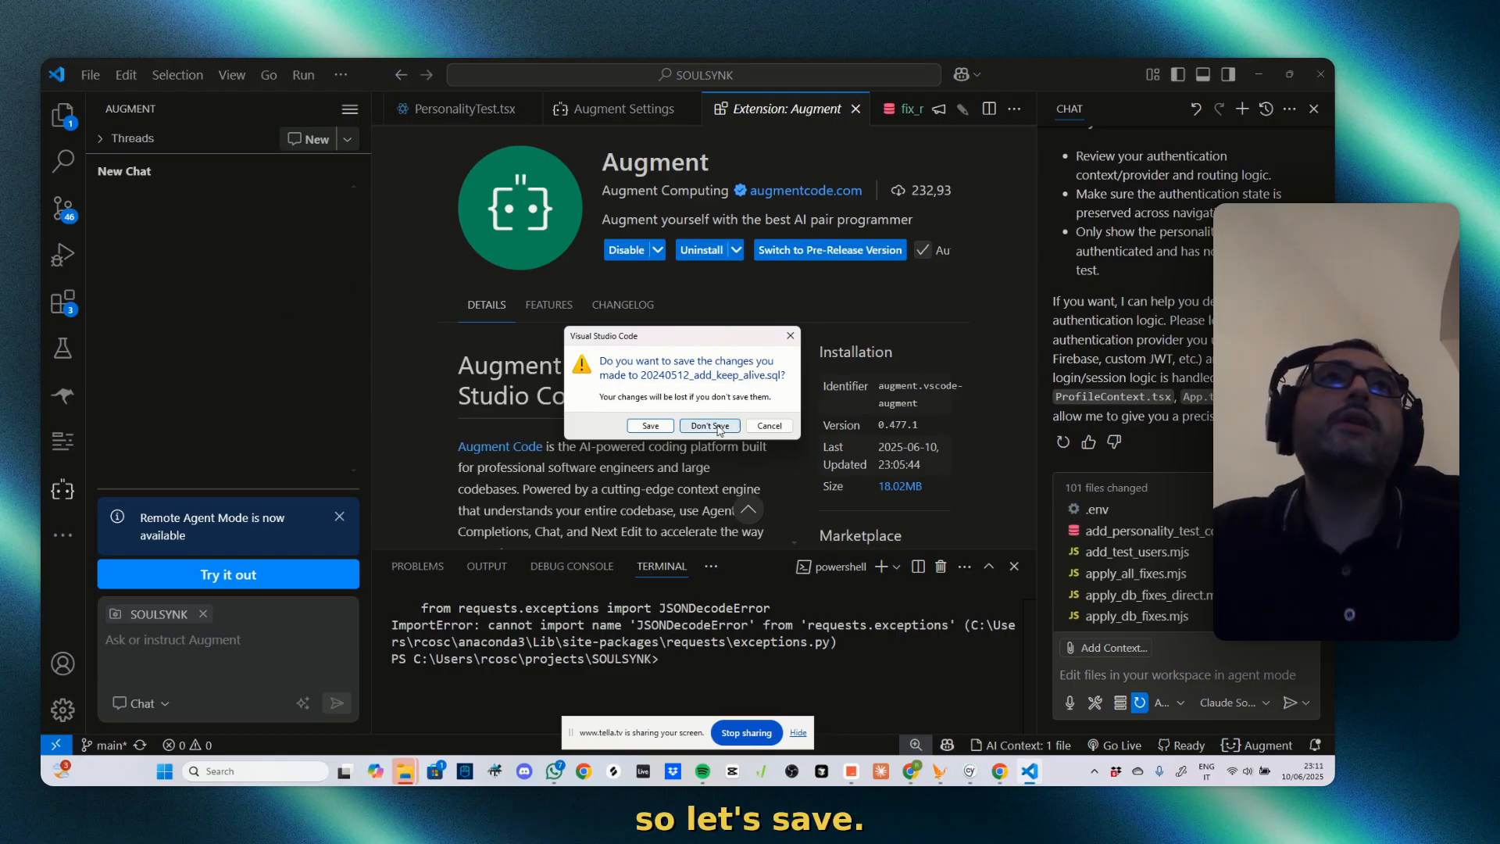
{"action": "left_click", "coordinate": [649, 425]}
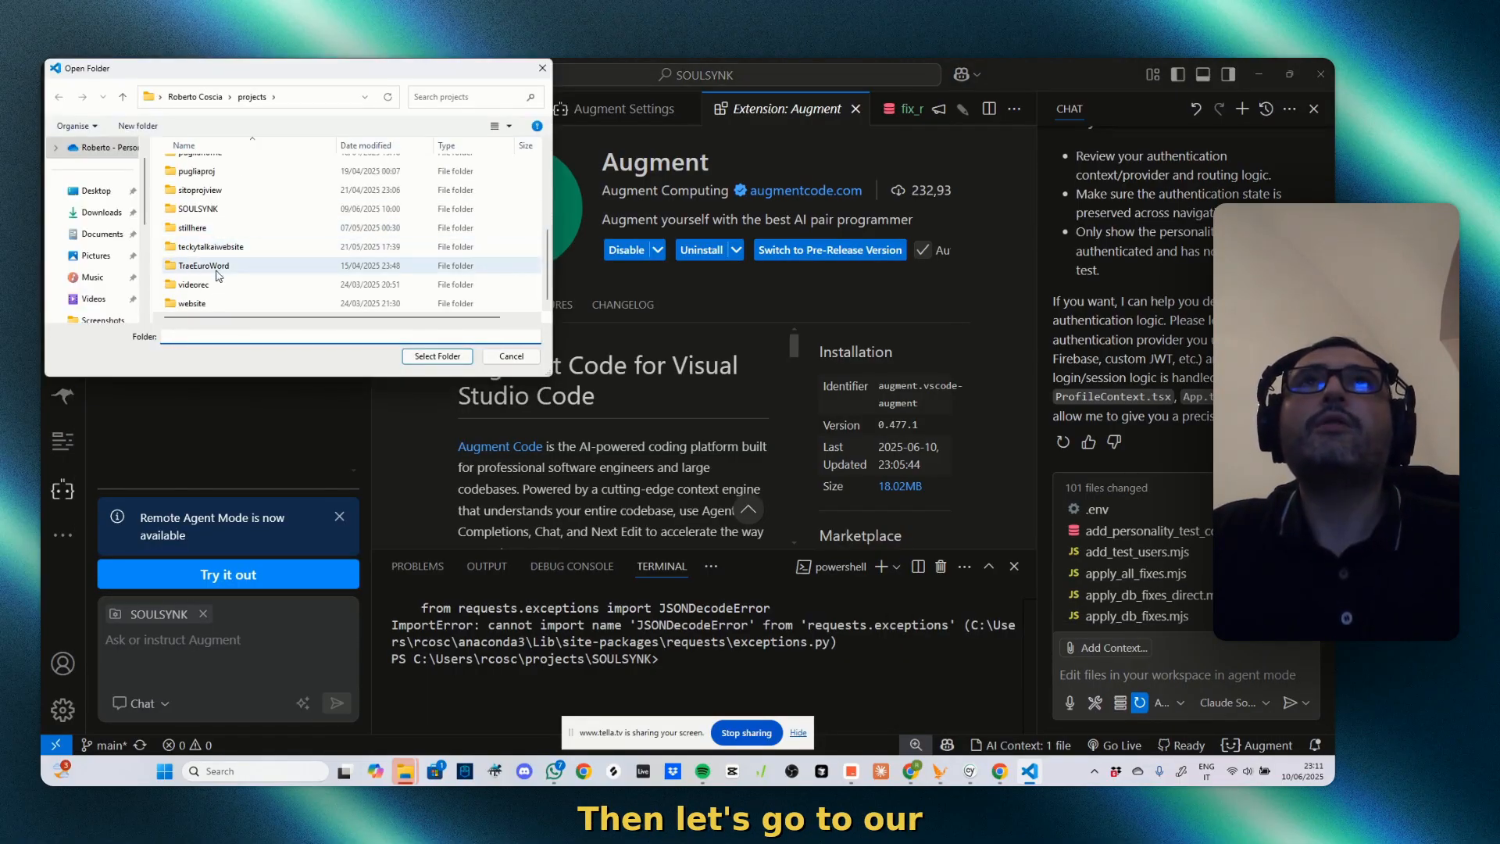
{"action": "scroll", "scroll_direction": "up", "scroll_amount": 3}
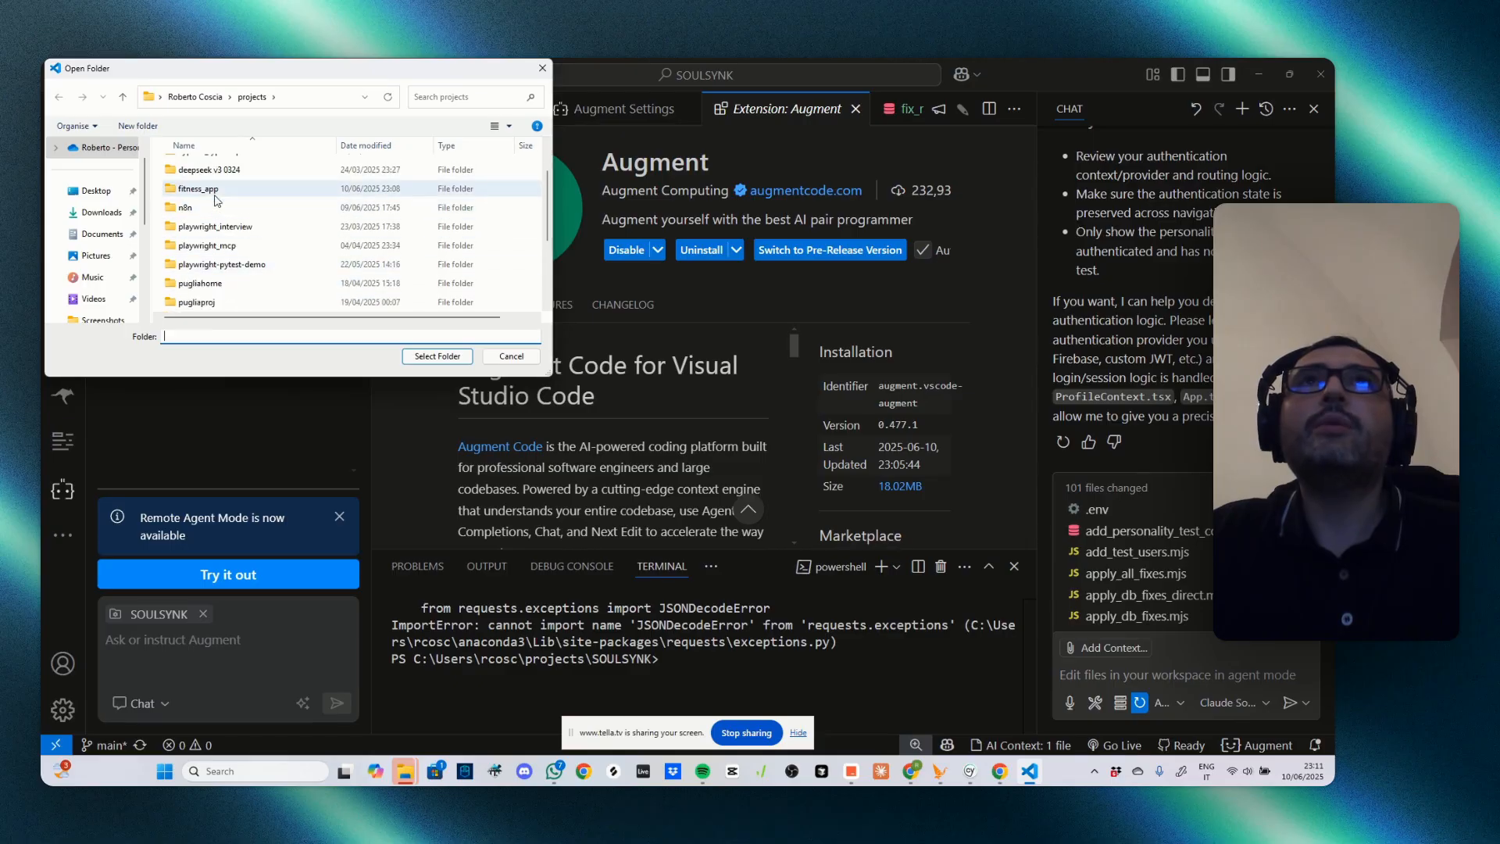
{"action": "left_click", "coordinate": [510, 356]}
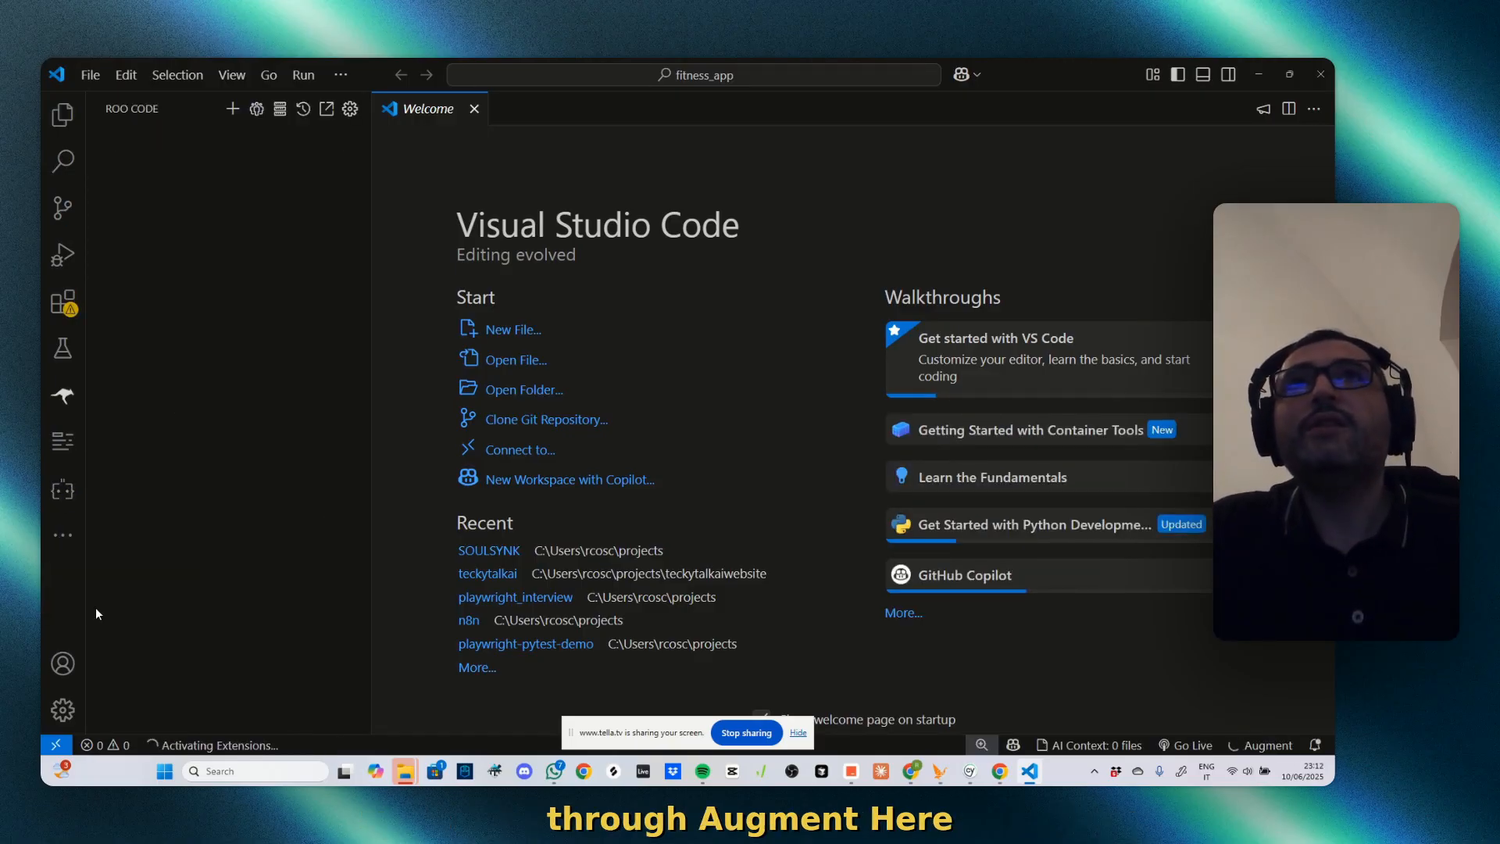
Switch from Visual Studio Code to a new blank Google Chrome tab
{"action": "left_click", "coordinate": [62, 491]}
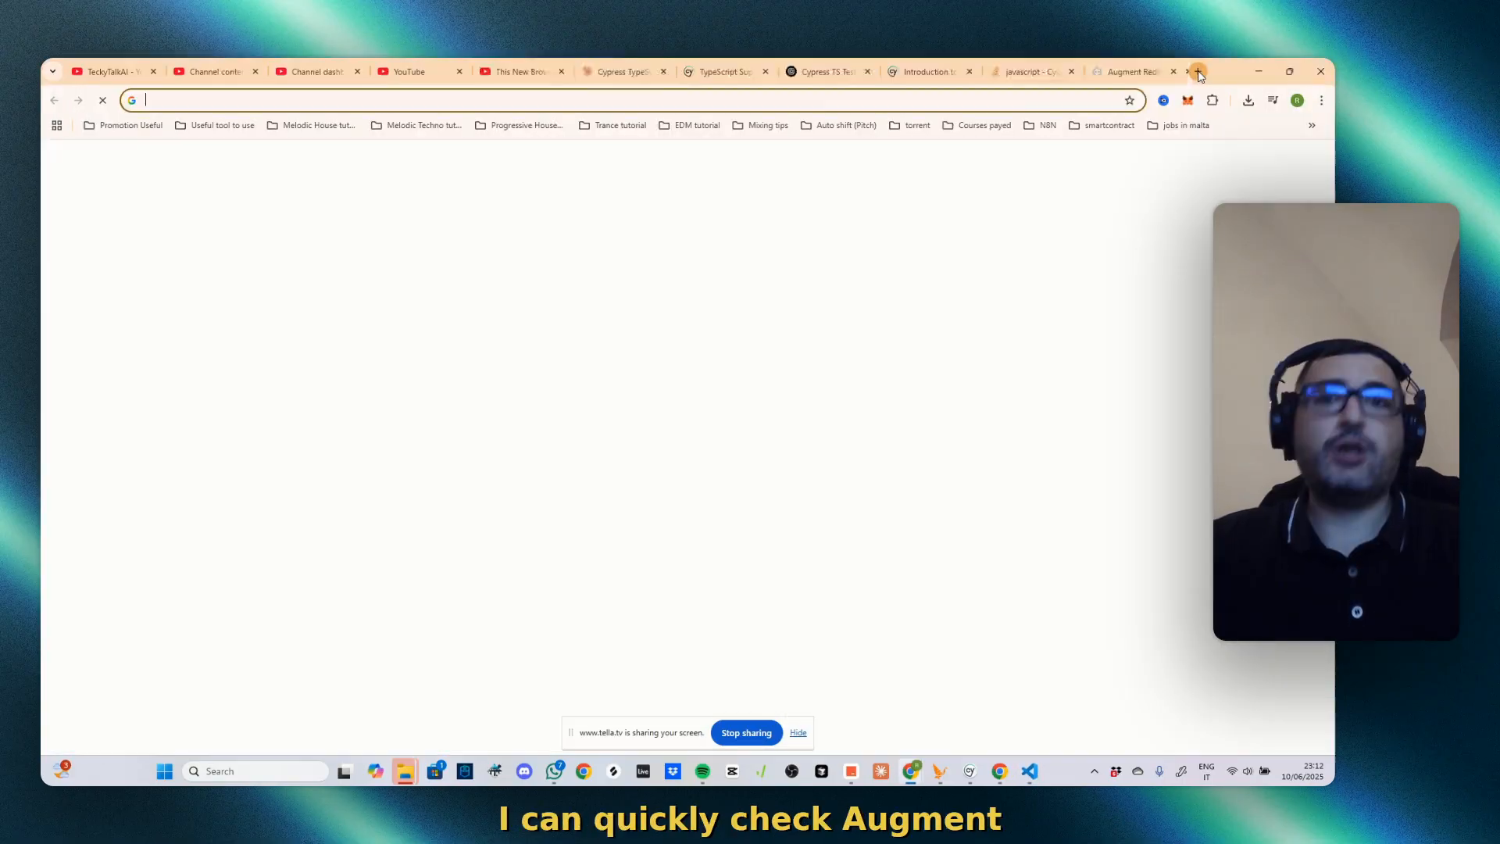
Search 'augment ai pricing' and review the Community, Developer, Pro and Max plans on augmentcode.com
{"action": "type", "text": "augment ai pricing"}
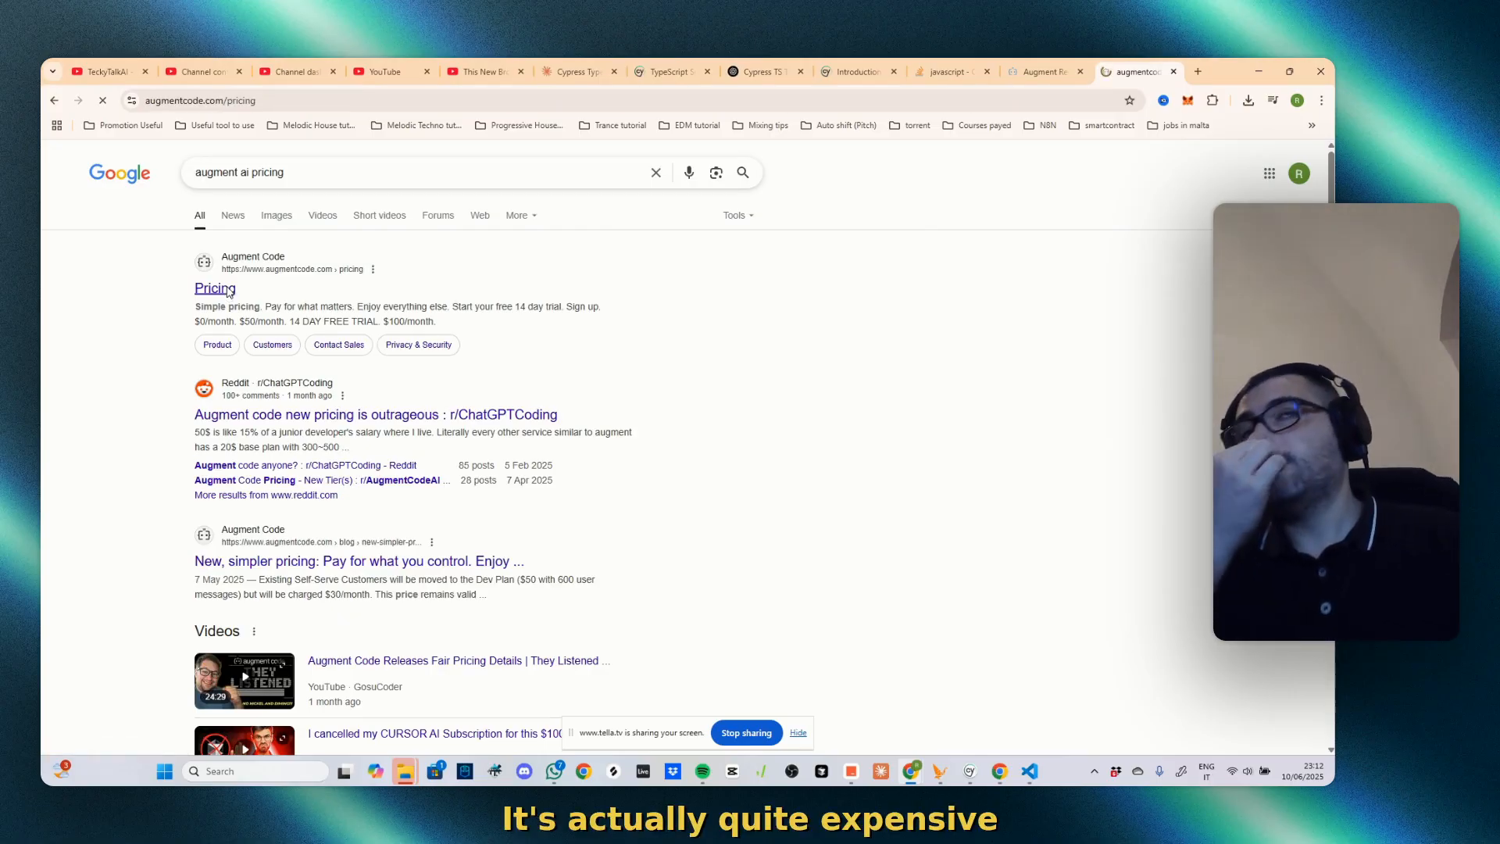
{"action": "left_click", "coordinate": [214, 289]}
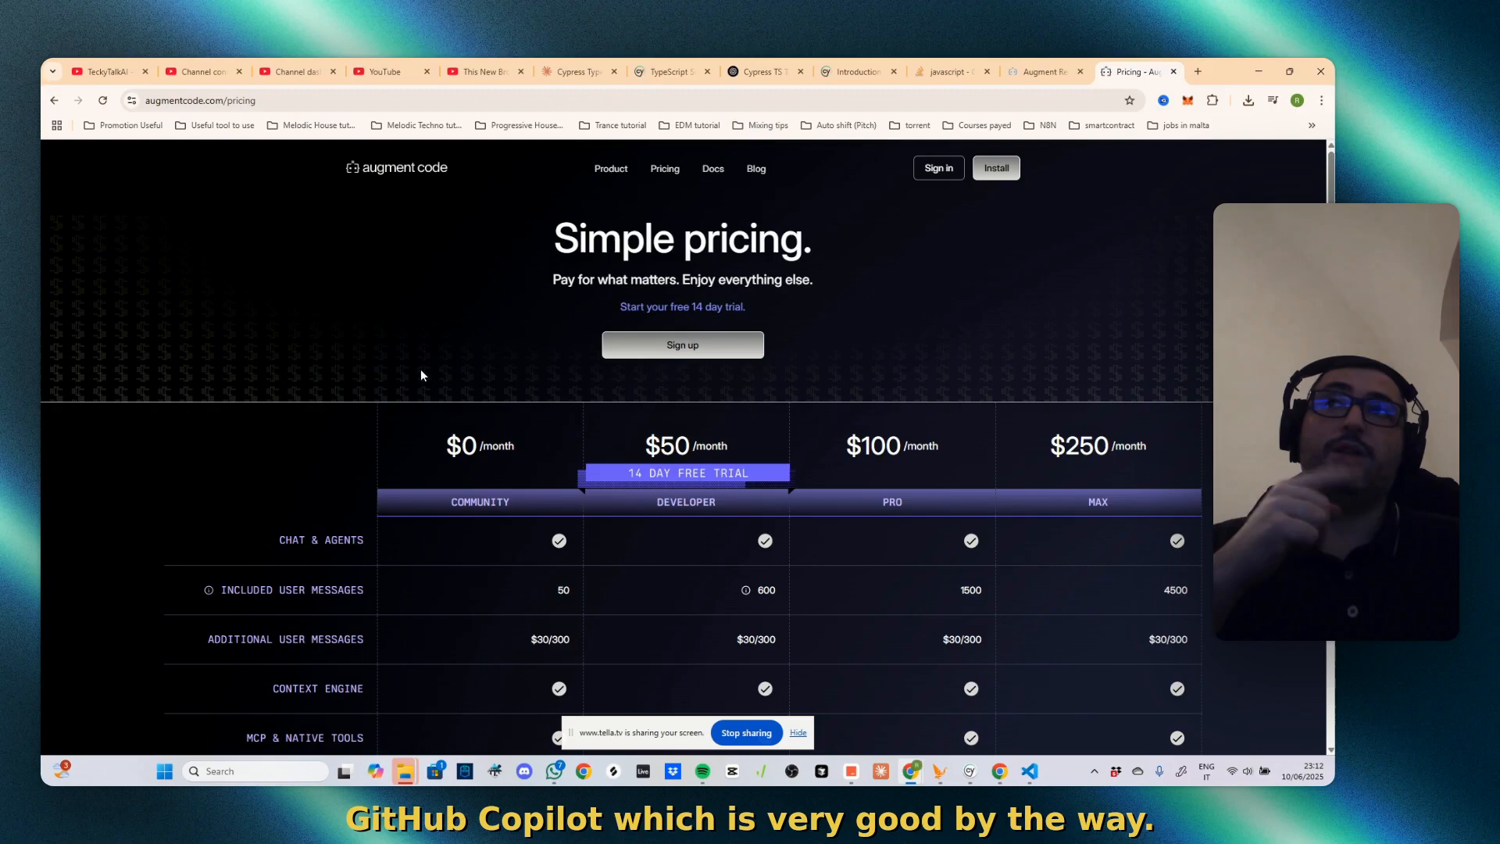
{"action": "scroll", "scroll_direction": "down", "scroll_amount": 3}
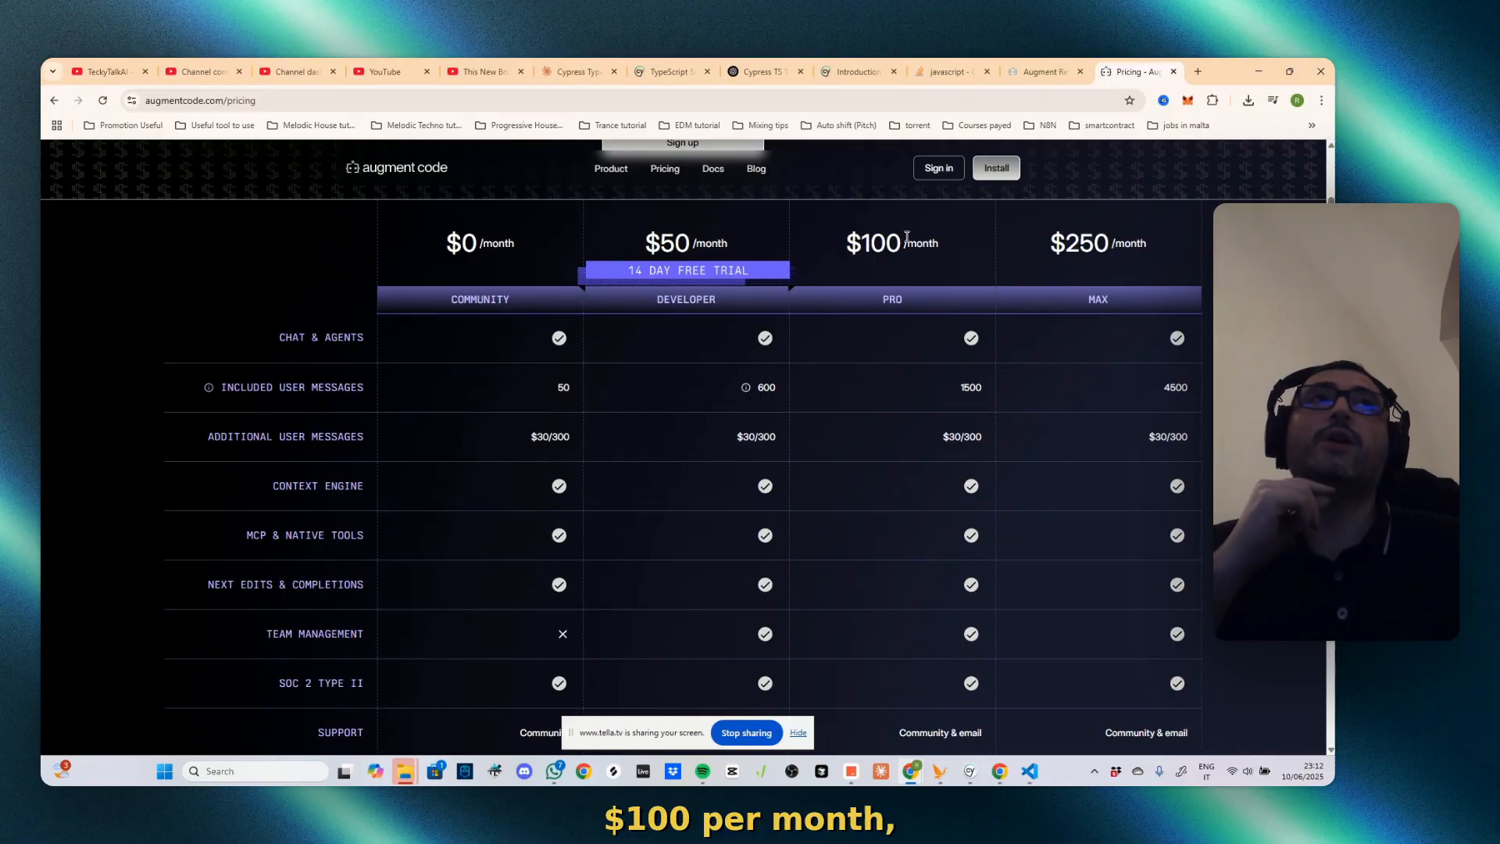
{"action": "mouse_move", "coordinate": [1116, 282]}
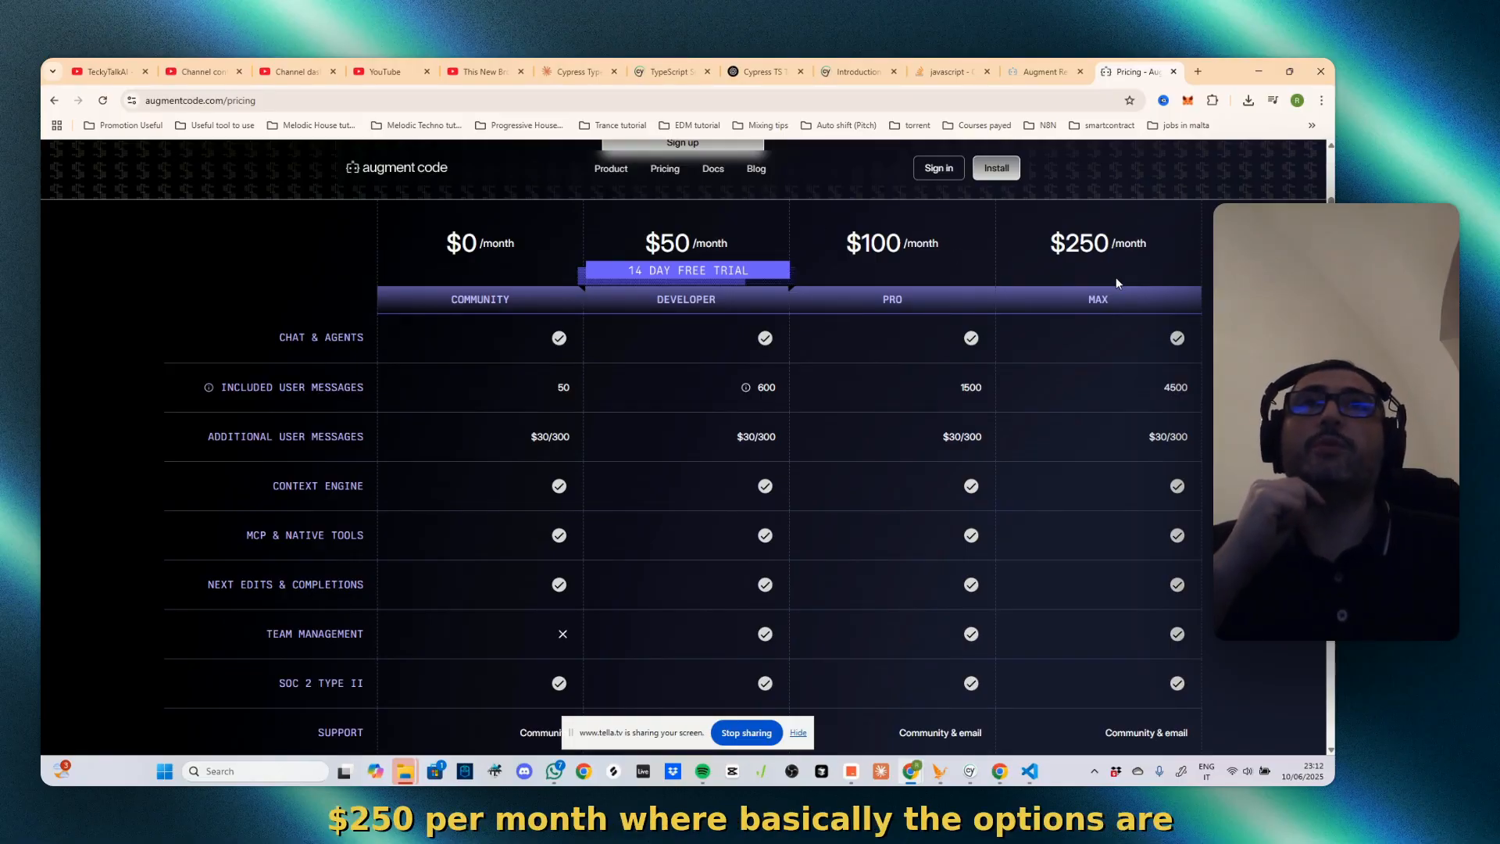
{"action": "mouse_move", "coordinate": [1087, 320]}
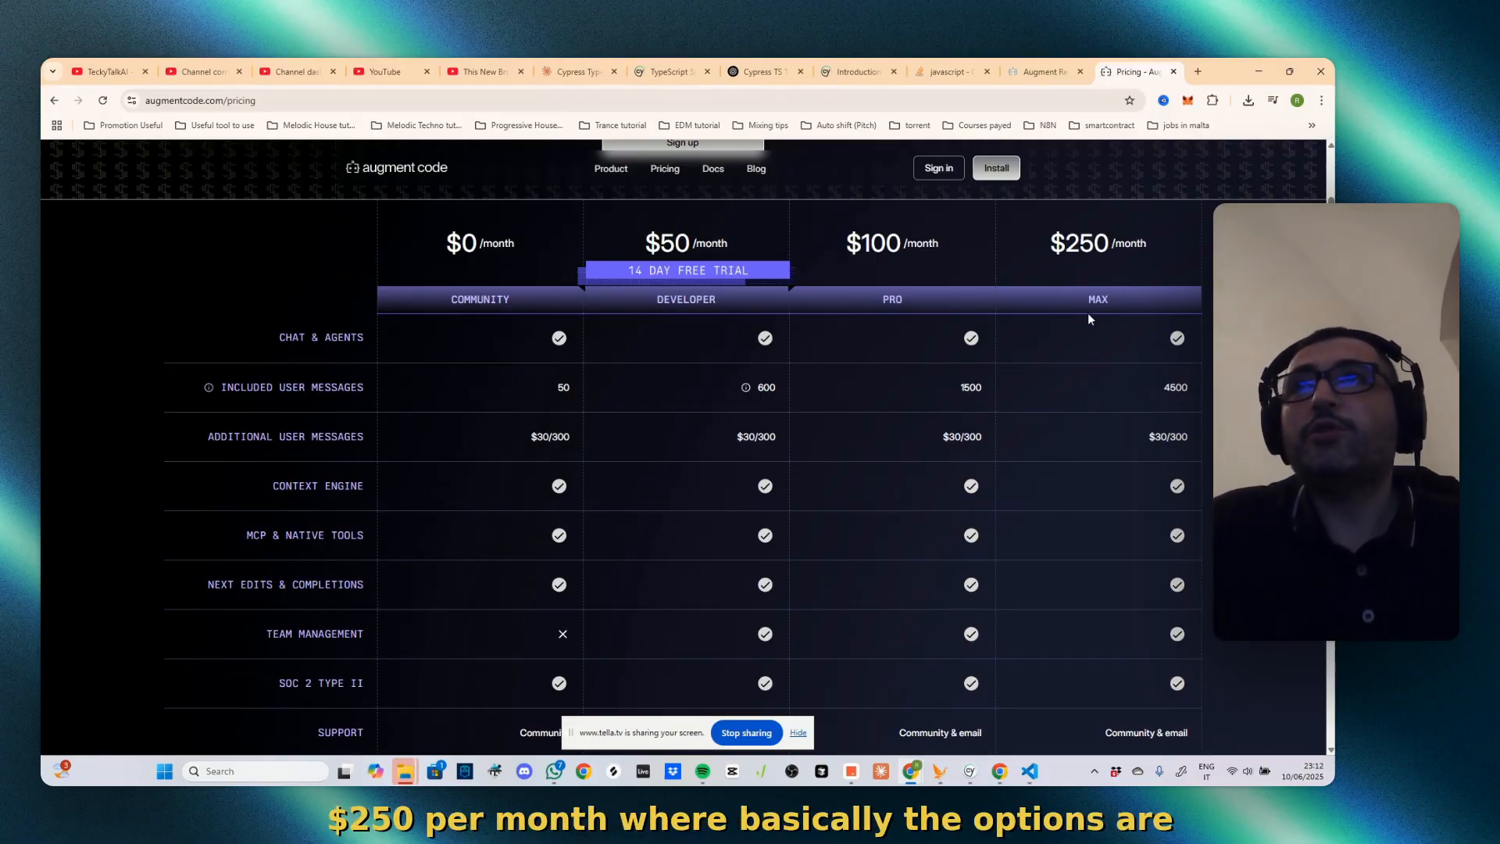
{"action": "scroll", "scroll_direction": "down", "scroll_amount": 3}
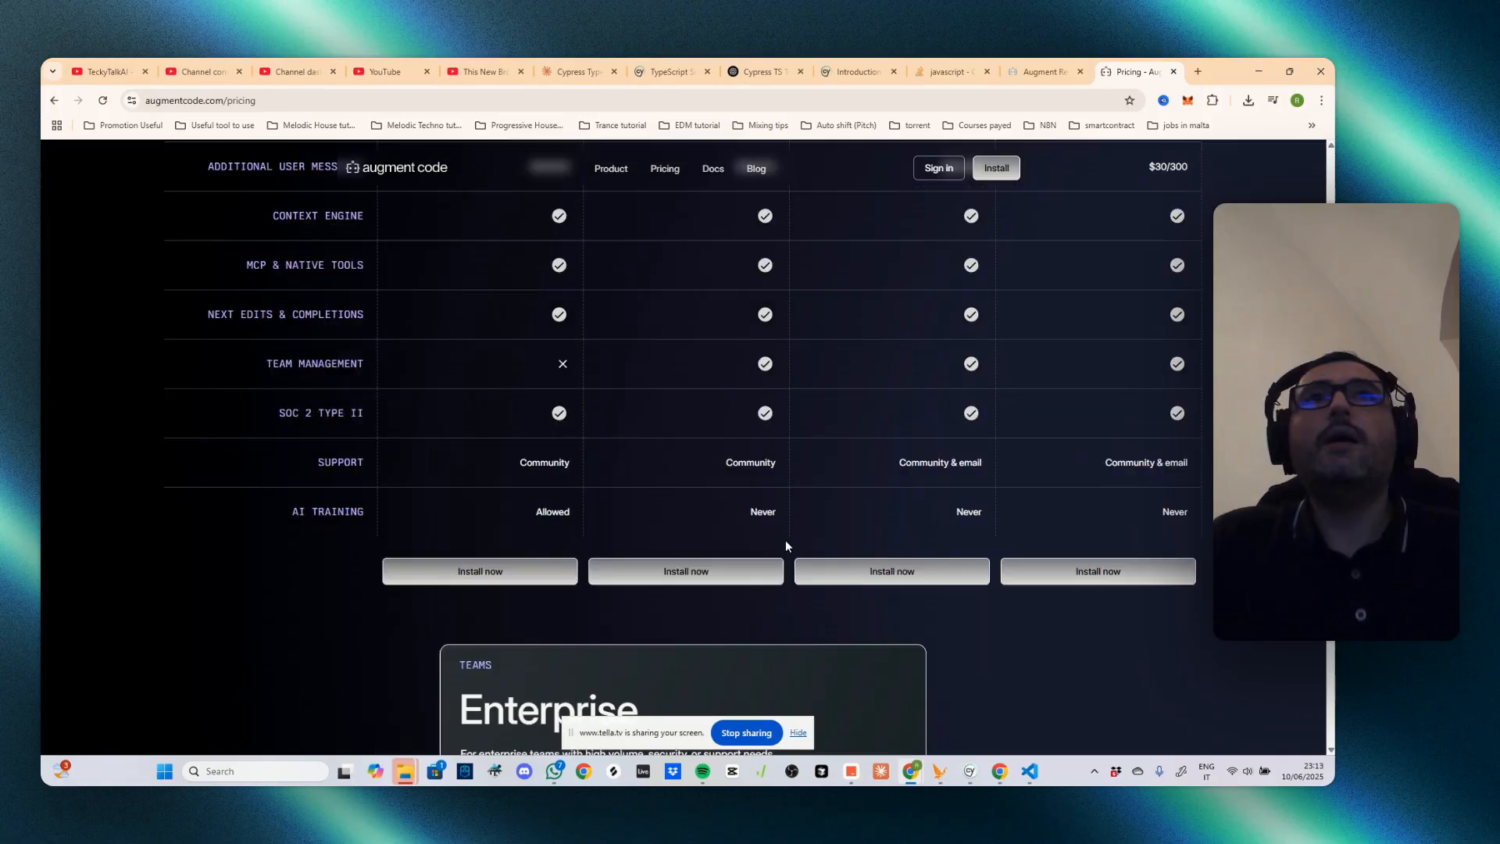
{"action": "scroll", "scroll_direction": "up", "scroll_amount": 3}
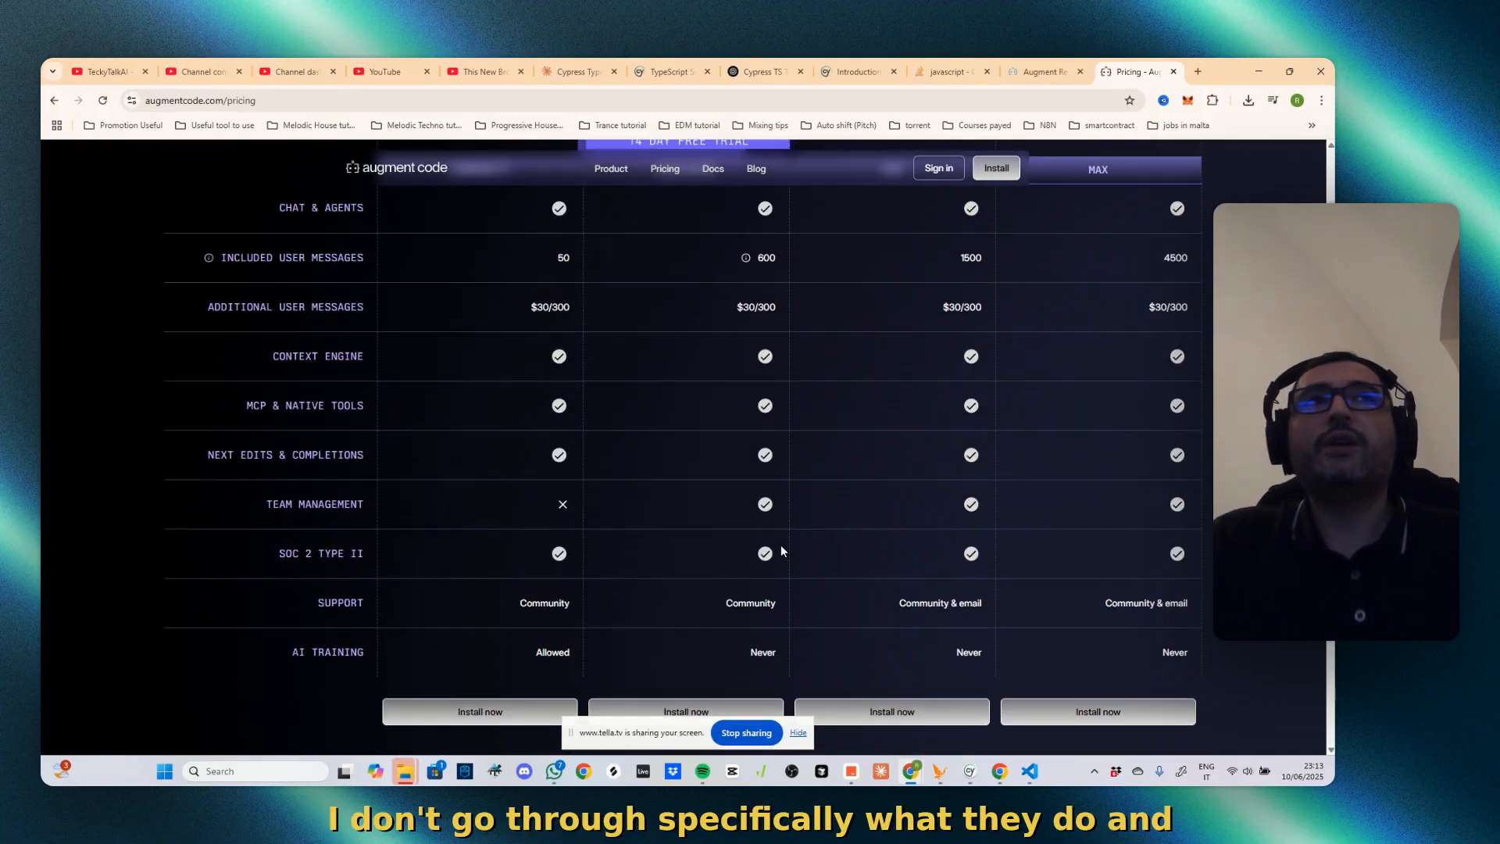
{"action": "scroll", "scroll_direction": "up", "scroll_amount": 3}
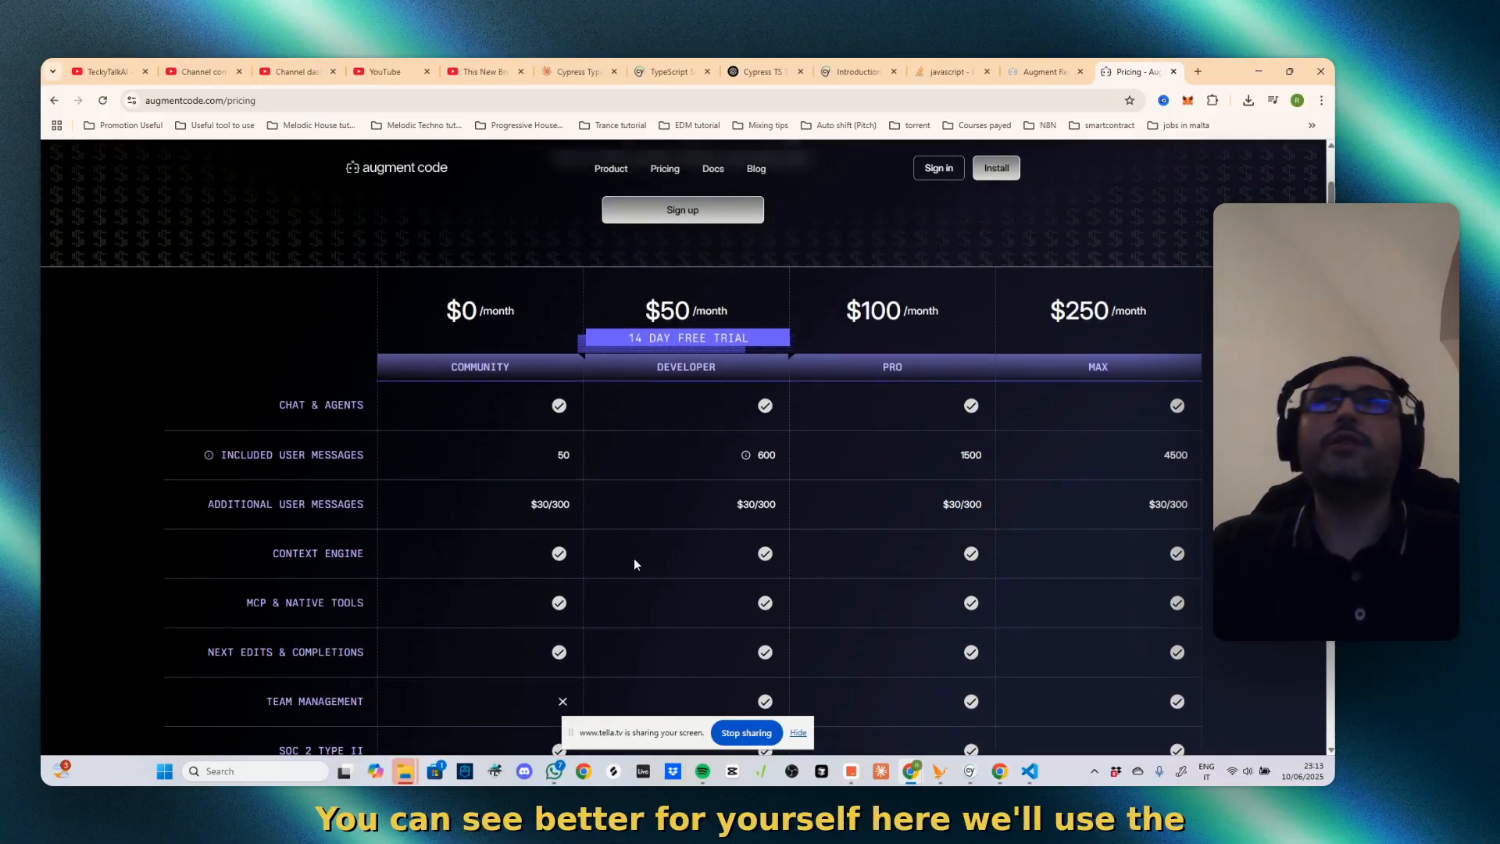
{"action": "scroll", "scroll_direction": "up", "scroll_amount": 3}
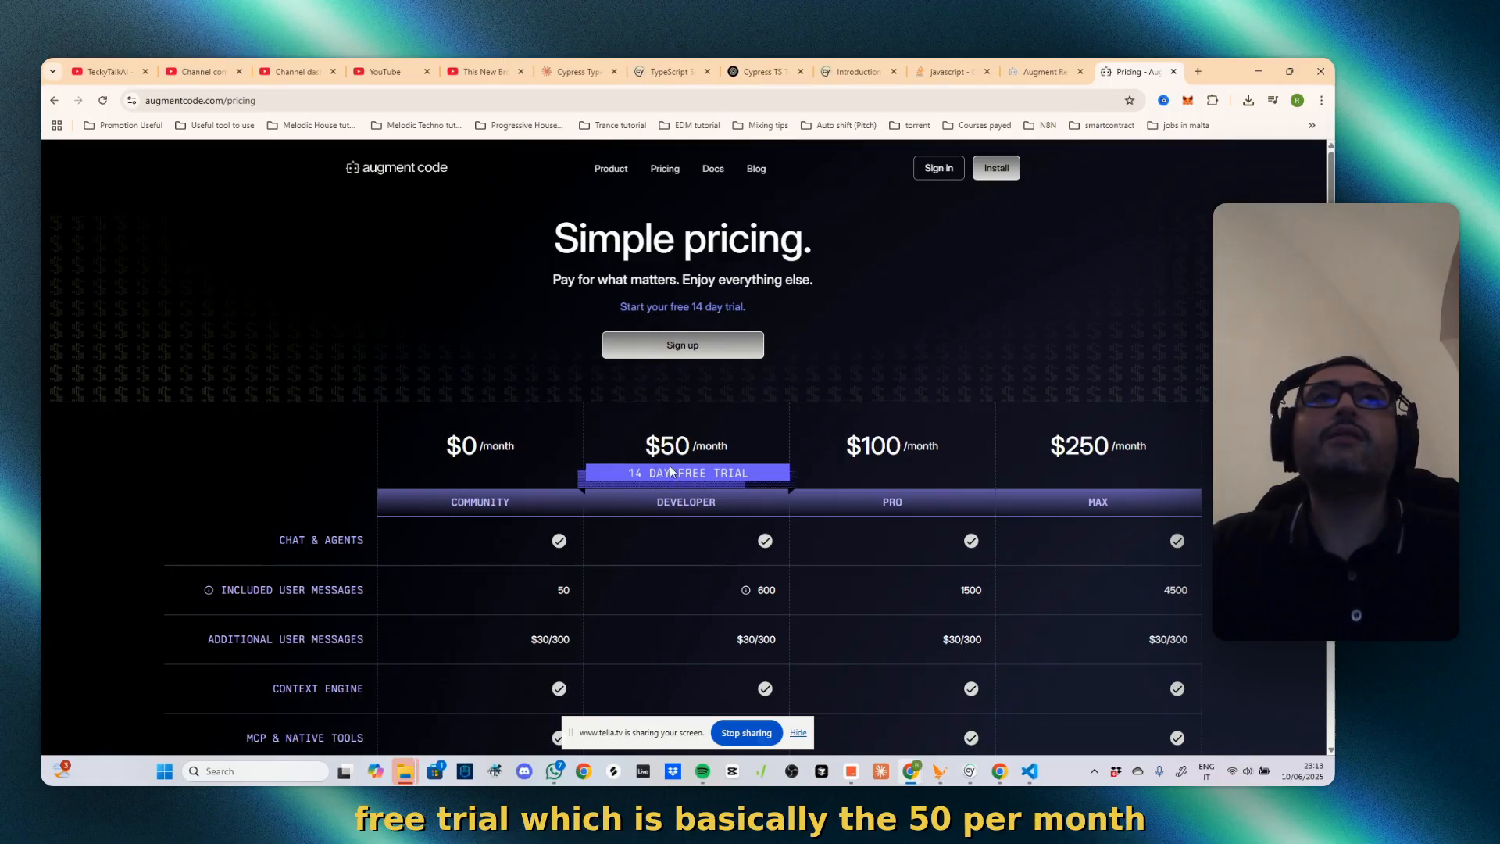
{"action": "scroll", "scroll_direction": "down", "scroll_amount": 3}
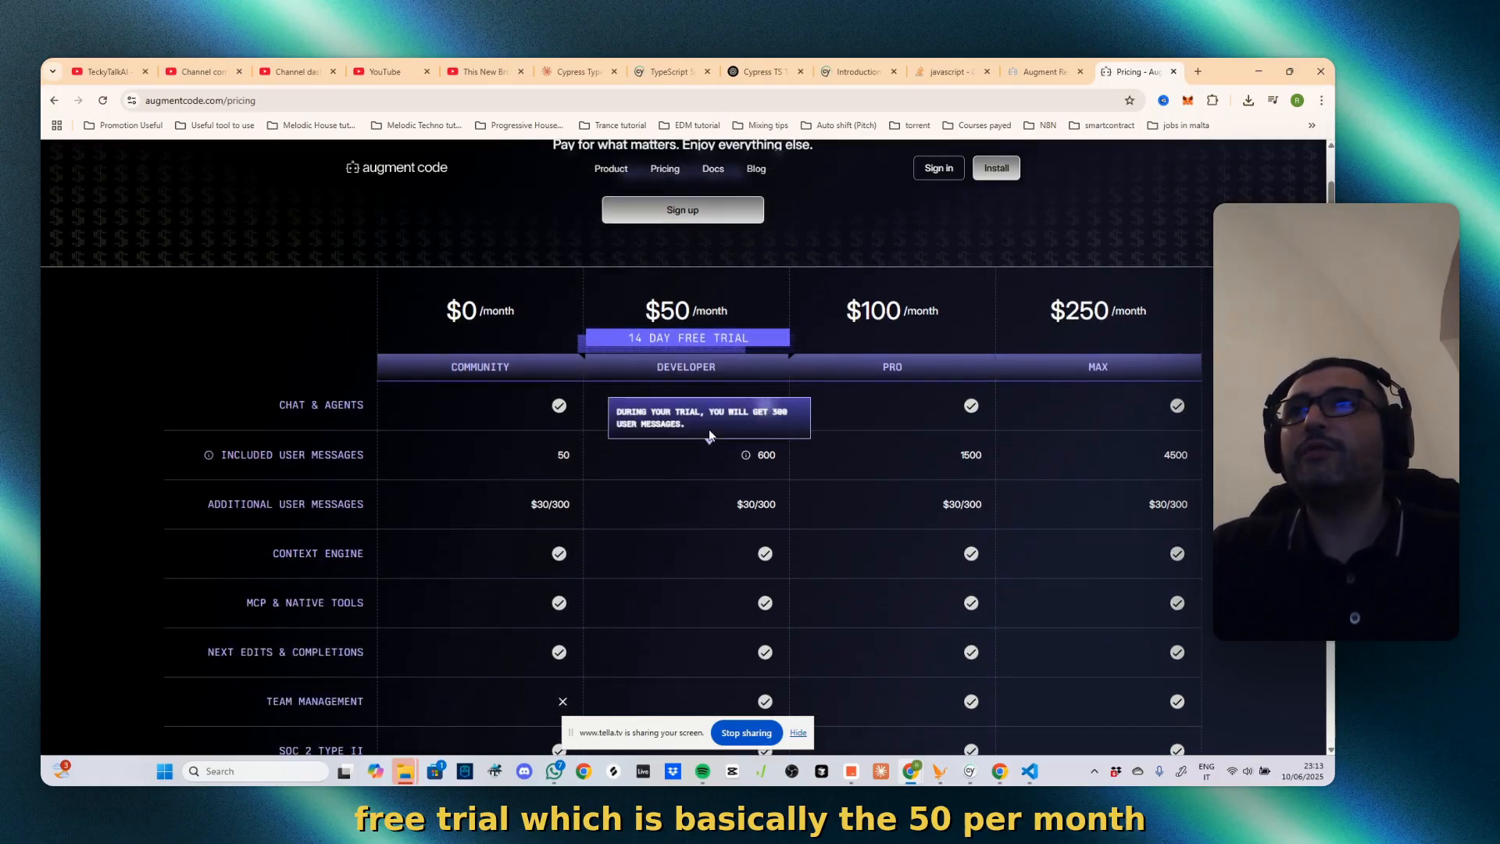
{"action": "mouse_move", "coordinate": [1043, 72]}
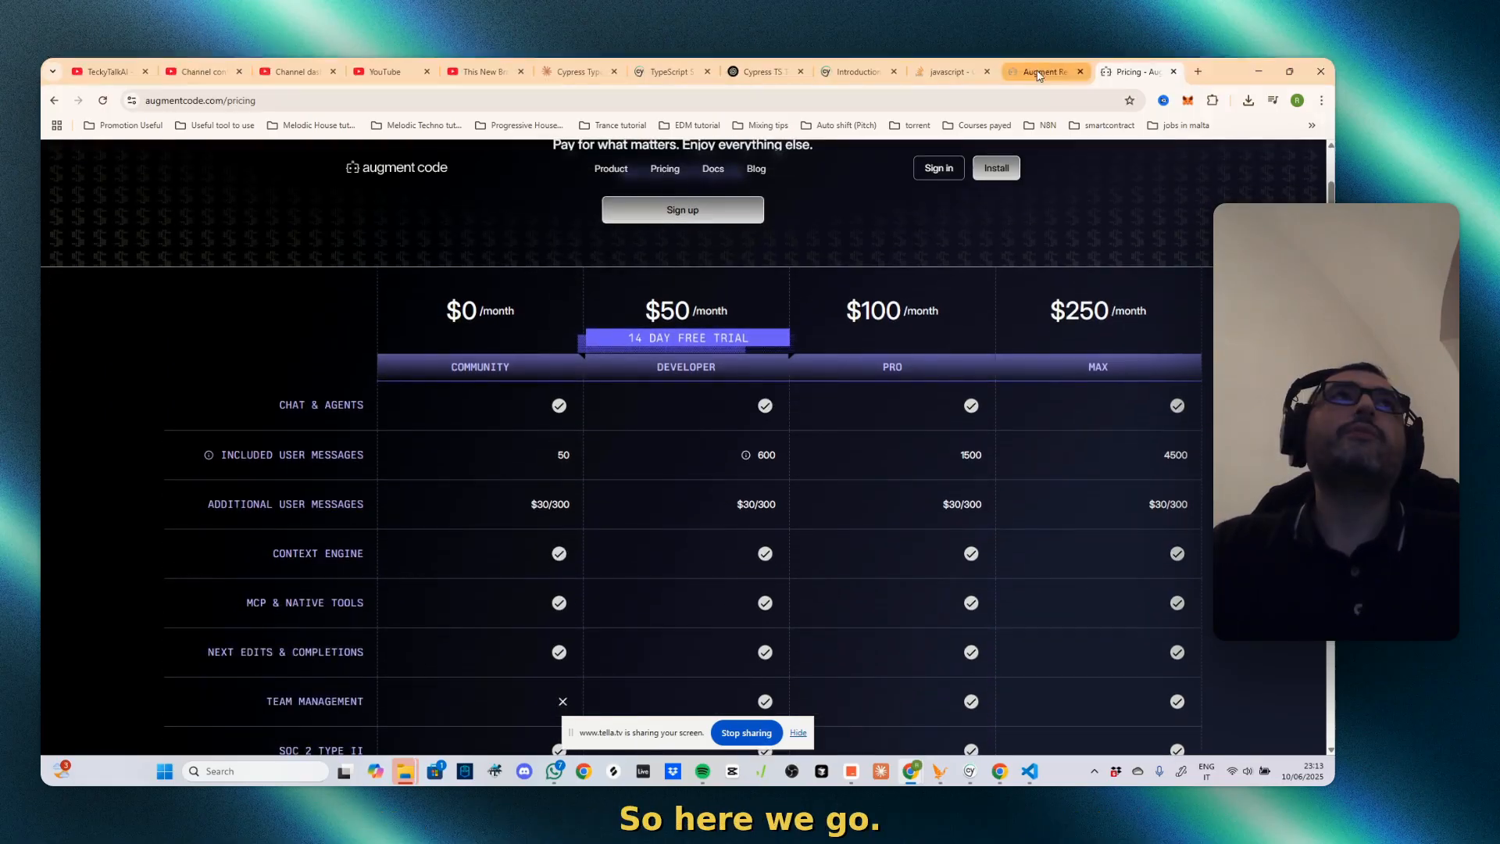
Return to the fitness_app workspace and start Augment indexing, confirming the fitness_app folder
{"action": "left_click", "coordinate": [1030, 770]}
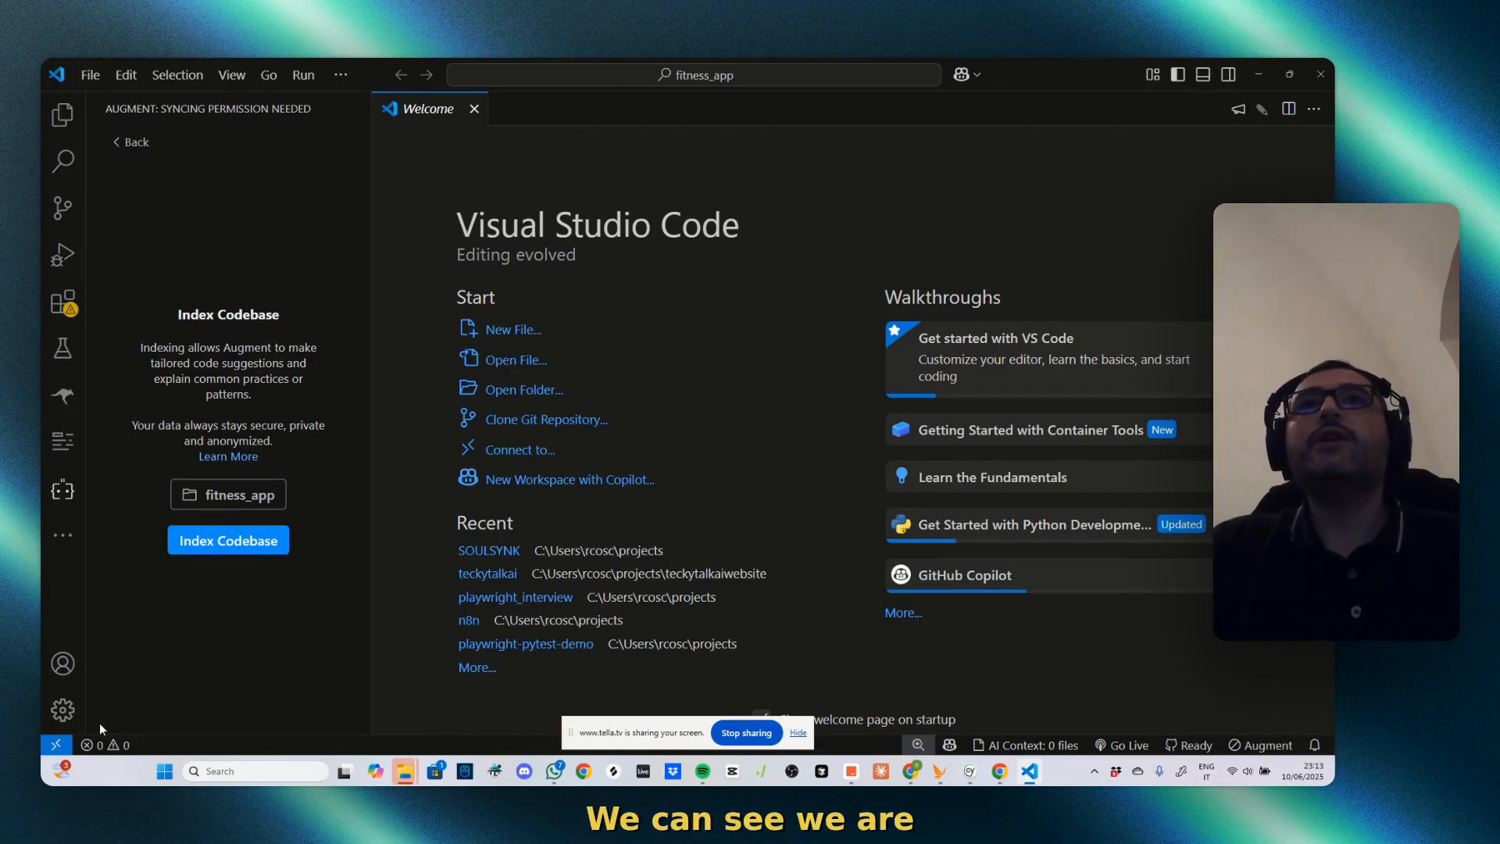
{"action": "mouse_move", "coordinate": [153, 508]}
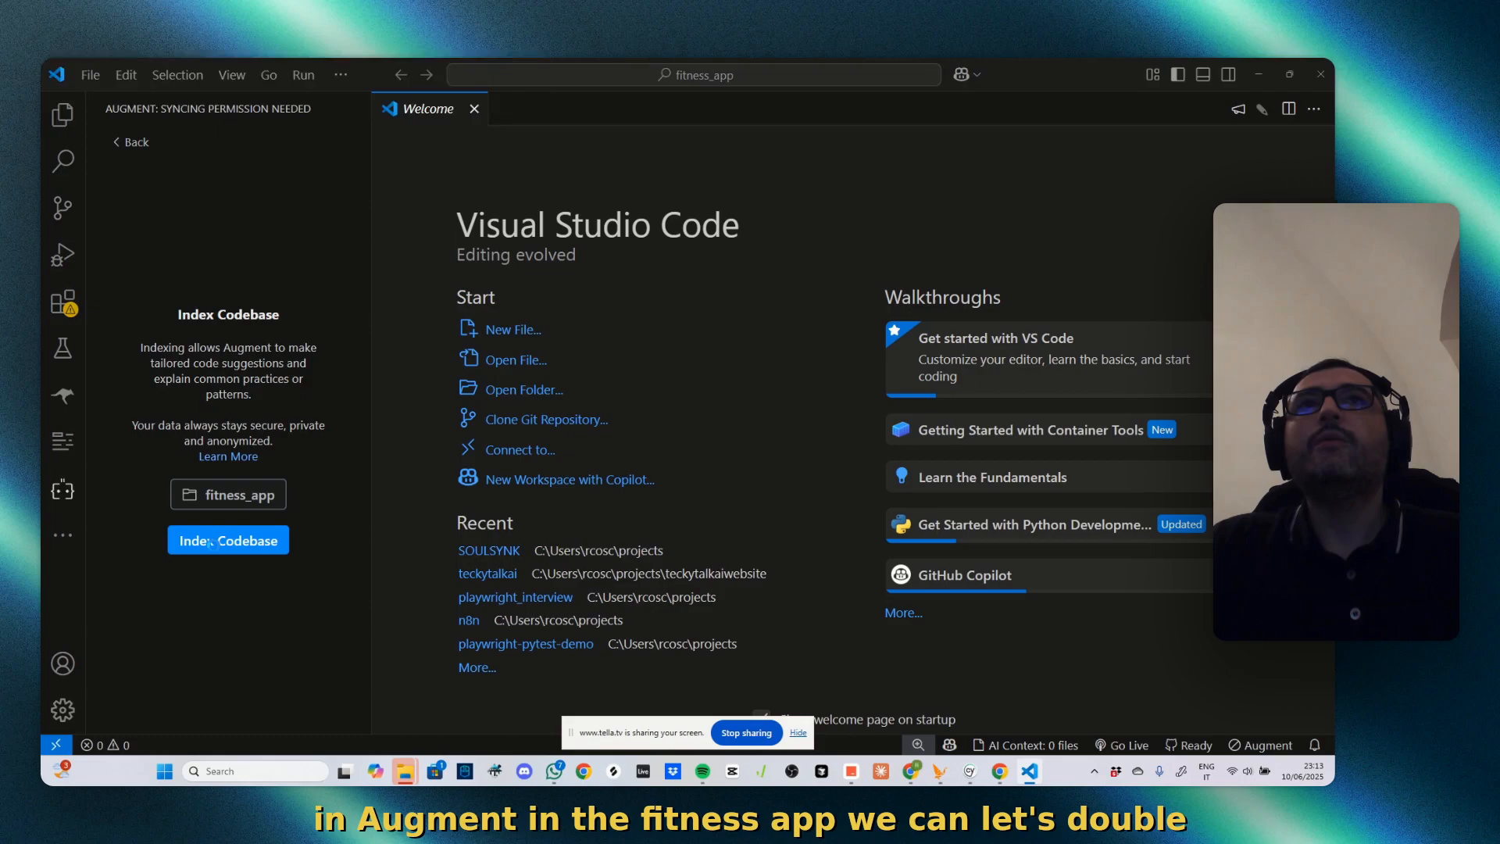
{"action": "left_click", "coordinate": [525, 388]}
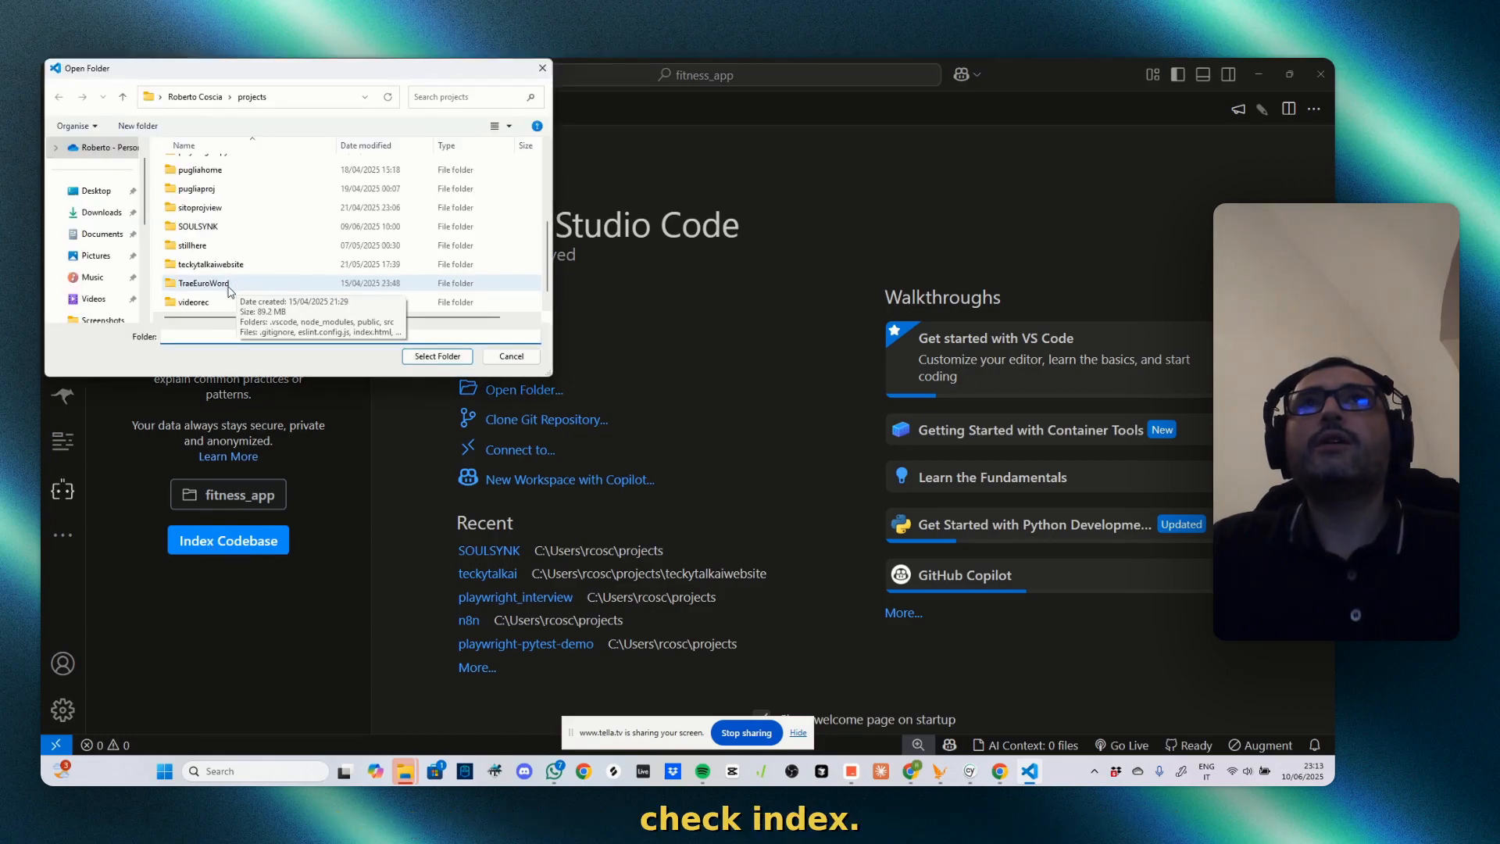
{"action": "left_click", "coordinate": [511, 357]}
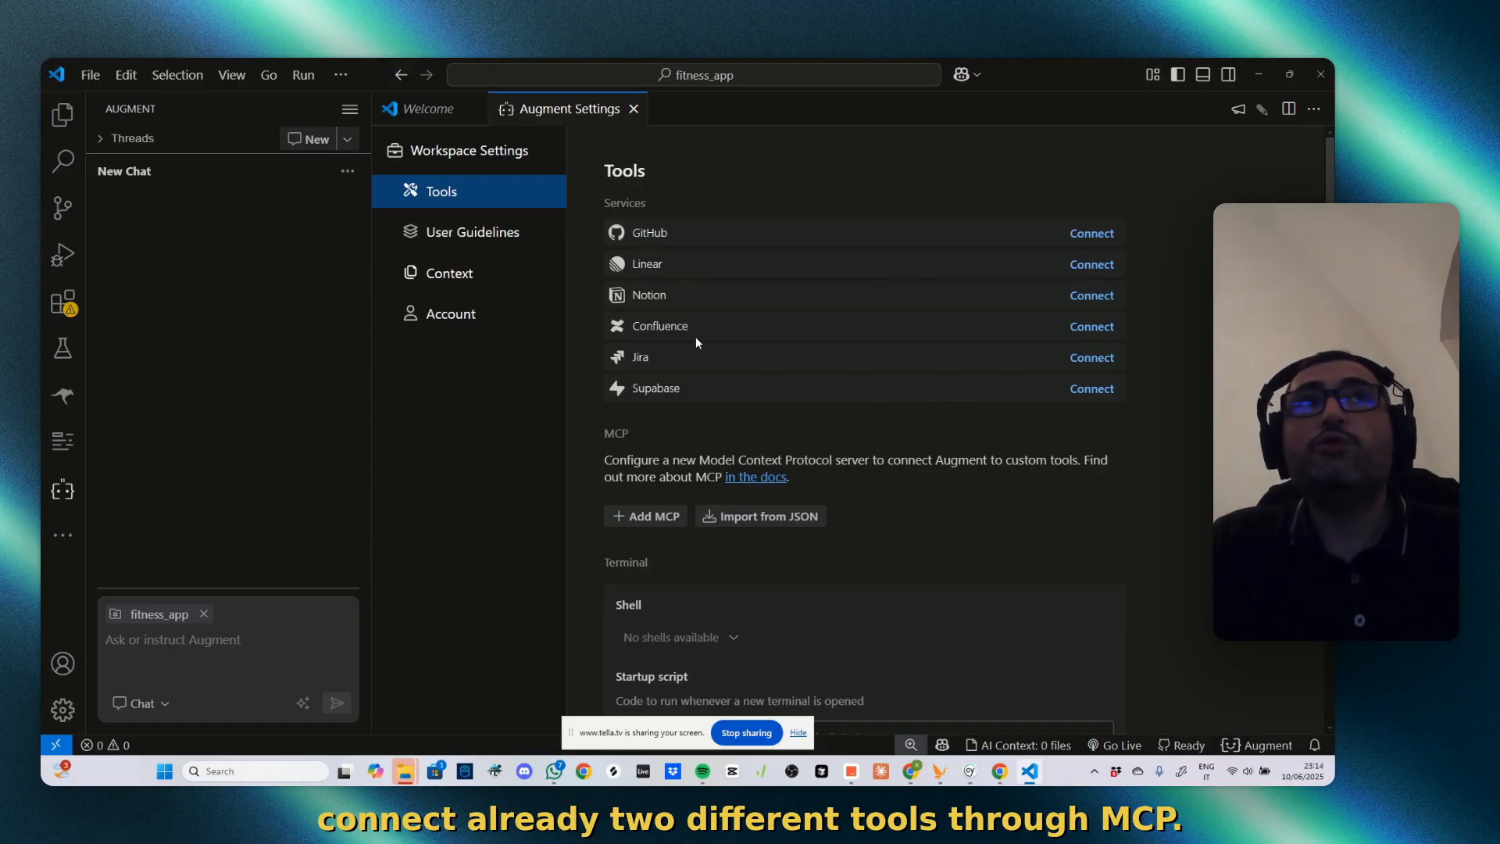
{"action": "mouse_move", "coordinate": [789, 280]}
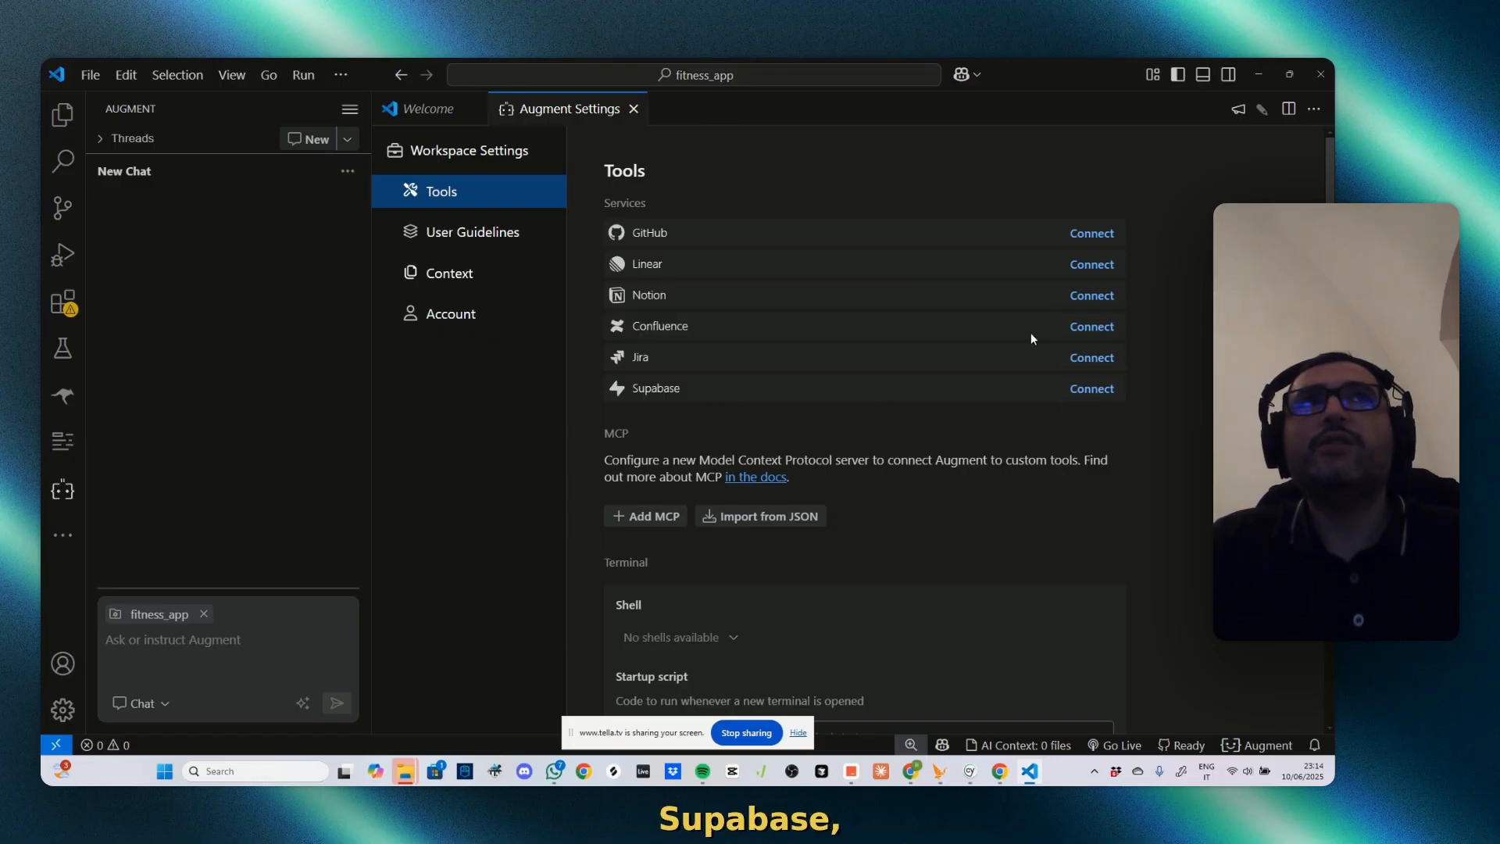
{"action": "scroll", "scroll_direction": "down", "scroll_amount": 3}
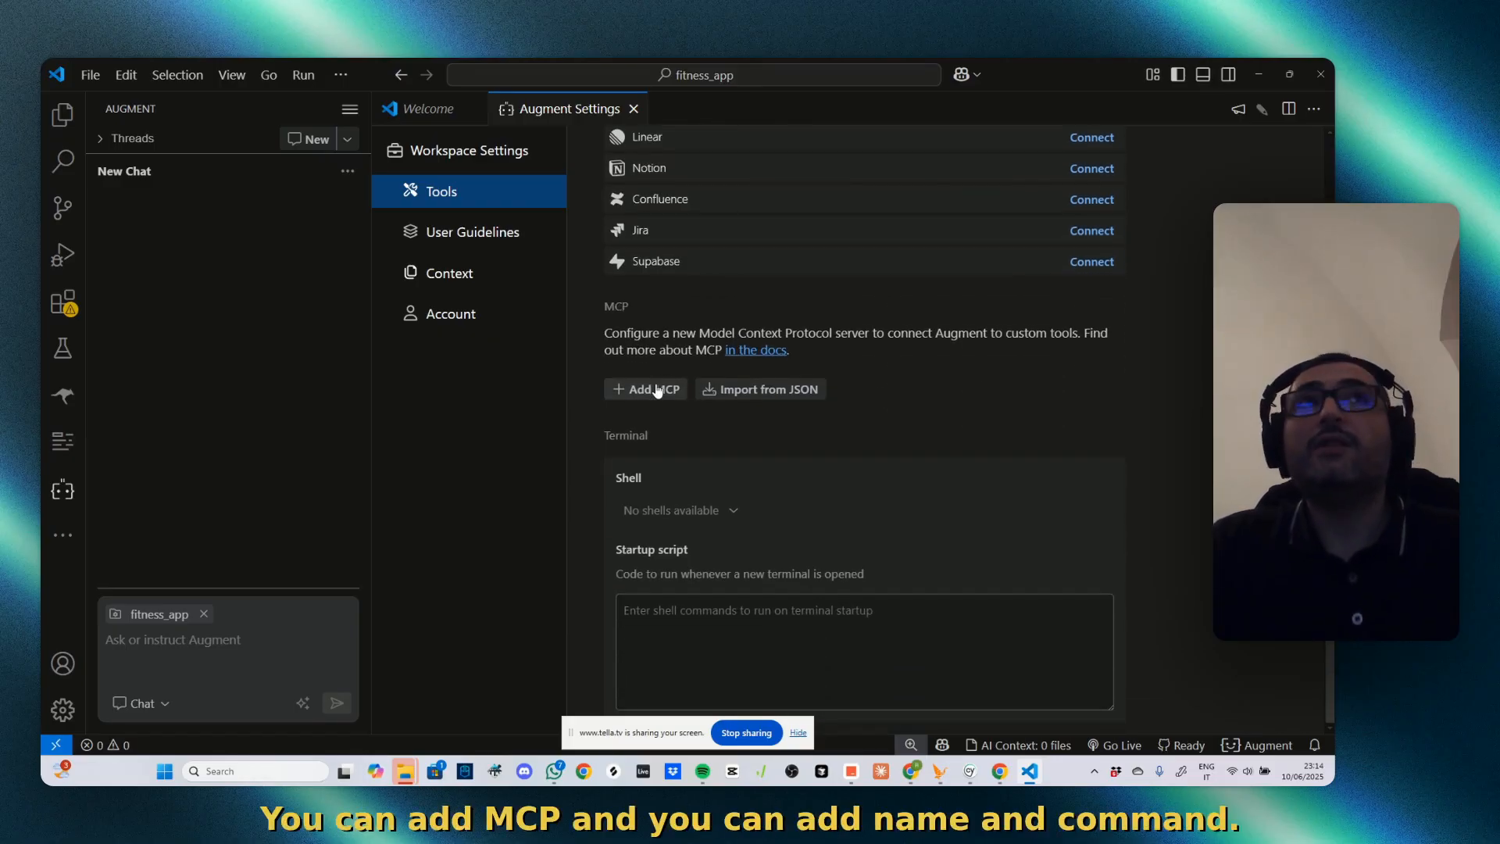
{"action": "left_click", "coordinate": [645, 389]}
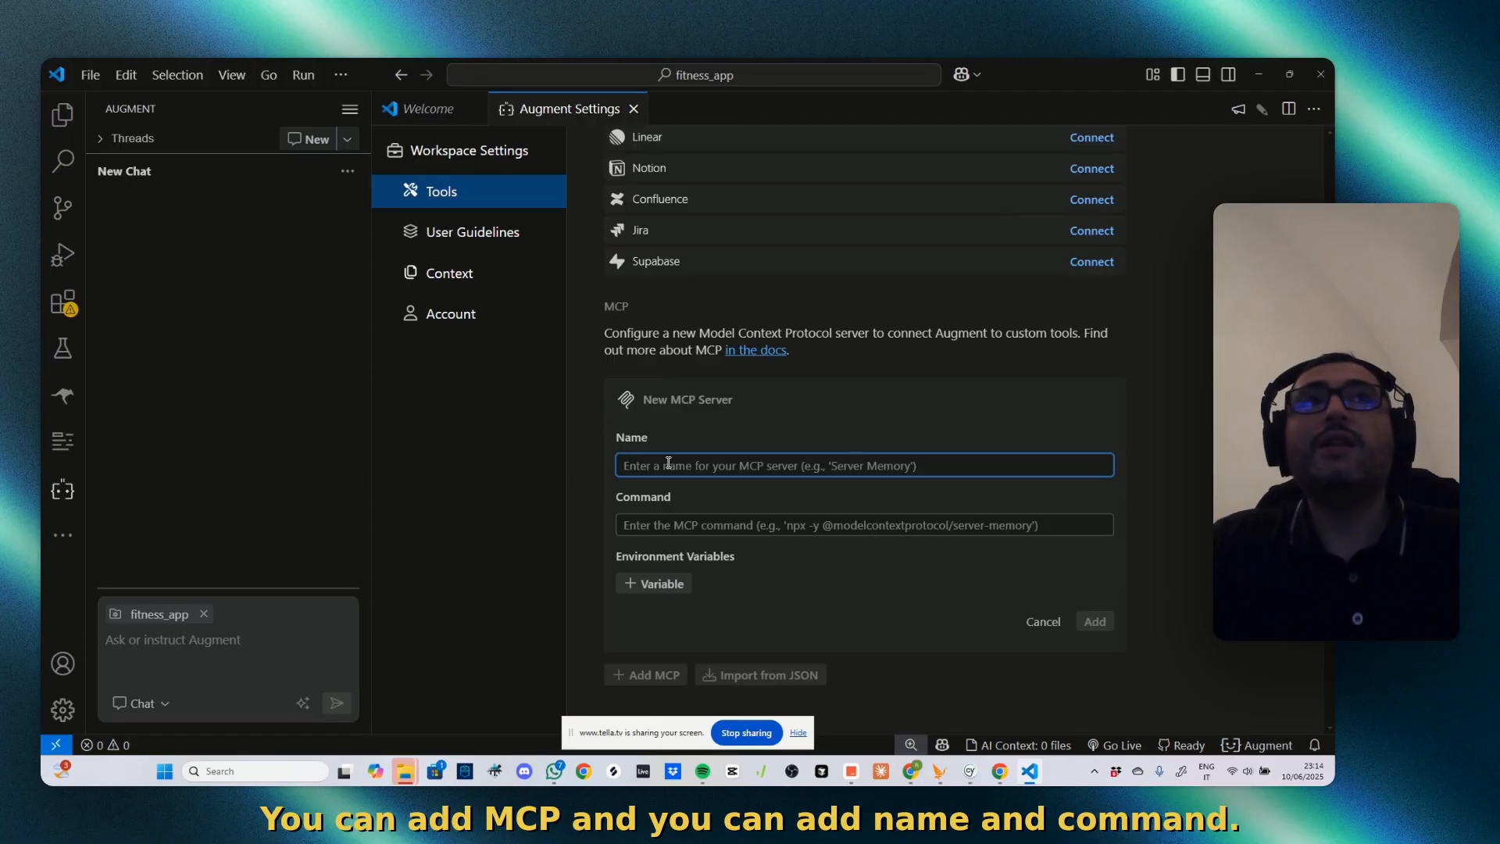
{"action": "left_click", "coordinate": [862, 524]}
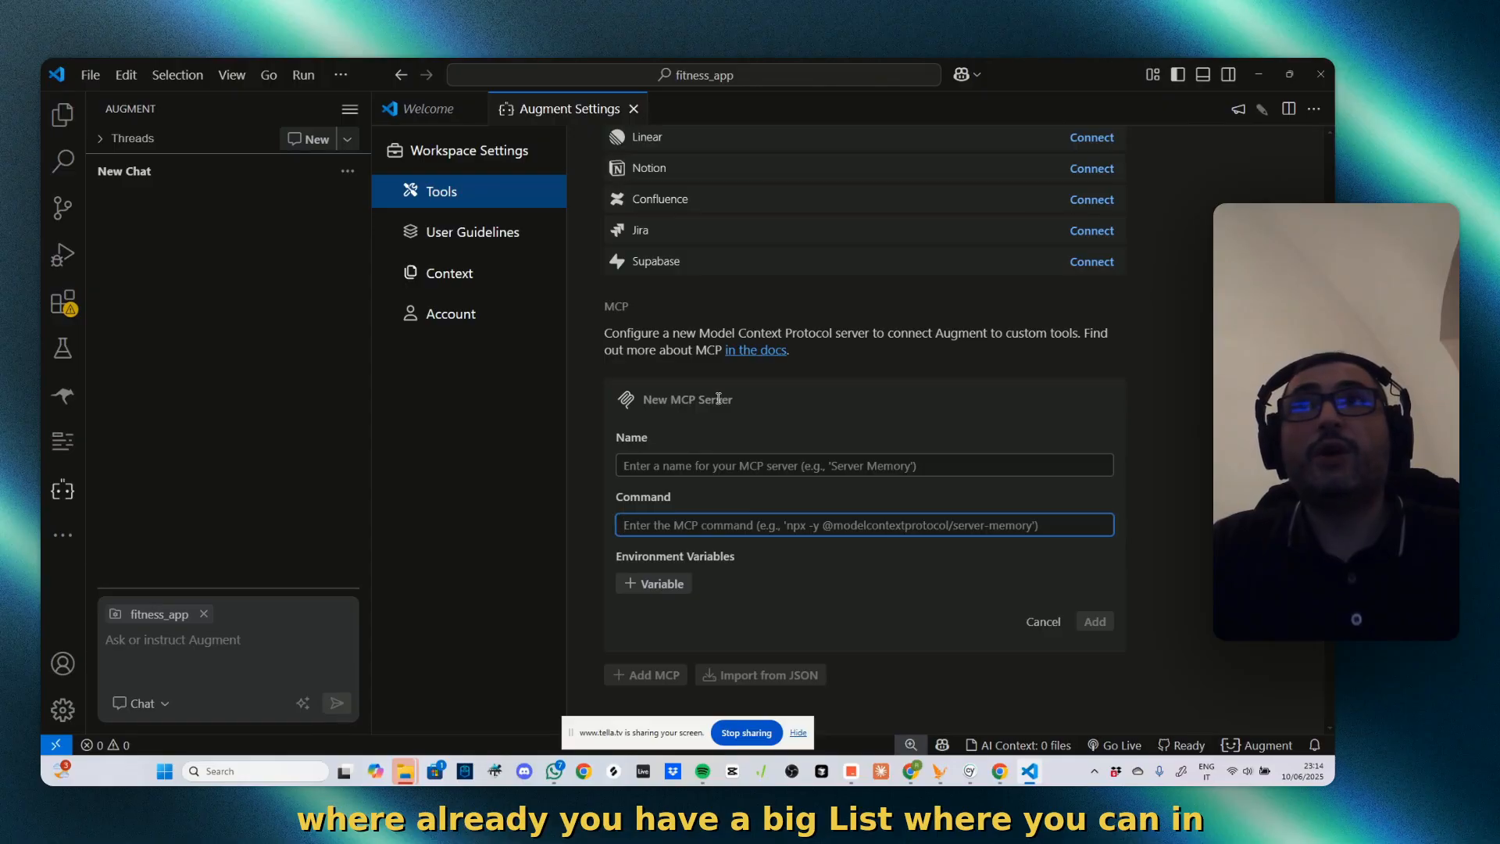
{"action": "mouse_move", "coordinate": [591, 391]}
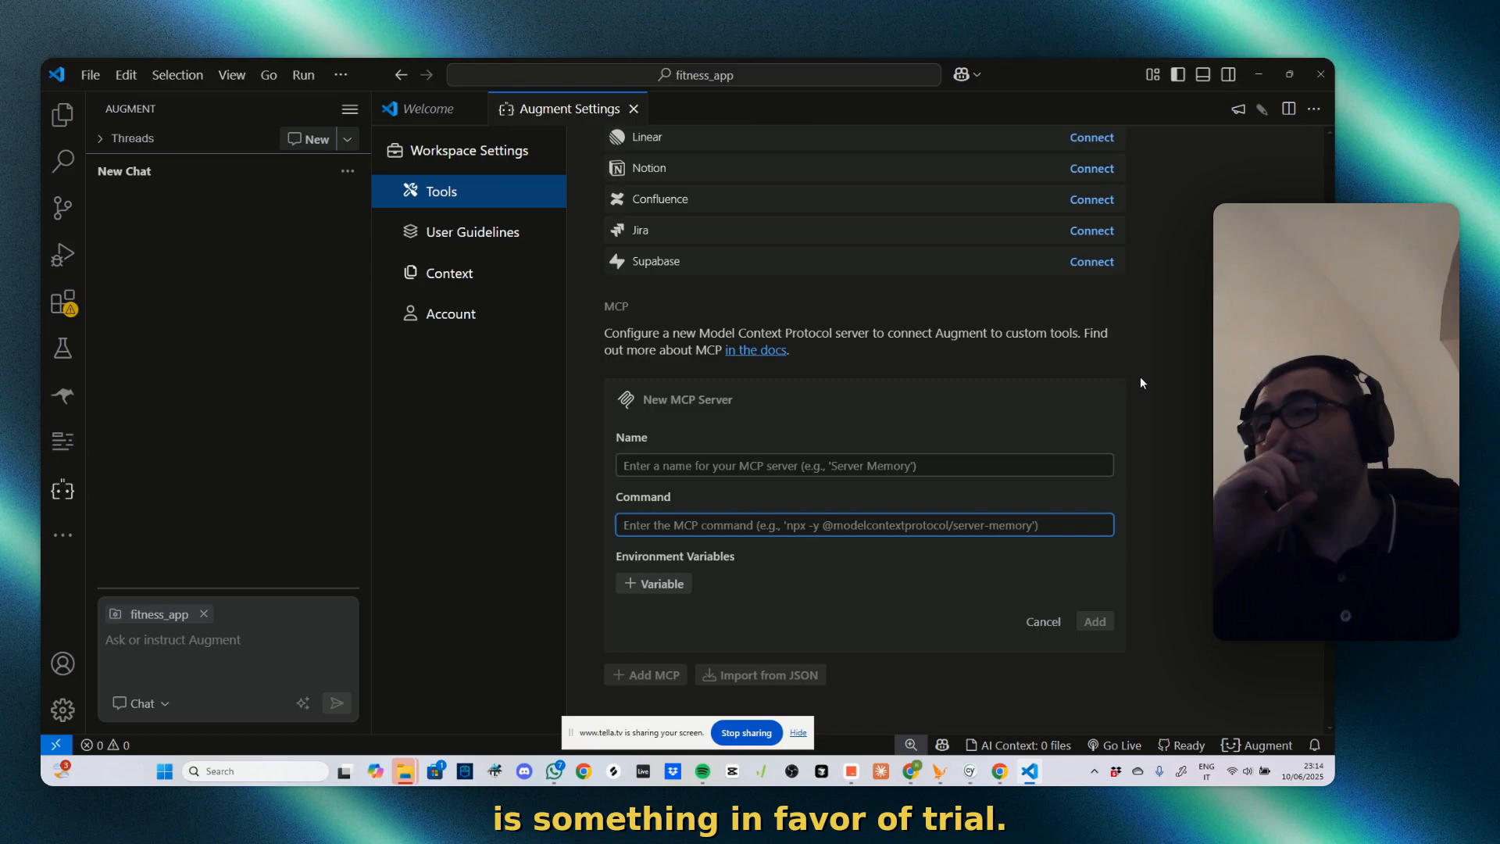
{"action": "left_click", "coordinate": [1041, 621]}
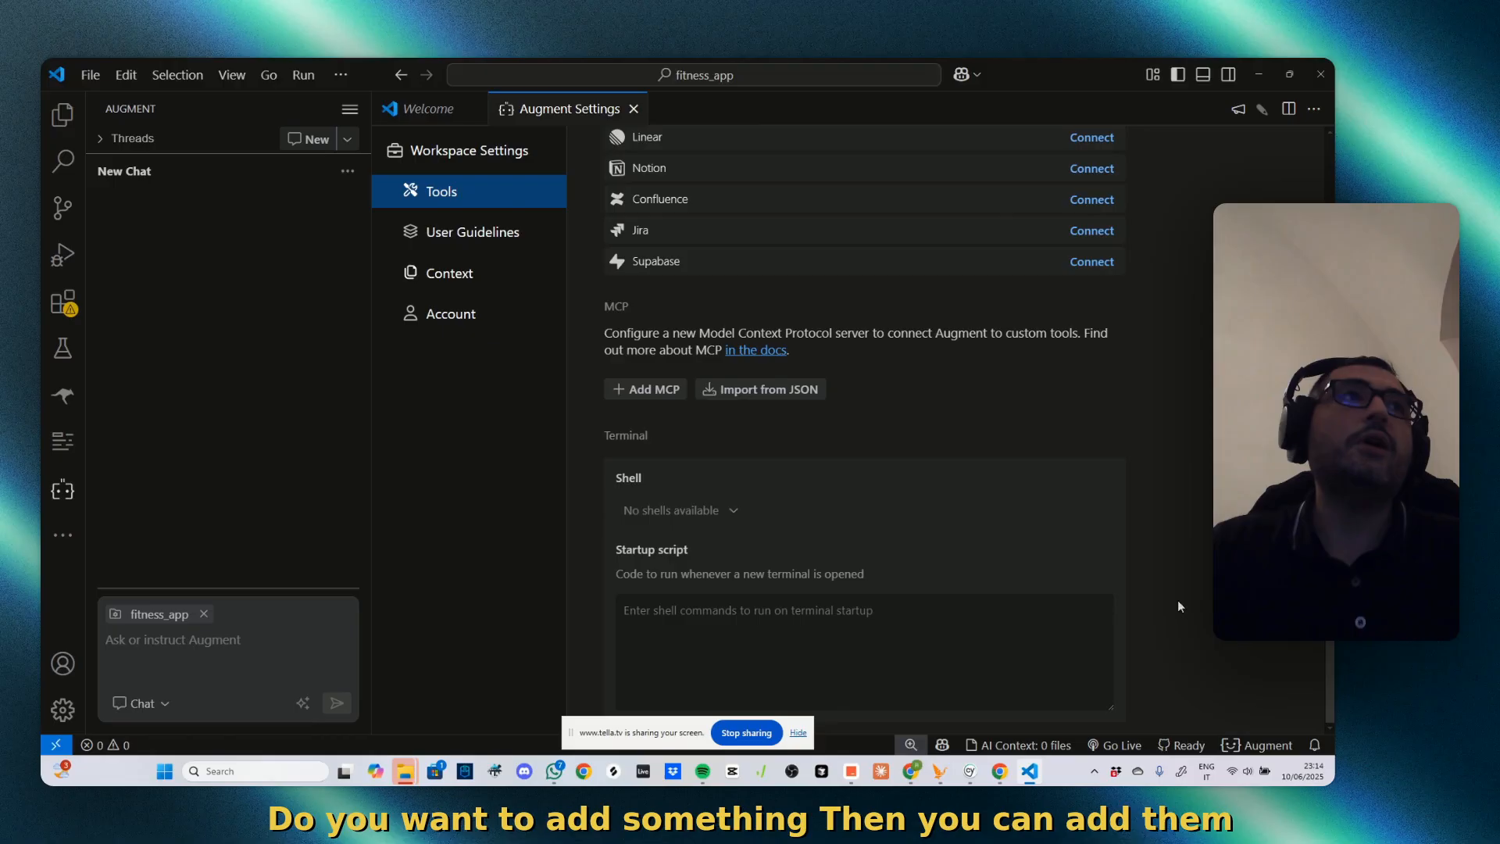
Enter User Guidelines requiring modular files under 400 rows and submodules to avoid LLM context-token issues
{"action": "left_click", "coordinate": [472, 232]}
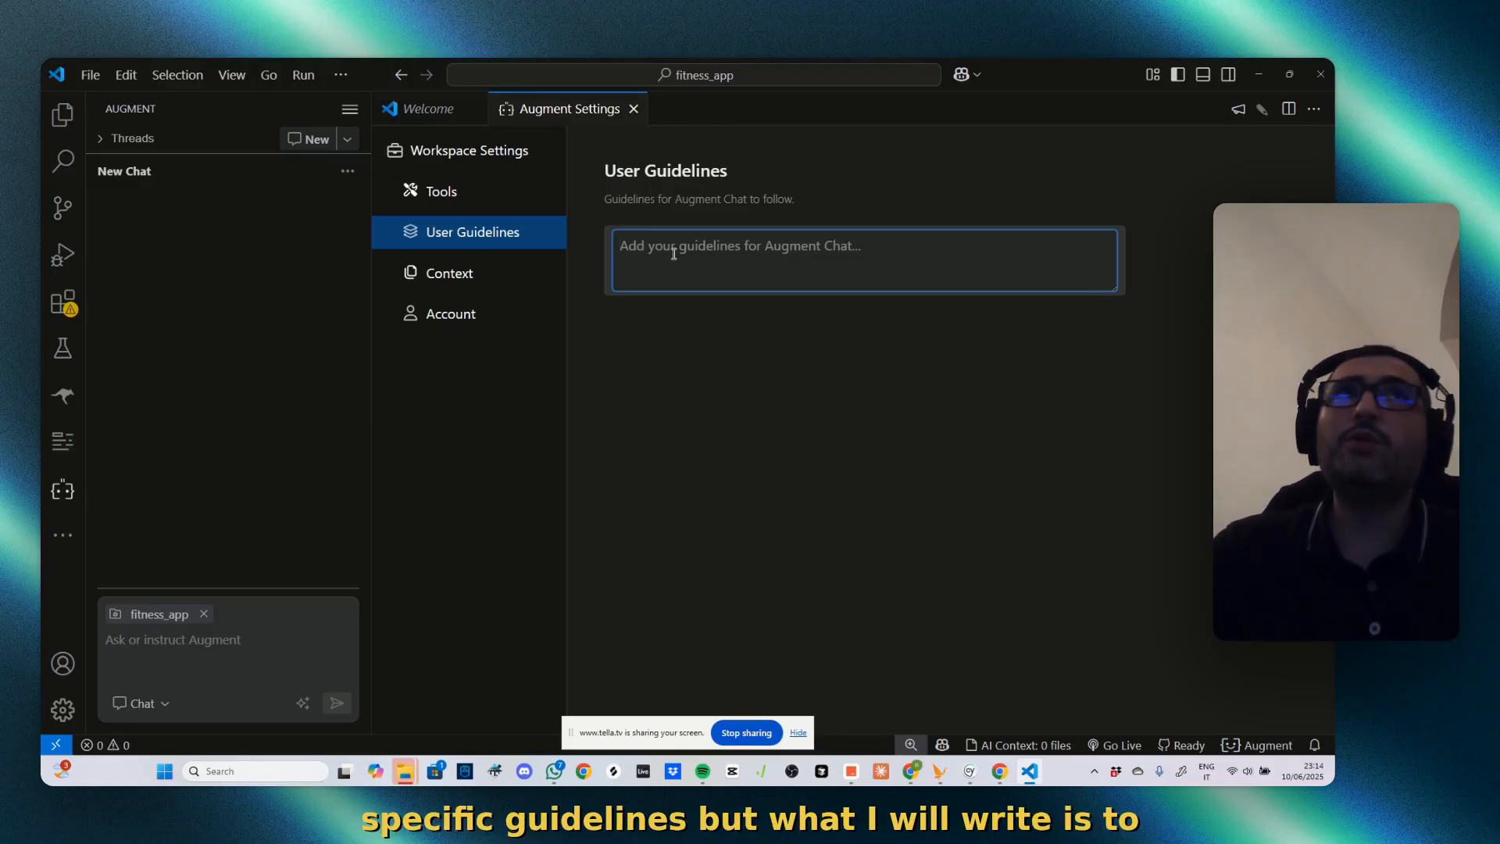
{"action": "type", "text": "use a modular approach"}
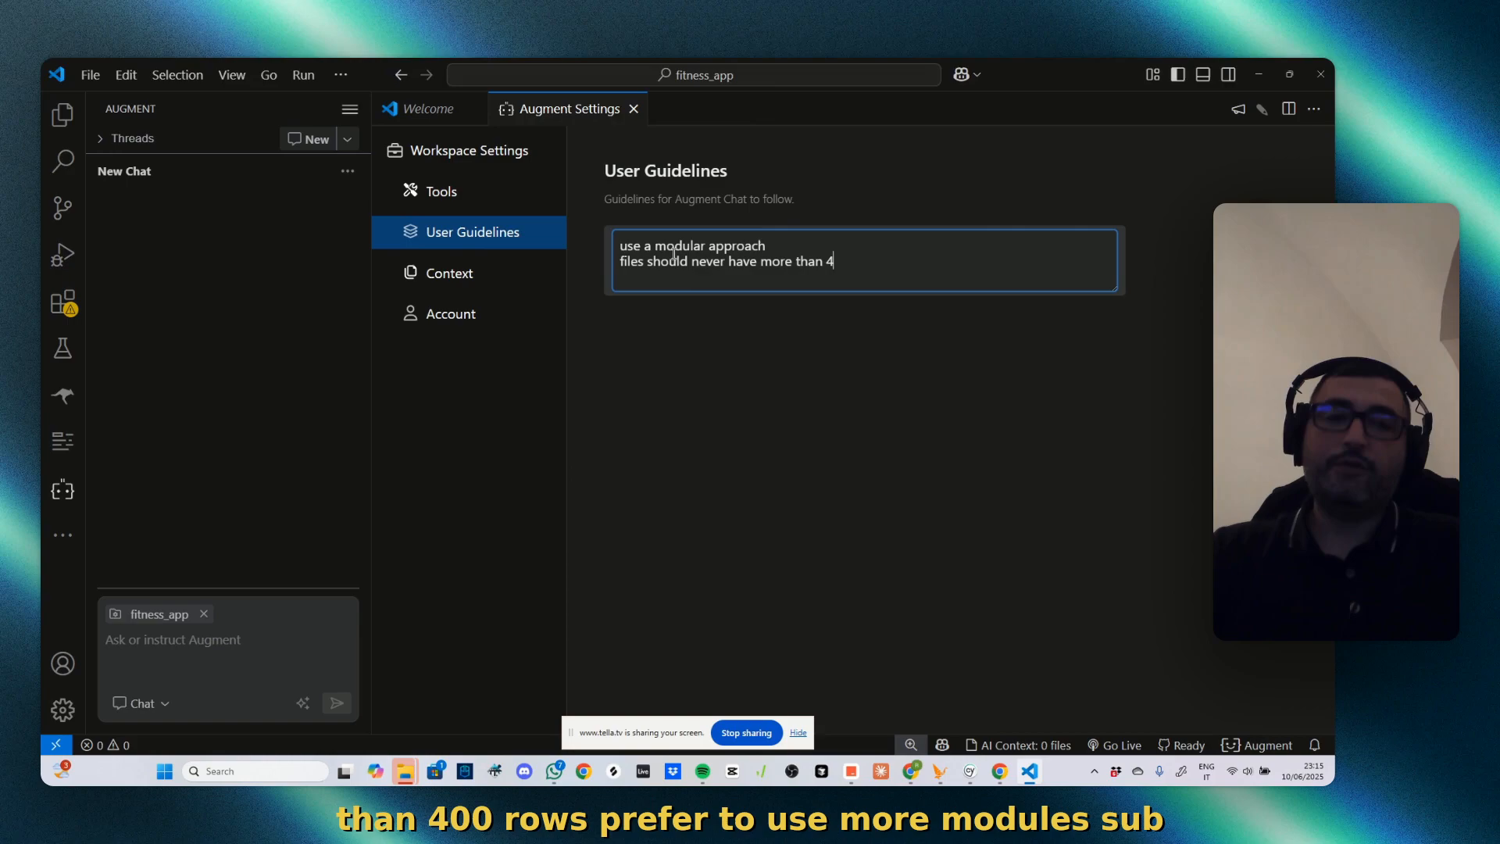
{"action": "type", "text": "00 rows, prefer to use more module"}
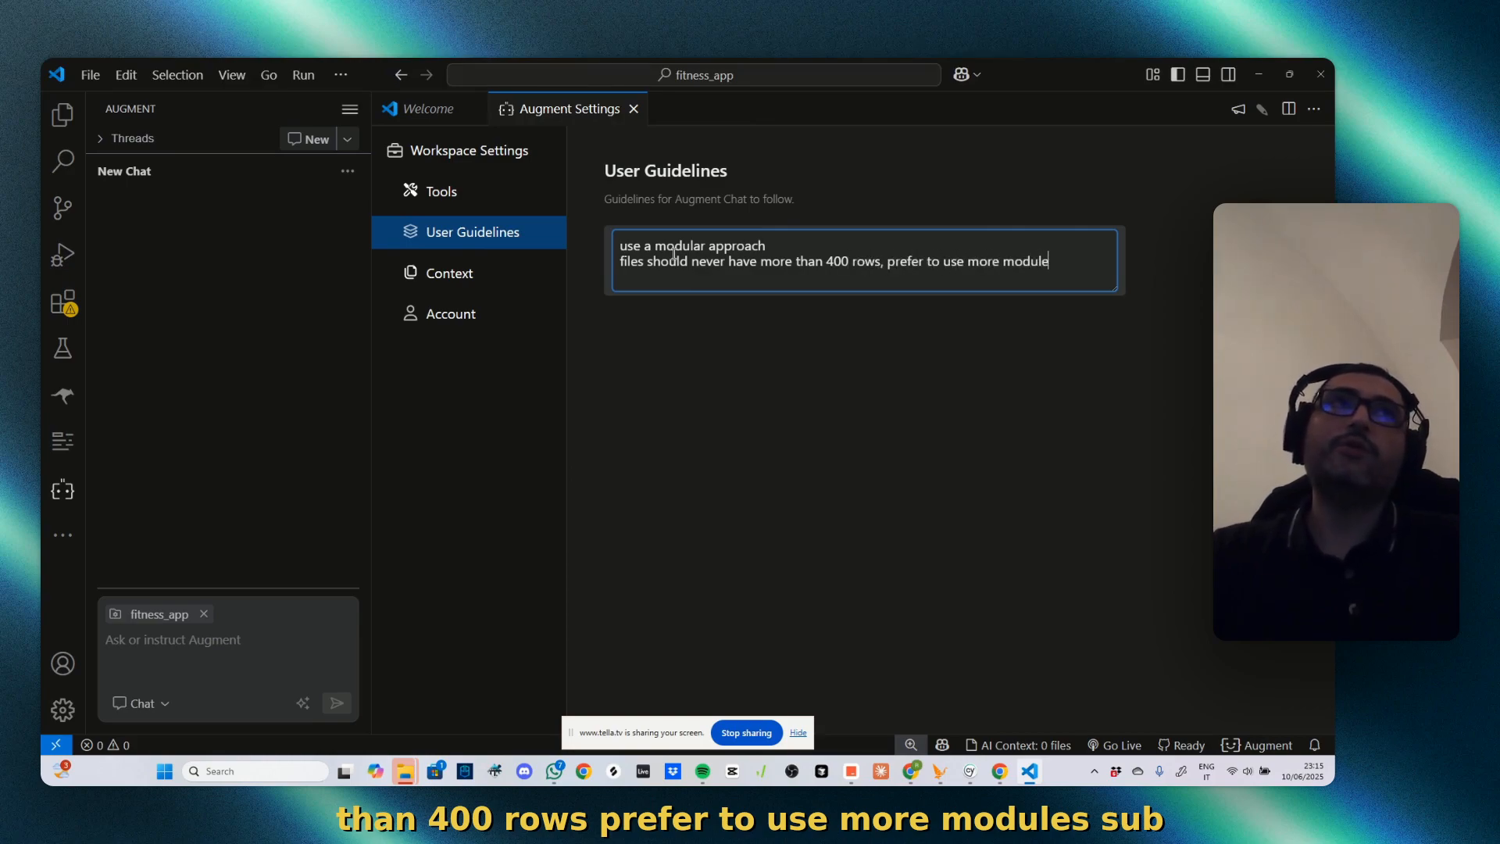
{"action": "type", "text": "s/submodules to"}
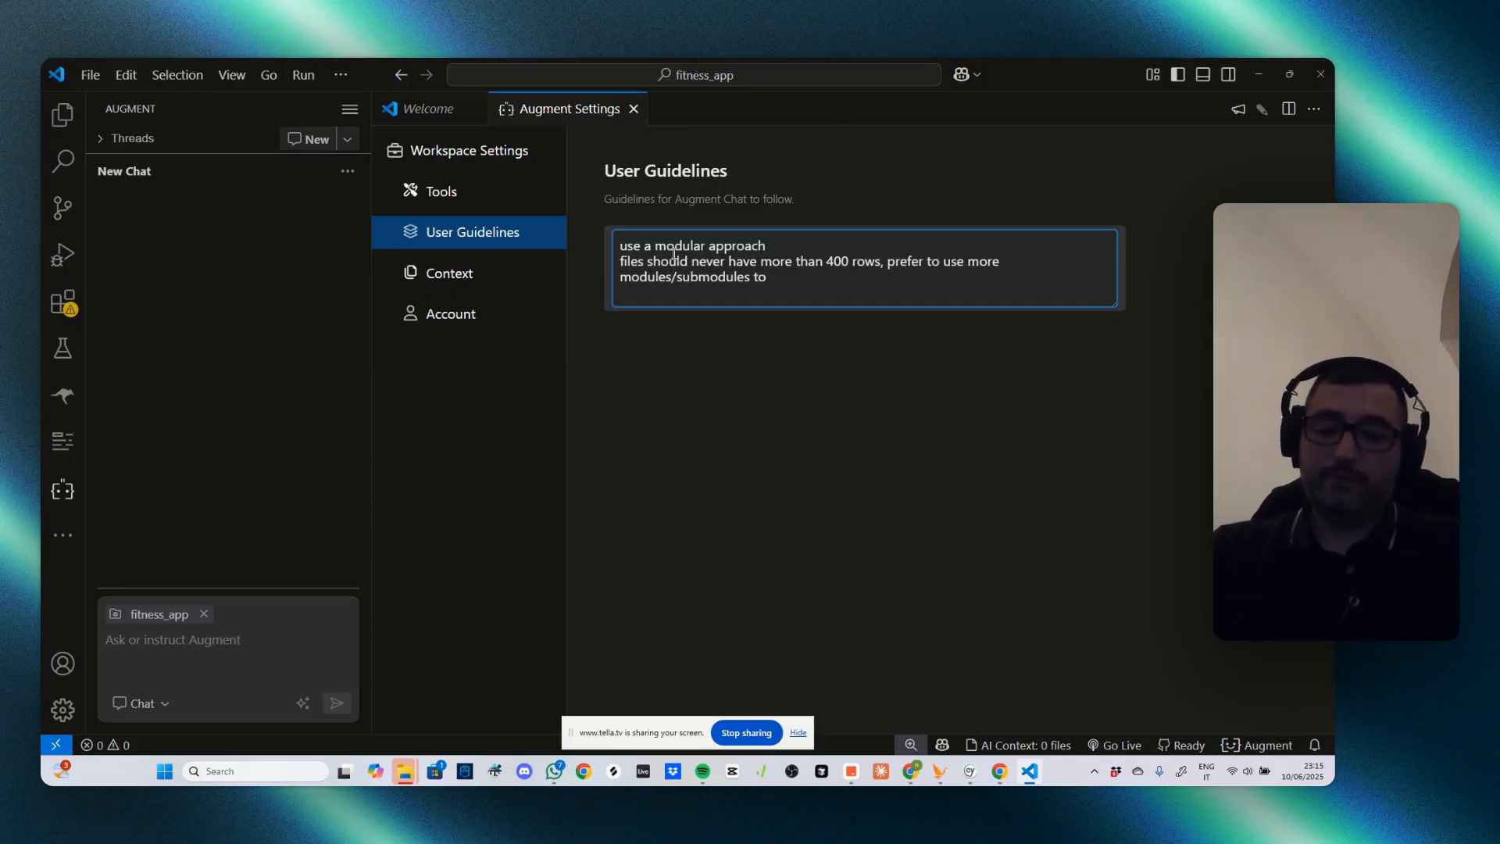
{"action": "type", "text": "creating a new file to avoid"}
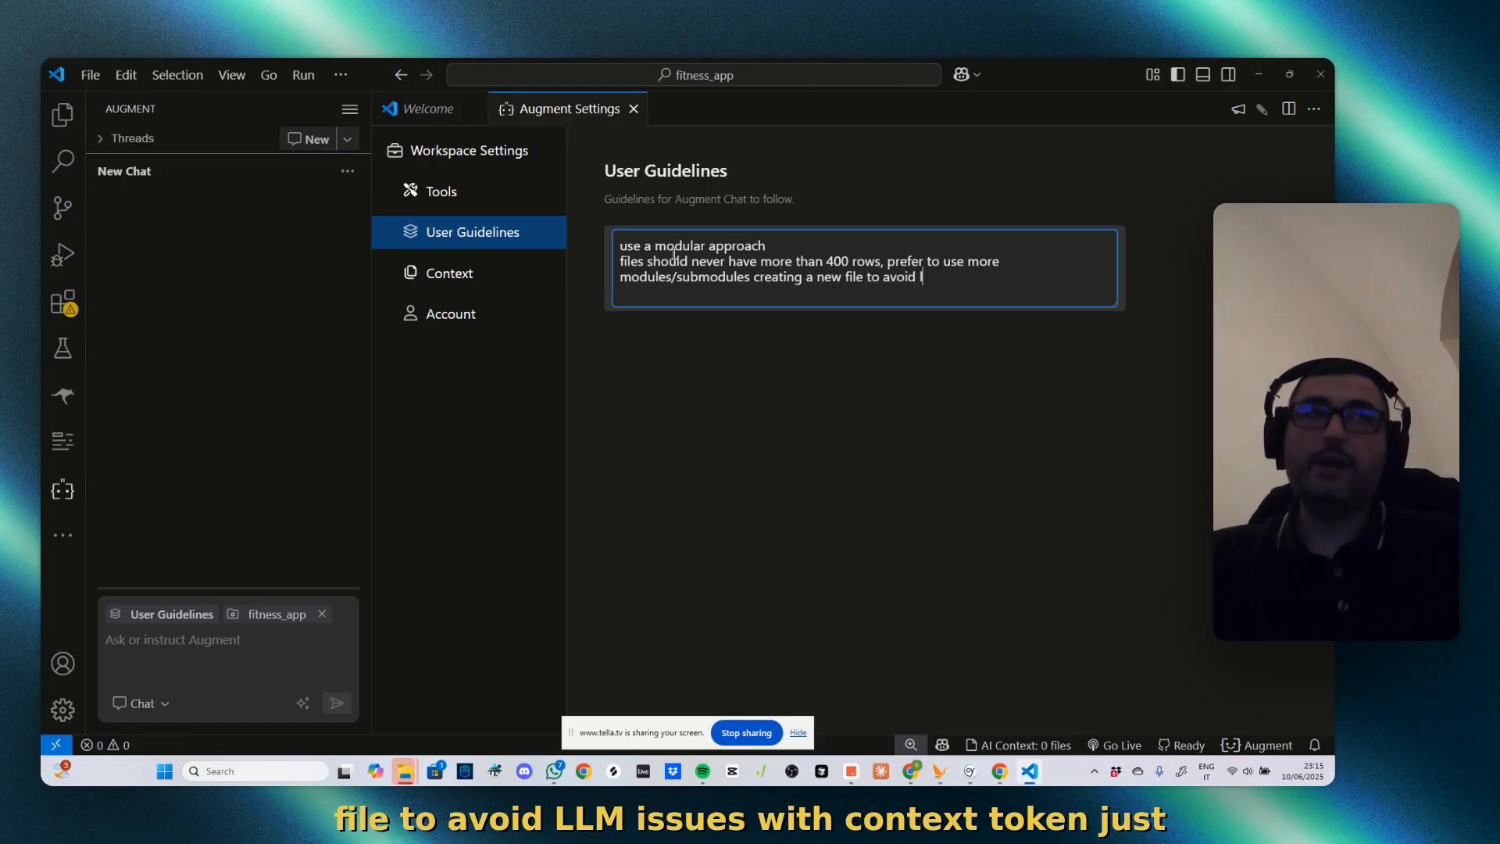
{"action": "type", "text": "llm issues with"}
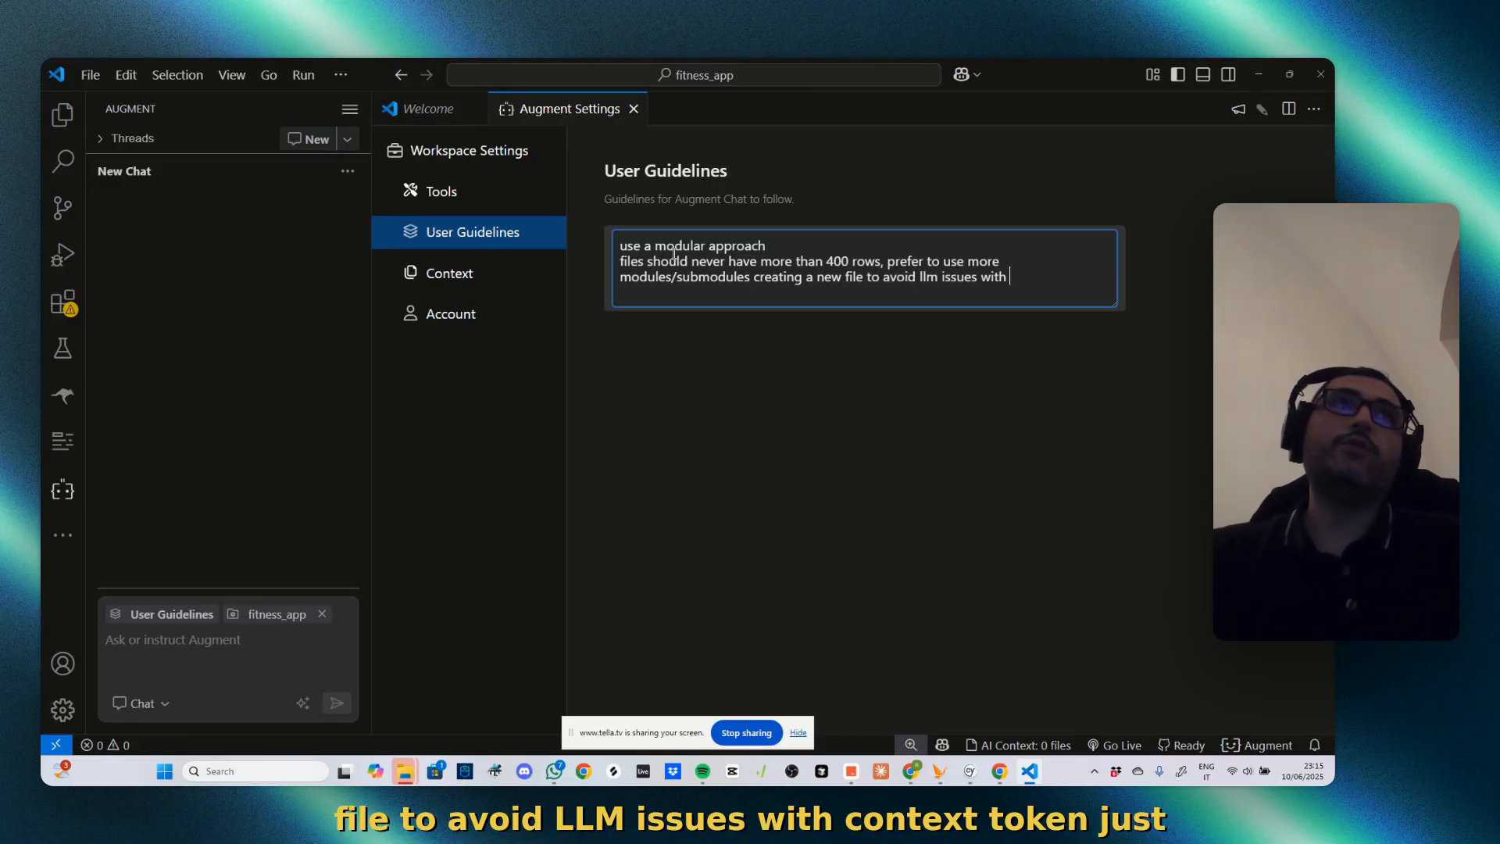
{"action": "type", "text": "coxtext token"}
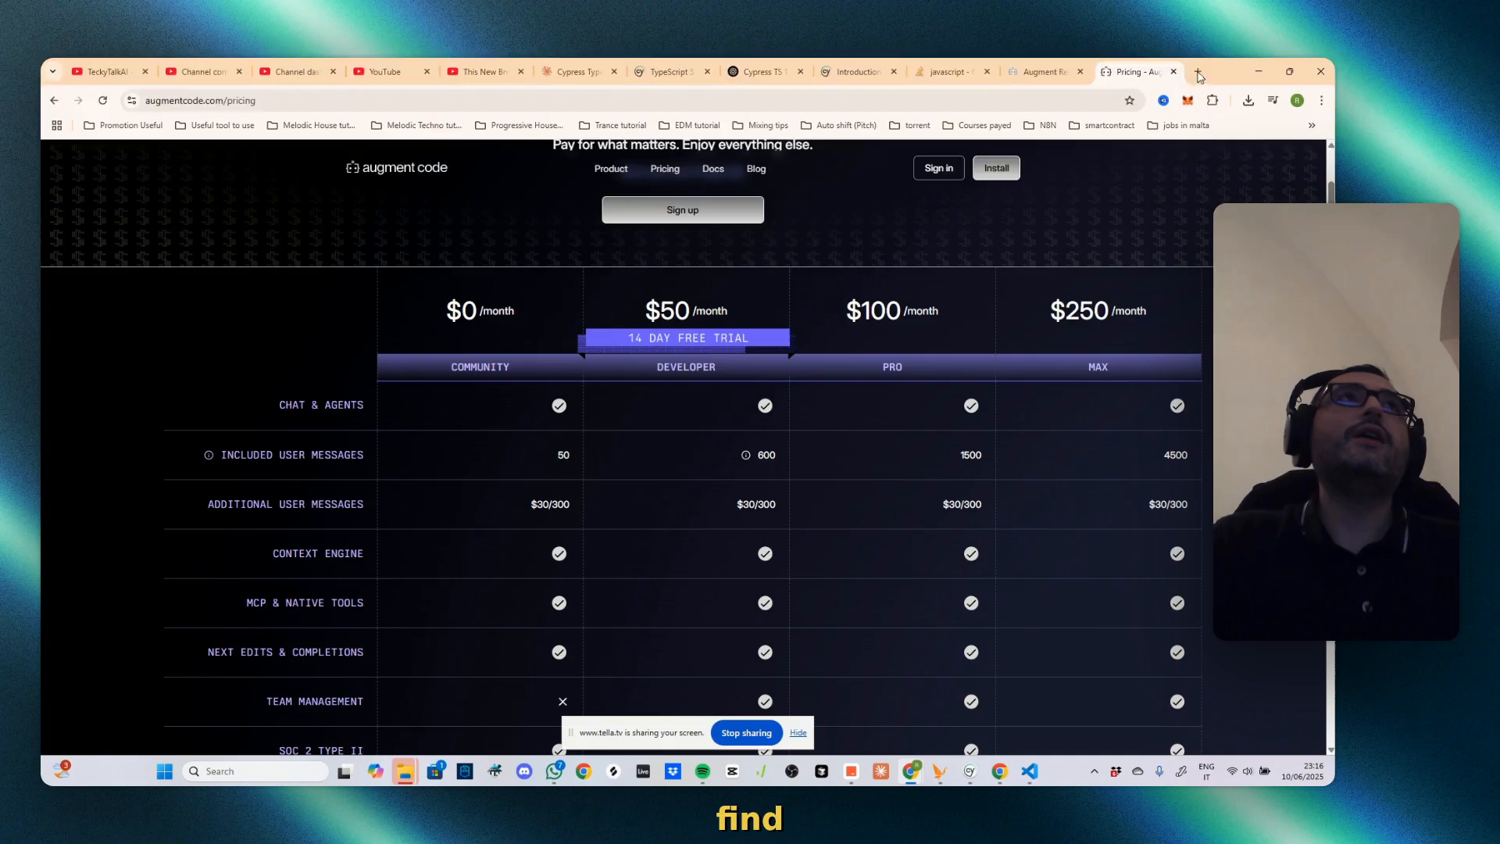
Search 'cursor directory', open cursor.directory, and browse its React coding rules
{"action": "left_click", "coordinate": [1196, 71]}
{"action": "type", "text": "cursor directory"}
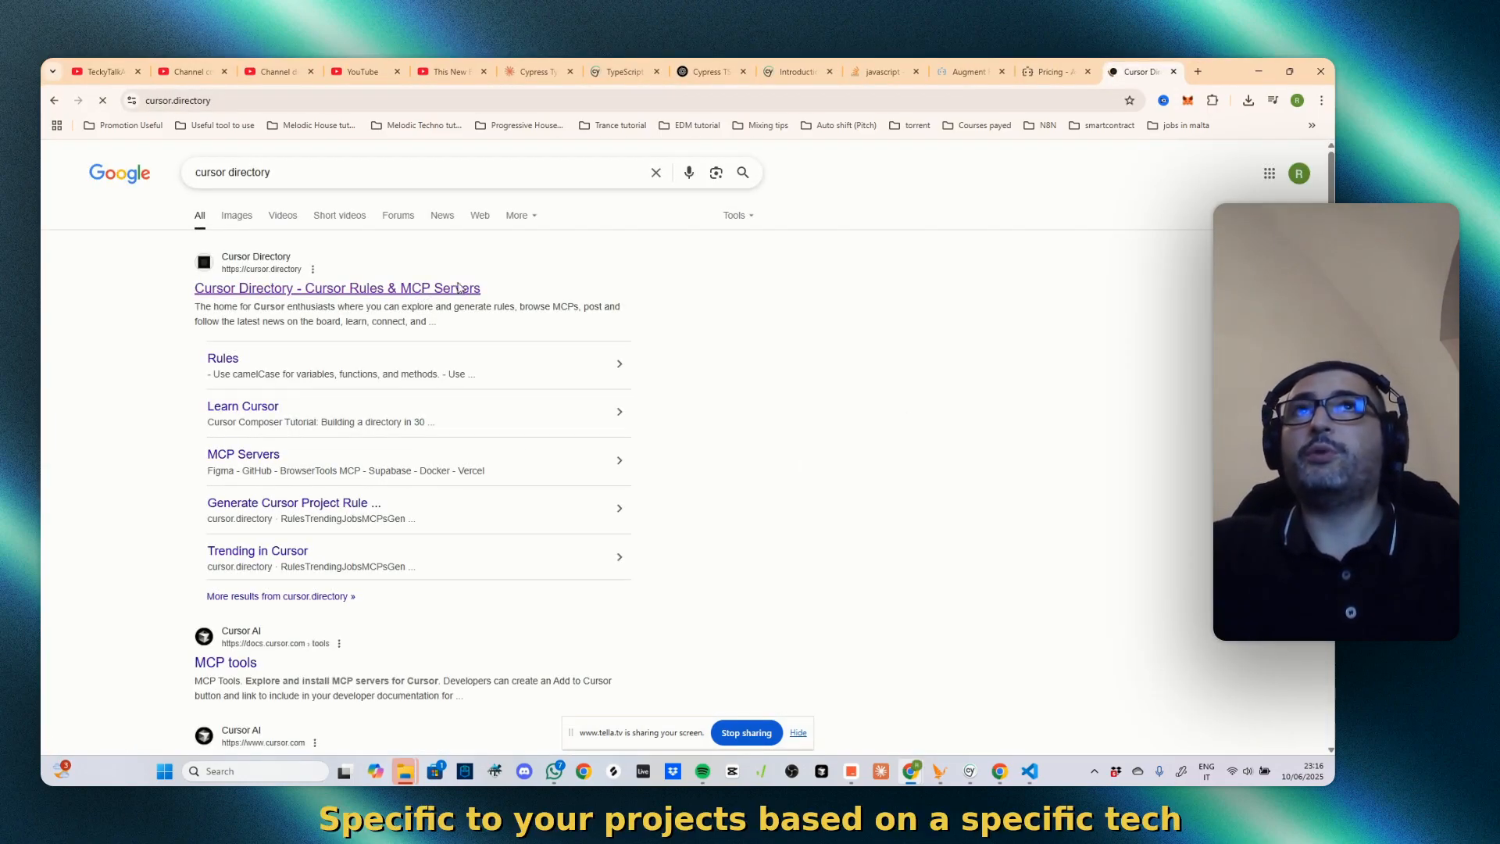
{"action": "left_click", "coordinate": [336, 288]}
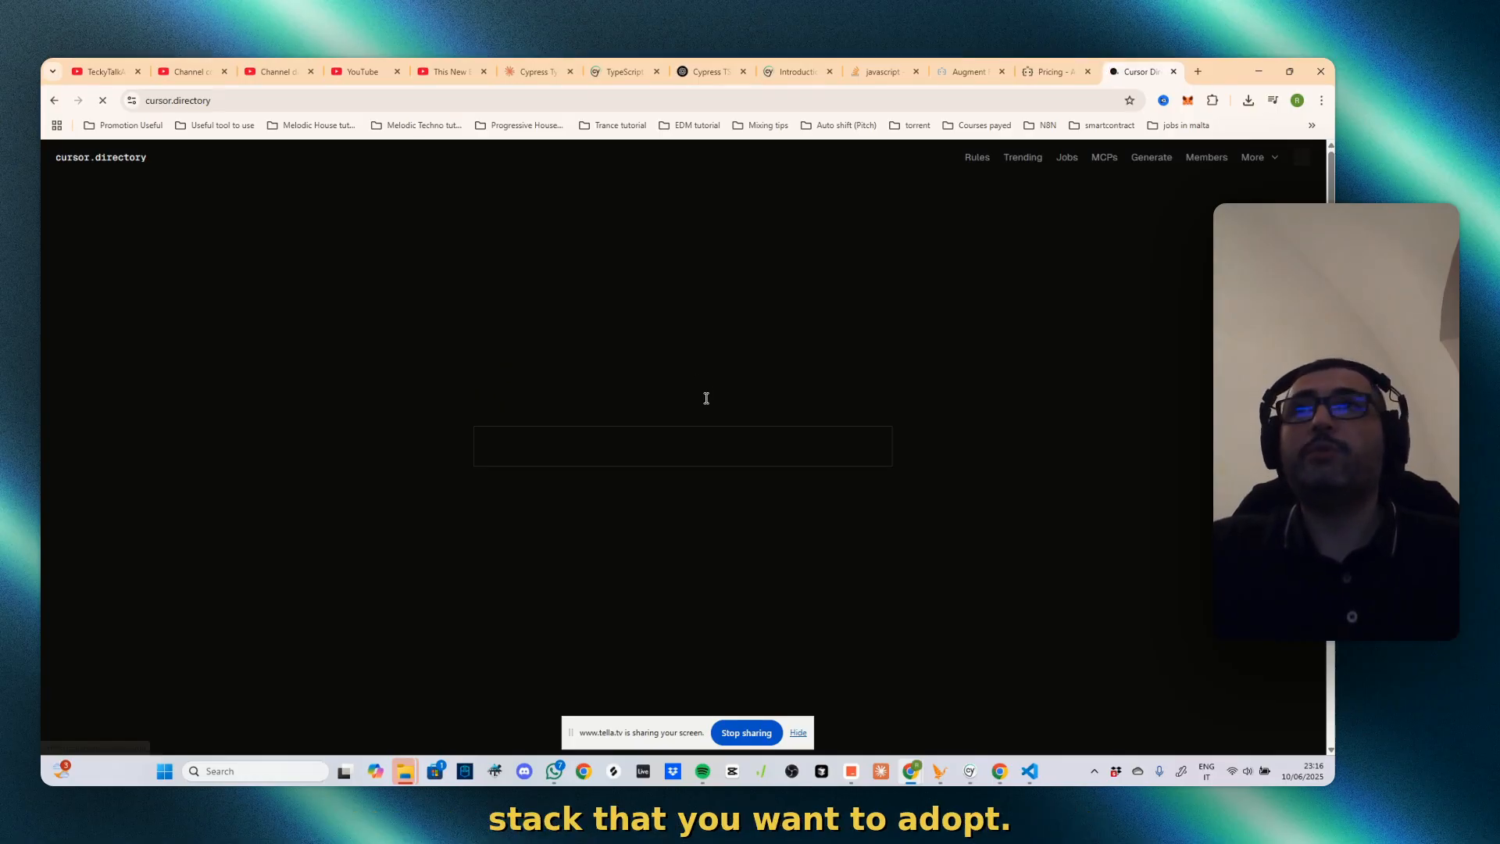
{"action": "left_click", "coordinate": [976, 157]}
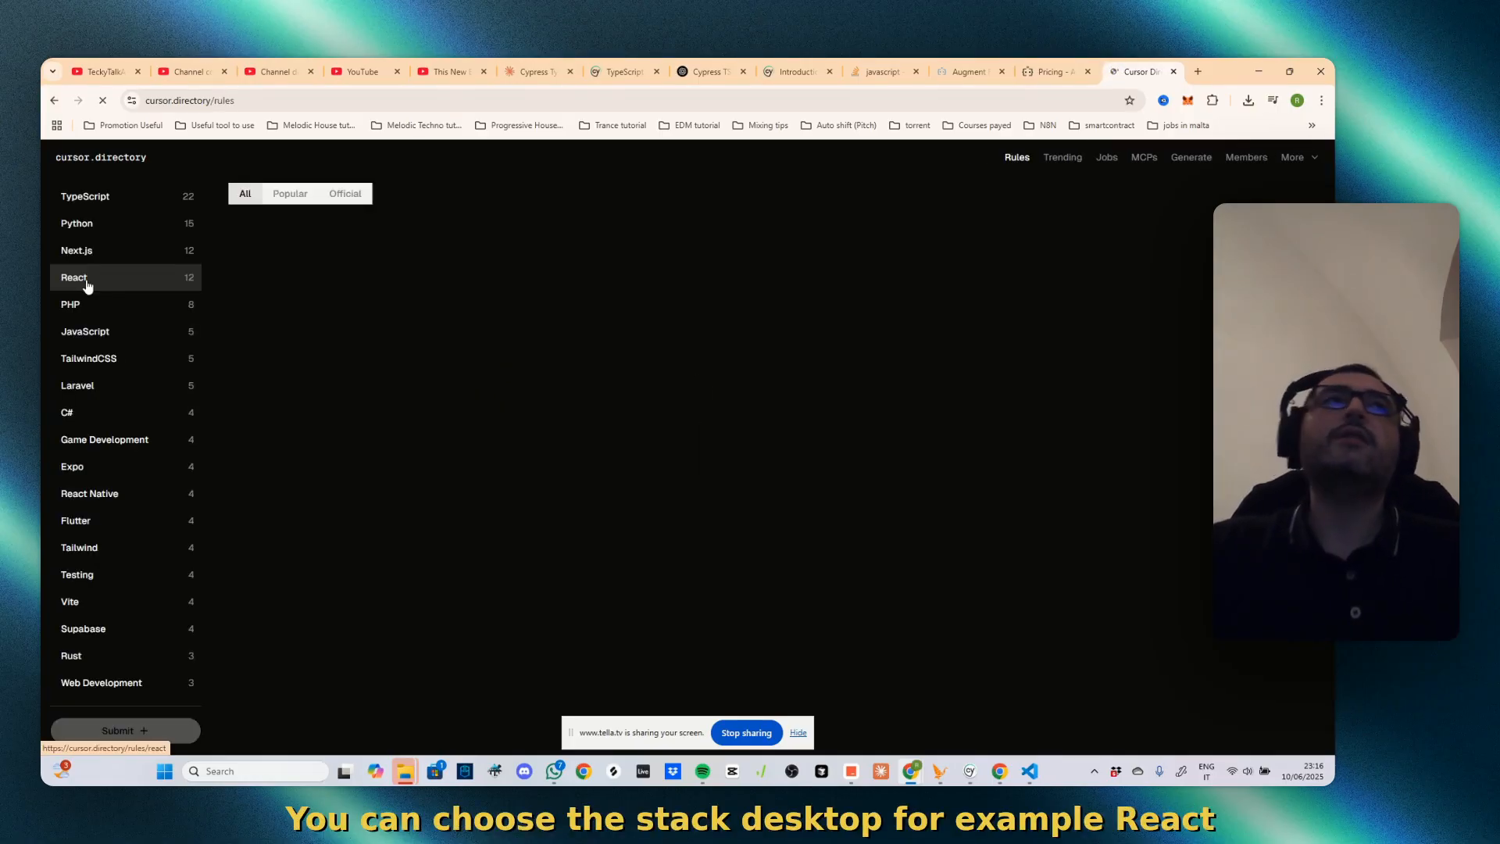
{"action": "left_click", "coordinate": [74, 277]}
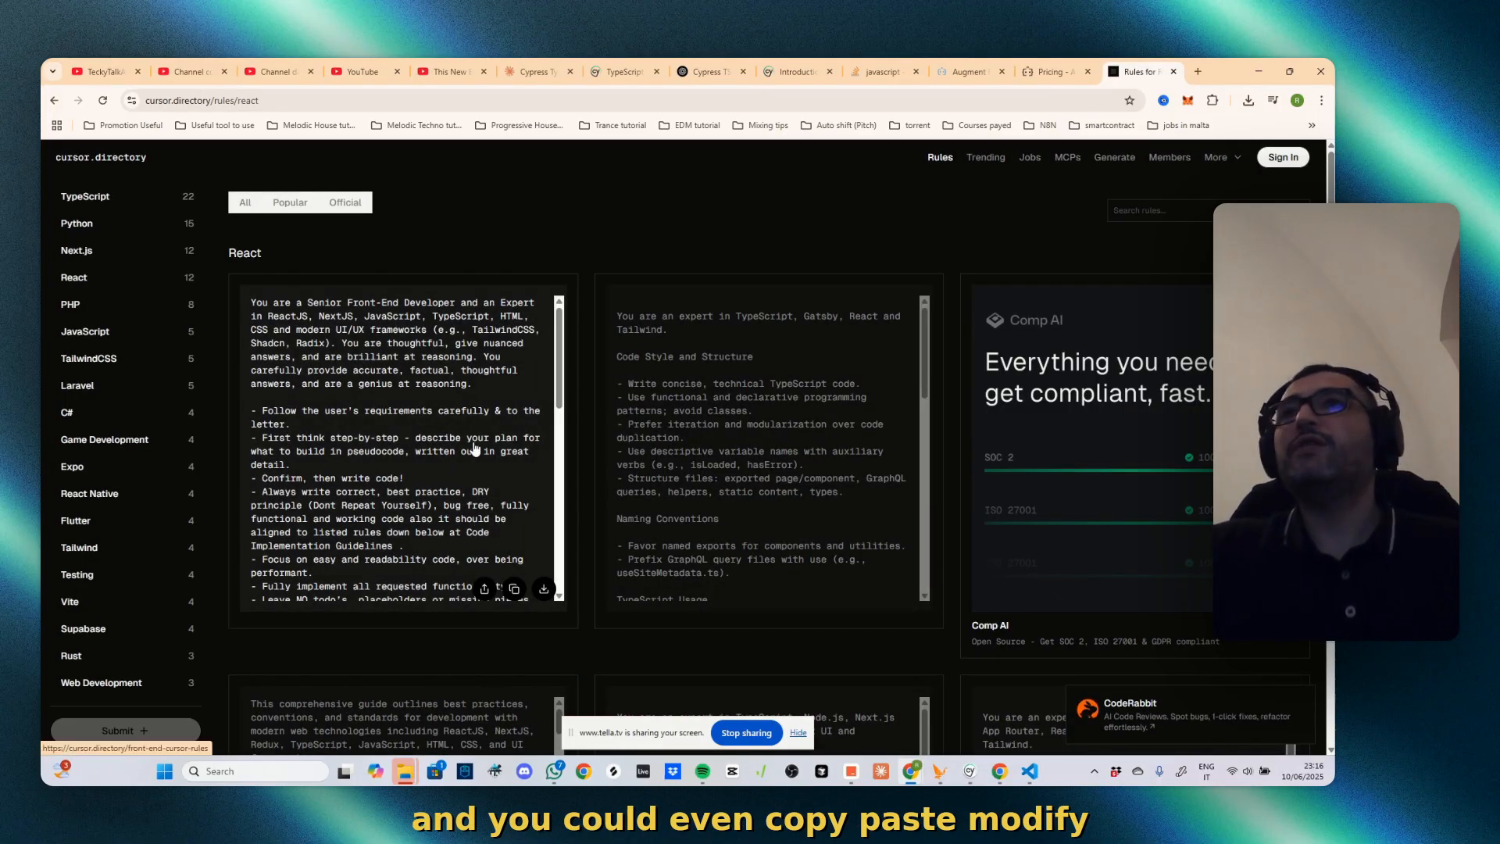
{"action": "scroll", "scroll_direction": "down", "scroll_amount": 3}
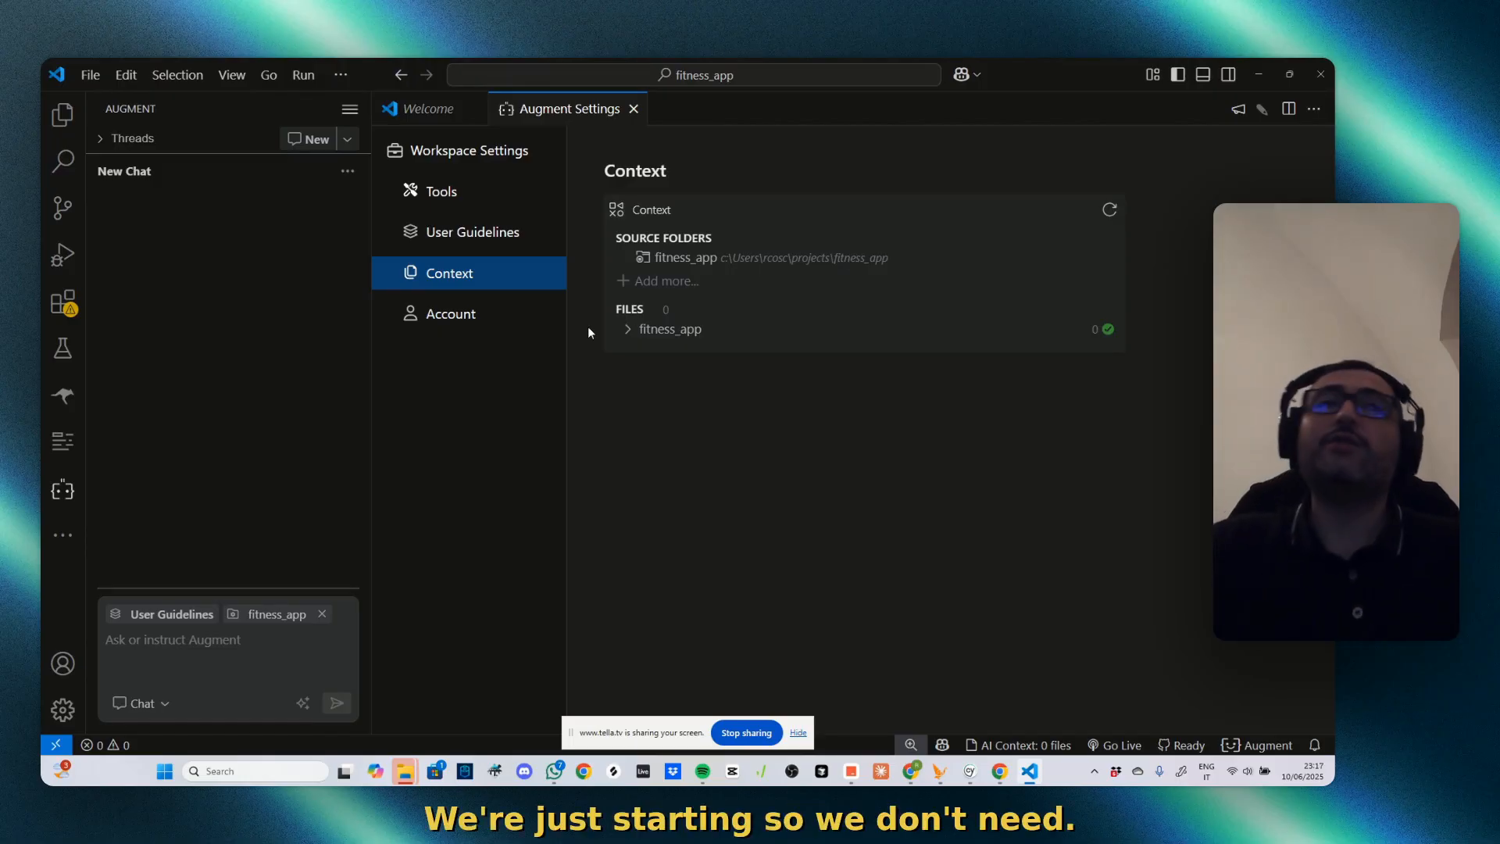
Open the Account page in Augment Settings, which offers a sign-out option
{"action": "left_click", "coordinate": [450, 313]}
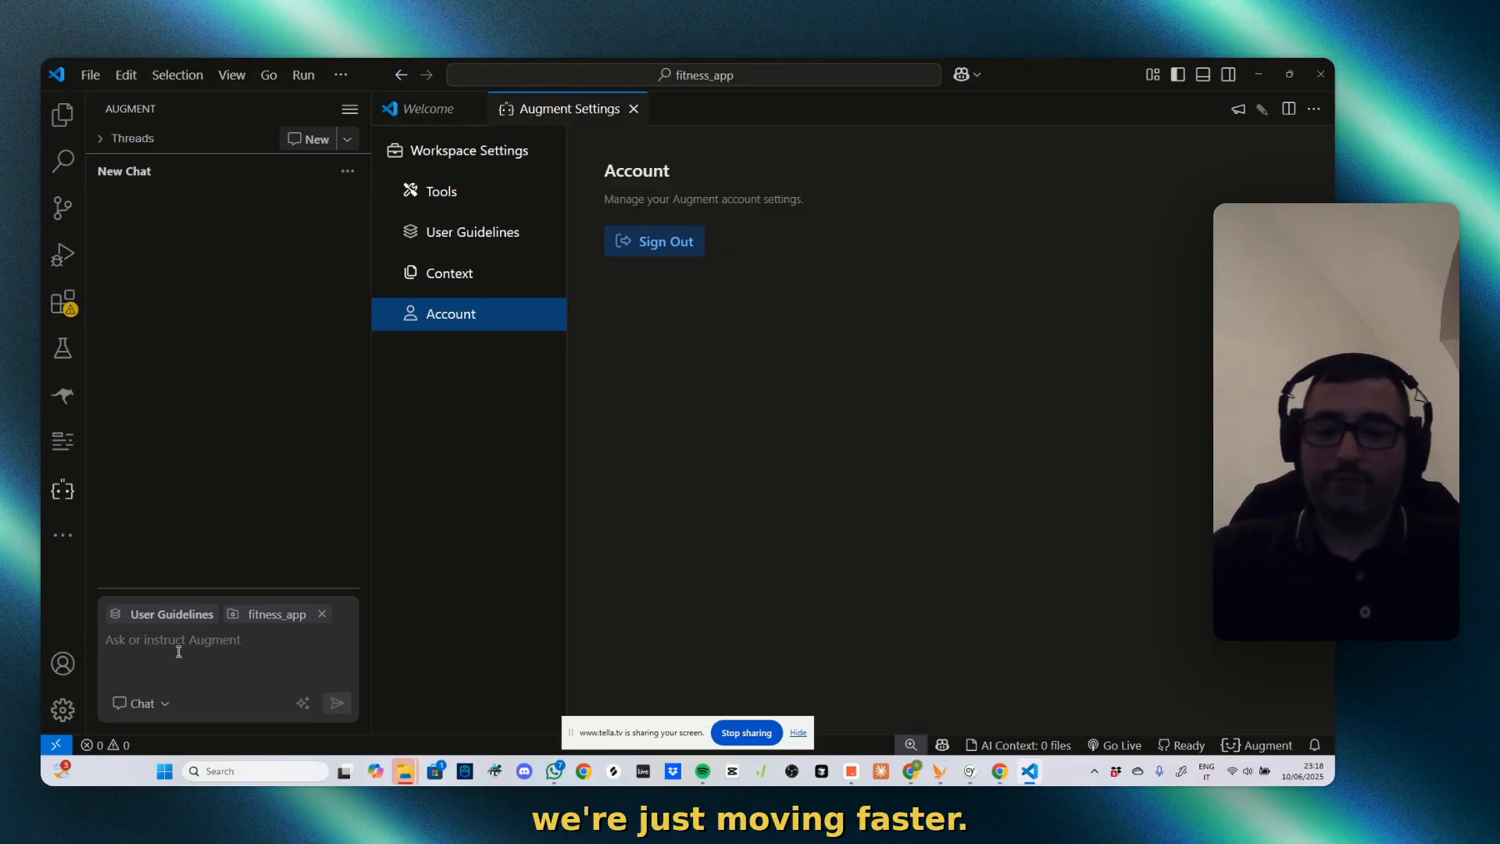
Type a prompt asking for a tech stack and development plan for a beautiful, SEO-friendly fitness website
{"action": "type", "text": "make a"}
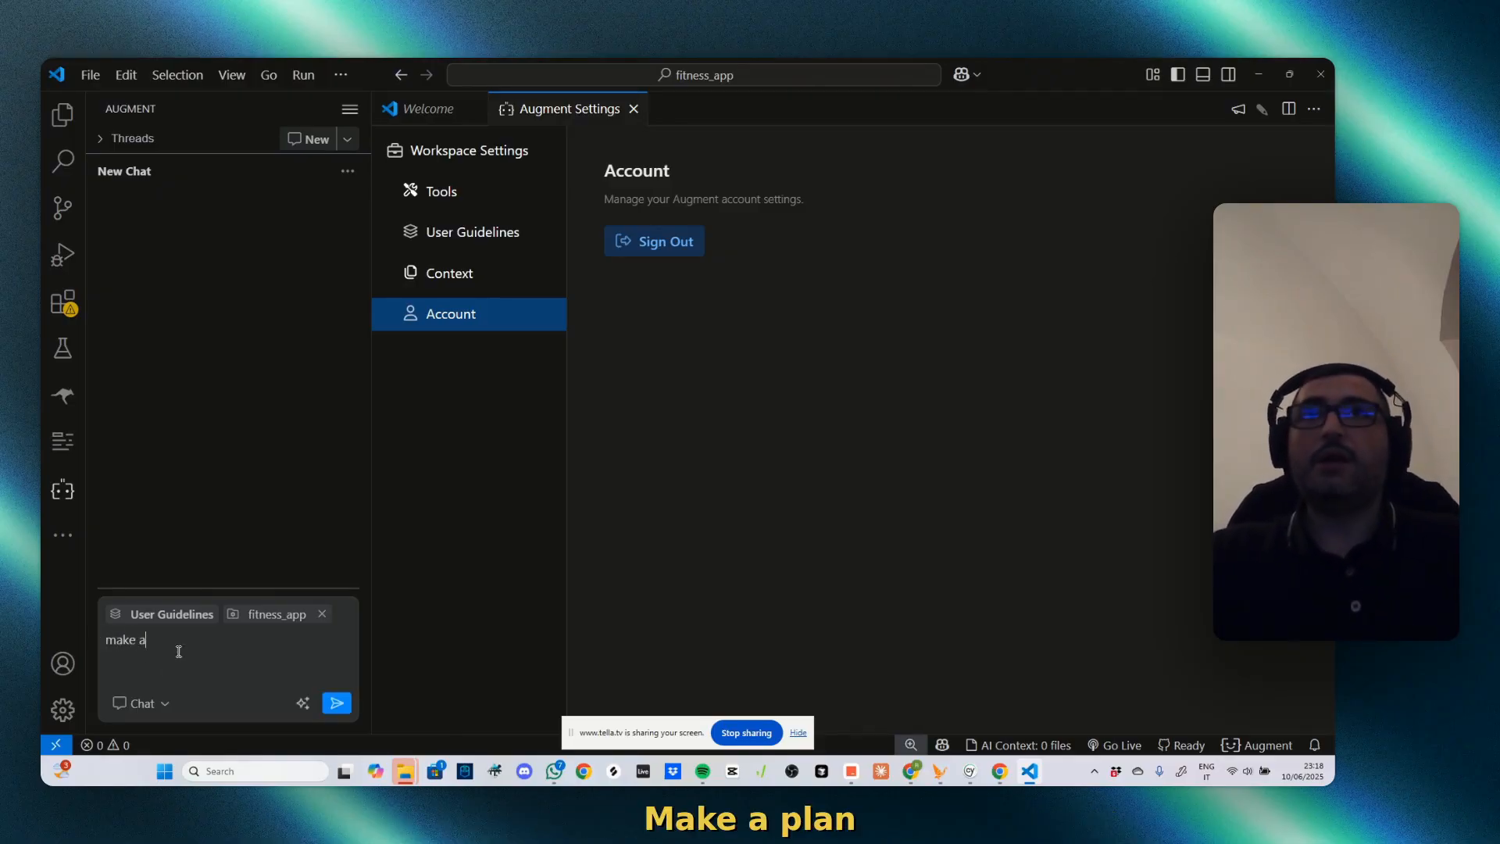
{"action": "type", "text": "plan of a te"}
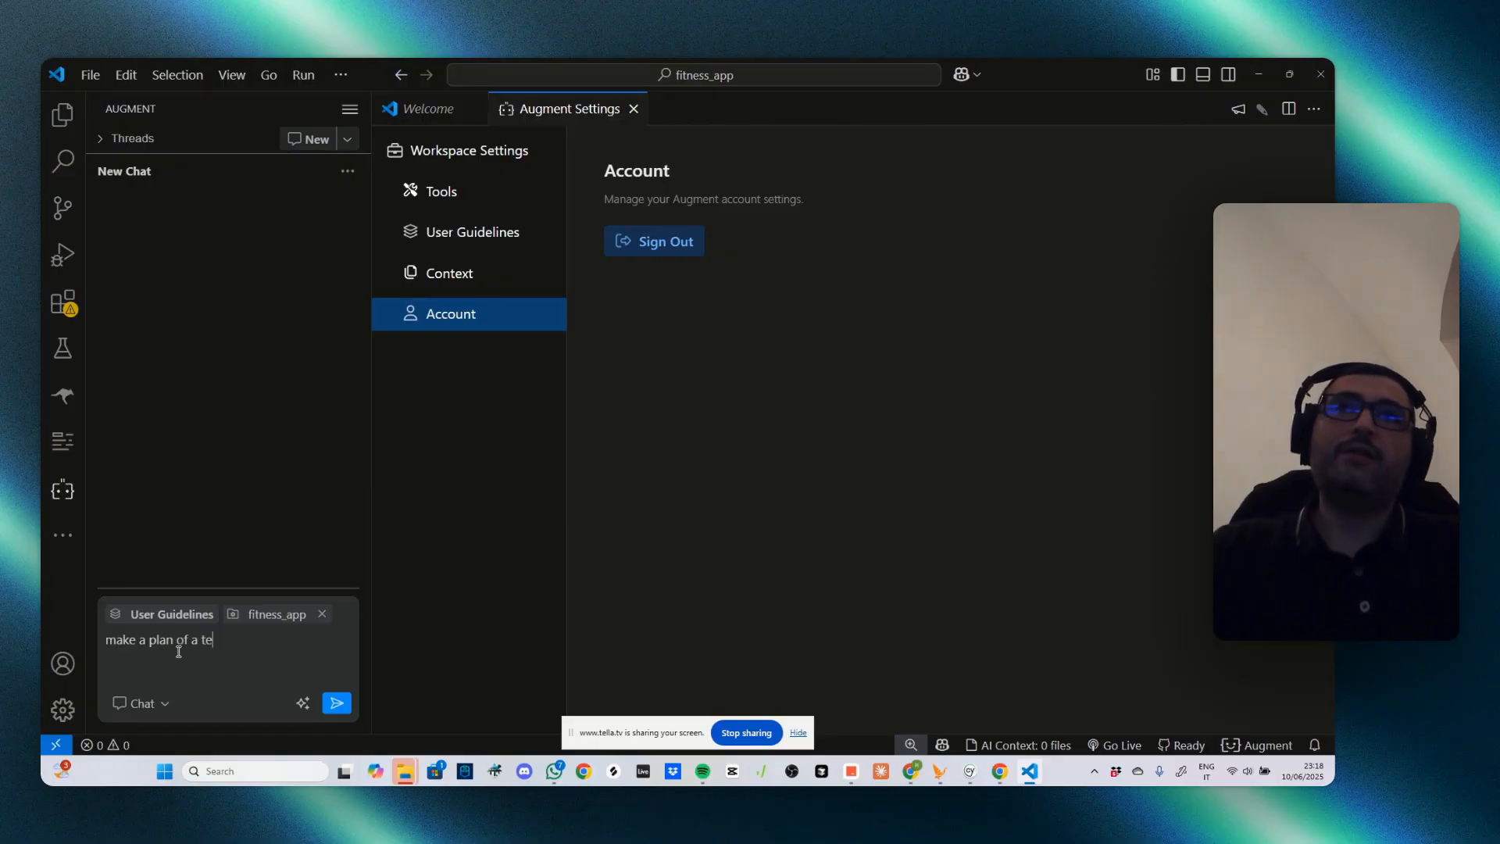
{"action": "type", "text": "ch stack and pr"}
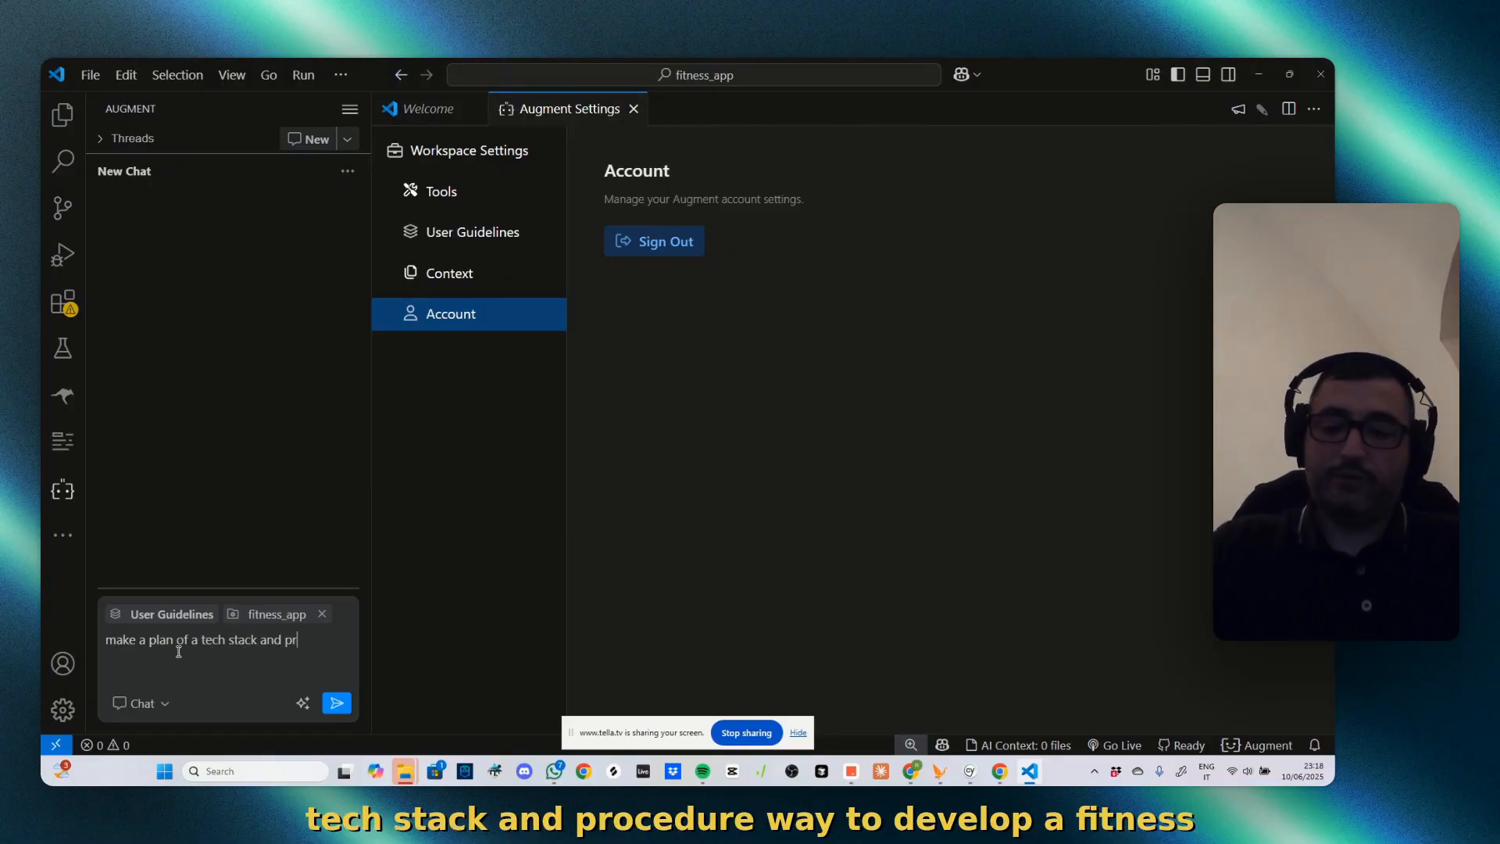
{"action": "type", "text": "ocedural way to"}
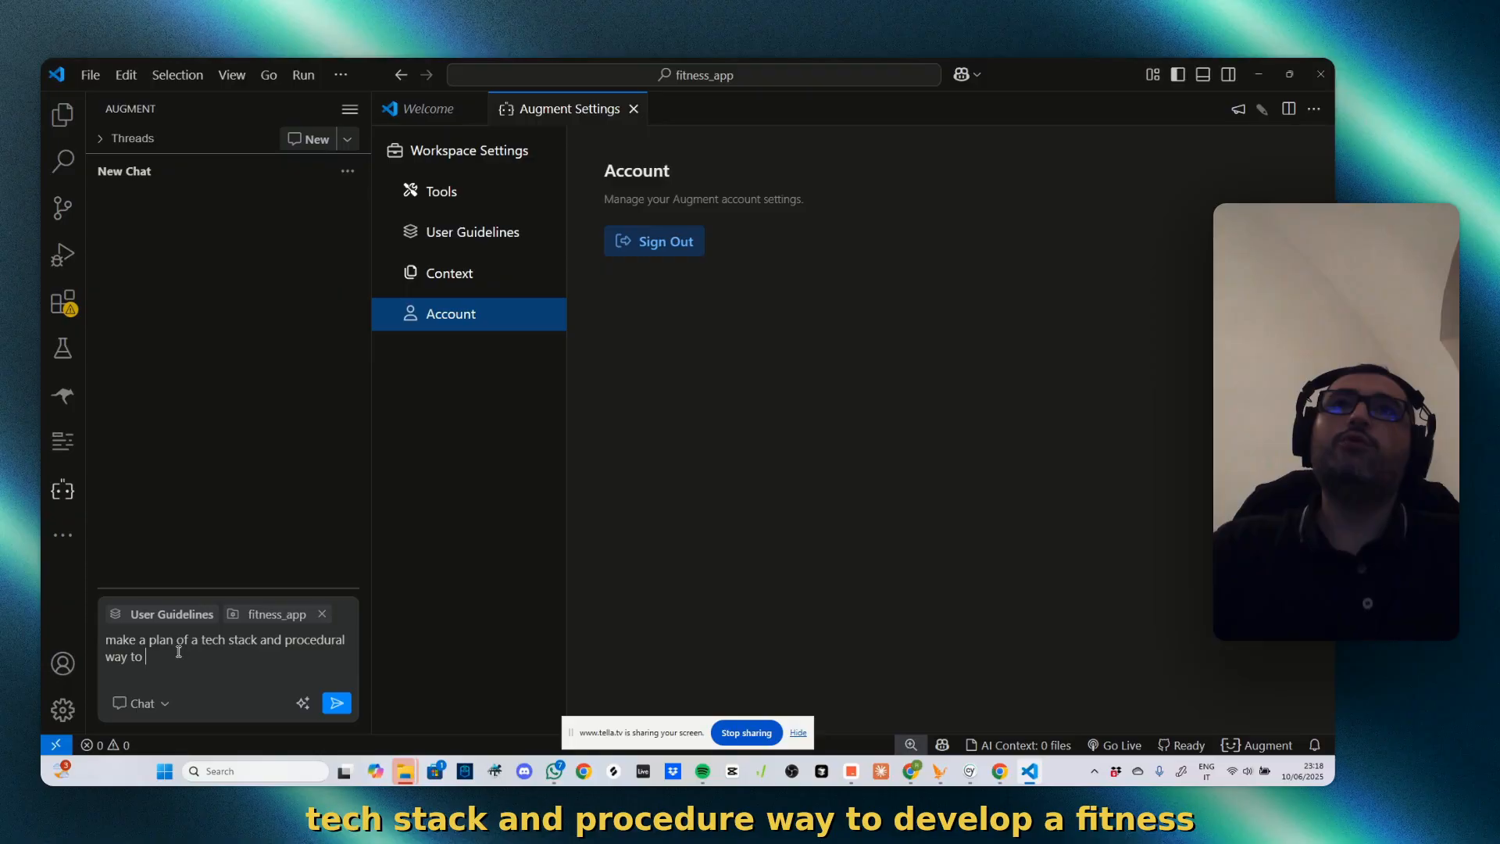
{"action": "type", "text": "develop a fitness webste in next js,"}
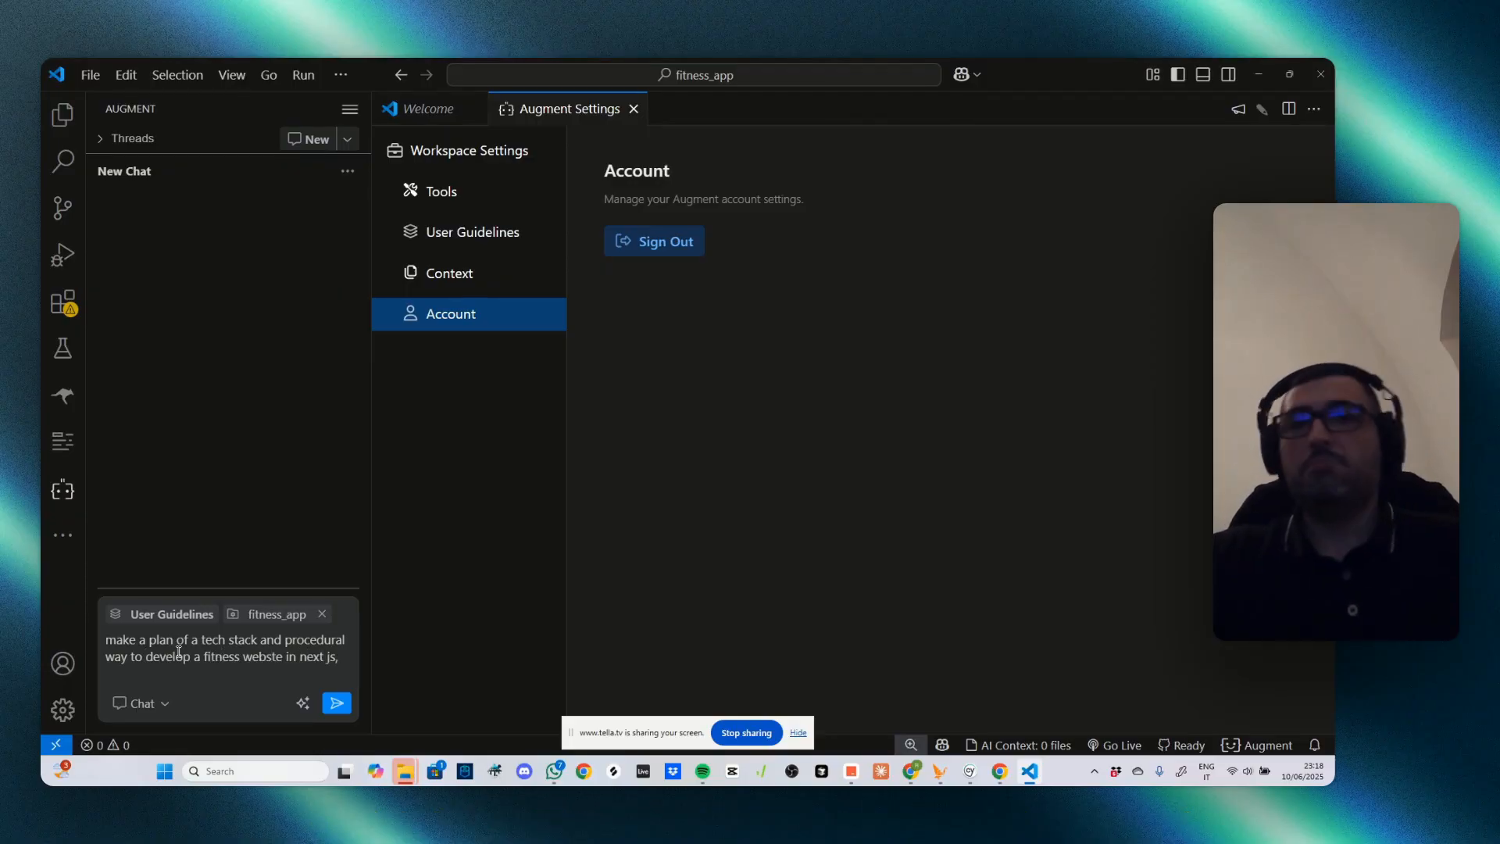
{"action": "type", "text": "d"}
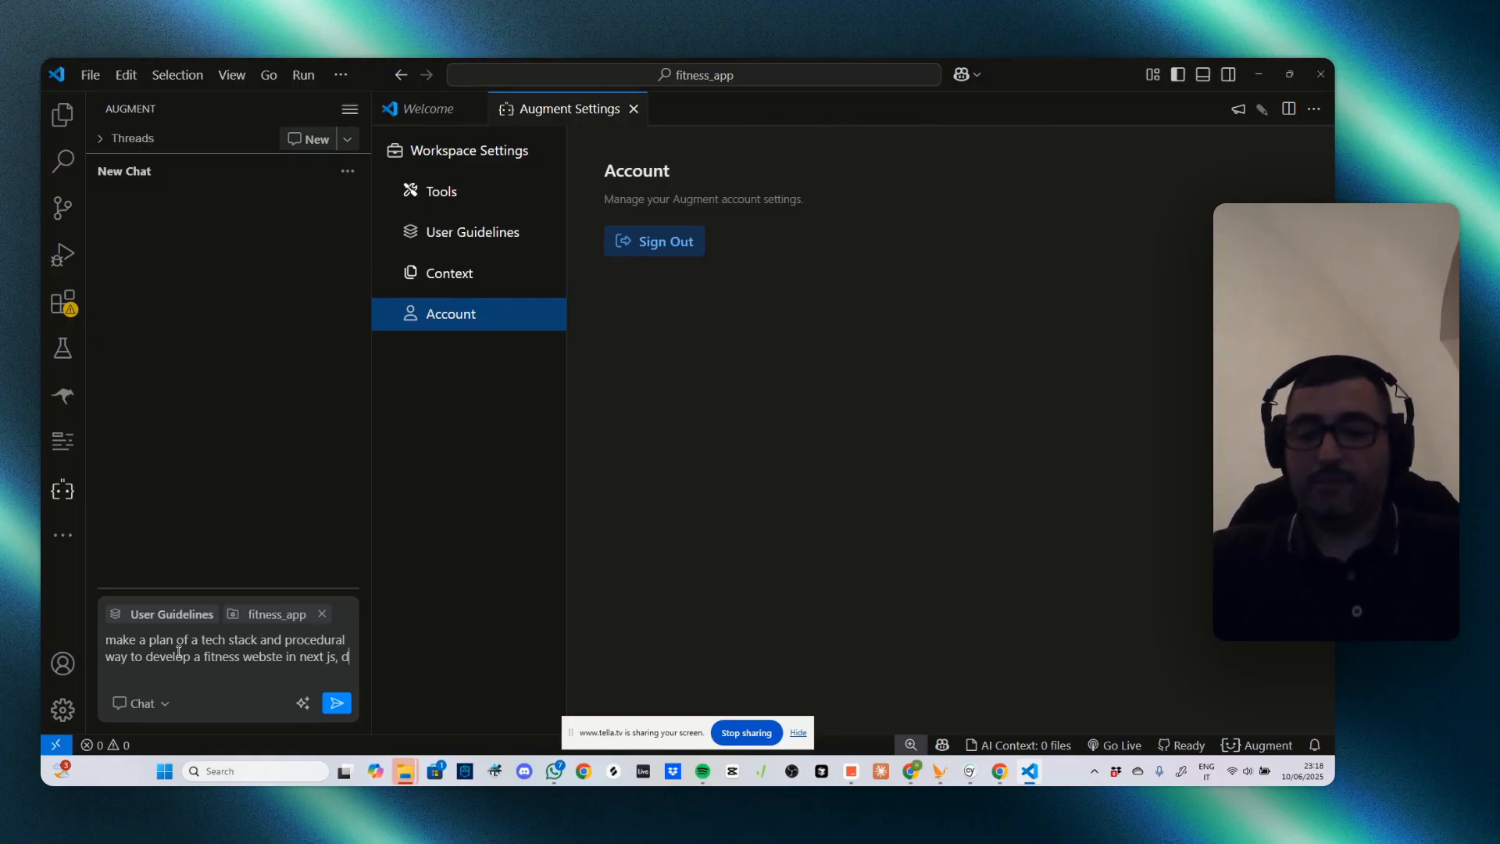
{"action": "type", "text": "ecide the bs"}
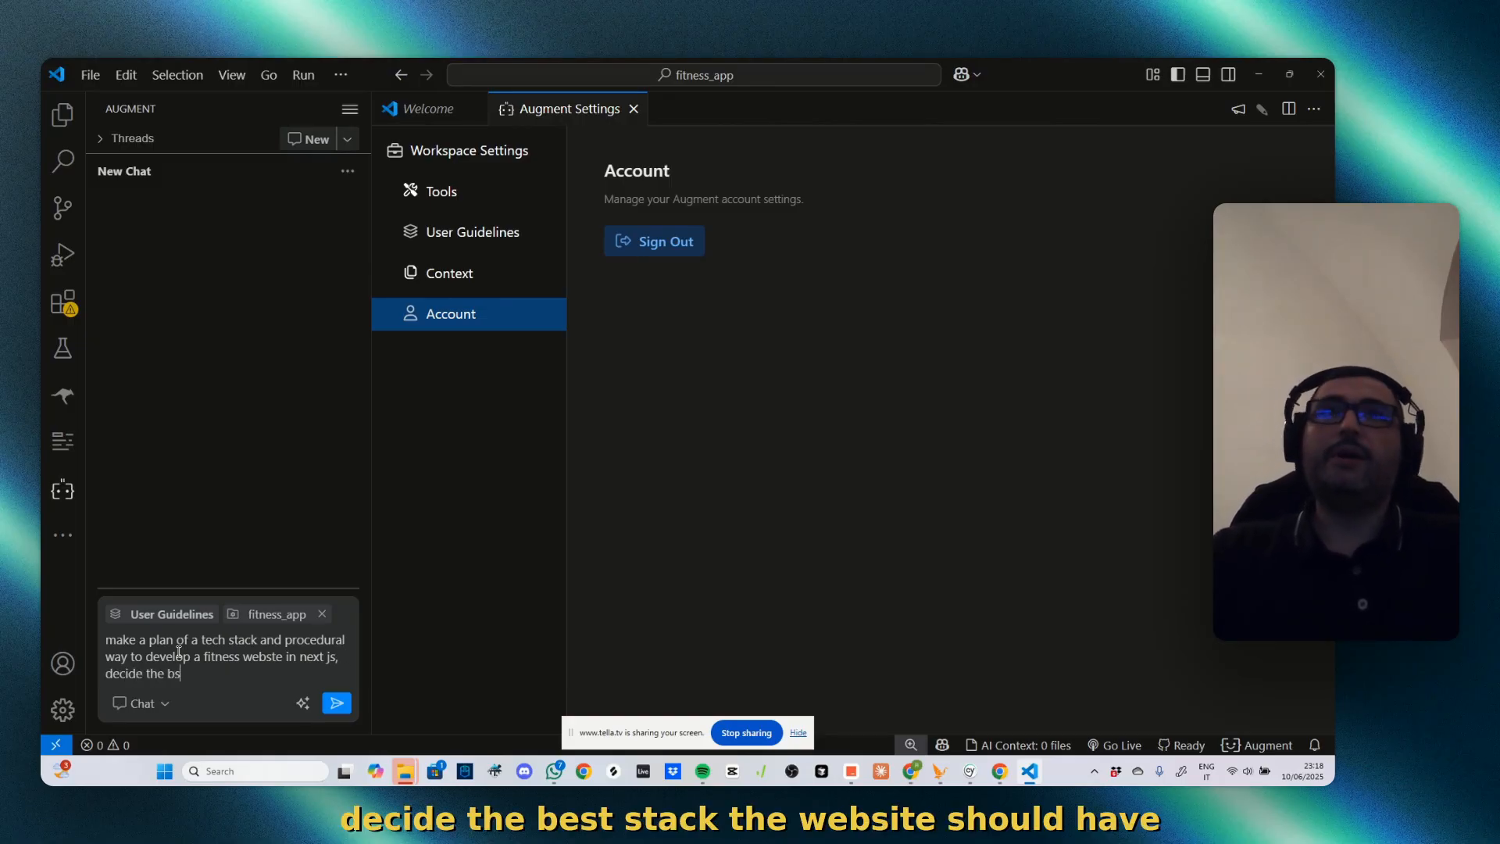
{"action": "type", "text": "est stack, the website should be"}
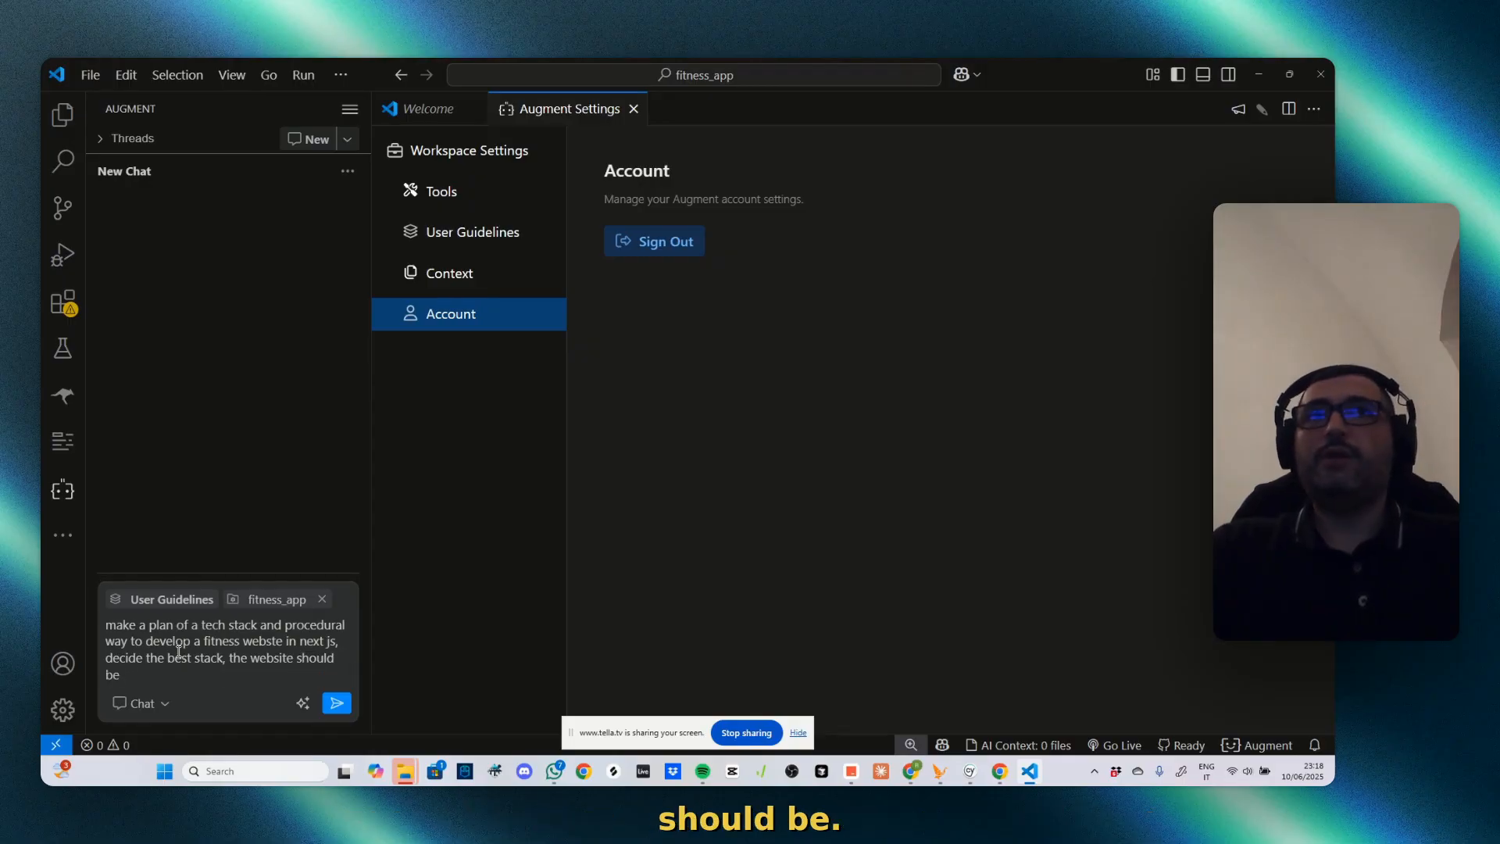
{"action": "type", "text": "have the homepage, the contact pag"}
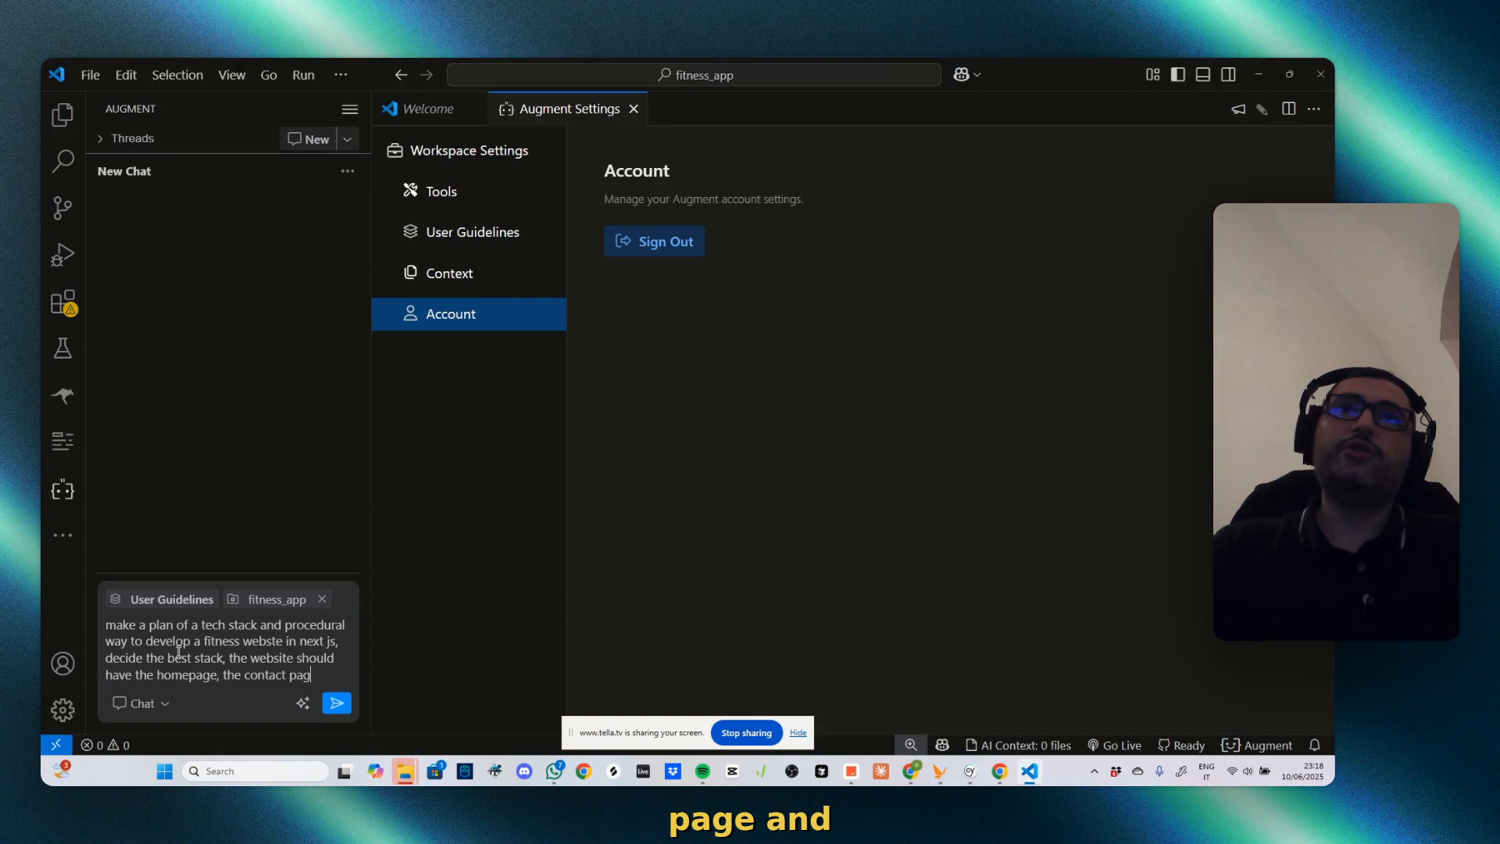
{"action": "type", "text": "and the serve"}
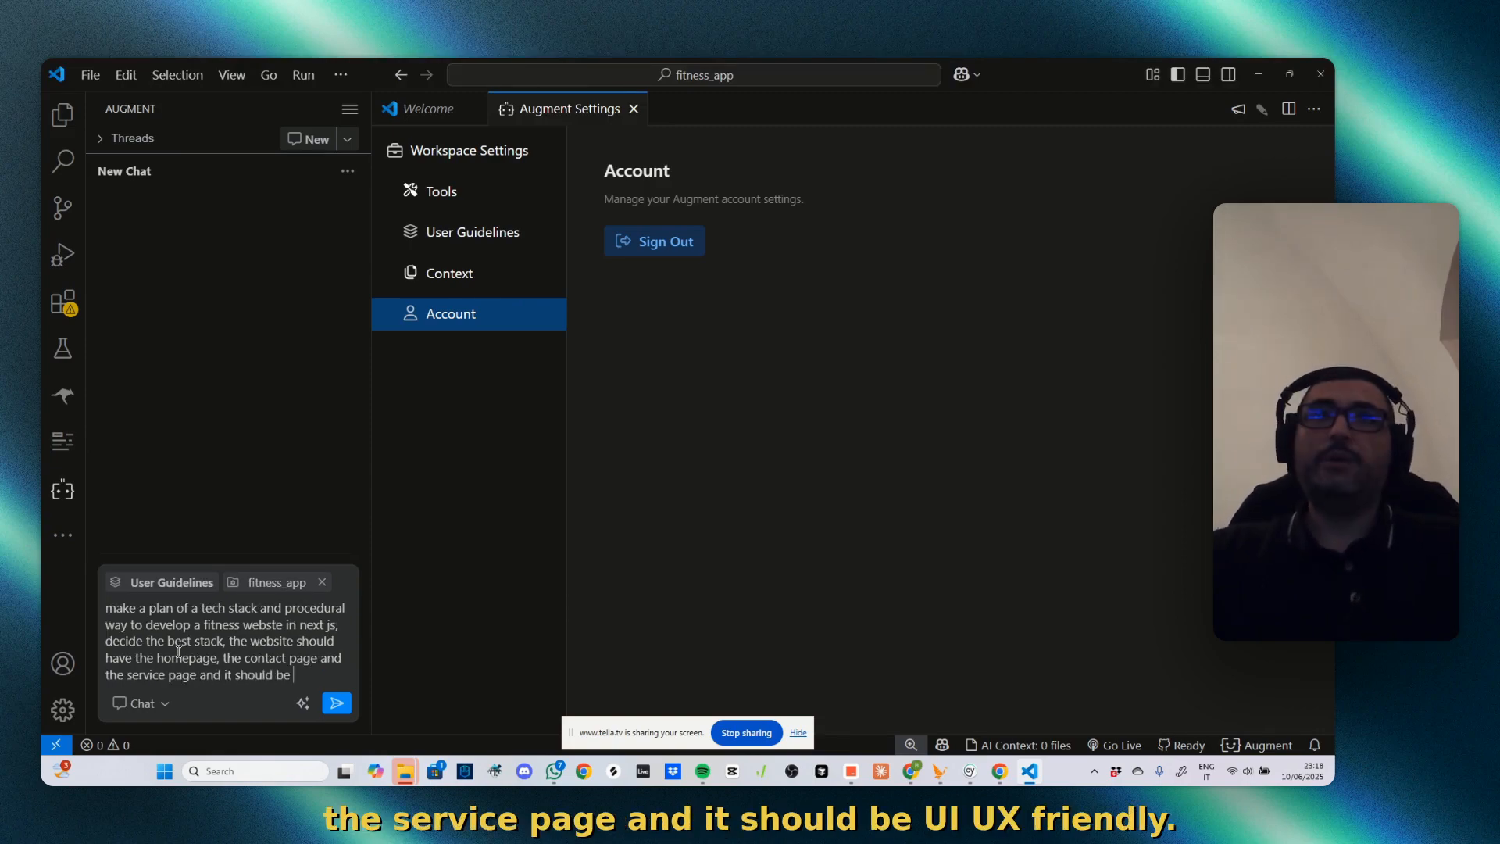
{"action": "type", "text": "ui/ ux friendly"}
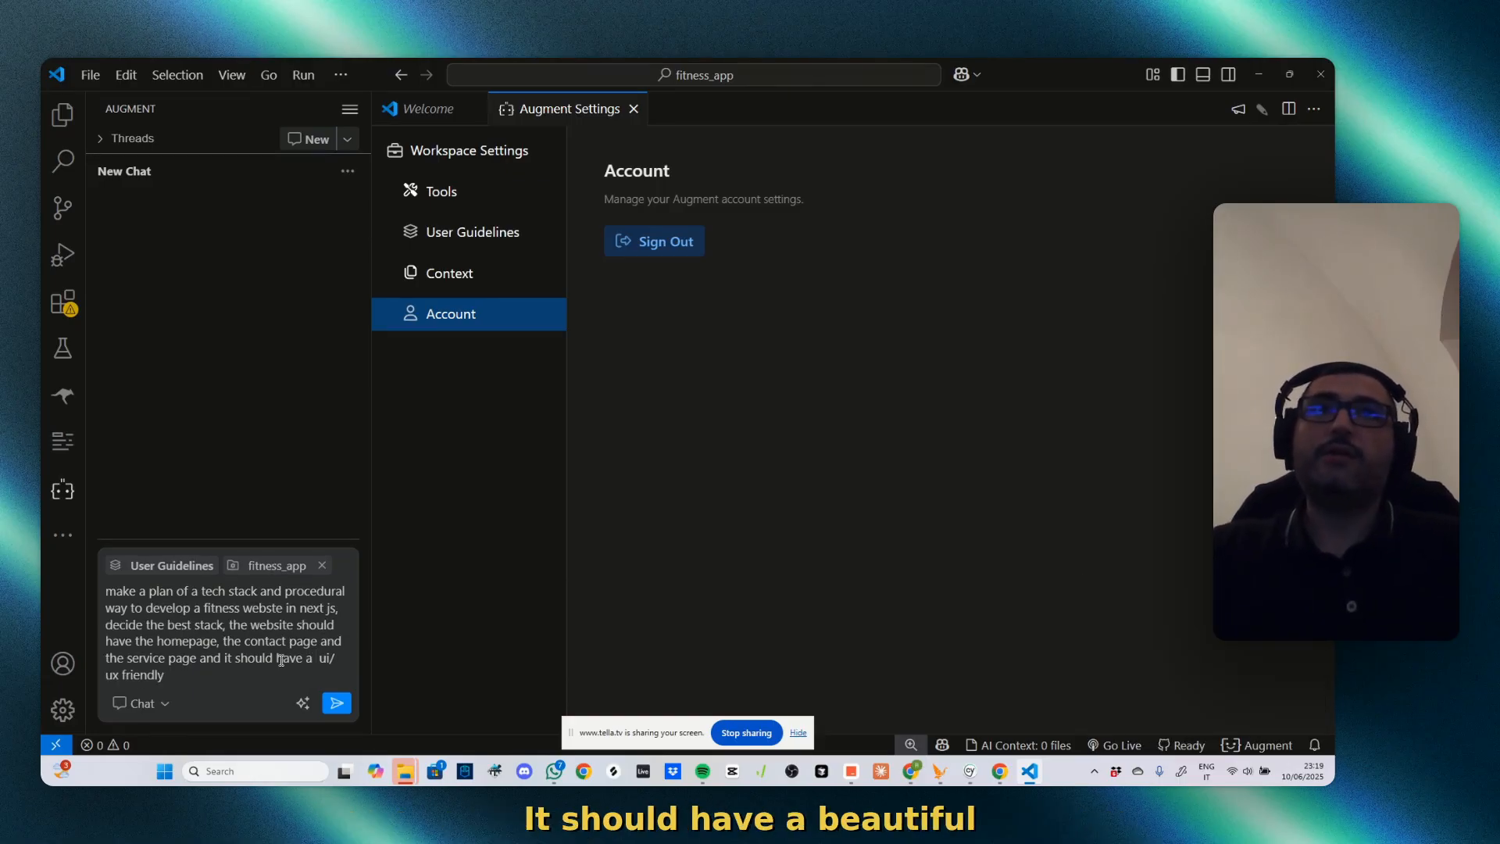
{"action": "type", "text": "beautiful"}
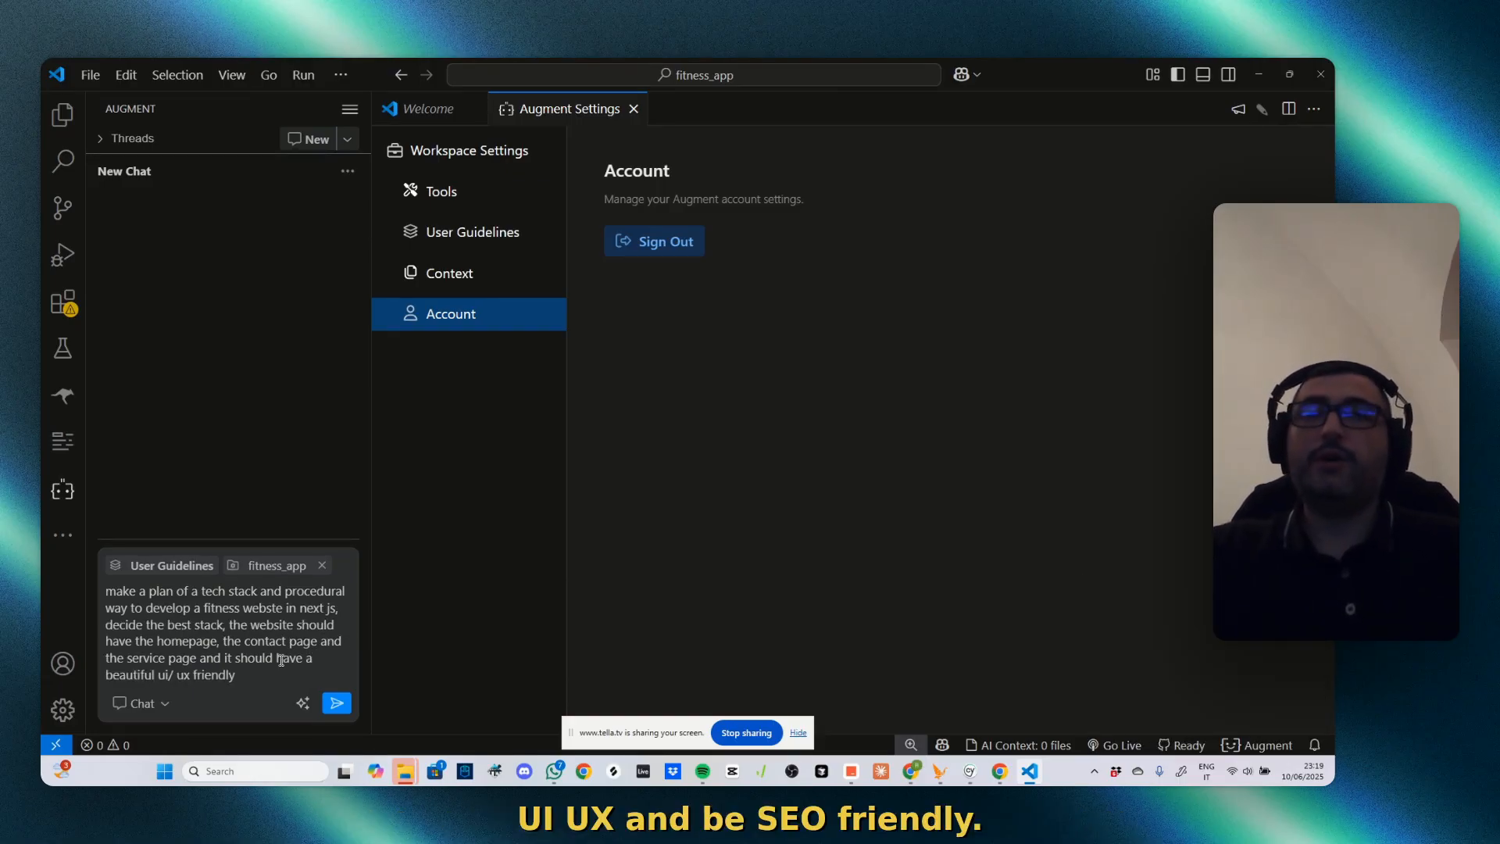
{"action": "type", "text": "and be seo"}
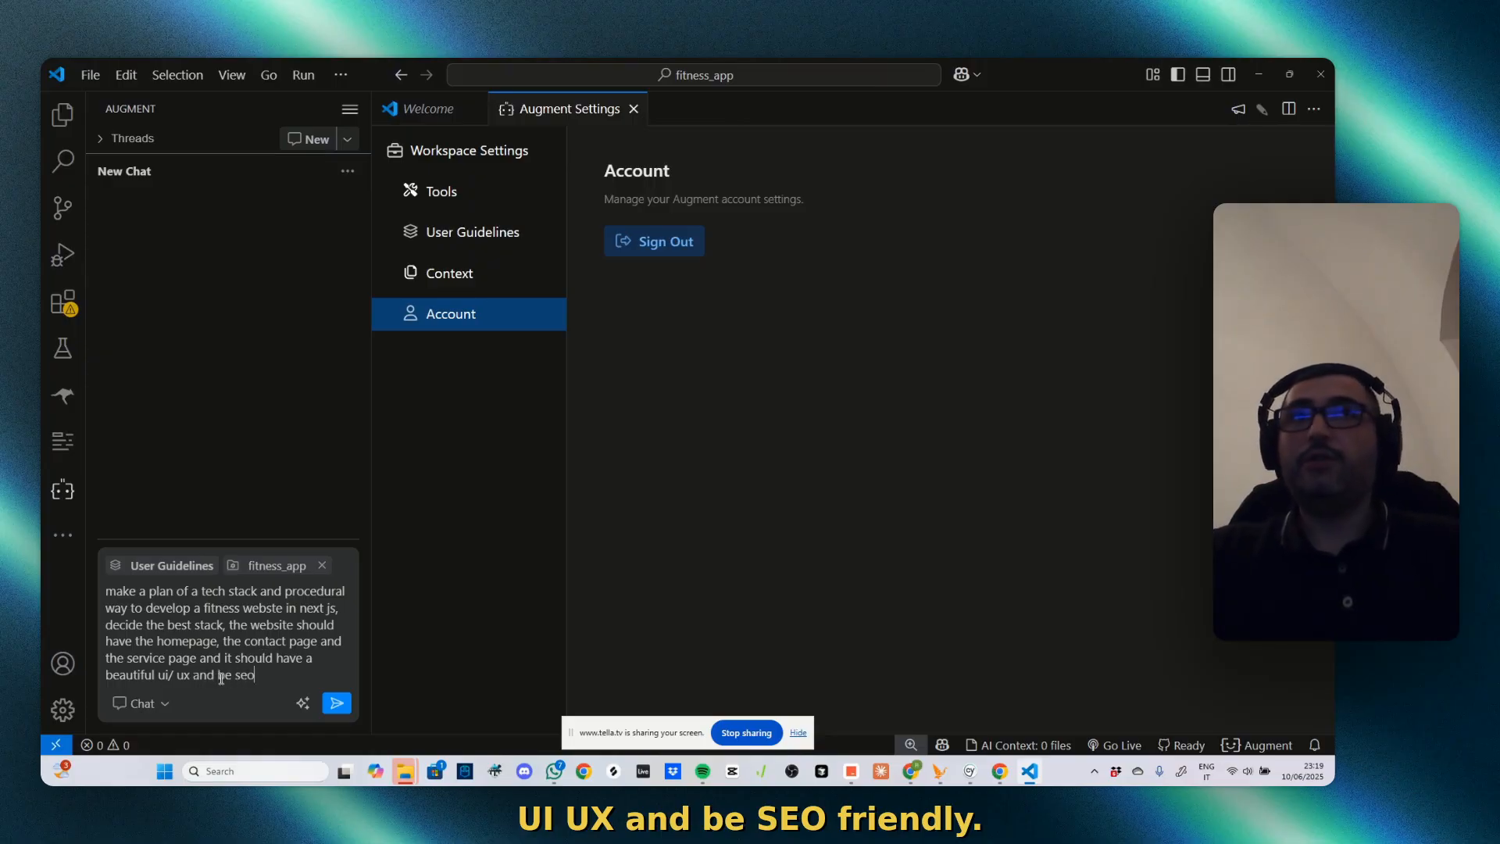
{"action": "type", "text": "friendly"}
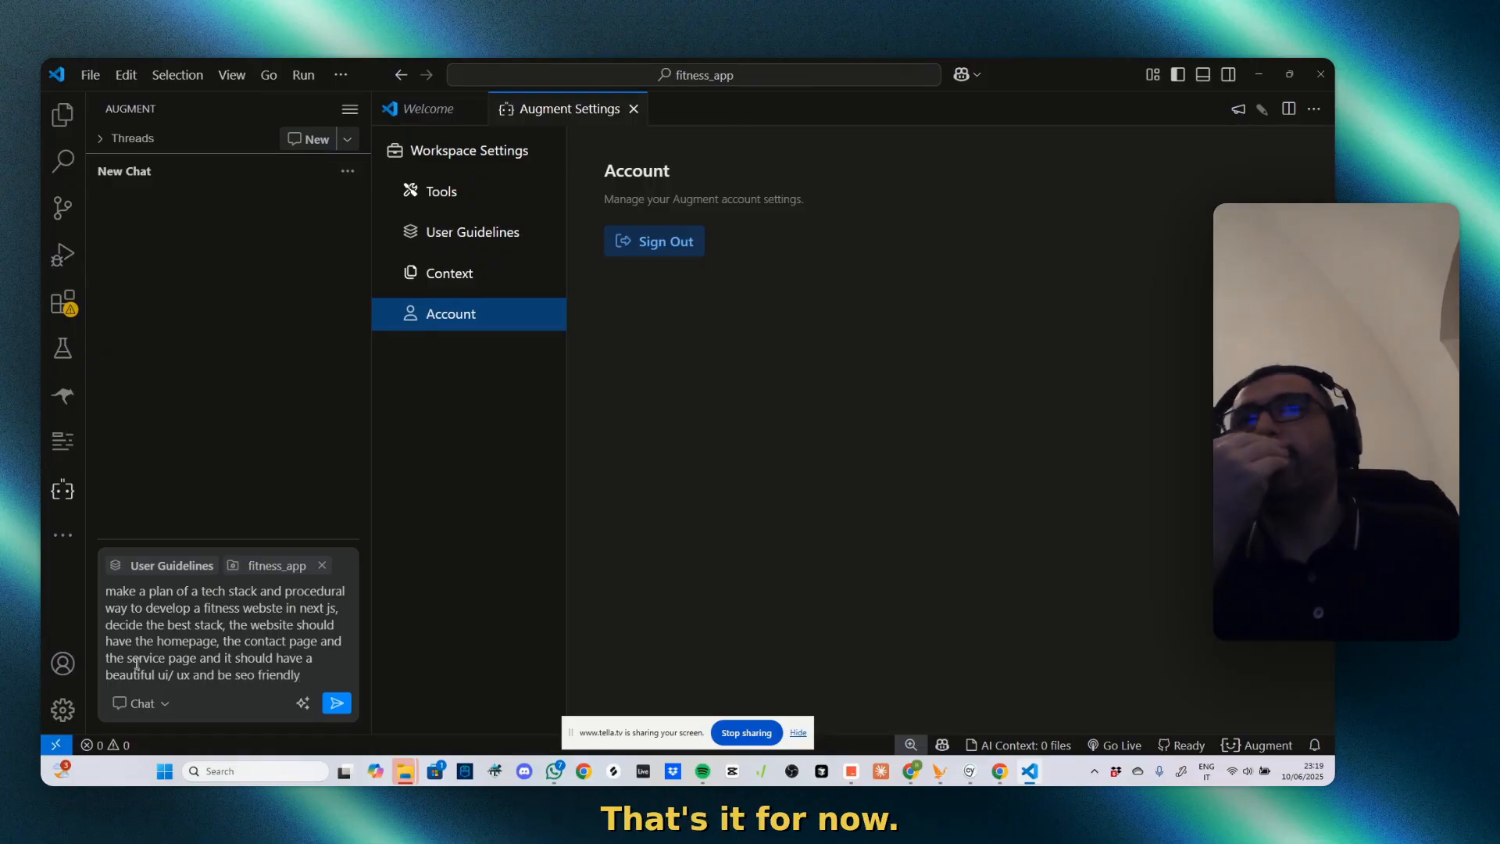
{"action": "mouse_move", "coordinate": [302, 703]}
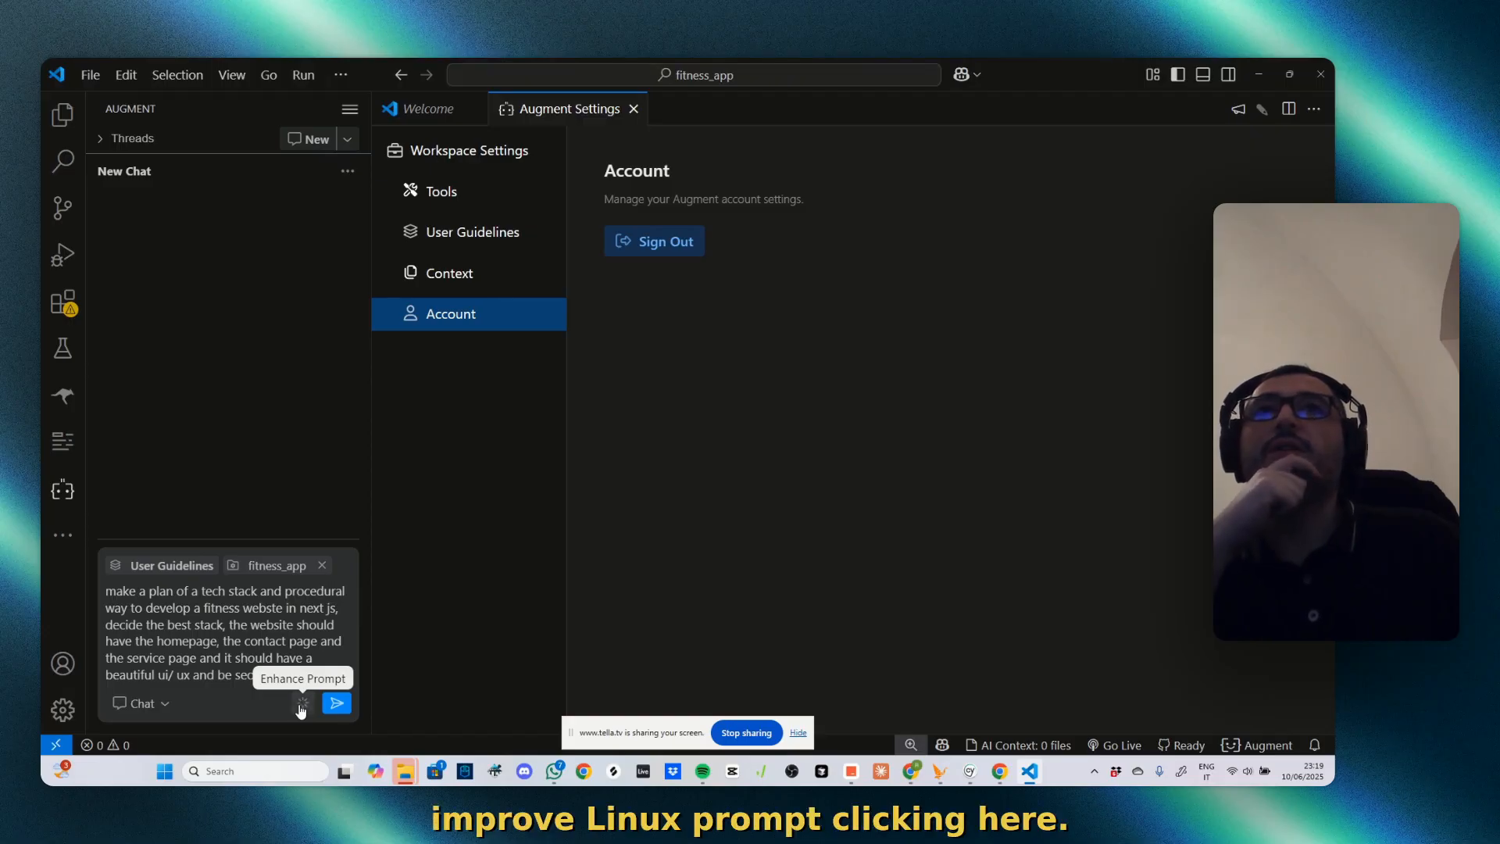
Switch Augment to Agent mode and enhance the prompt into a numbered development-plan request
{"action": "left_click", "coordinate": [141, 702]}
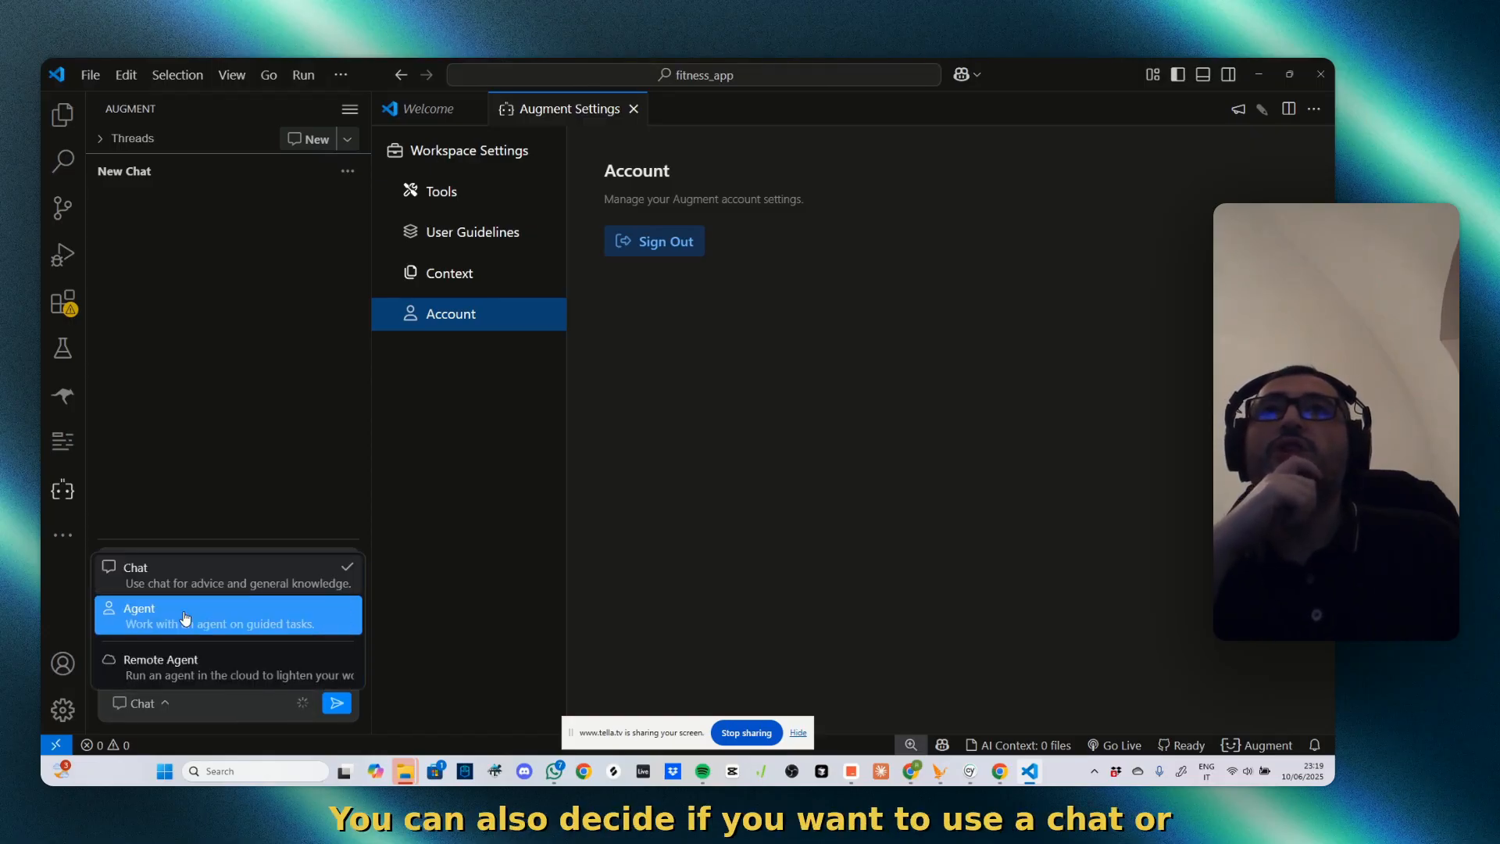
{"action": "left_click", "coordinate": [139, 615]}
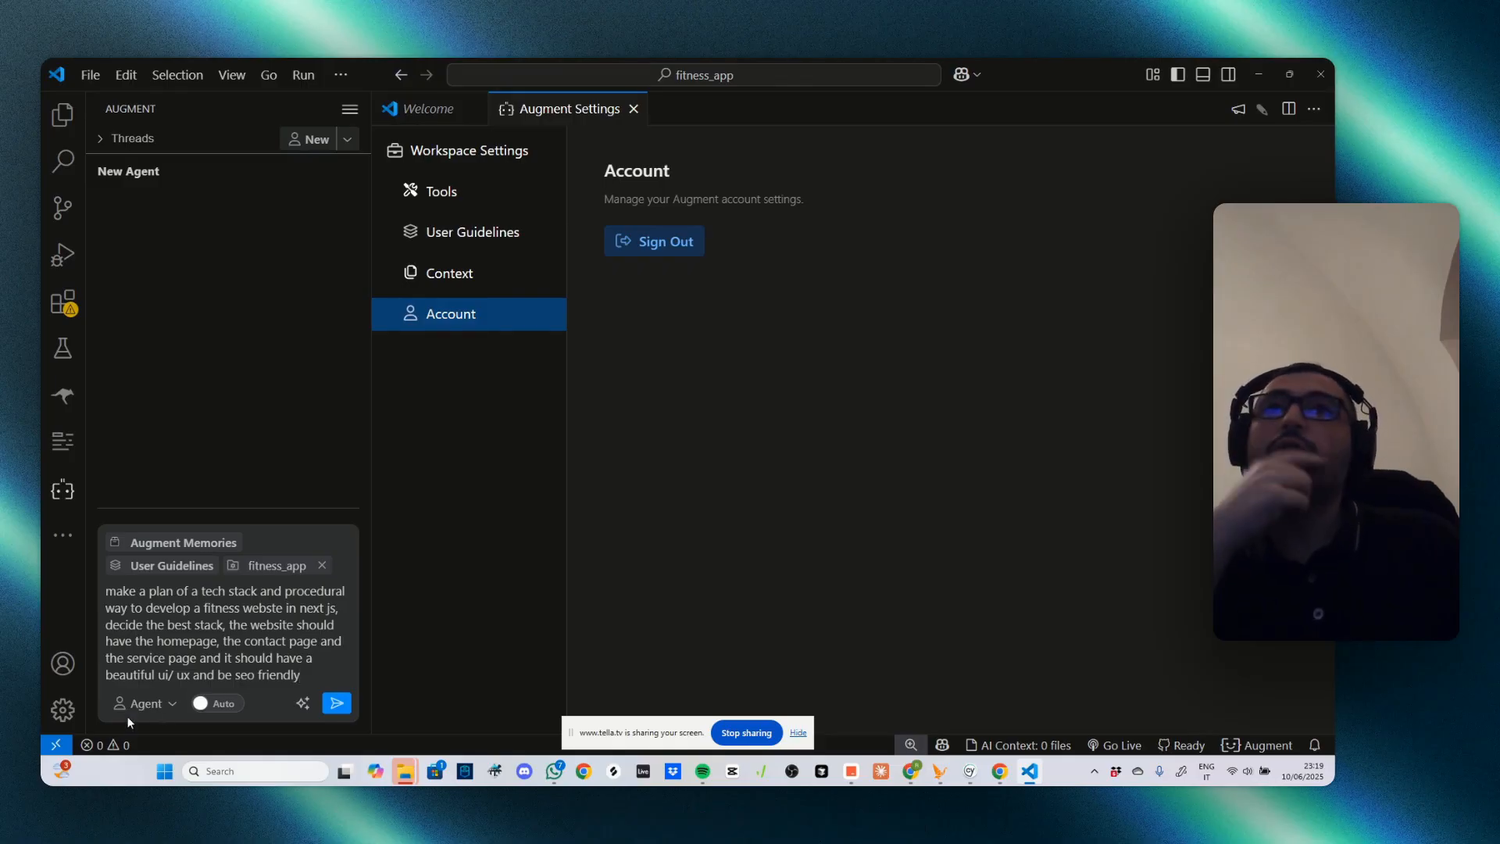
{"action": "left_click", "coordinate": [144, 703]}
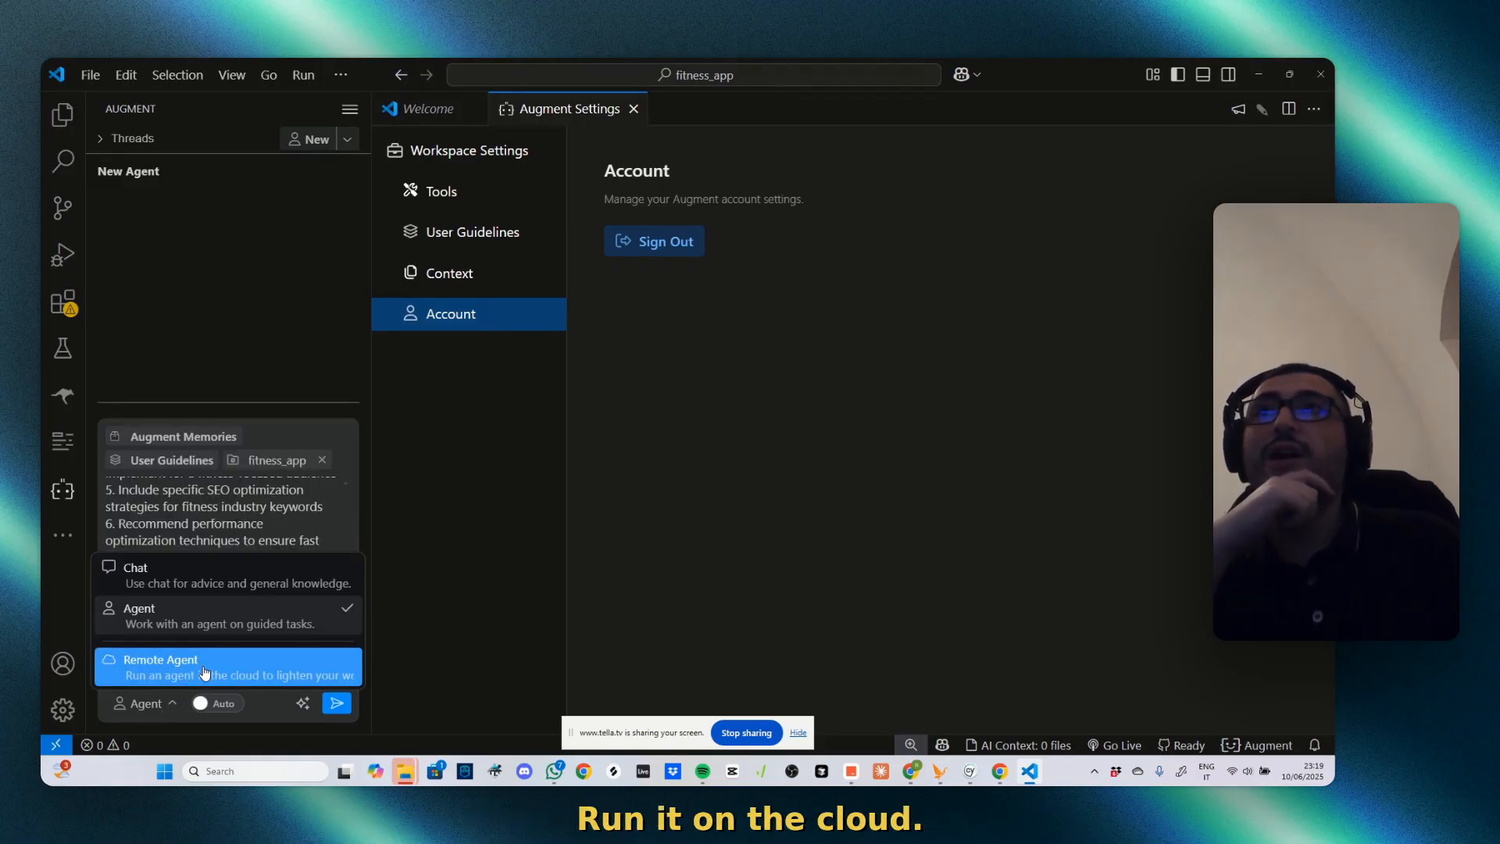
{"action": "mouse_move", "coordinate": [325, 670]}
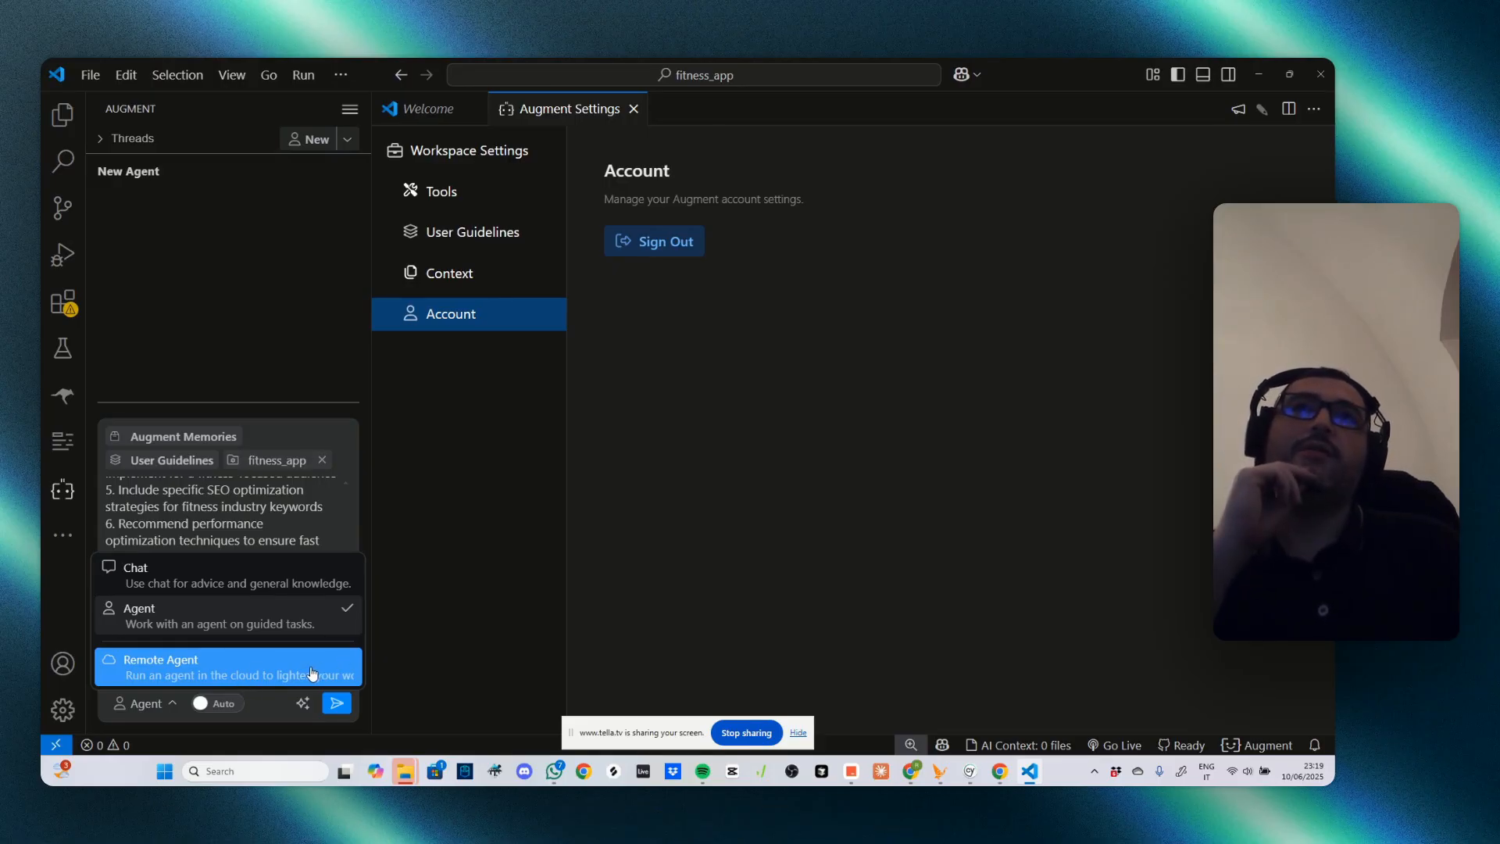
{"action": "mouse_move", "coordinate": [389, 622]}
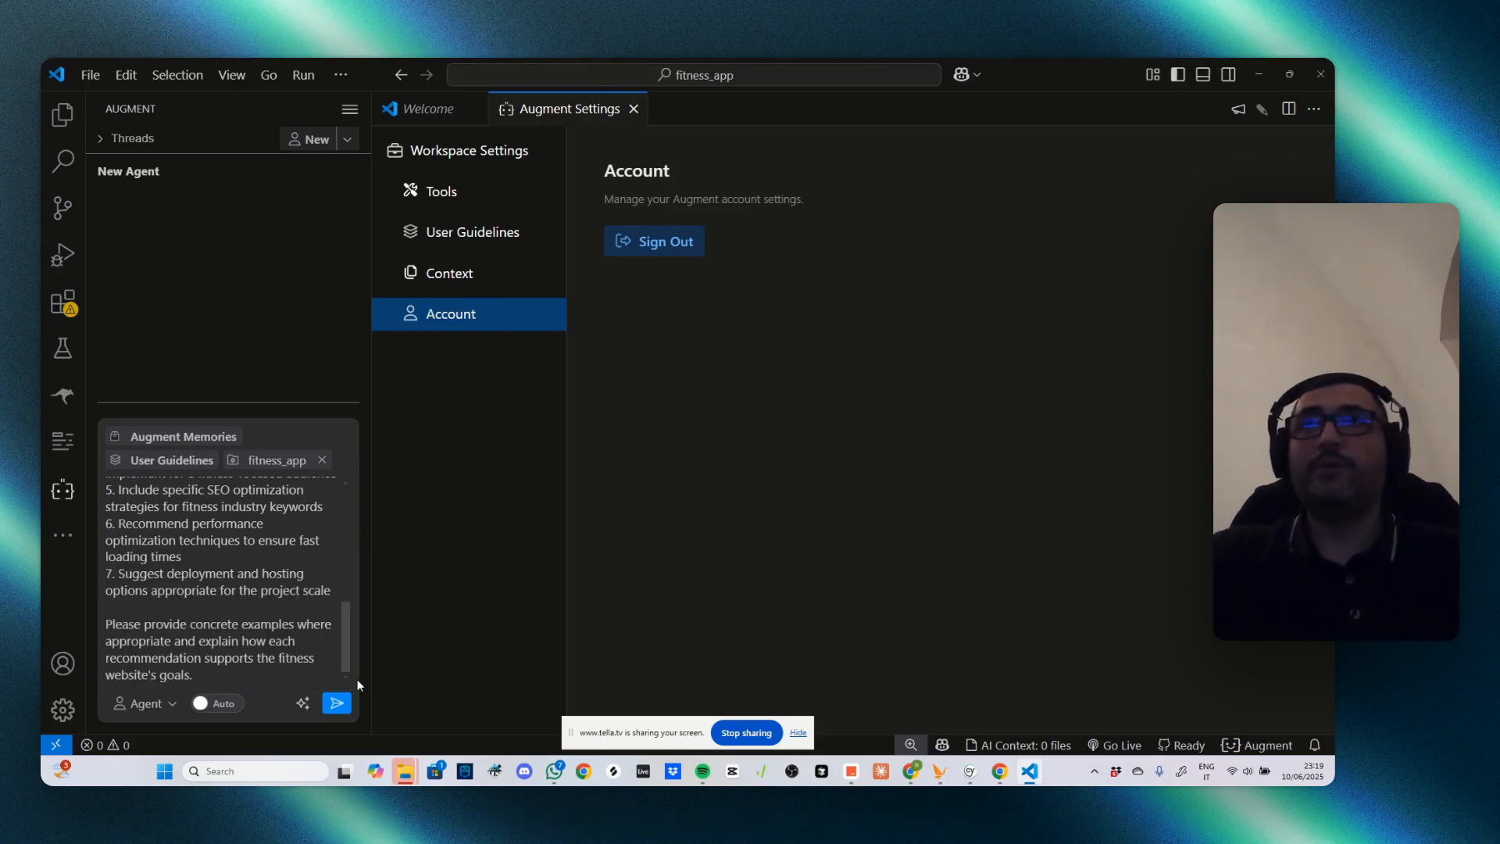
{"action": "scroll", "scroll_direction": "up", "scroll_amount": 3}
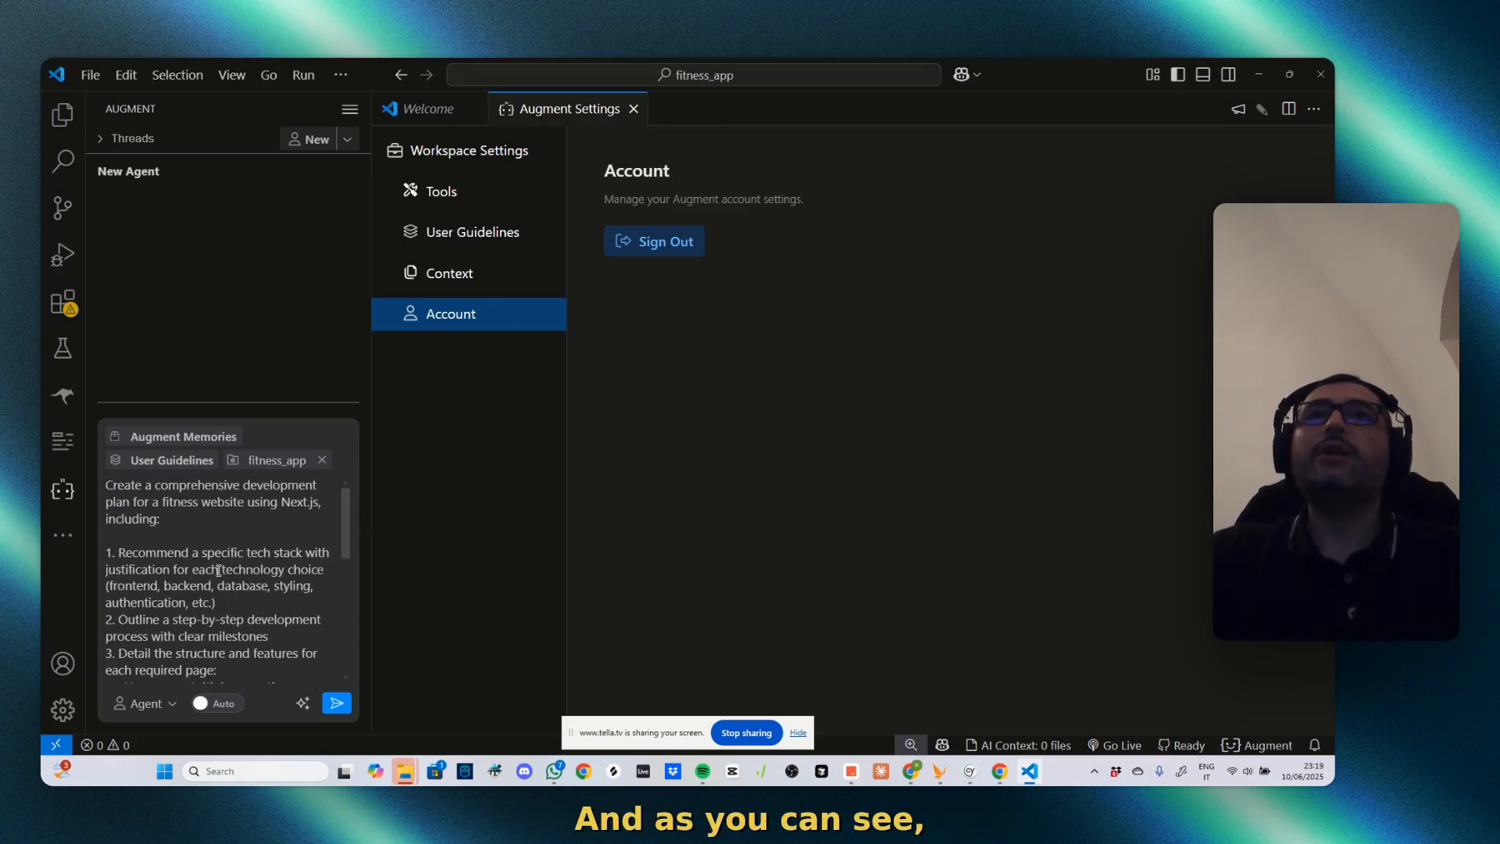
{"action": "scroll", "scroll_direction": "down", "scroll_amount": 3}
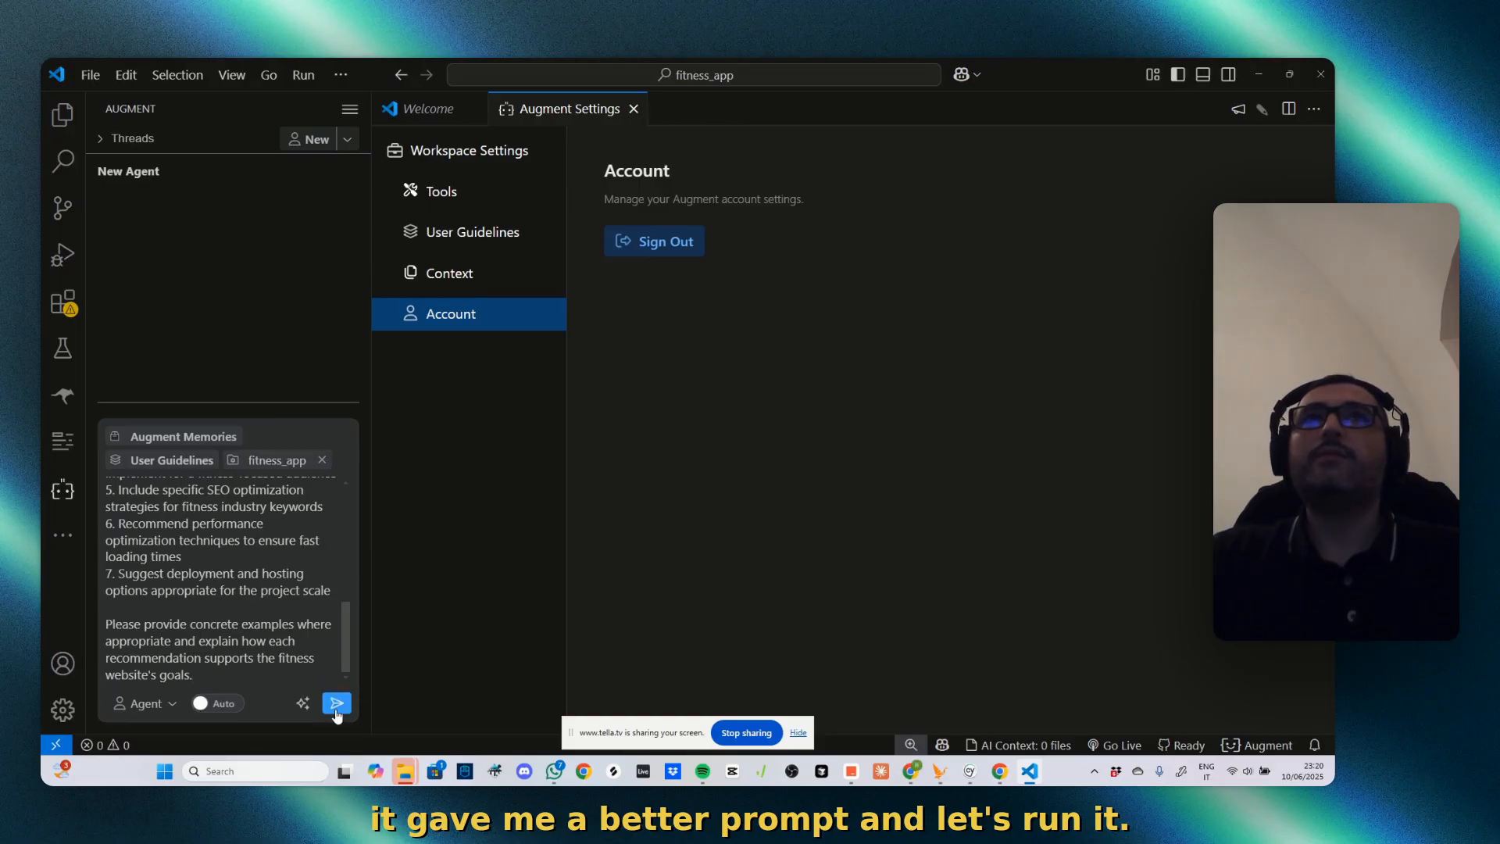
Submit the enhanced prompt and review Augment's fitness website plan covering stack and goals
{"action": "left_click", "coordinate": [336, 703]}
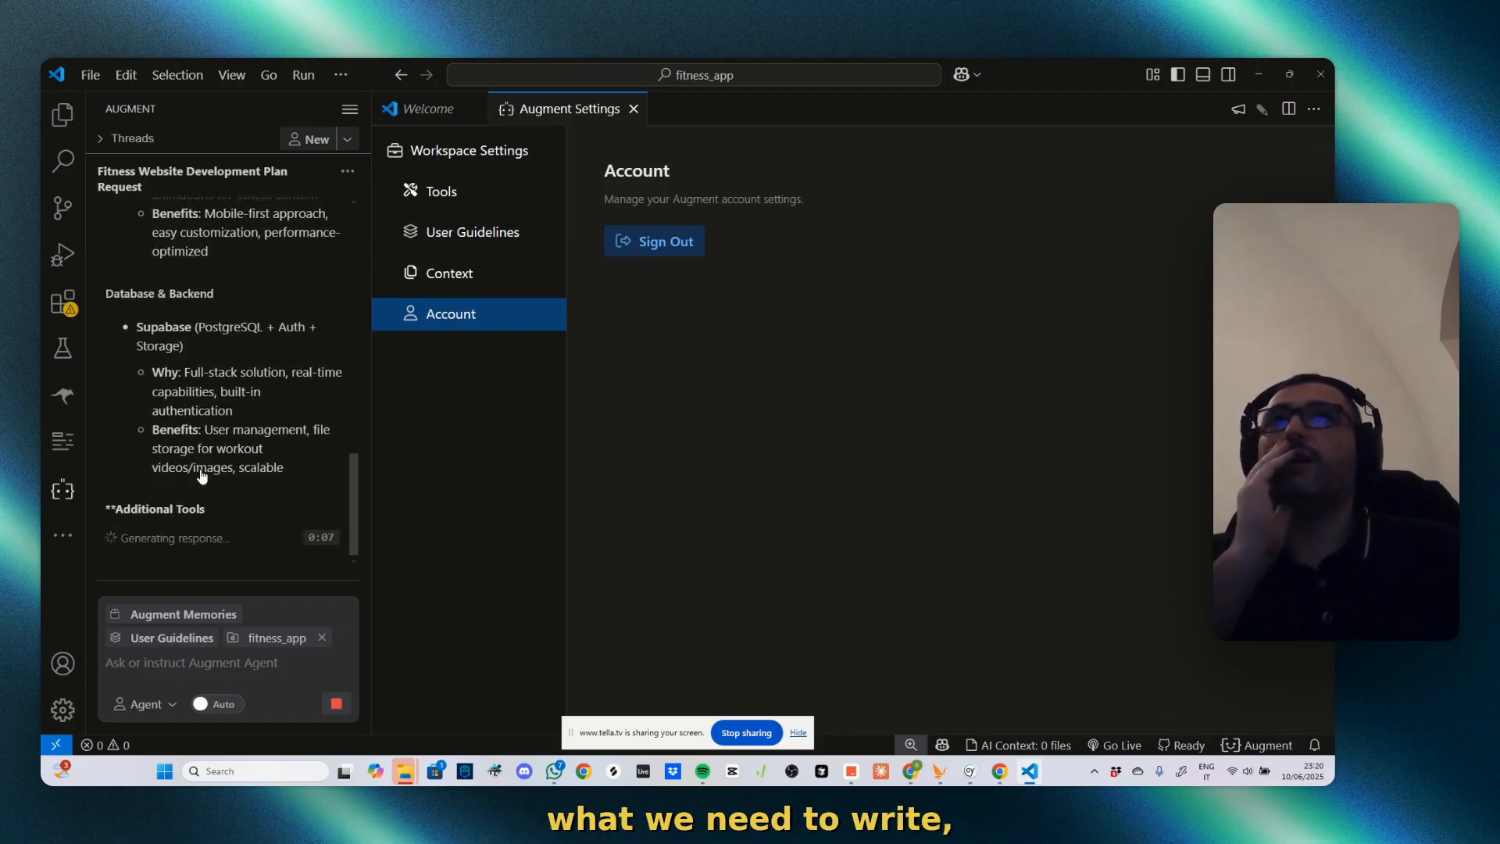
{"action": "scroll", "scroll_direction": "down", "scroll_amount": 3}
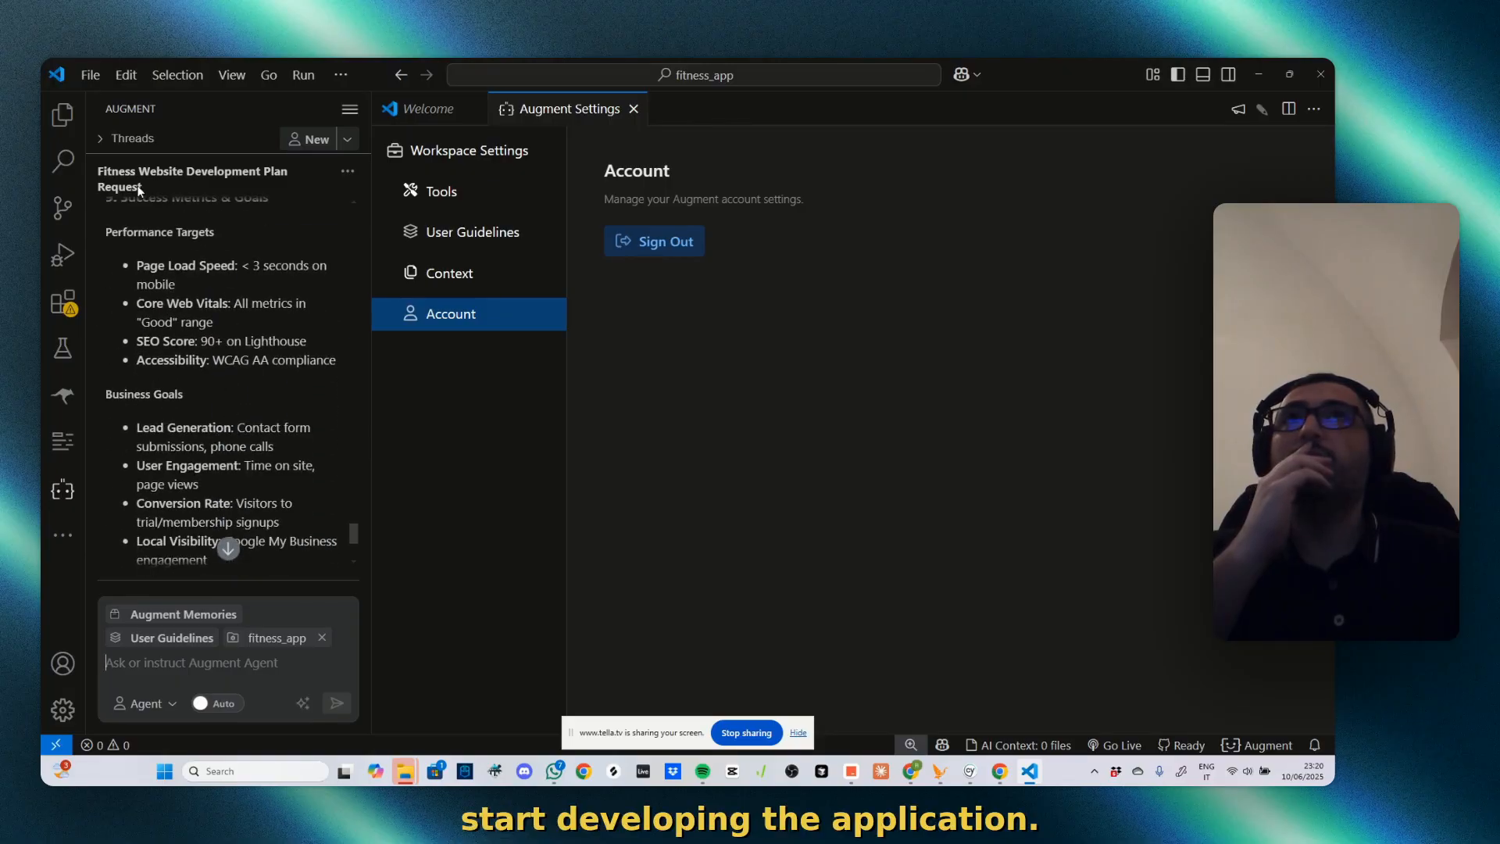
{"action": "left_click", "coordinate": [64, 114]}
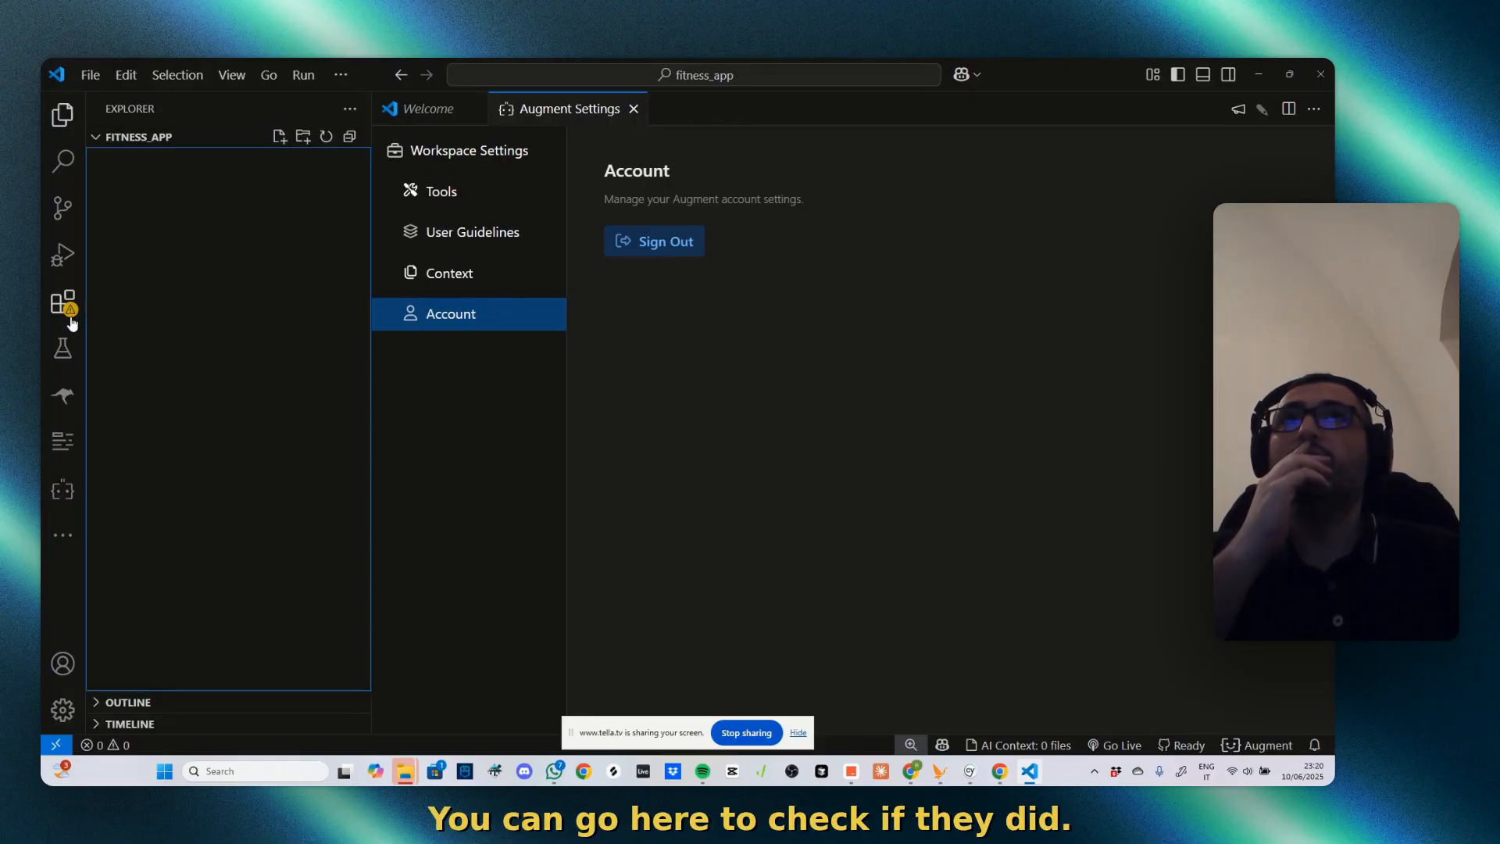
{"action": "mouse_move", "coordinate": [64, 397]}
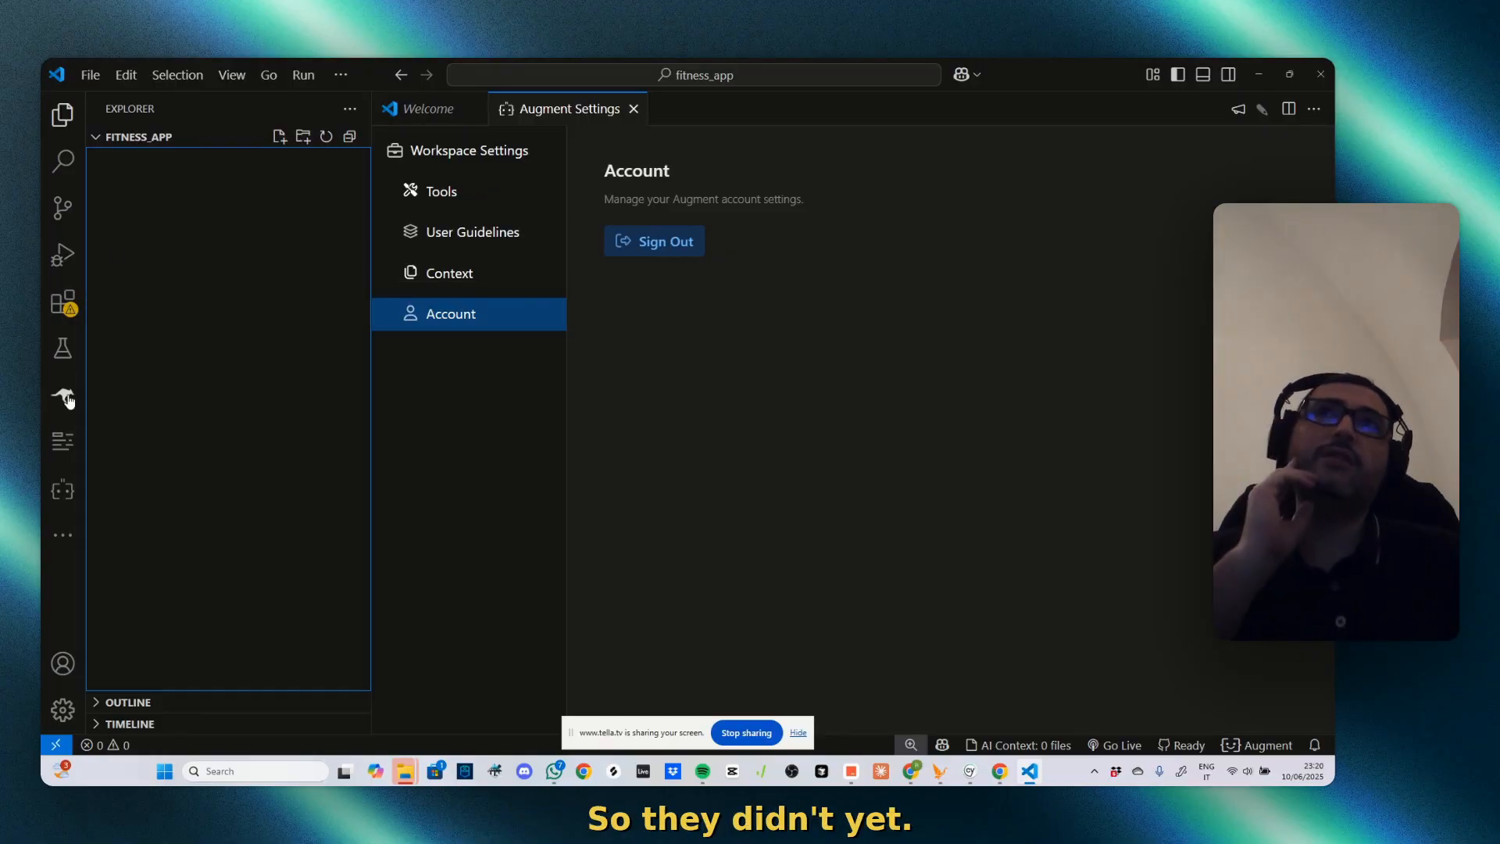
{"action": "left_click", "coordinate": [64, 399]}
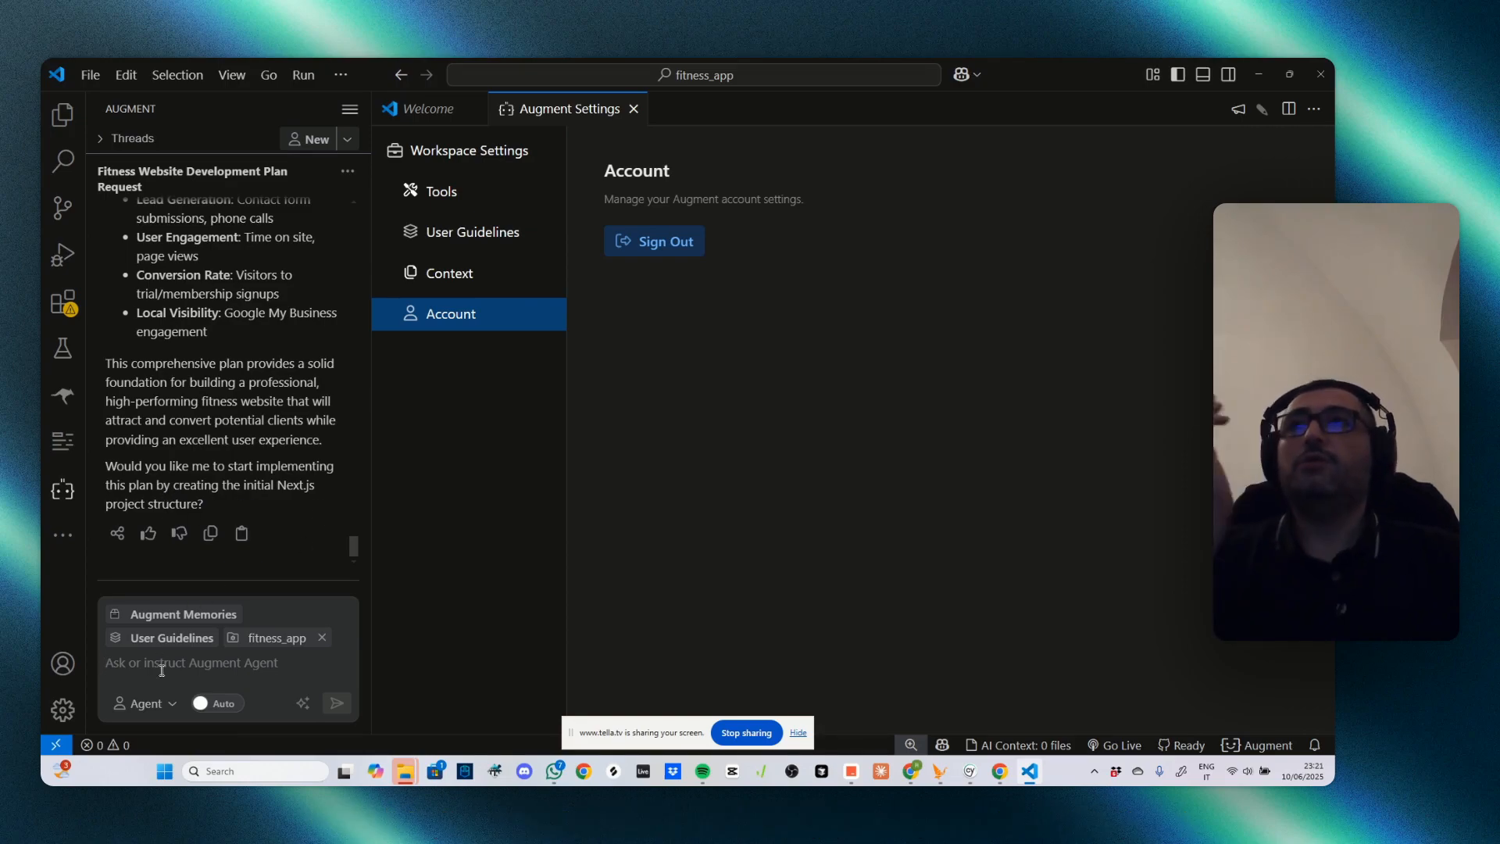
Send a 'yes' reply with Auto tool runs enabled to start scaffolding Next.js
{"action": "type", "text": "yes"}
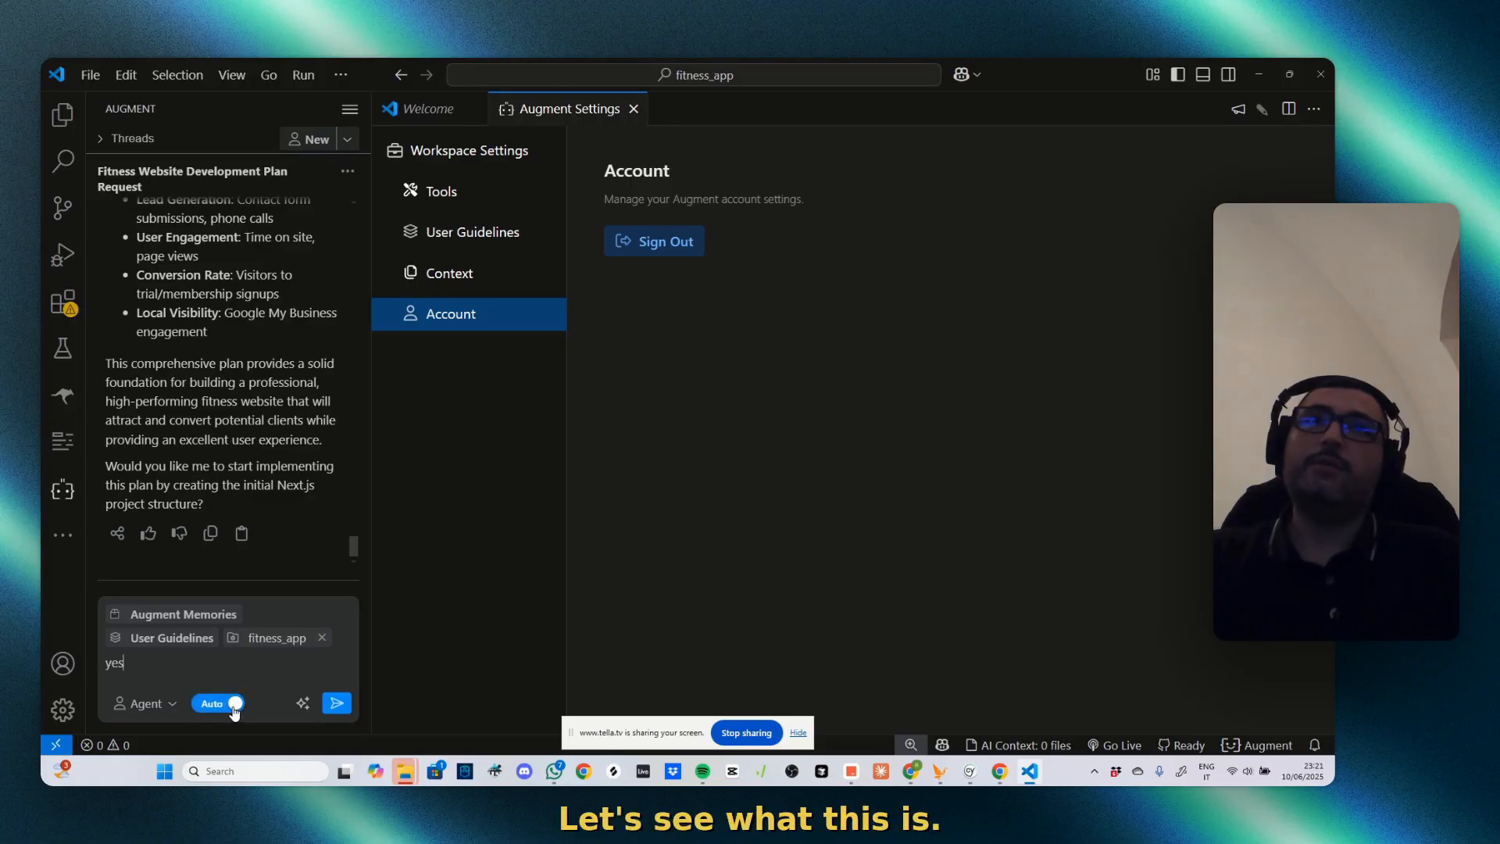
{"action": "left_click", "coordinate": [218, 703]}
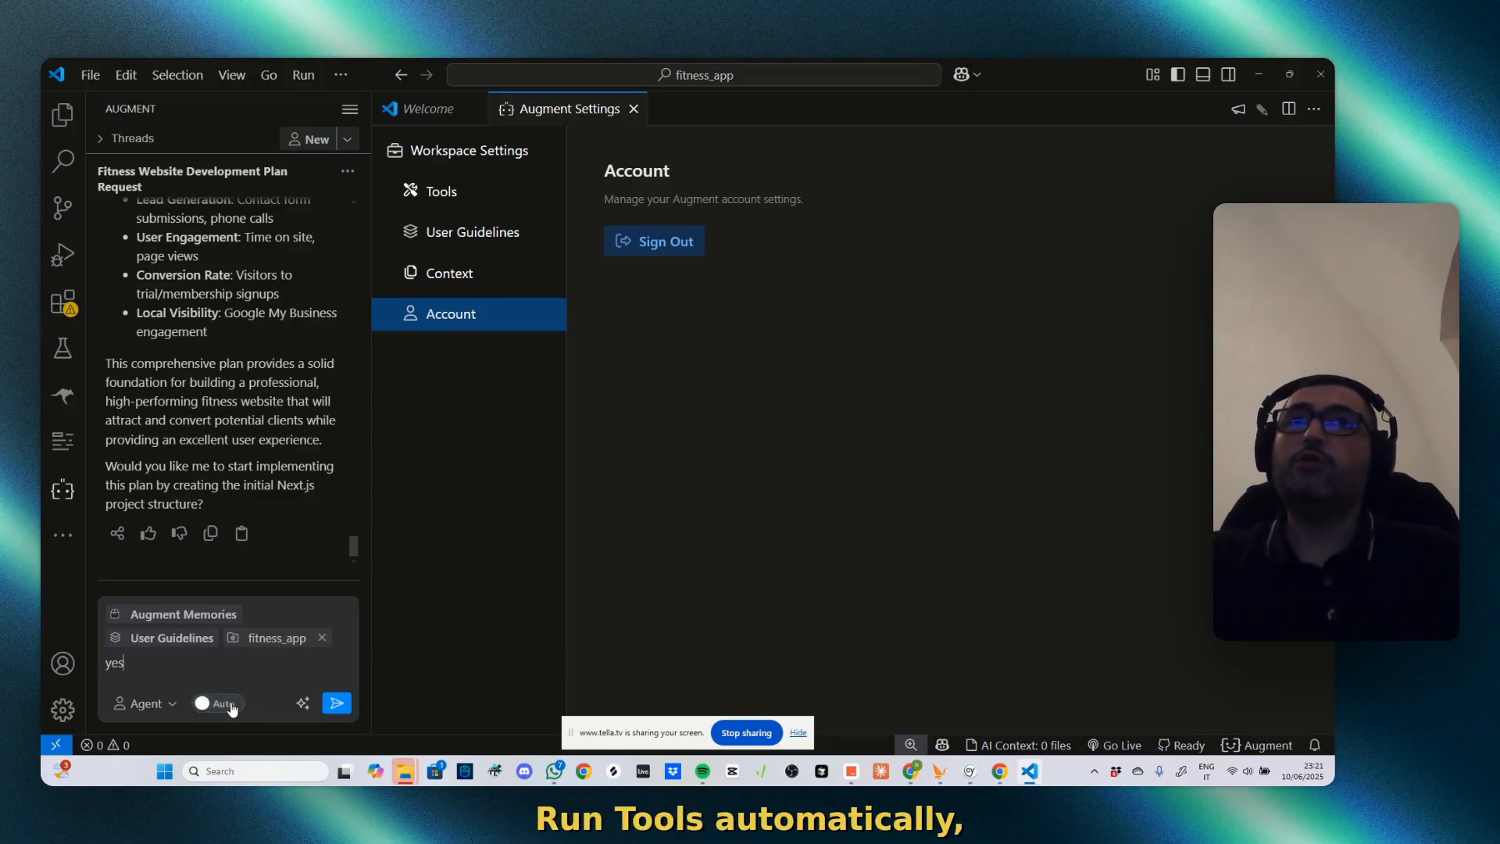
{"action": "left_click", "coordinate": [218, 703]}
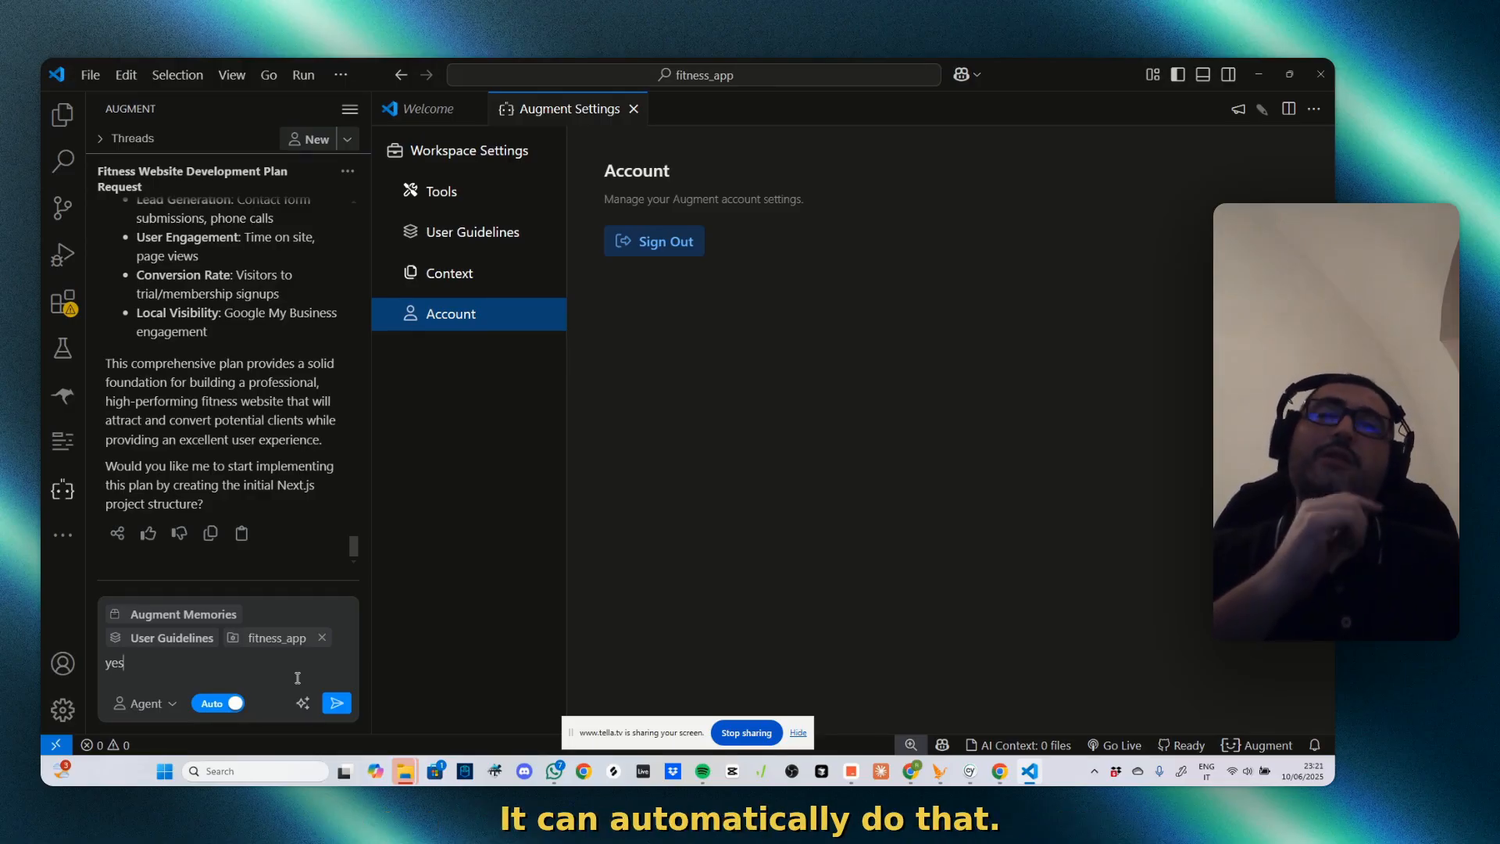
{"action": "left_click", "coordinate": [336, 703]}
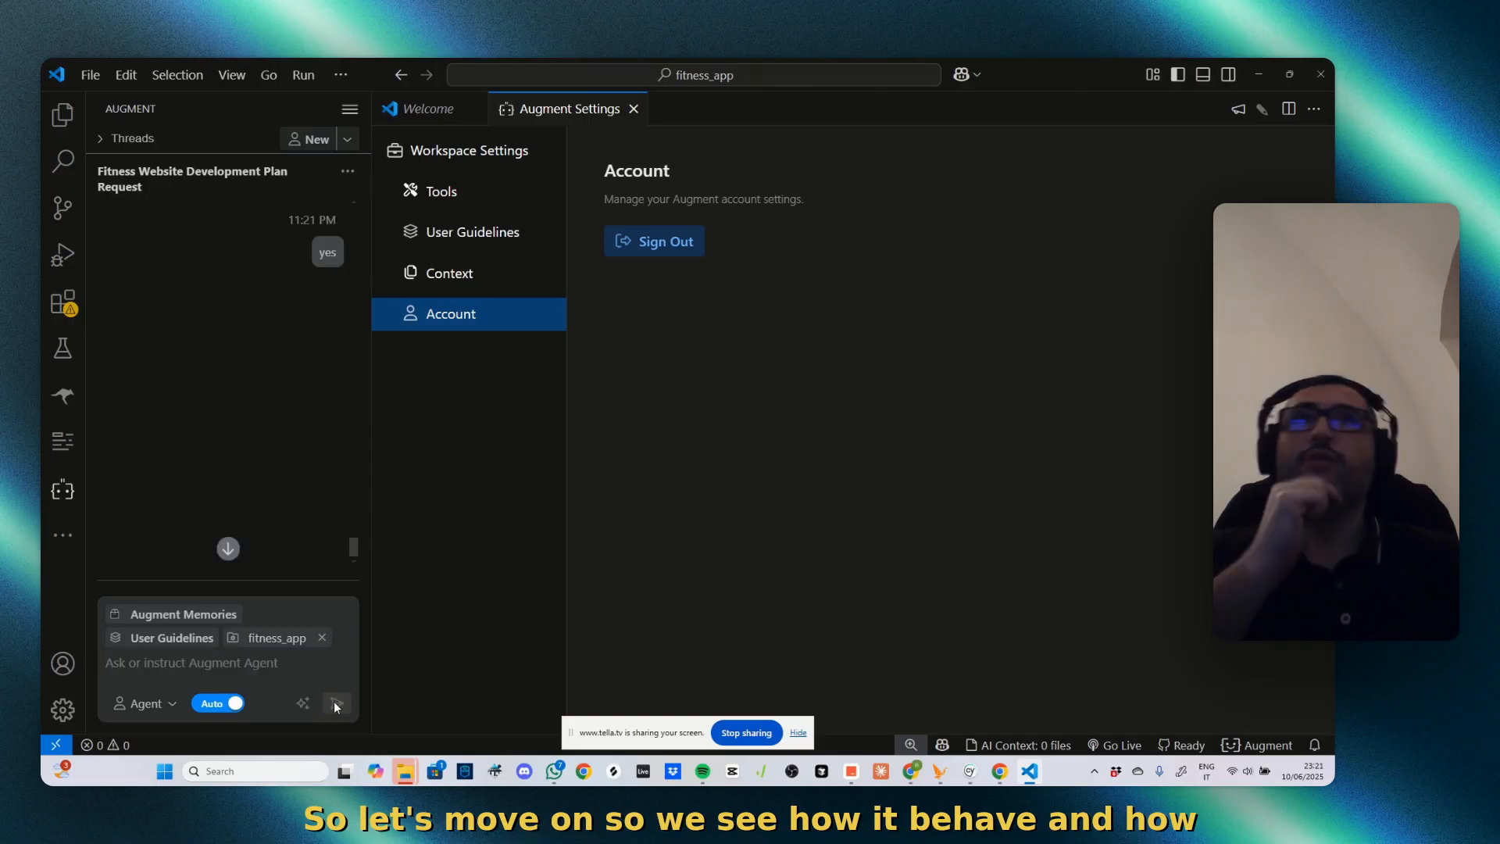
{"action": "left_click", "coordinate": [335, 703]}
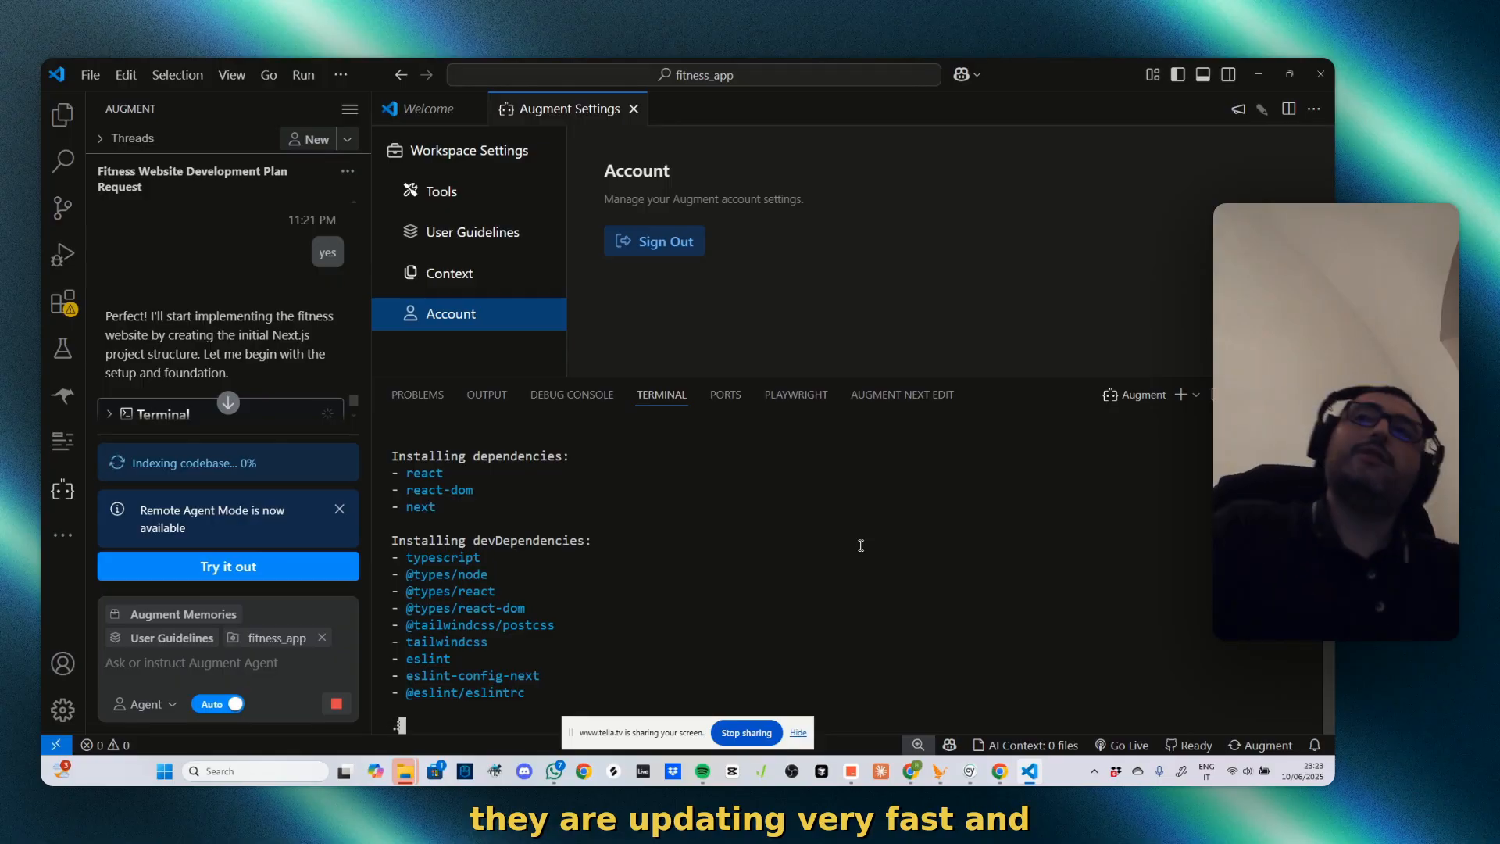
Inspect the generated fitness_app files while the agent starts the dev server on localhost:3000
{"action": "left_click", "coordinate": [63, 114]}
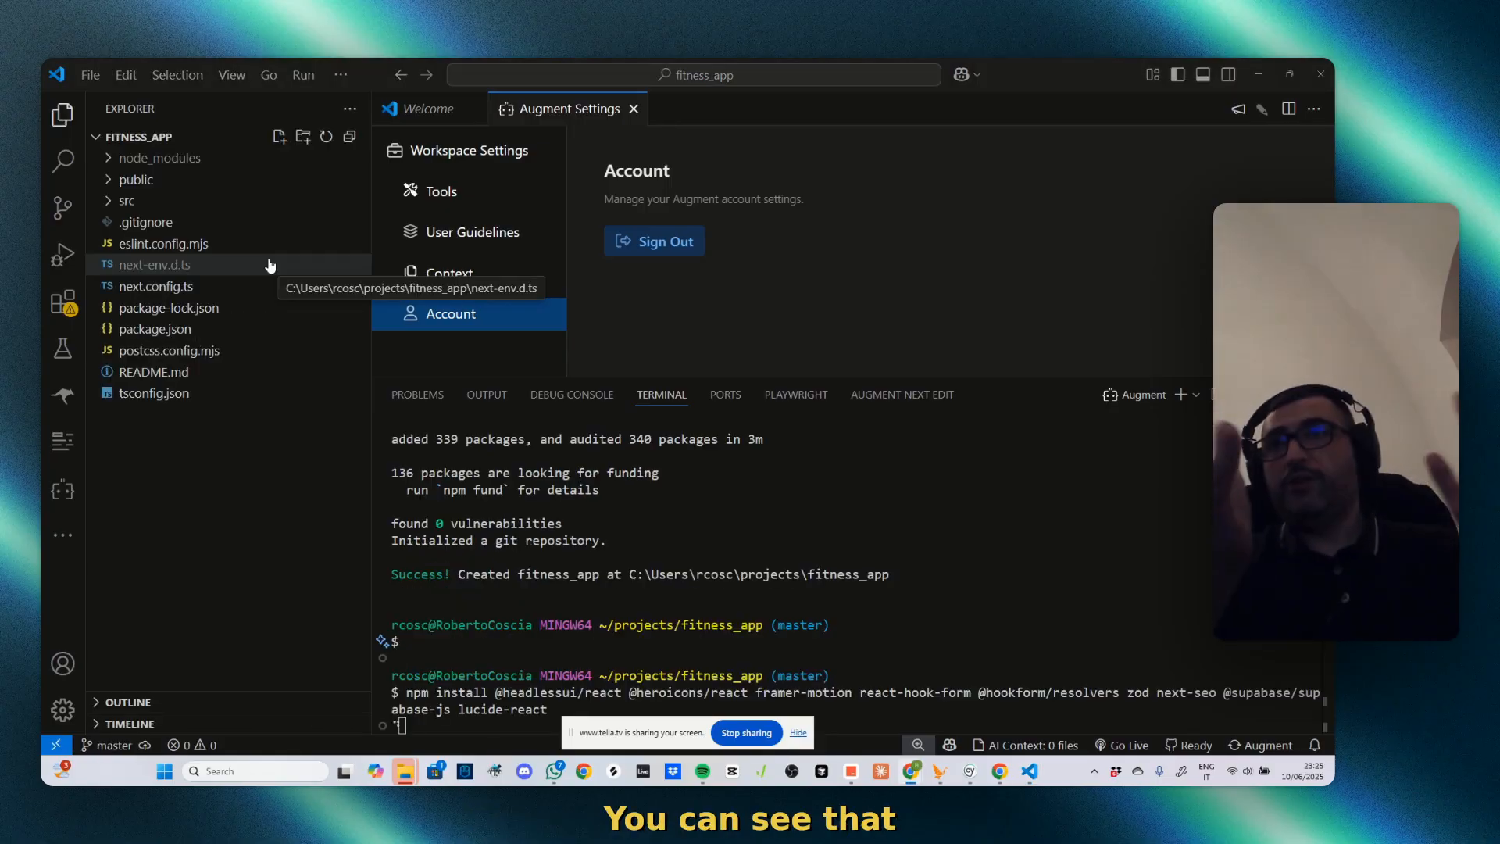
{"action": "mouse_move", "coordinate": [153, 393]}
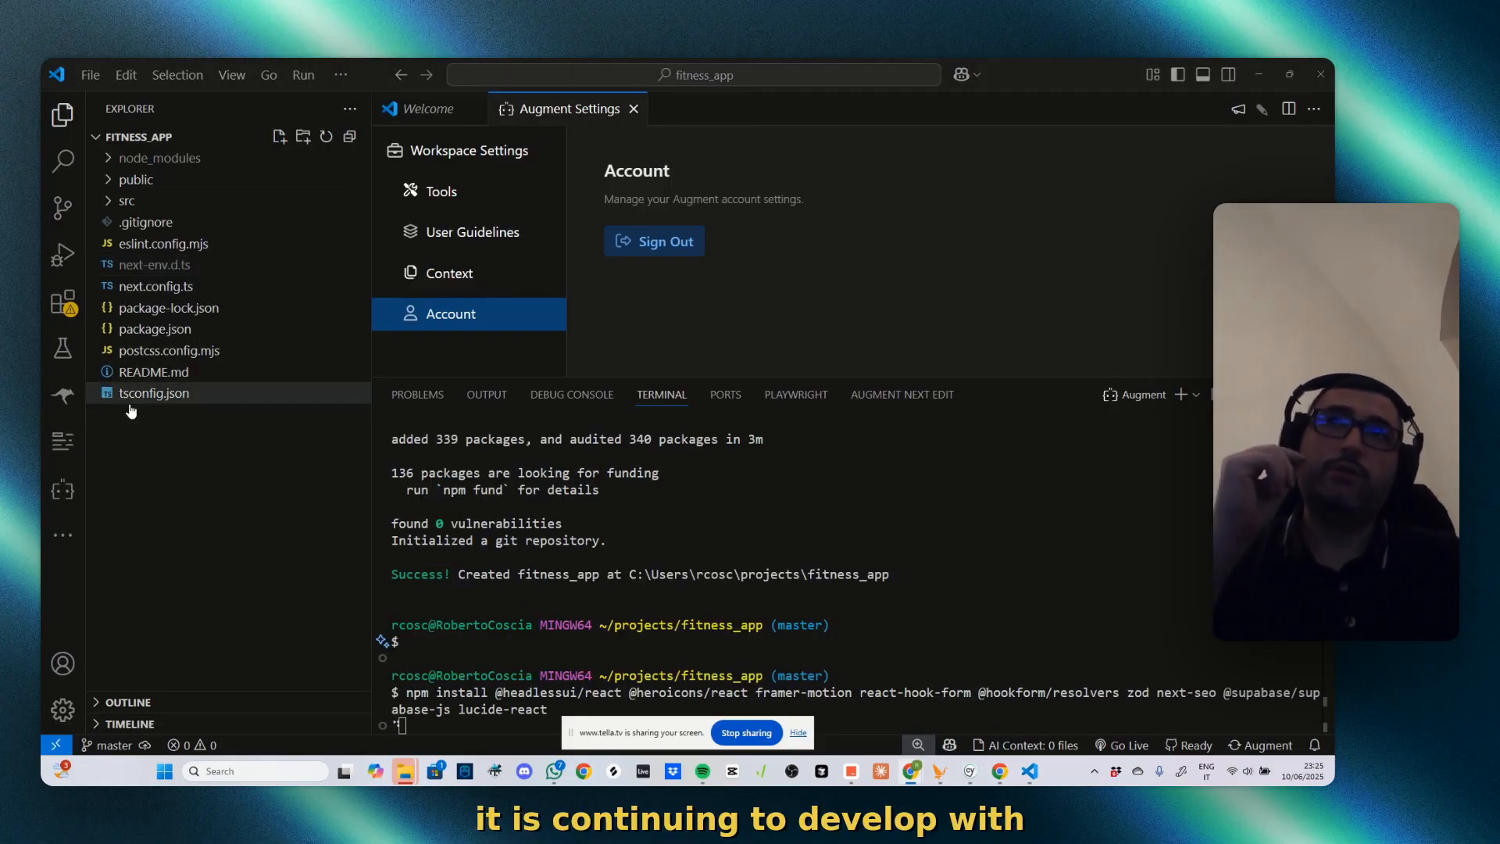
{"action": "left_click", "coordinate": [62, 396]}
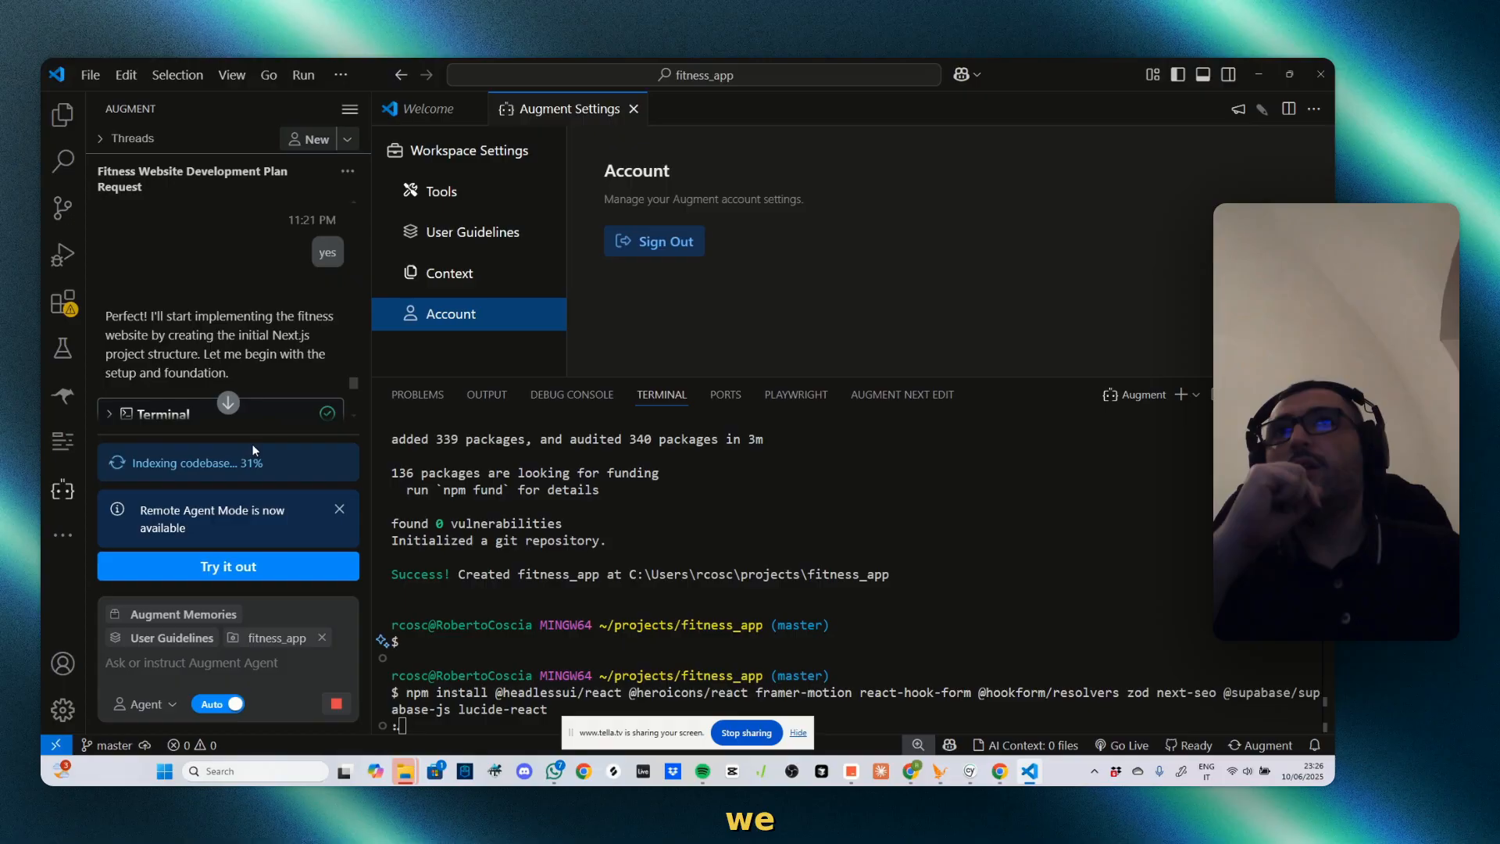
{"action": "left_click", "coordinate": [63, 114]}
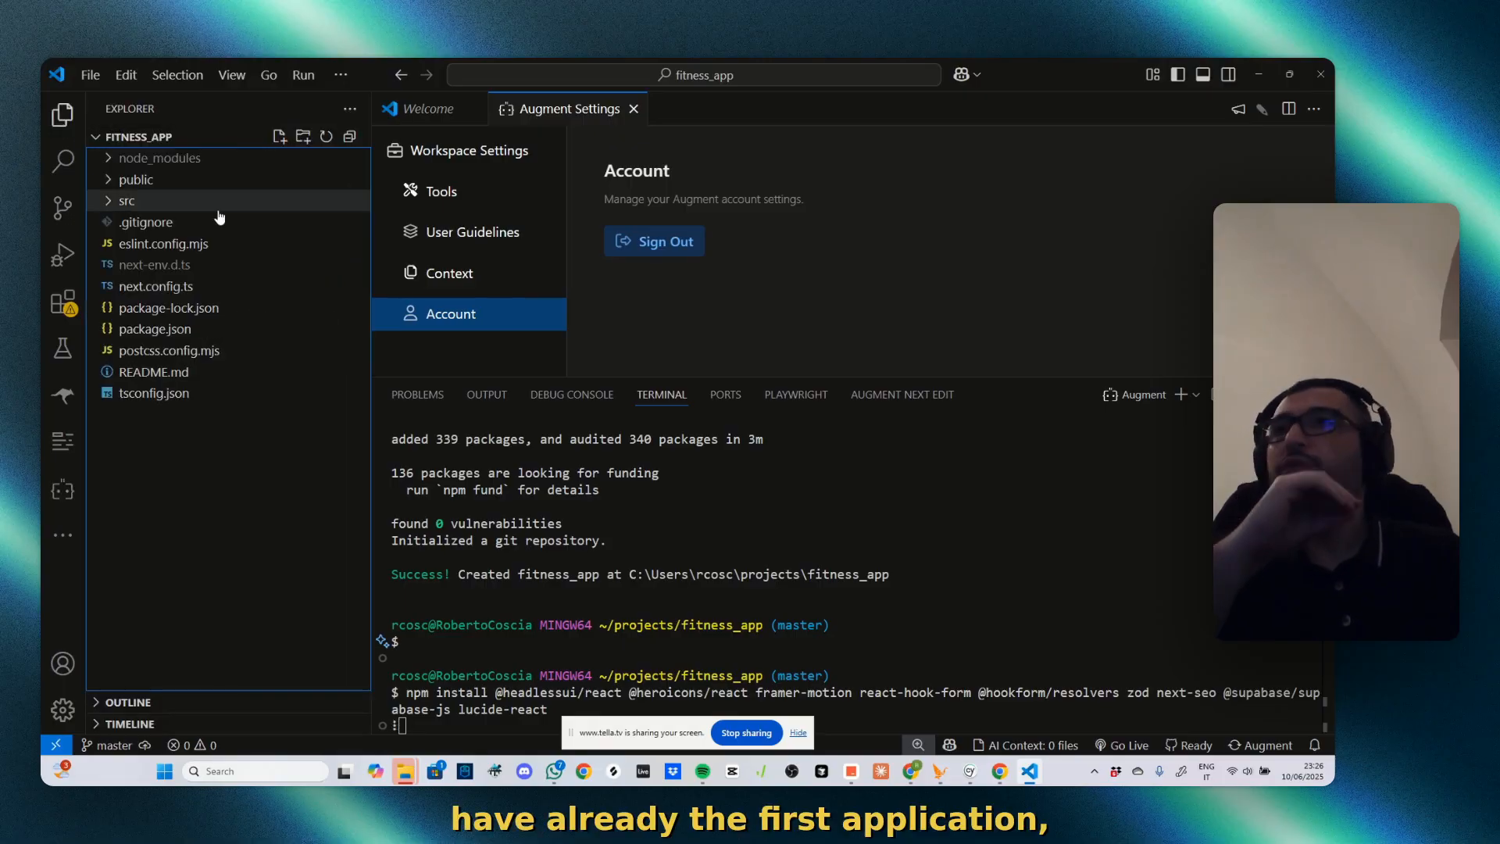
{"action": "mouse_move", "coordinate": [163, 243]}
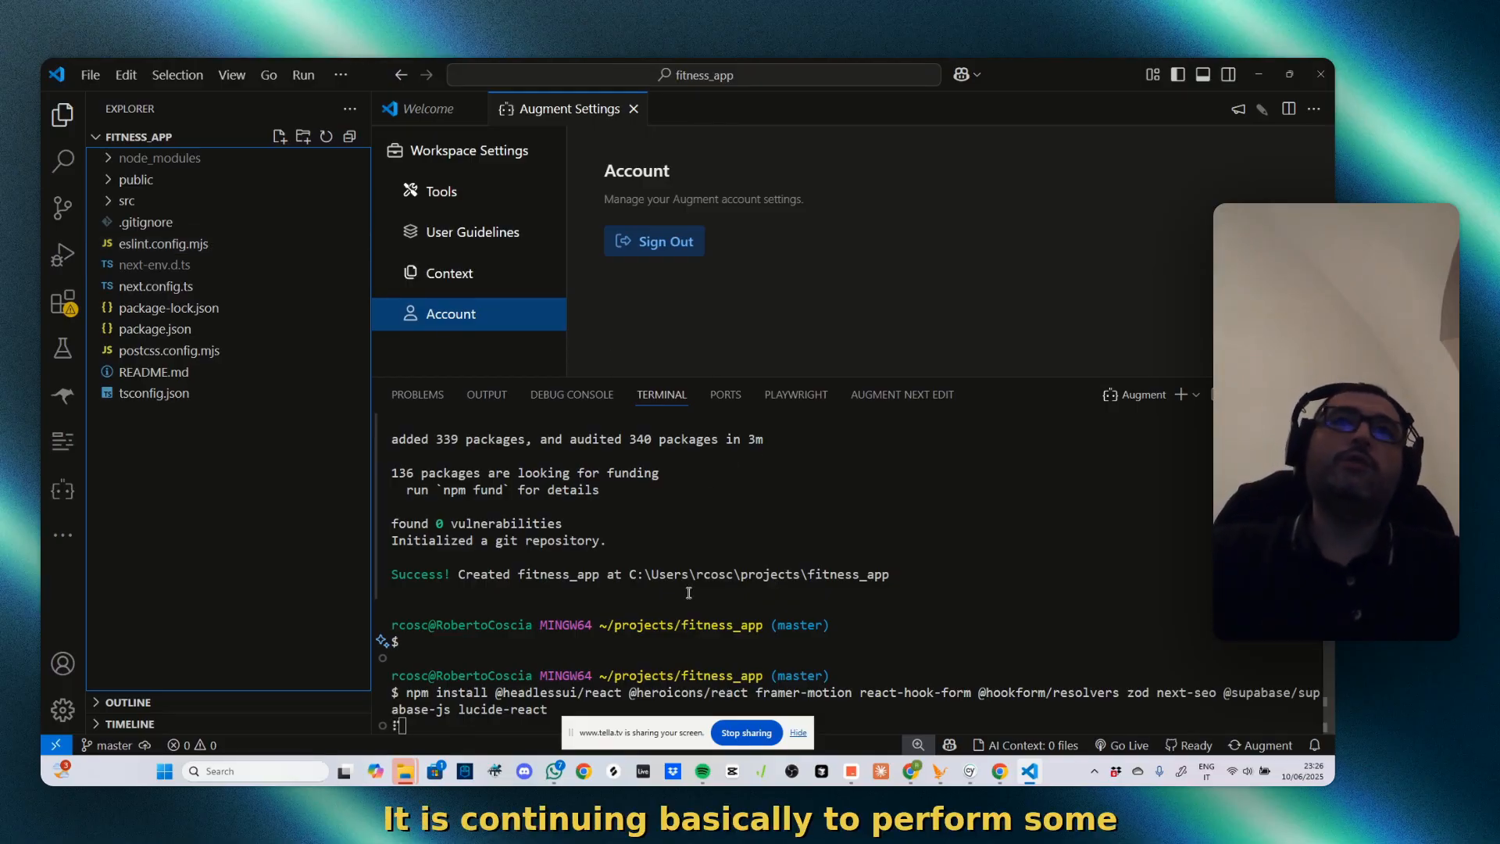
{"action": "left_click", "coordinate": [61, 491]}
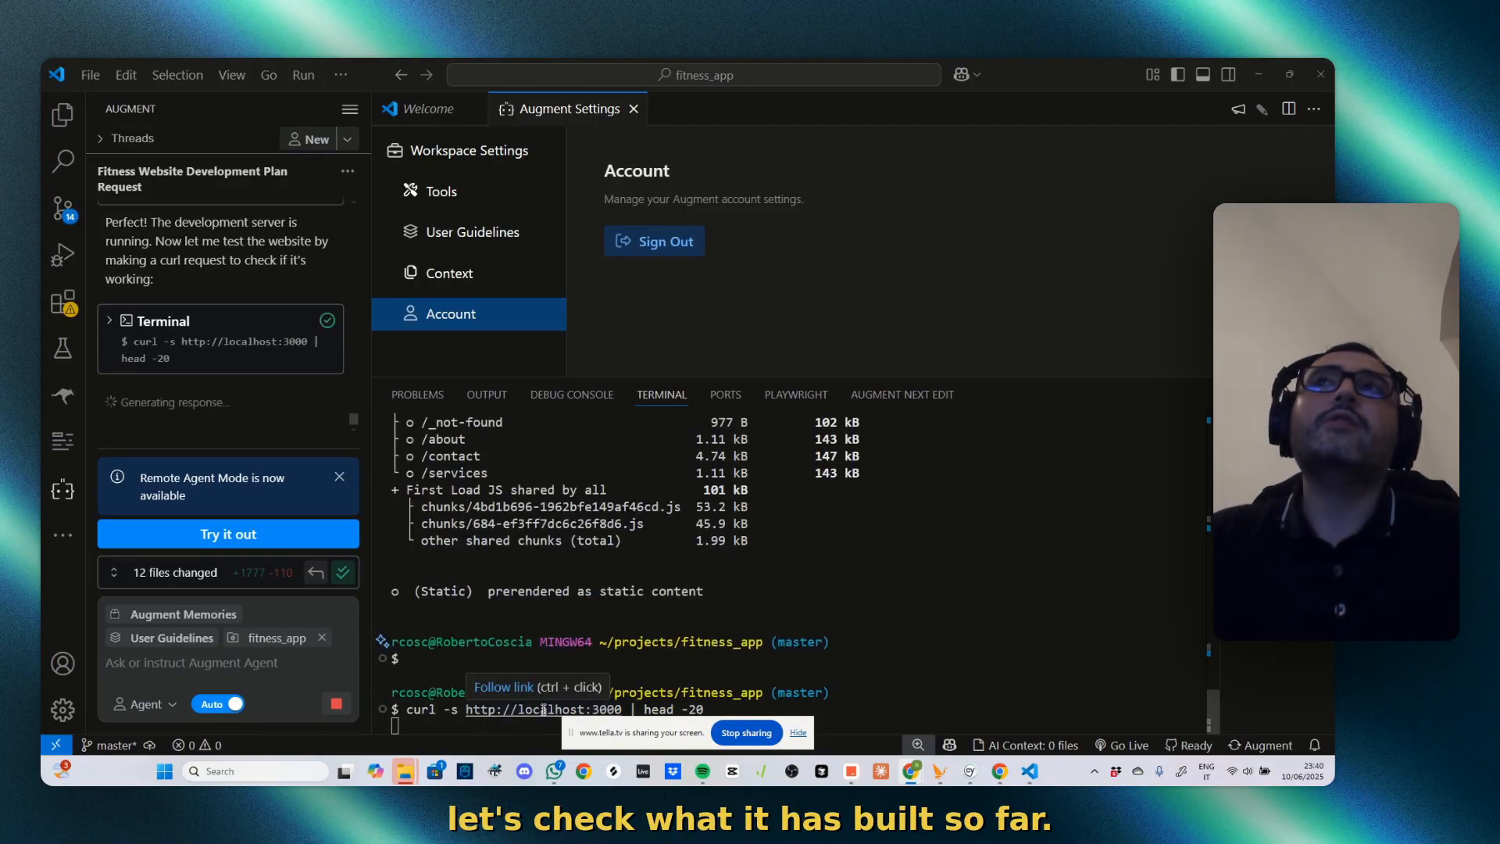
{"action": "left_click", "coordinate": [514, 708]}
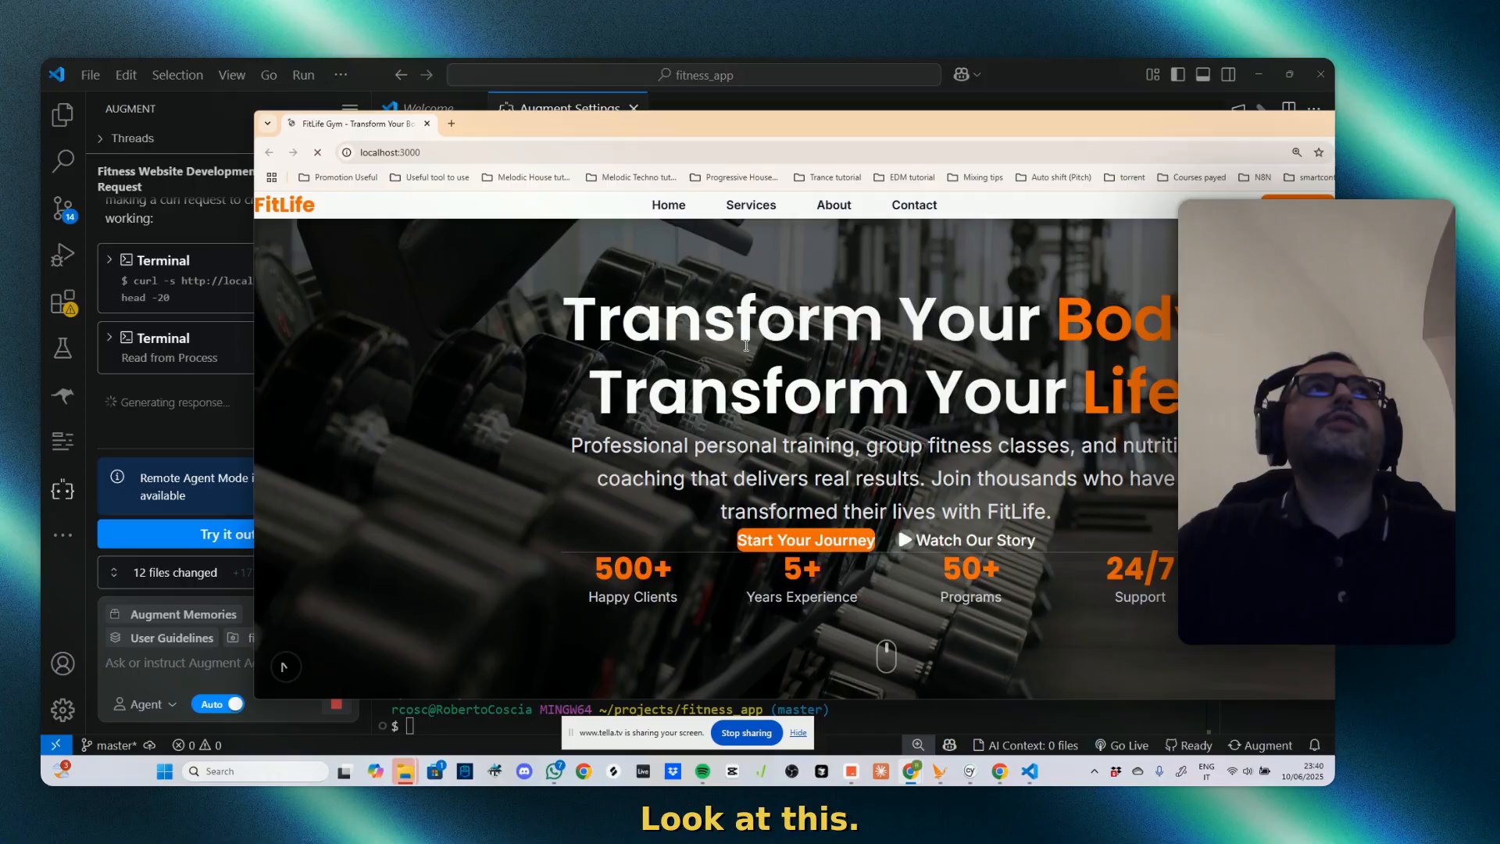
{"action": "scroll", "scroll_direction": "down", "scroll_amount": 3}
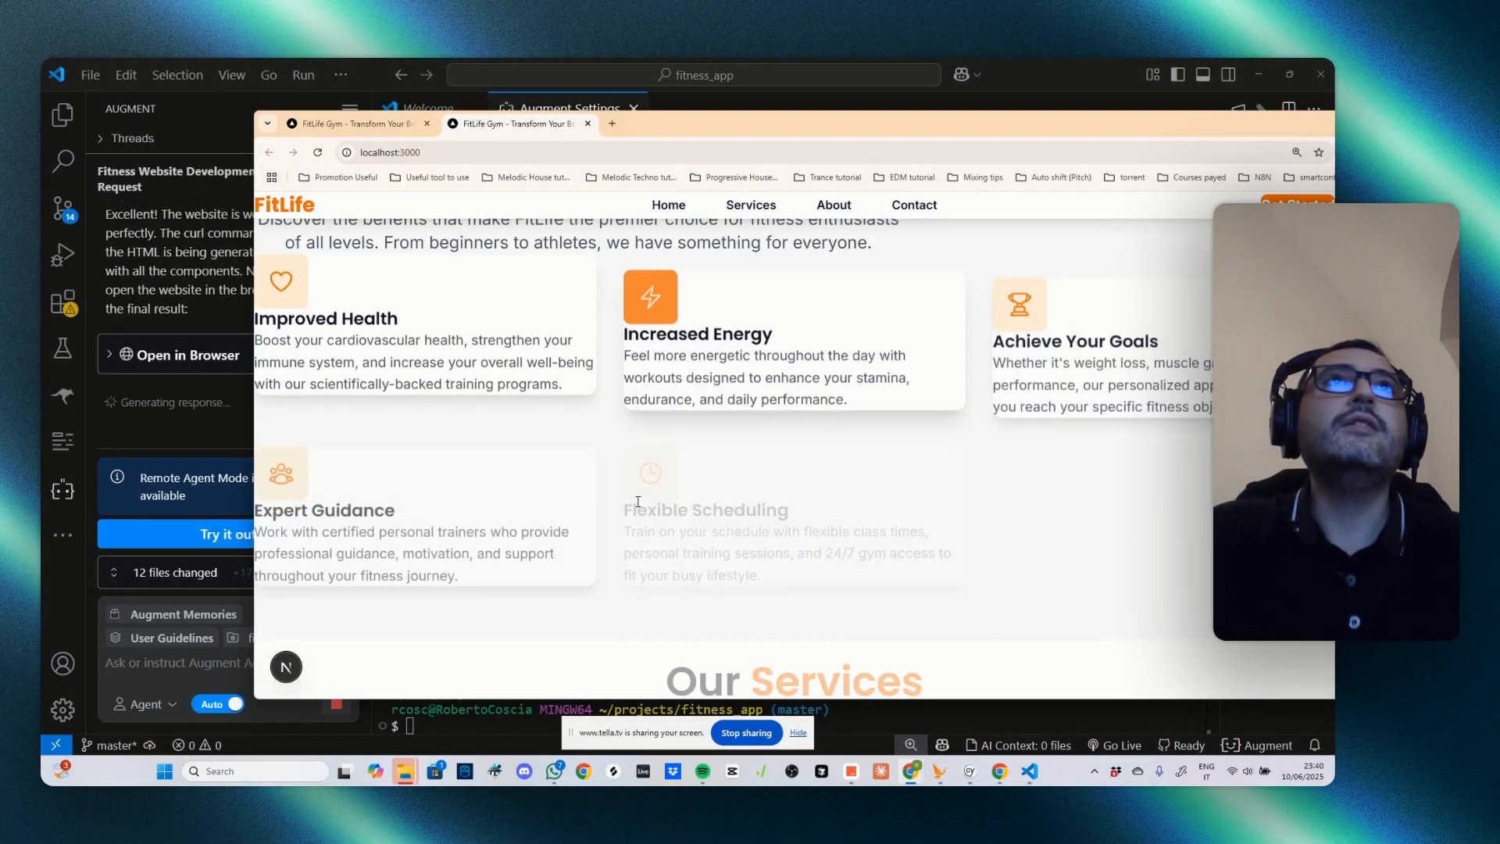
{"action": "scroll", "scroll_direction": "down", "scroll_amount": 3}
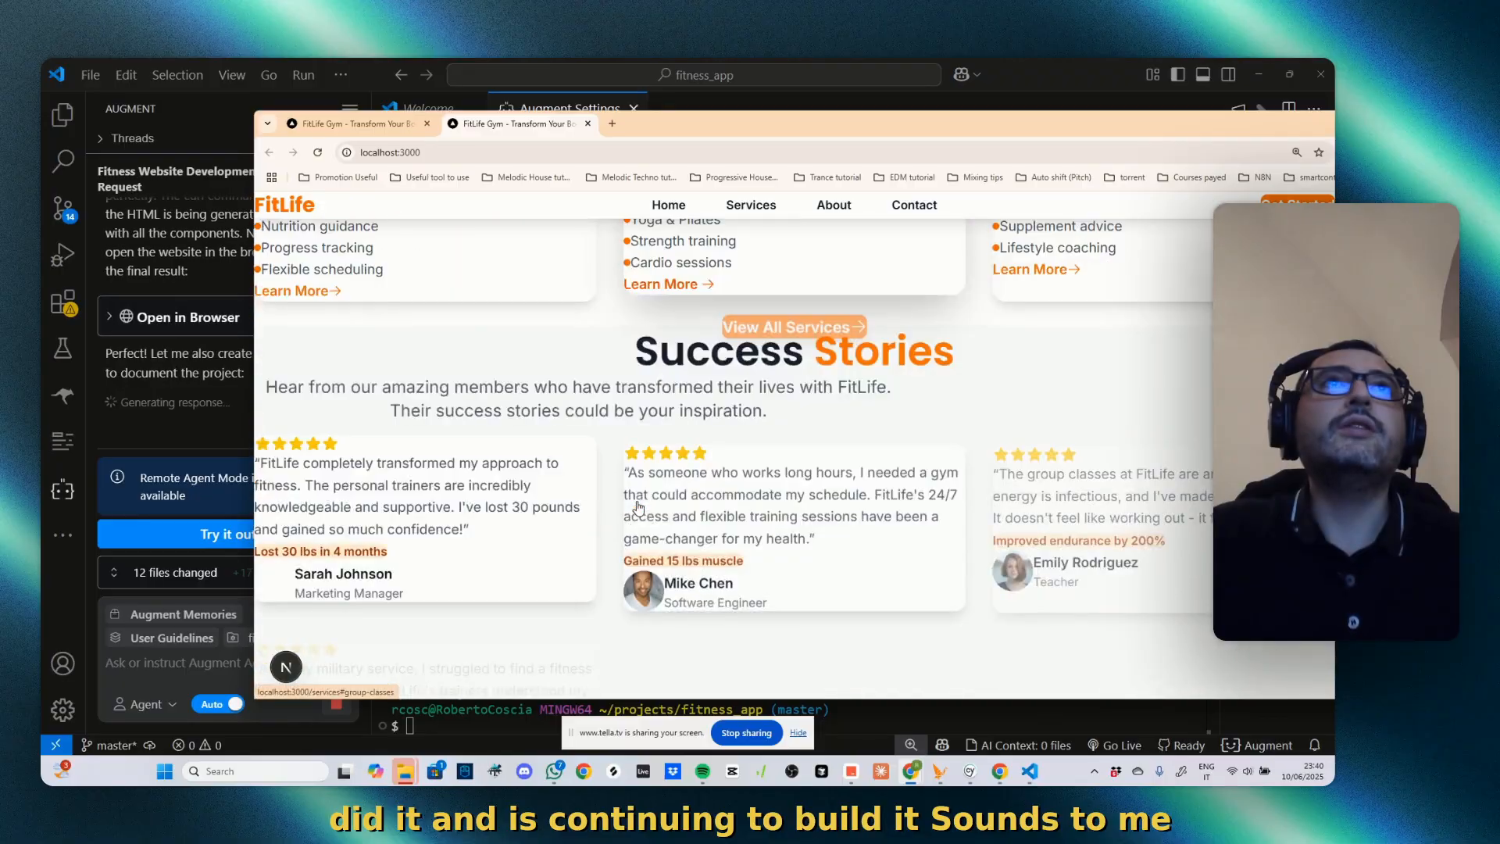
{"action": "scroll", "scroll_direction": "down", "scroll_amount": 3}
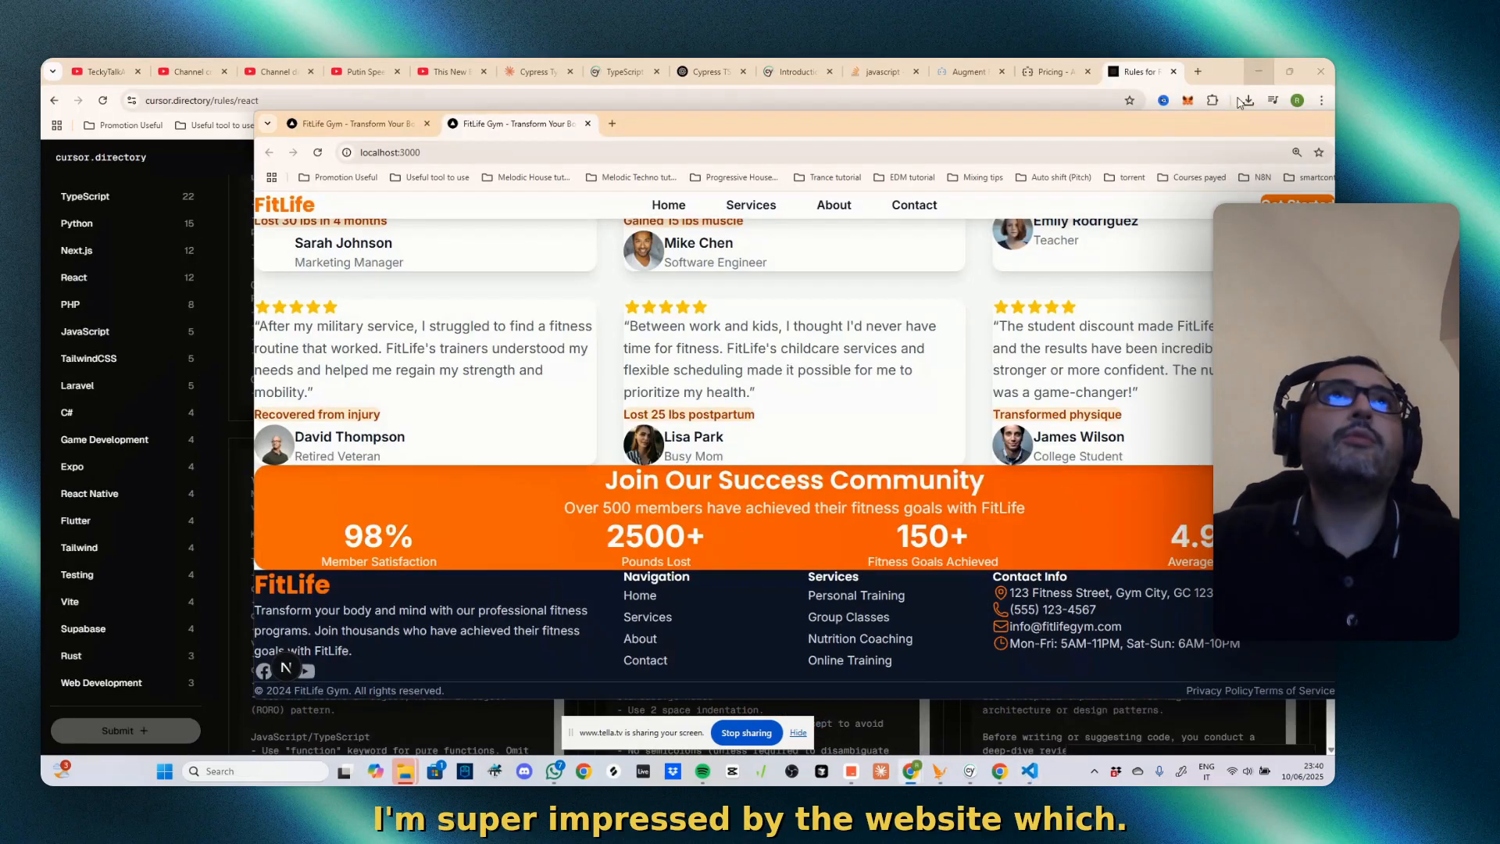
{"action": "scroll", "scroll_direction": "up", "scroll_amount": 3}
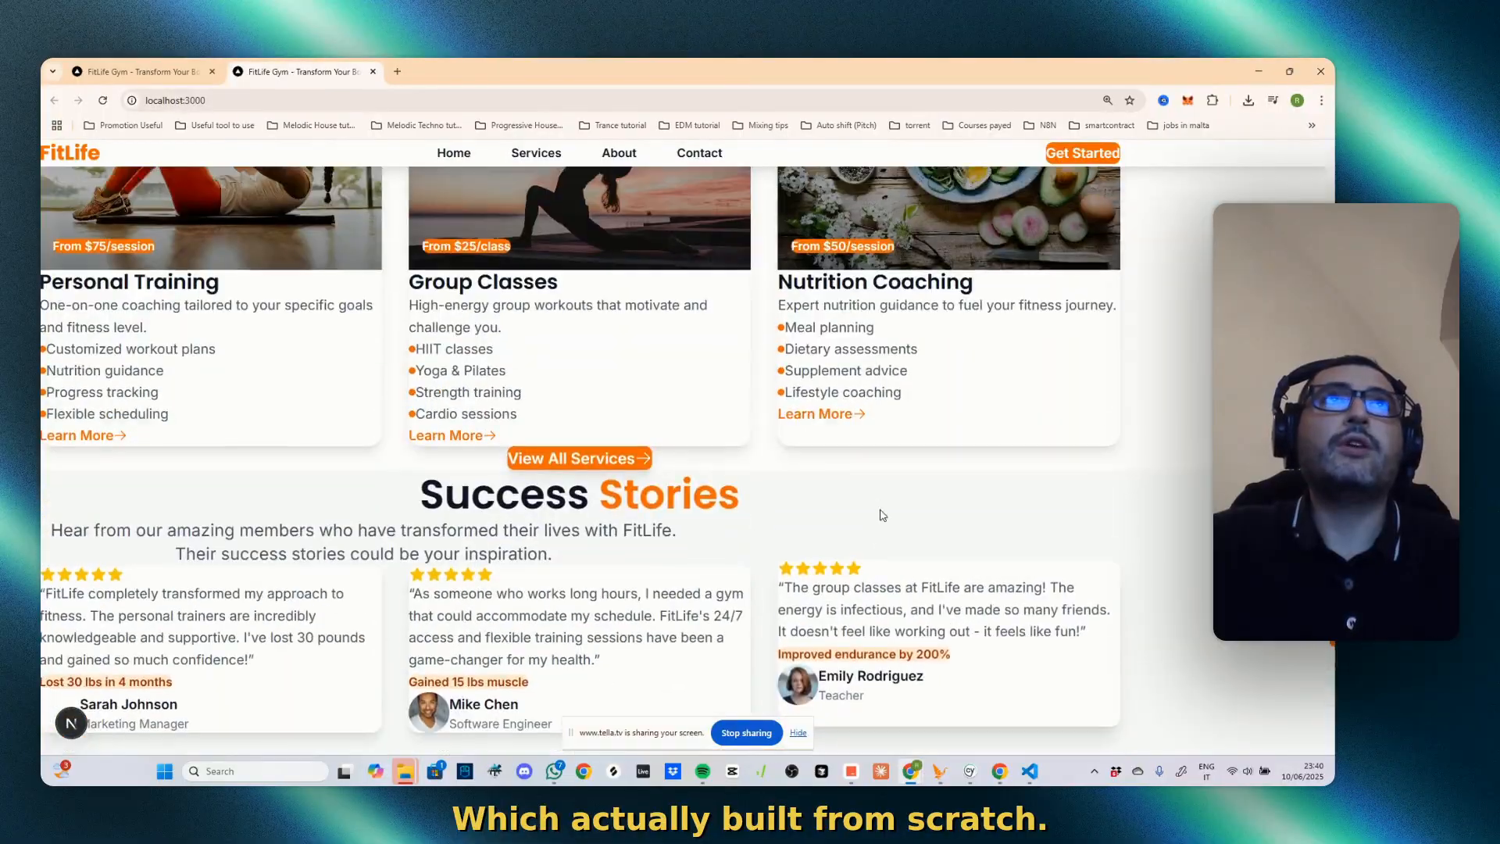
{"action": "scroll", "scroll_direction": "up", "scroll_amount": 3}
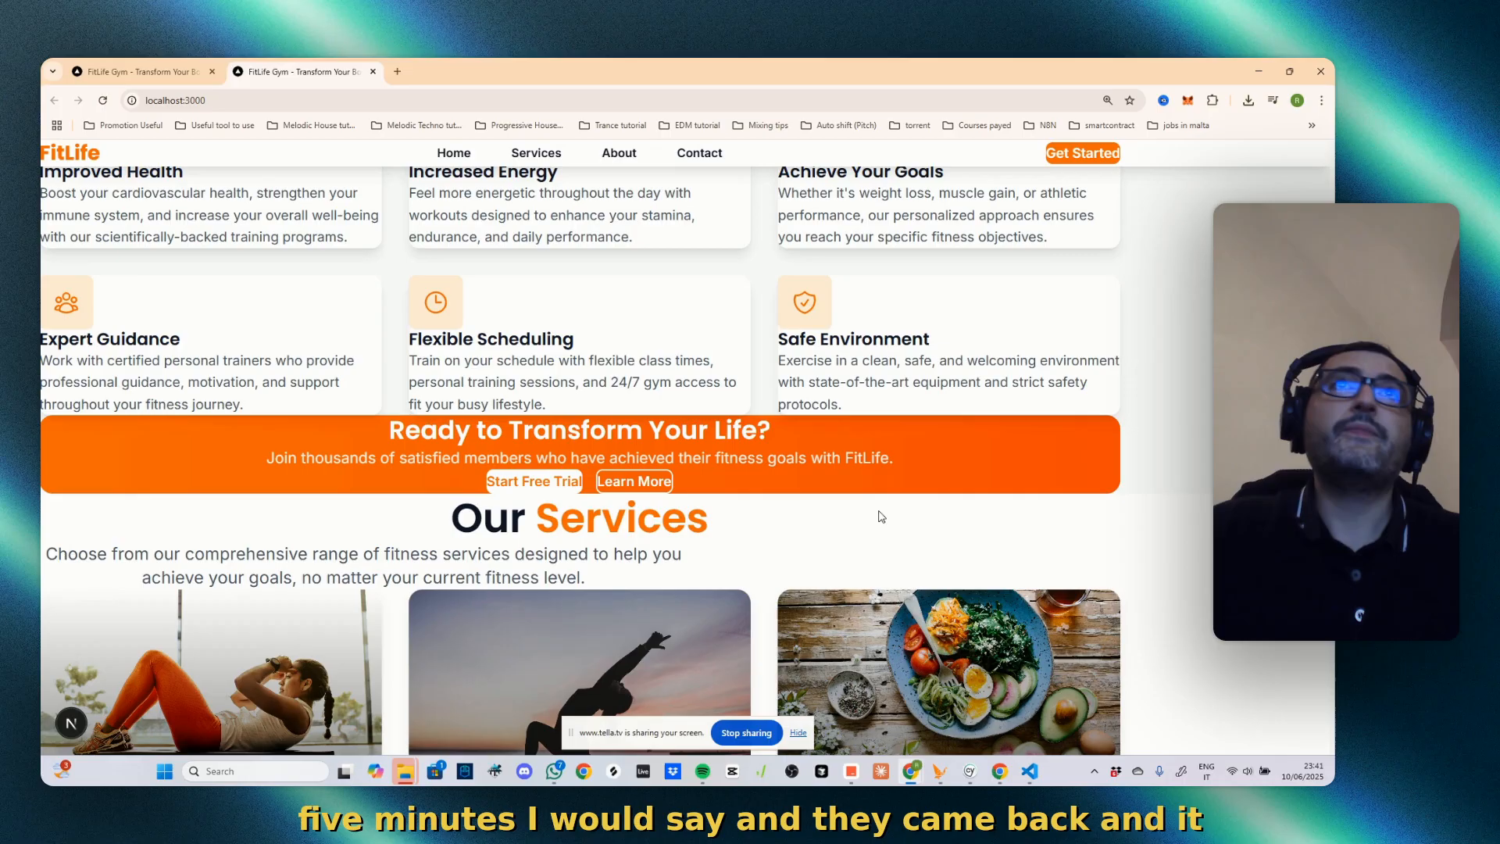
{"action": "scroll", "scroll_direction": "down", "scroll_amount": 3}
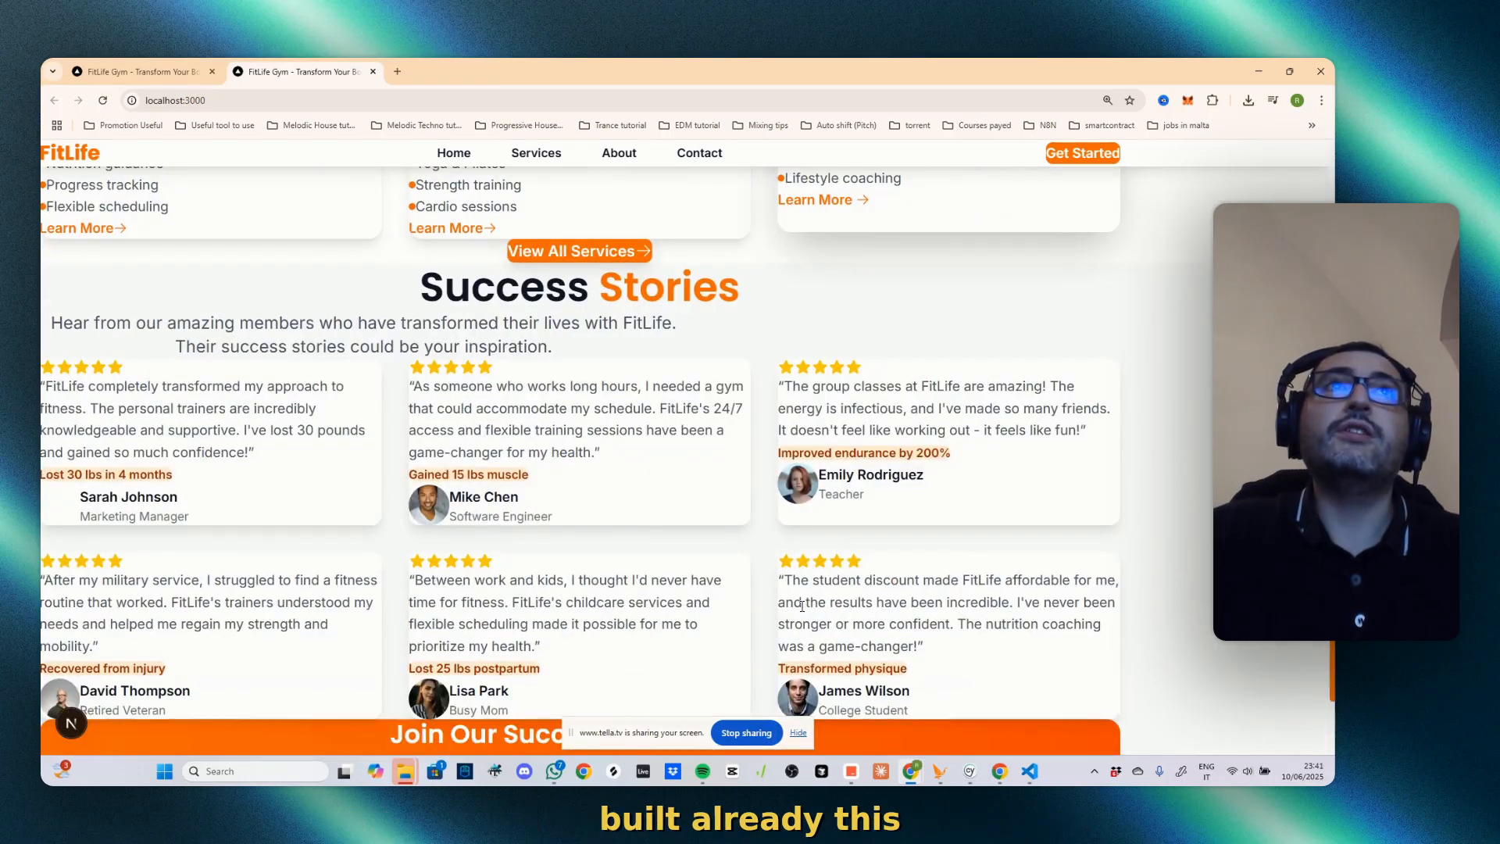
{"action": "scroll", "scroll_direction": "up", "scroll_amount": 3}
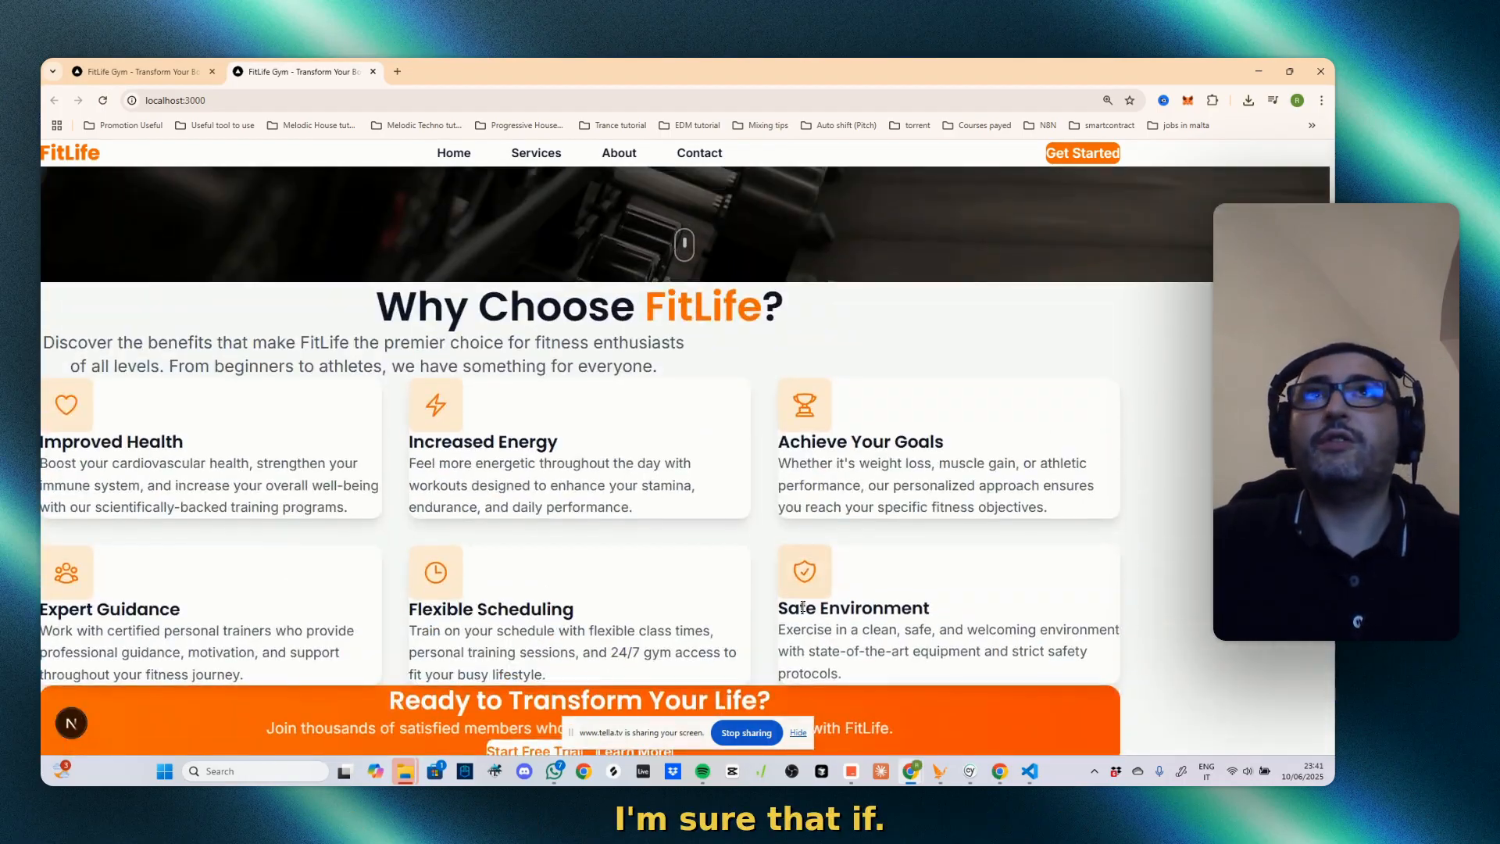
{"action": "scroll", "scroll_direction": "up", "scroll_amount": 3}
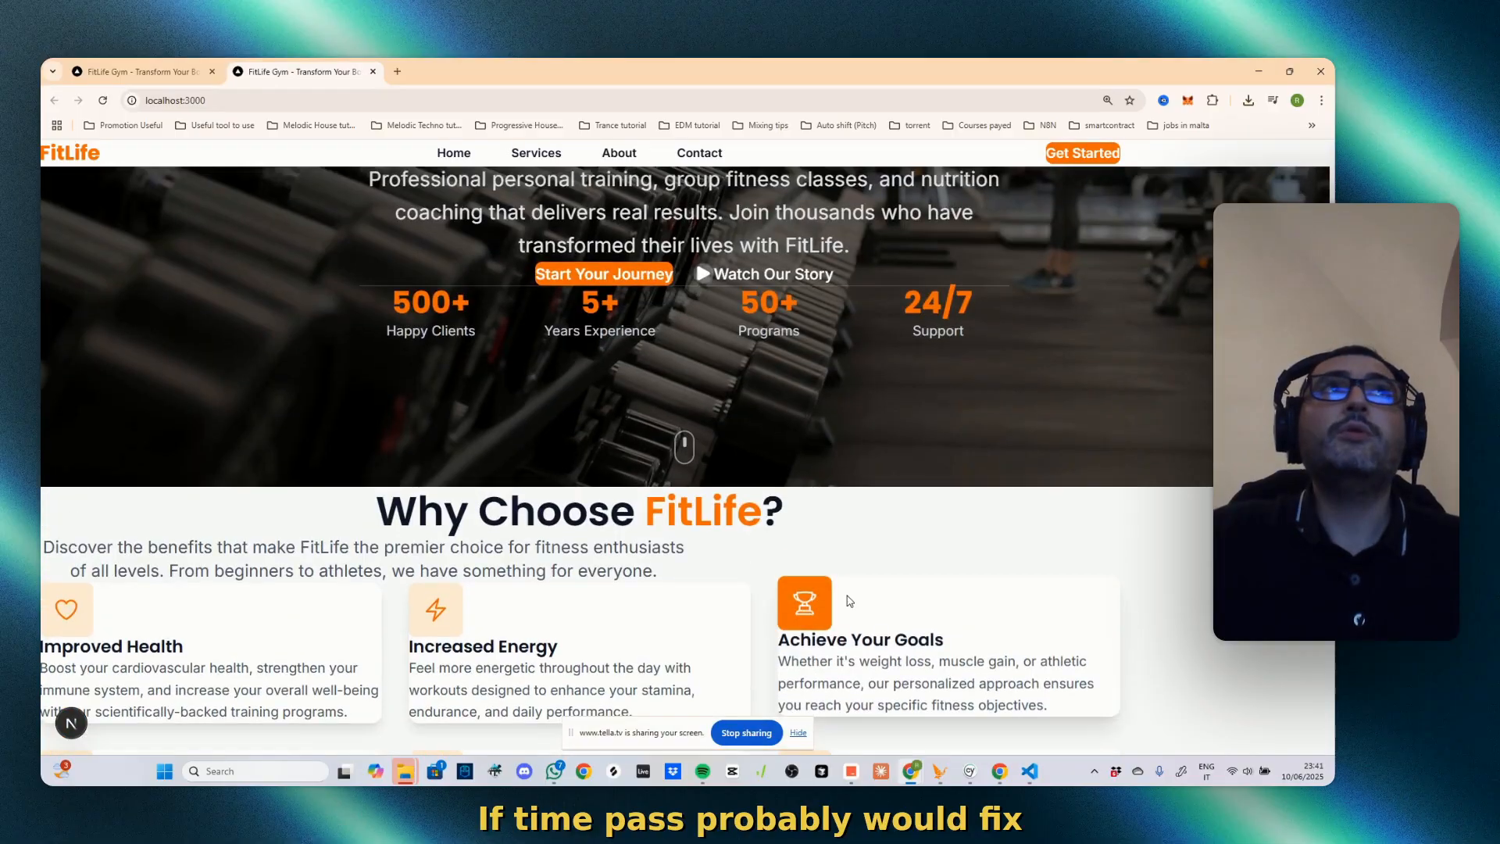
{"action": "scroll", "scroll_direction": "up", "scroll_amount": 3}
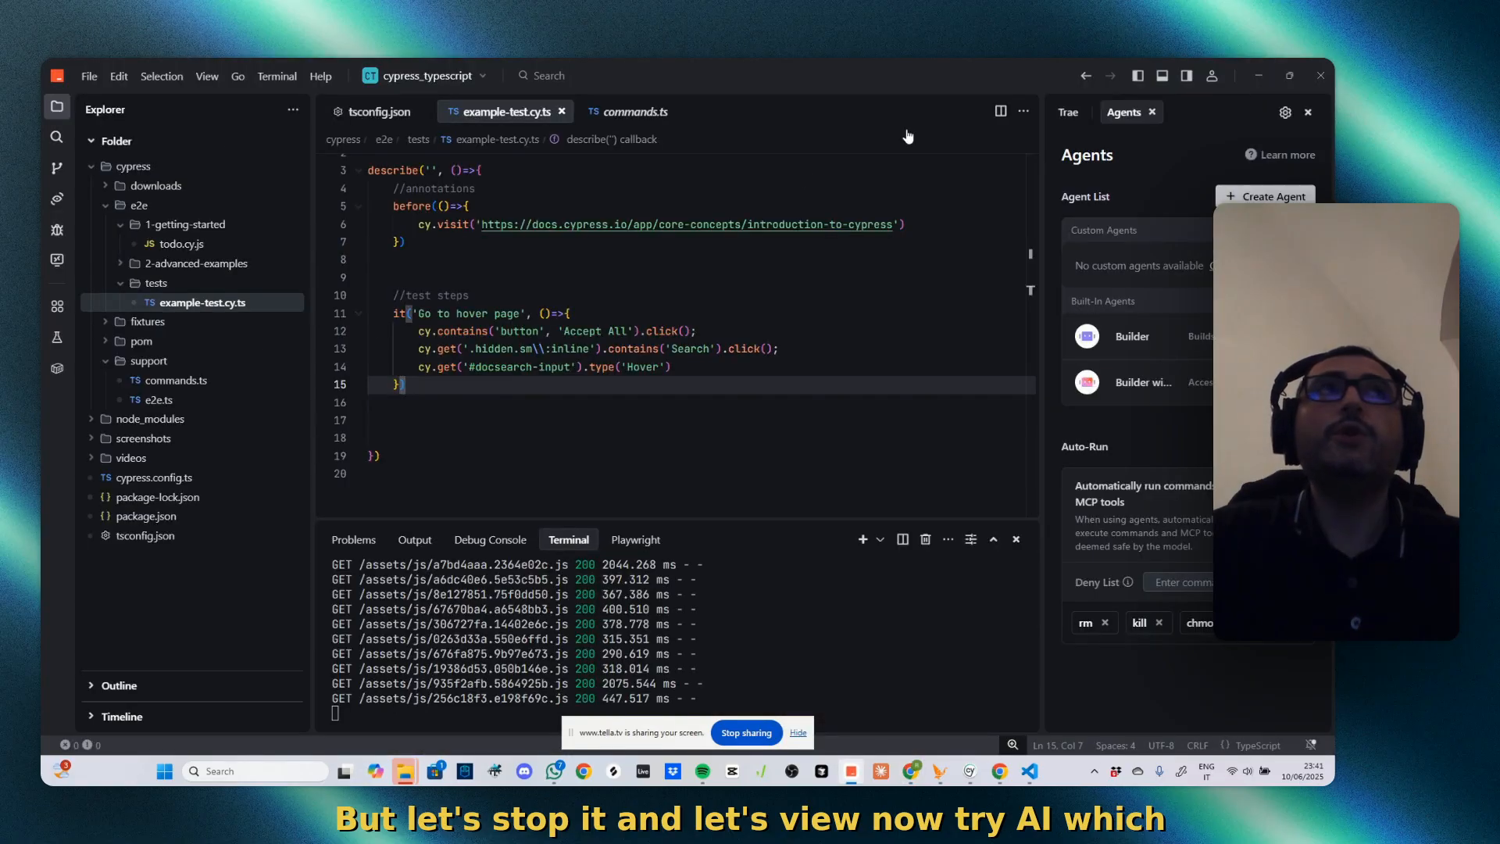
{"action": "mouse_move", "coordinate": [55, 80]}
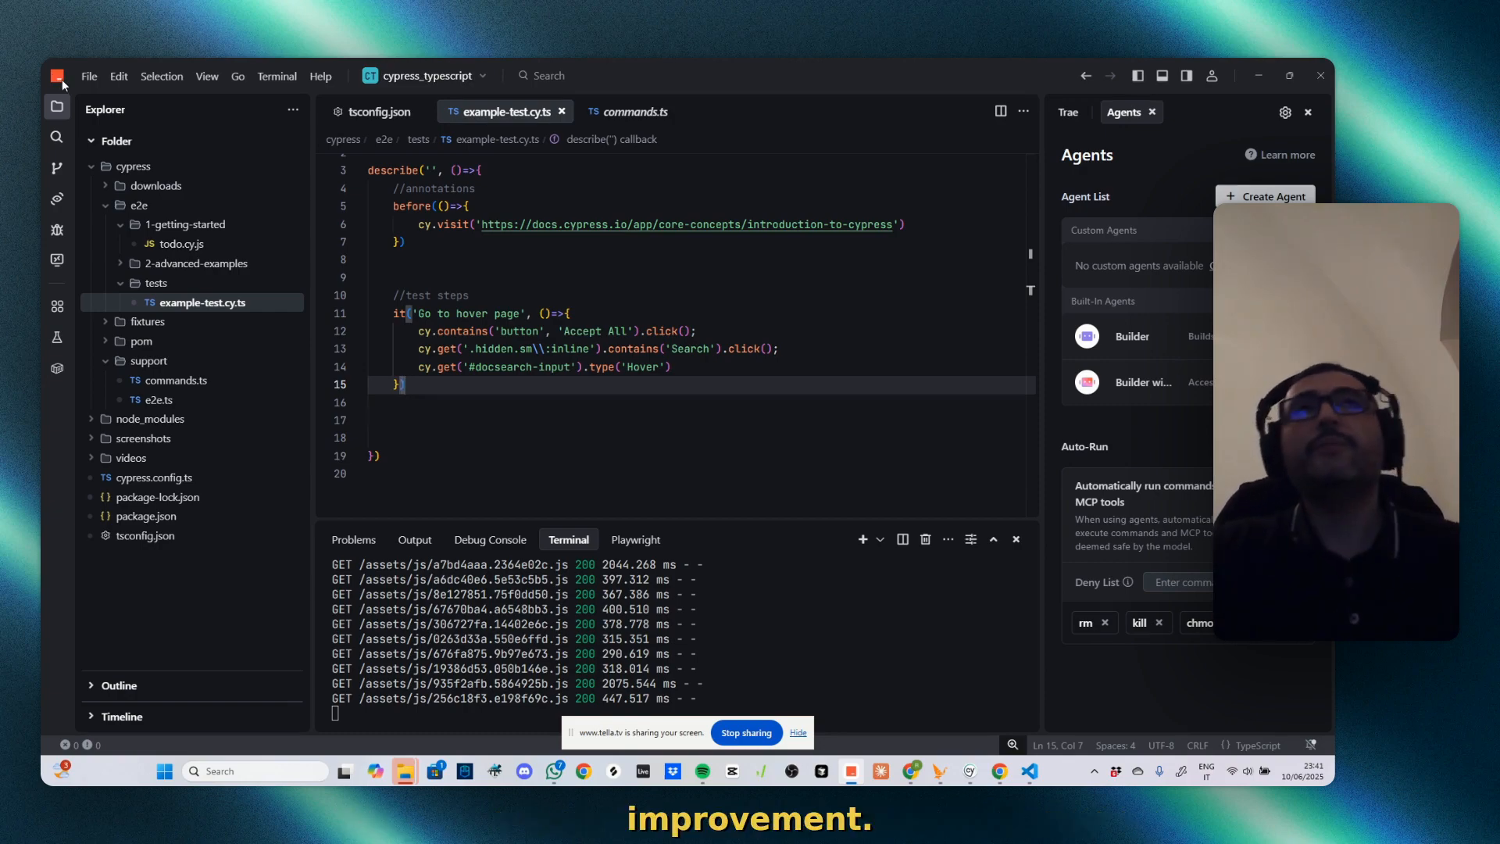
{"action": "left_click", "coordinate": [89, 75]}
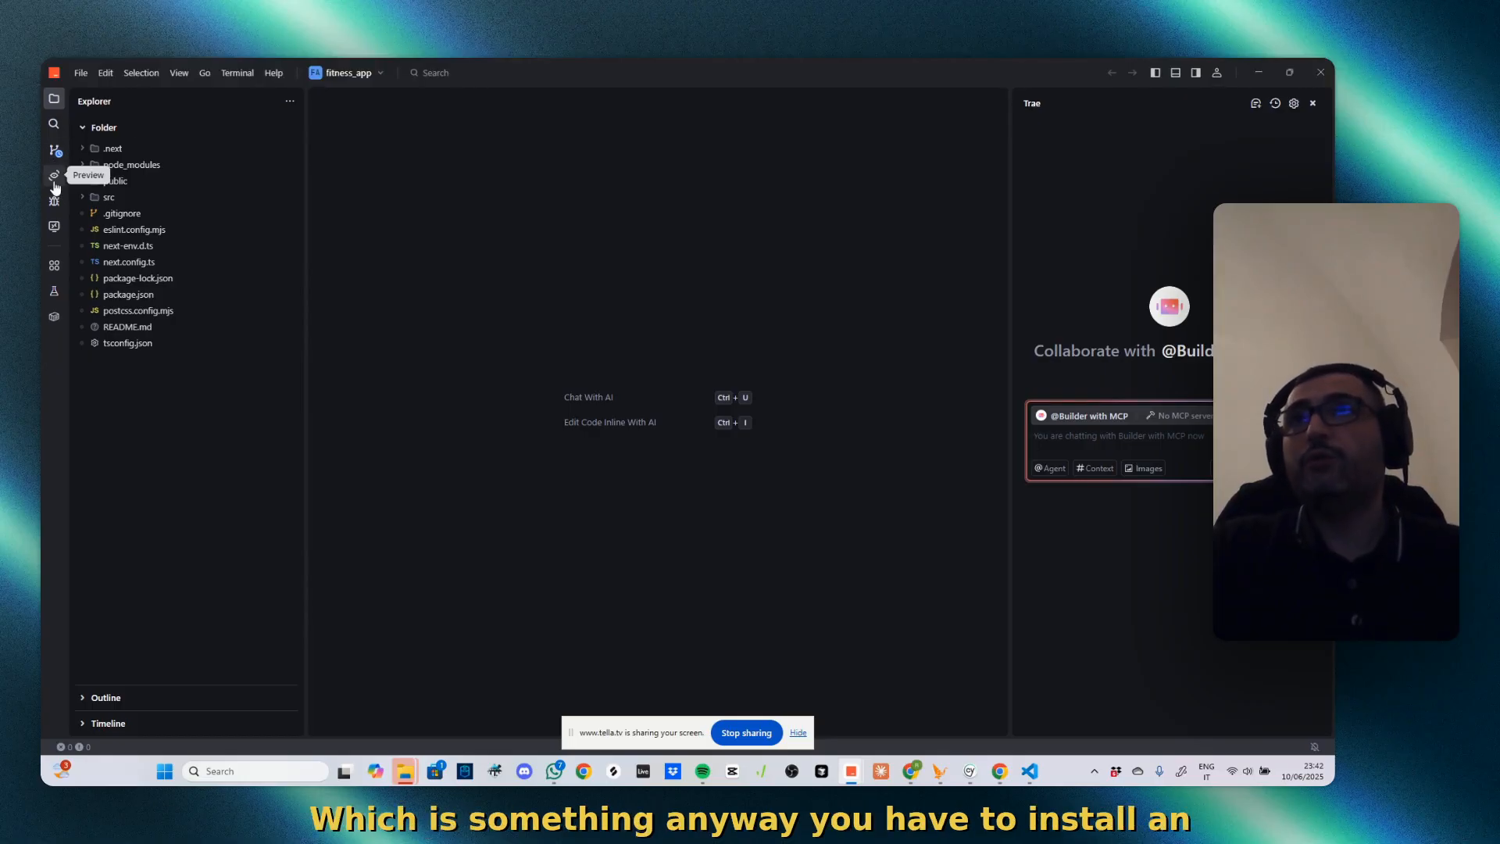
{"action": "mouse_move", "coordinate": [54, 201]}
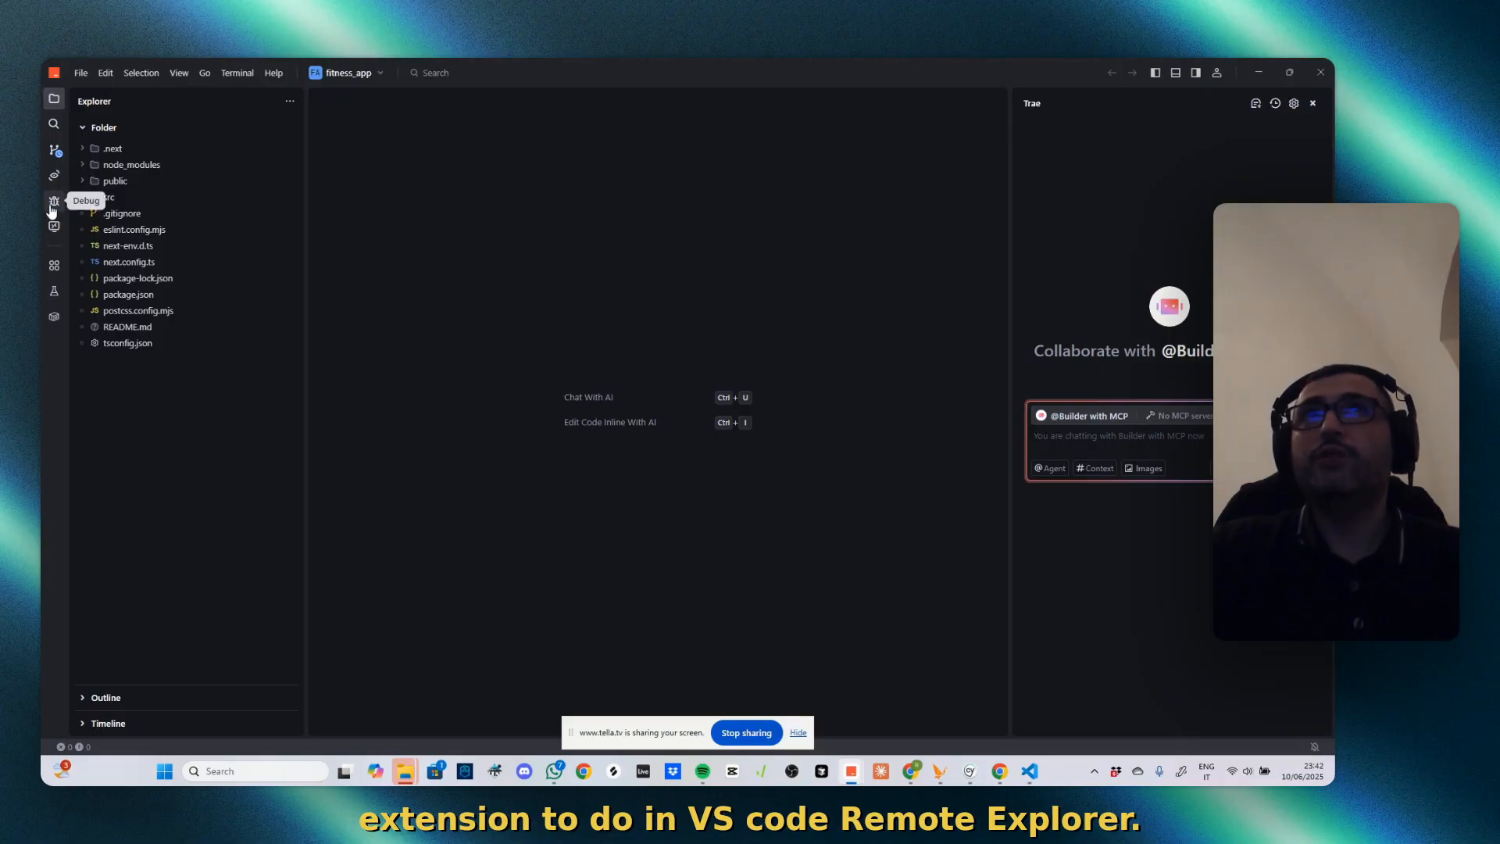
{"action": "mouse_move", "coordinate": [54, 265]}
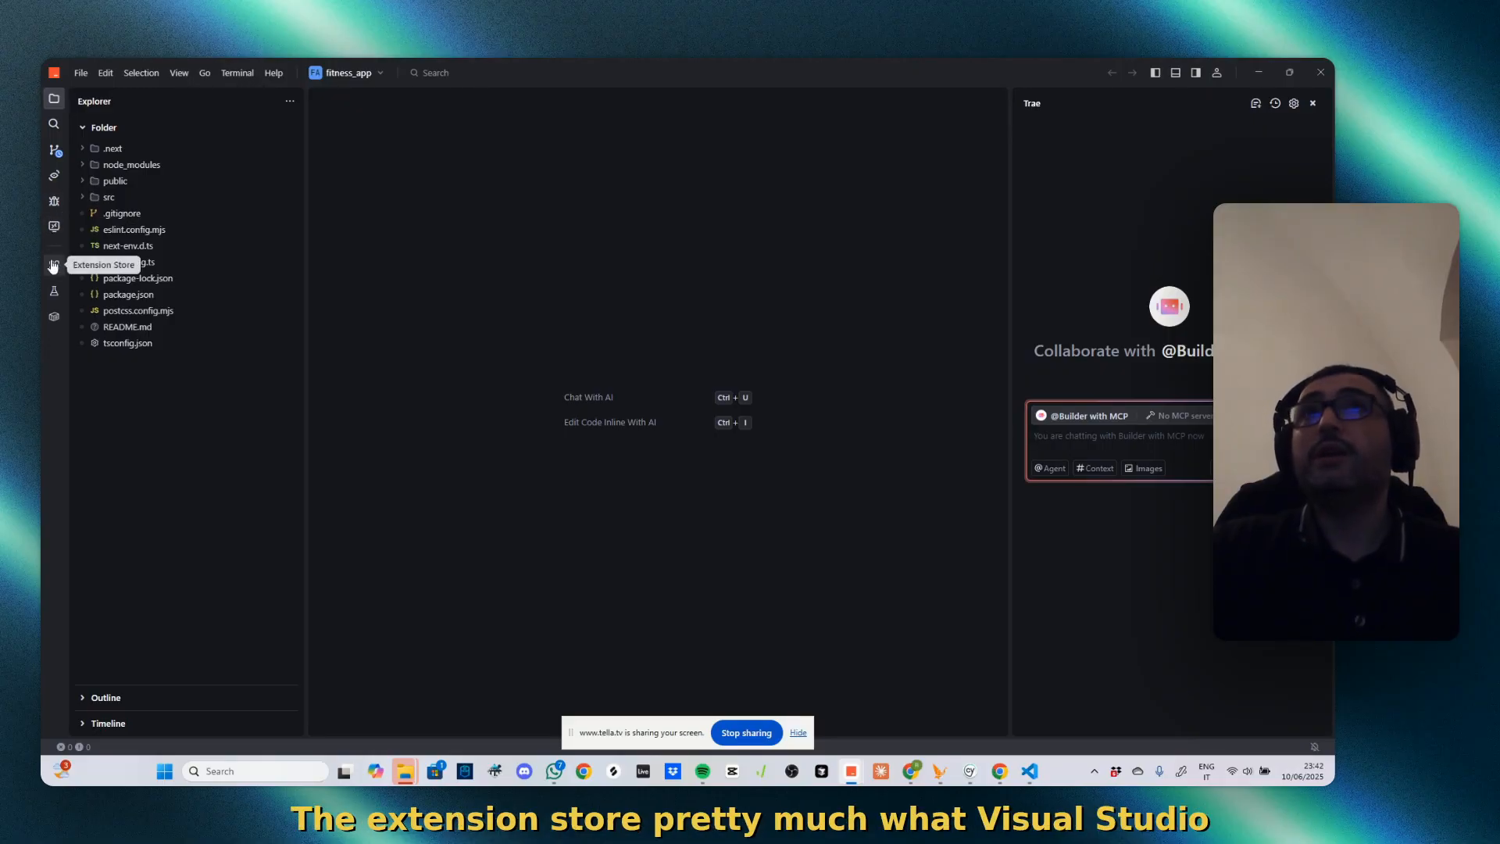
{"action": "mouse_move", "coordinate": [958, 197]}
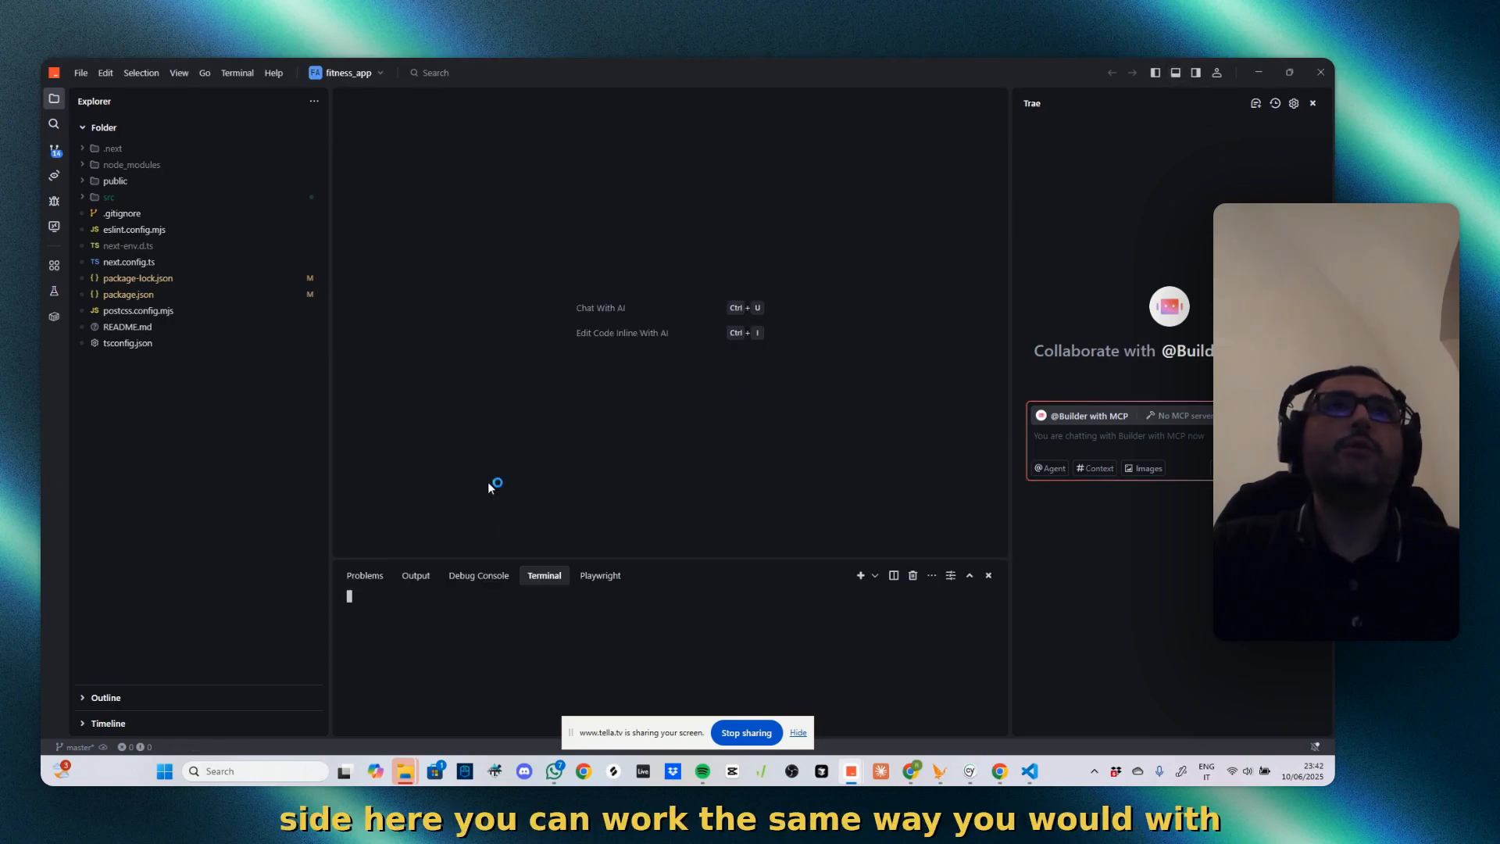
{"action": "mouse_move", "coordinate": [478, 581]}
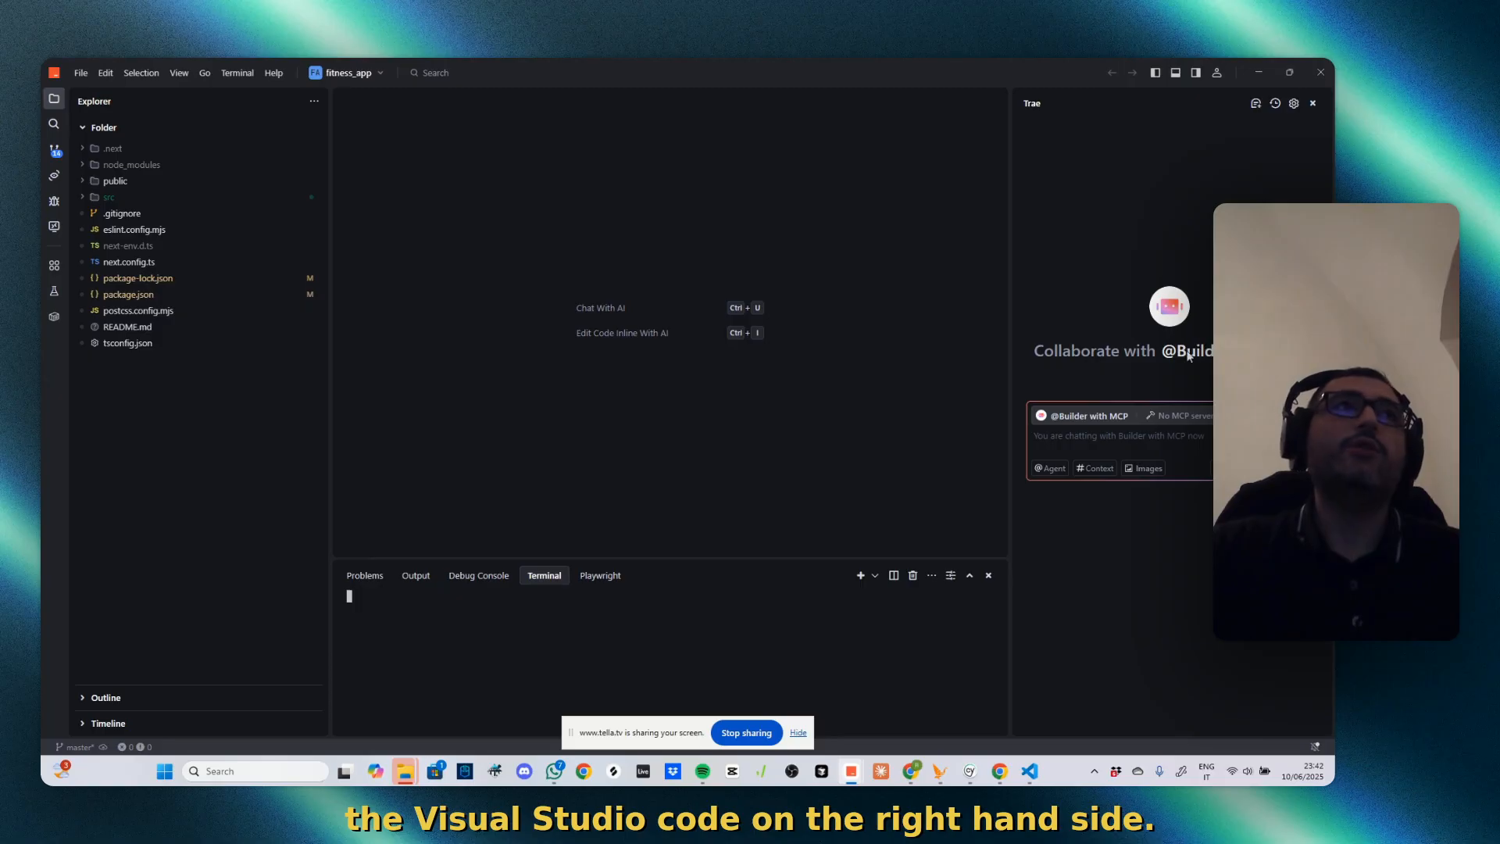
List the chat agents, try Create Agent, then cancel back to Builder and Builder with MCP
{"action": "left_click", "coordinate": [1083, 415]}
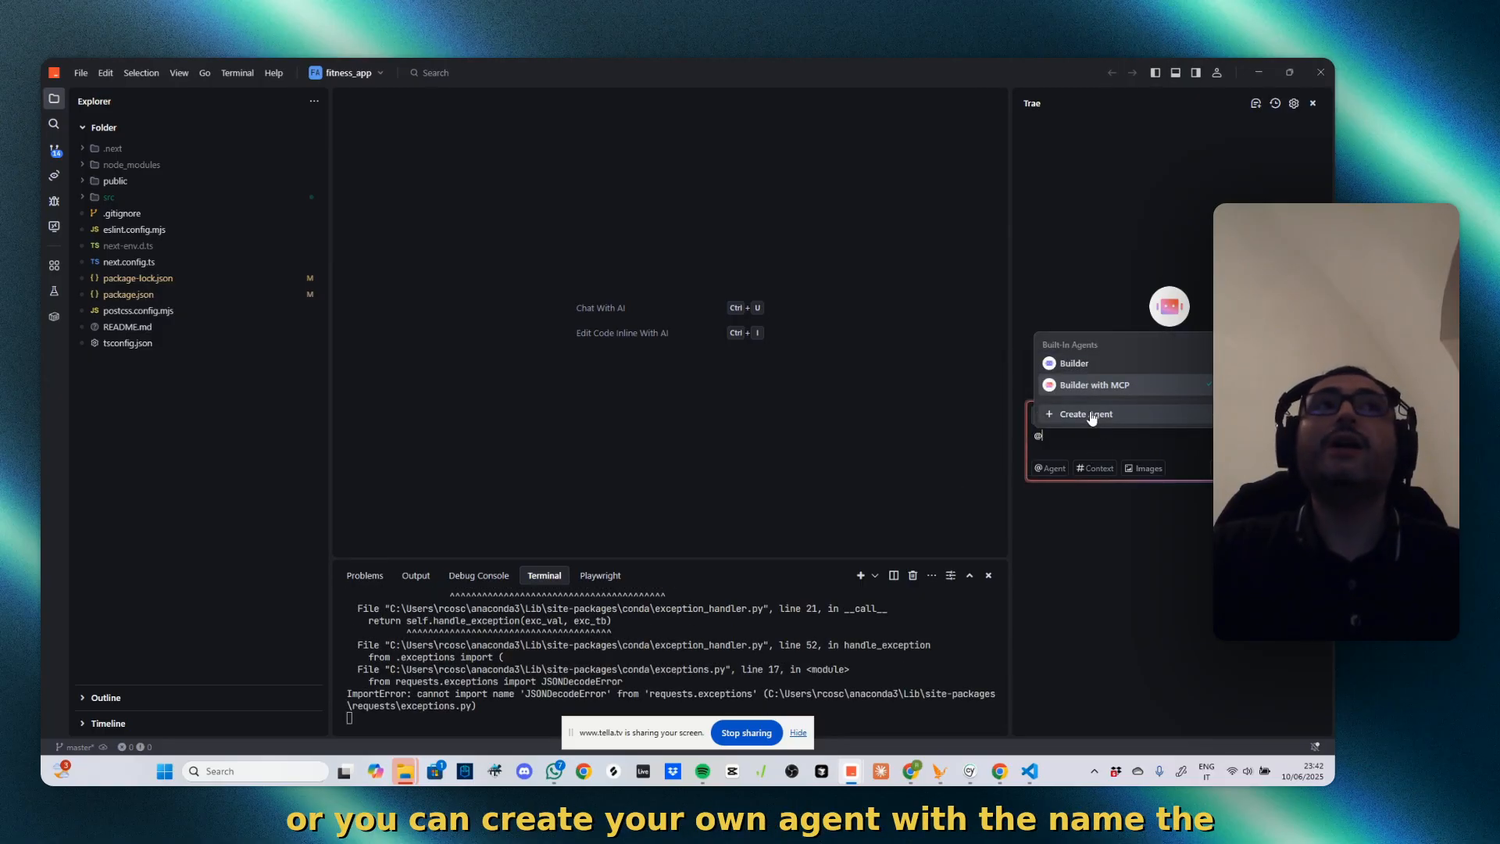
{"action": "left_click", "coordinate": [1086, 413]}
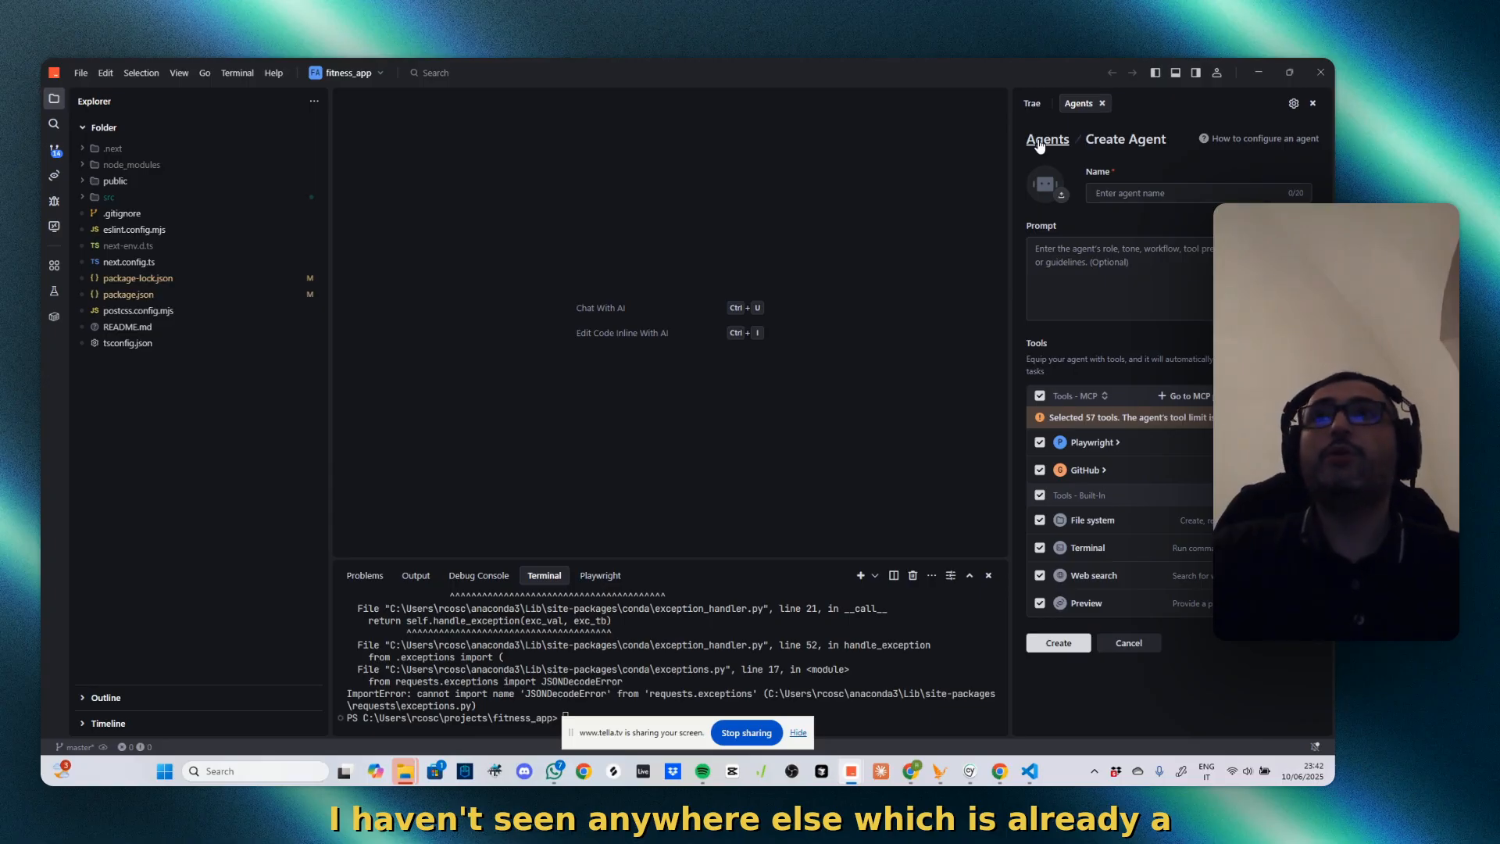
{"action": "left_click", "coordinate": [1047, 139]}
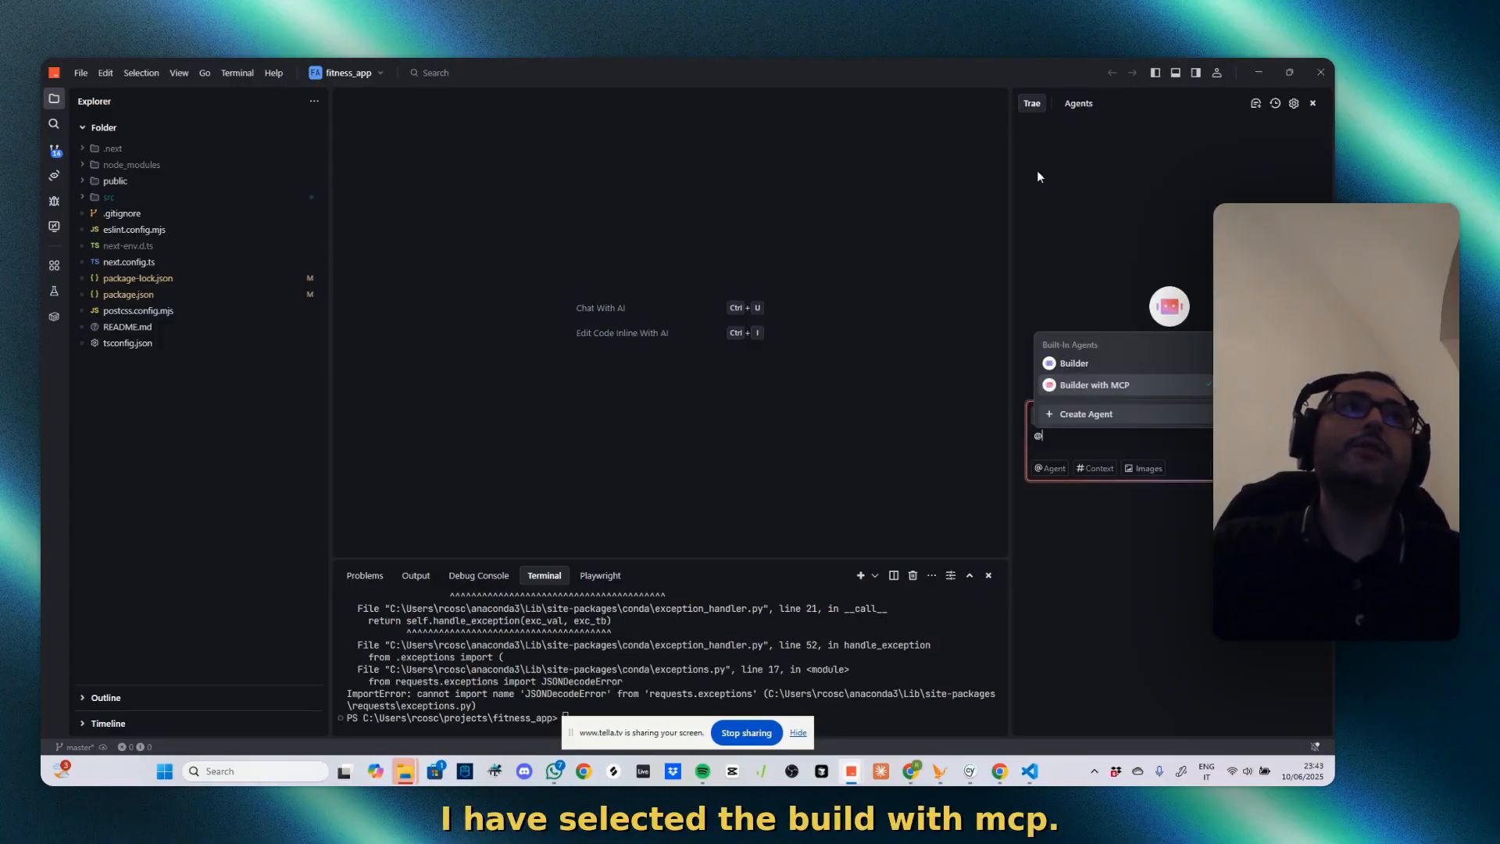
Browse the MCP Marketplace, then return to the Ready Playwright and GitHub servers
{"action": "left_click", "coordinate": [1093, 384]}
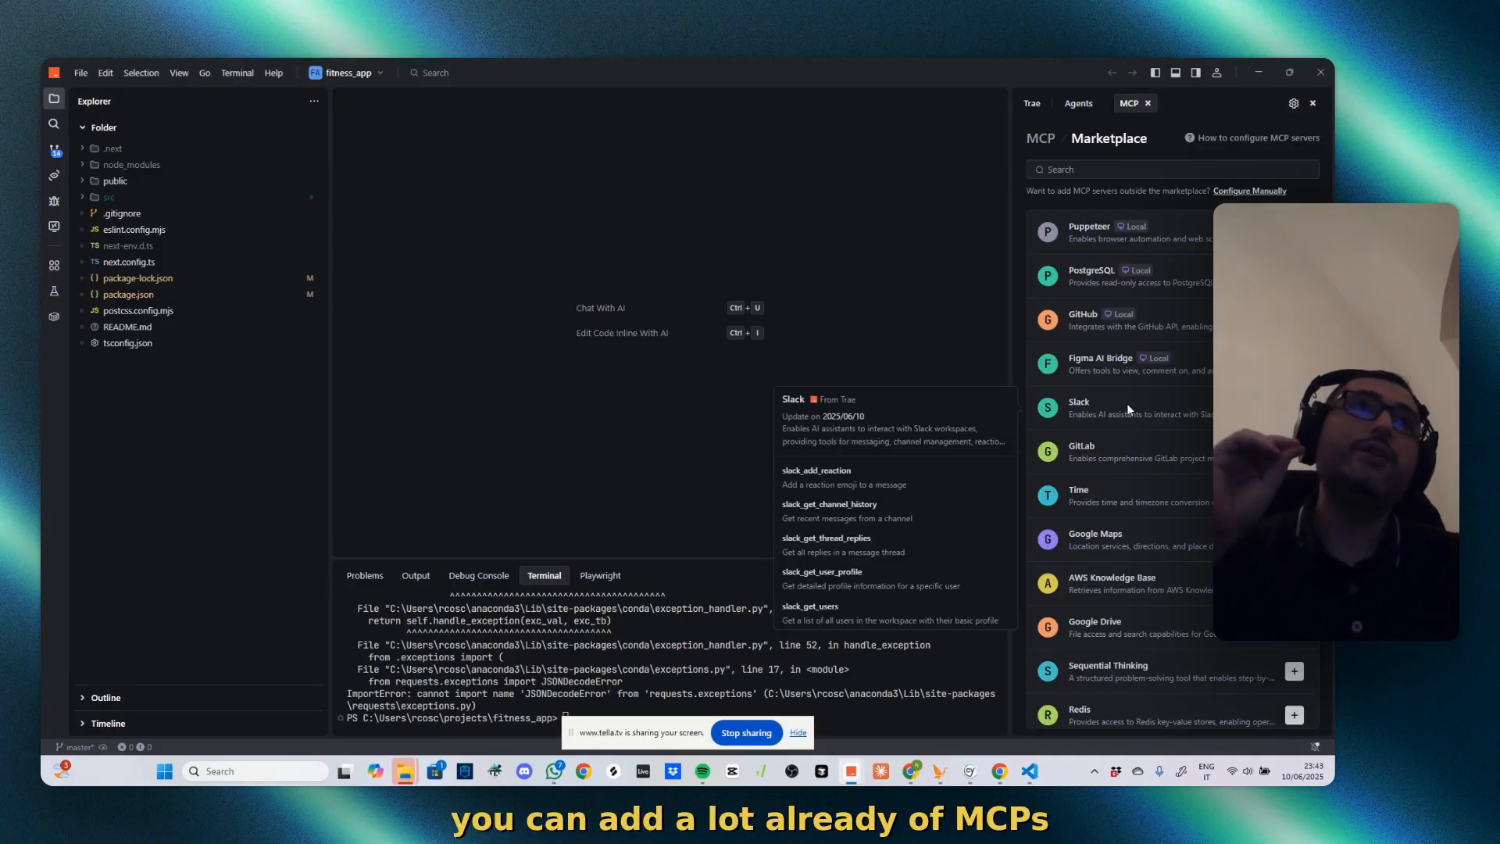
{"action": "scroll", "scroll_direction": "down", "scroll_amount": 3}
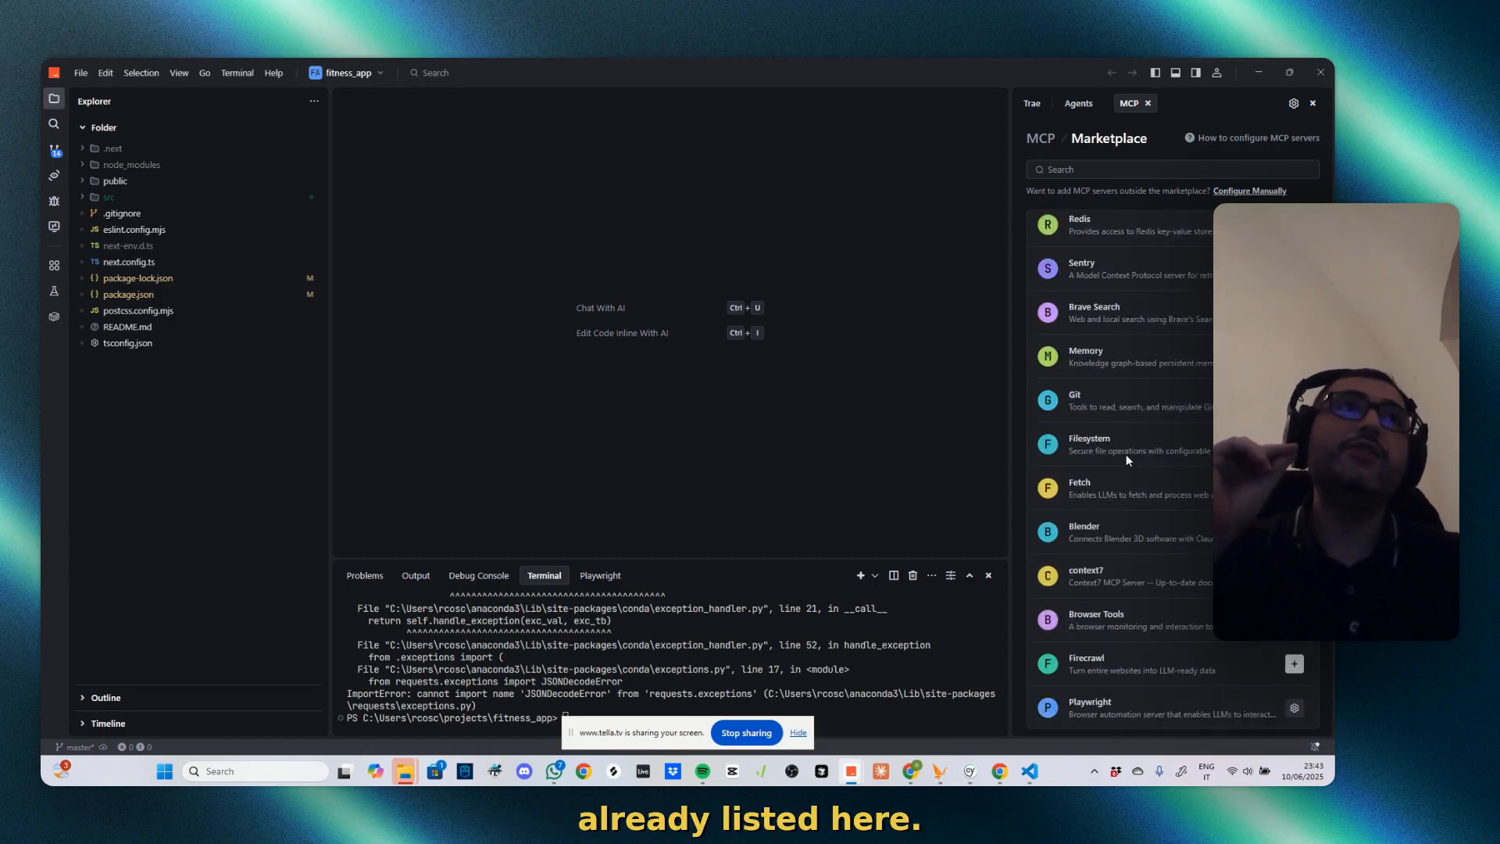
{"action": "scroll", "scroll_direction": "down", "scroll_amount": 3}
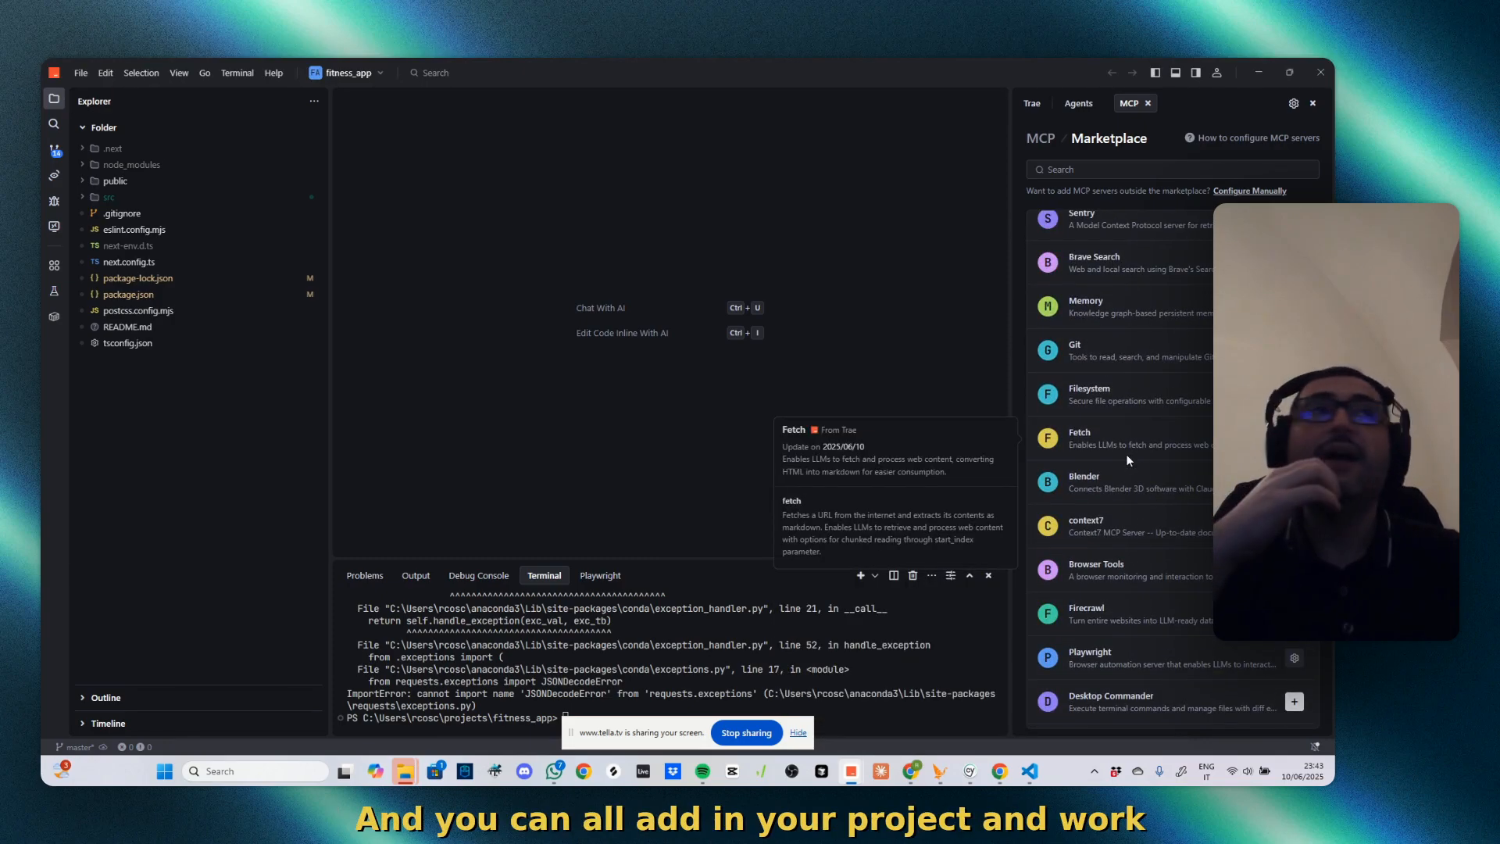
{"action": "mouse_move", "coordinate": [1126, 574]}
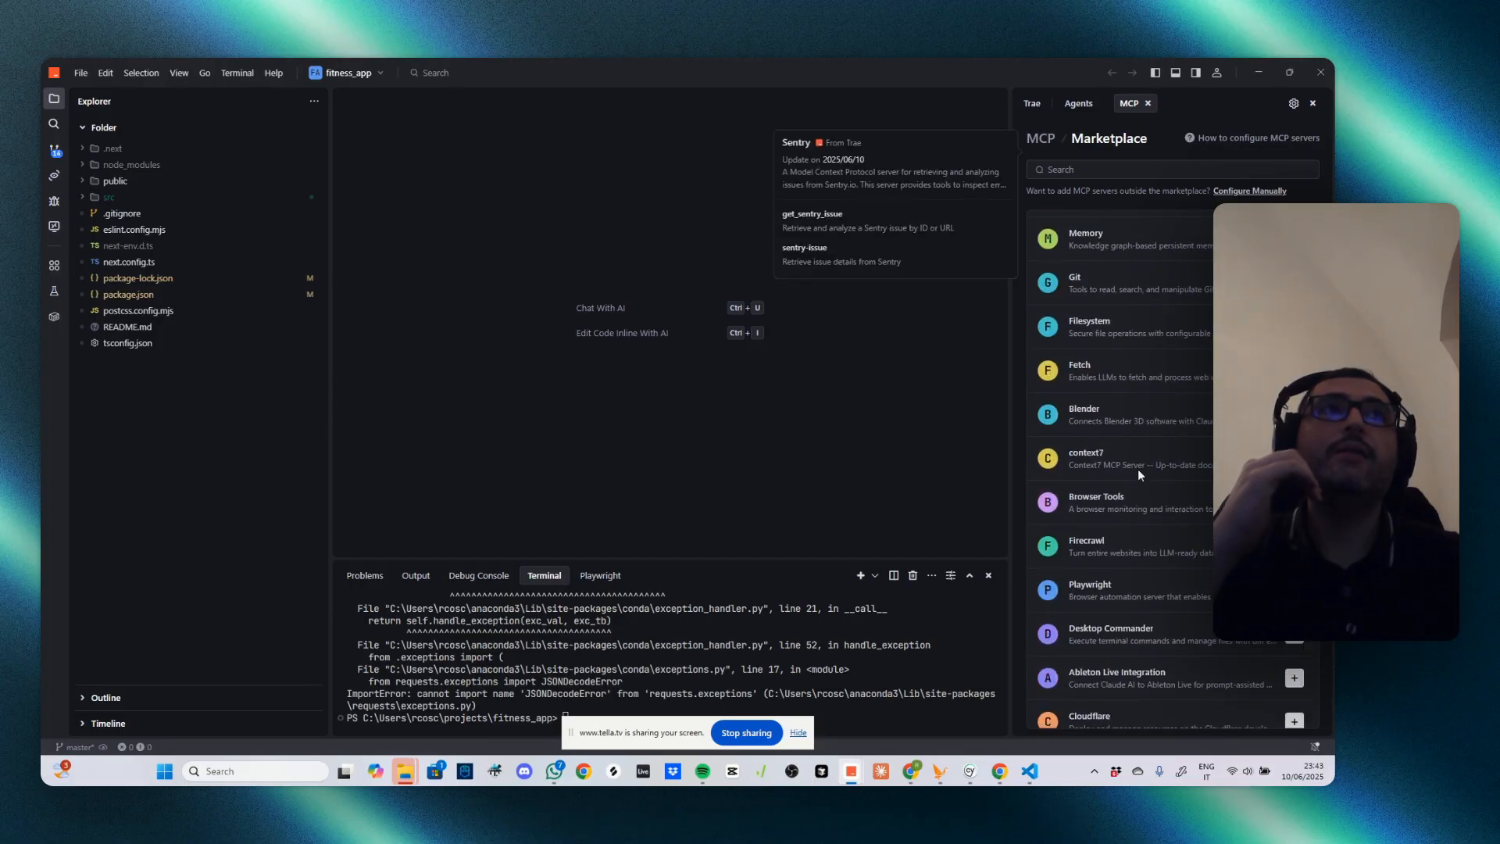
{"action": "scroll", "scroll_direction": "down", "scroll_amount": 3}
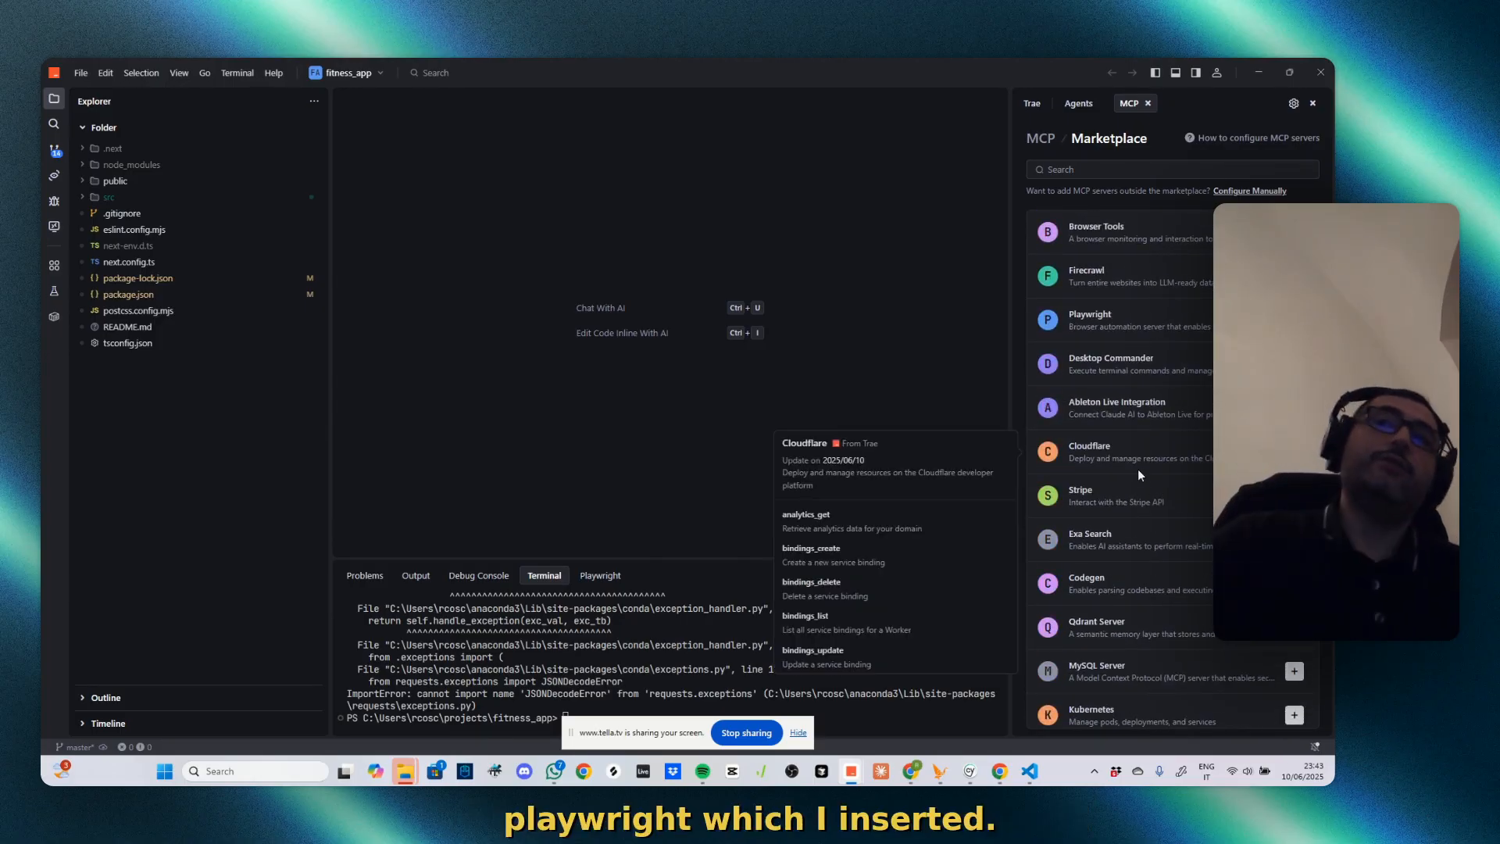
{"action": "scroll", "scroll_direction": "down", "scroll_amount": 3}
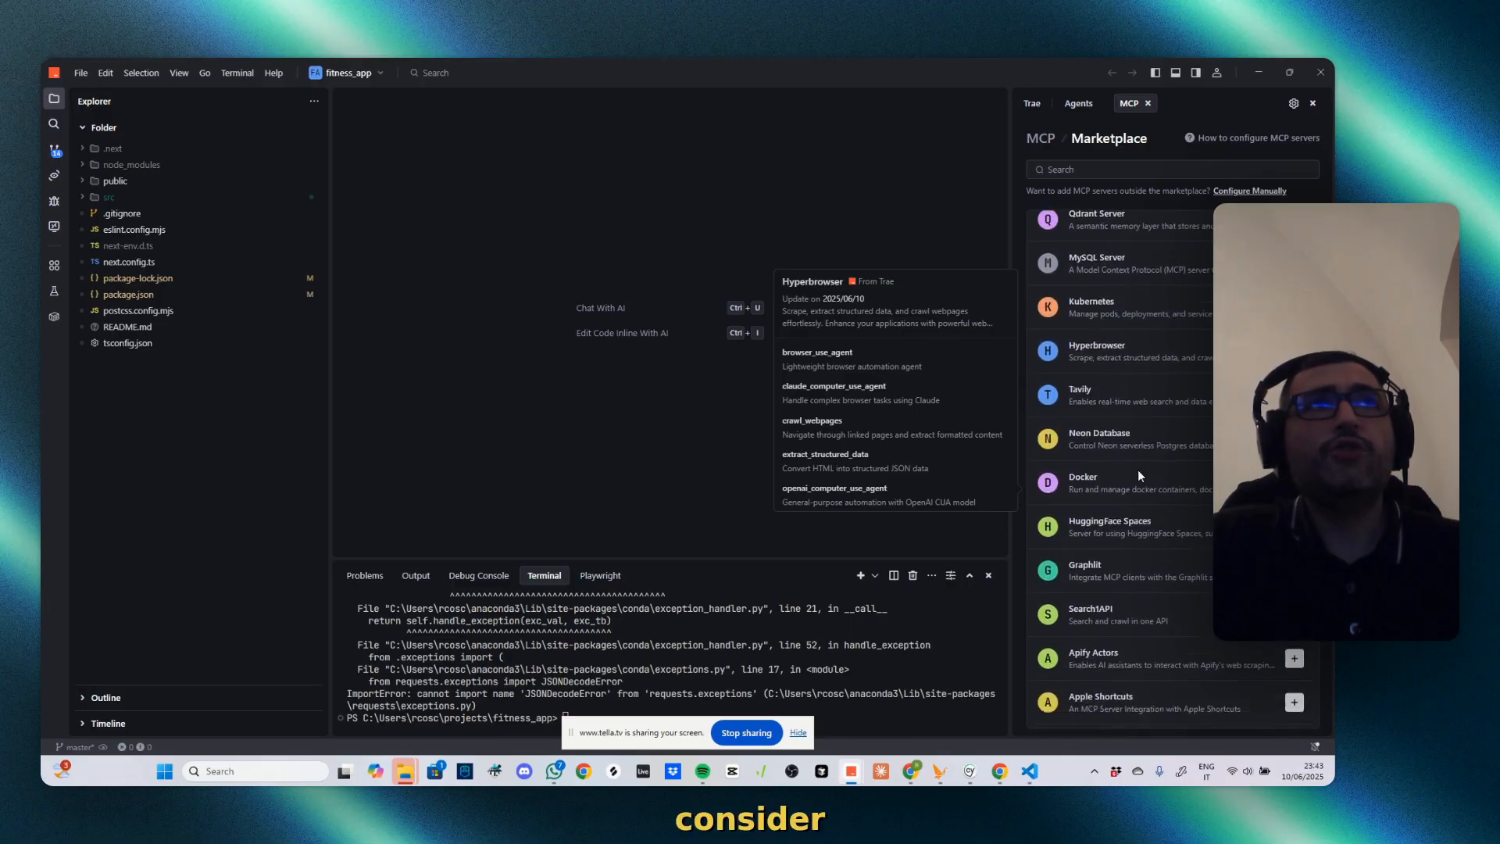
{"action": "scroll", "scroll_direction": "down", "scroll_amount": 3}
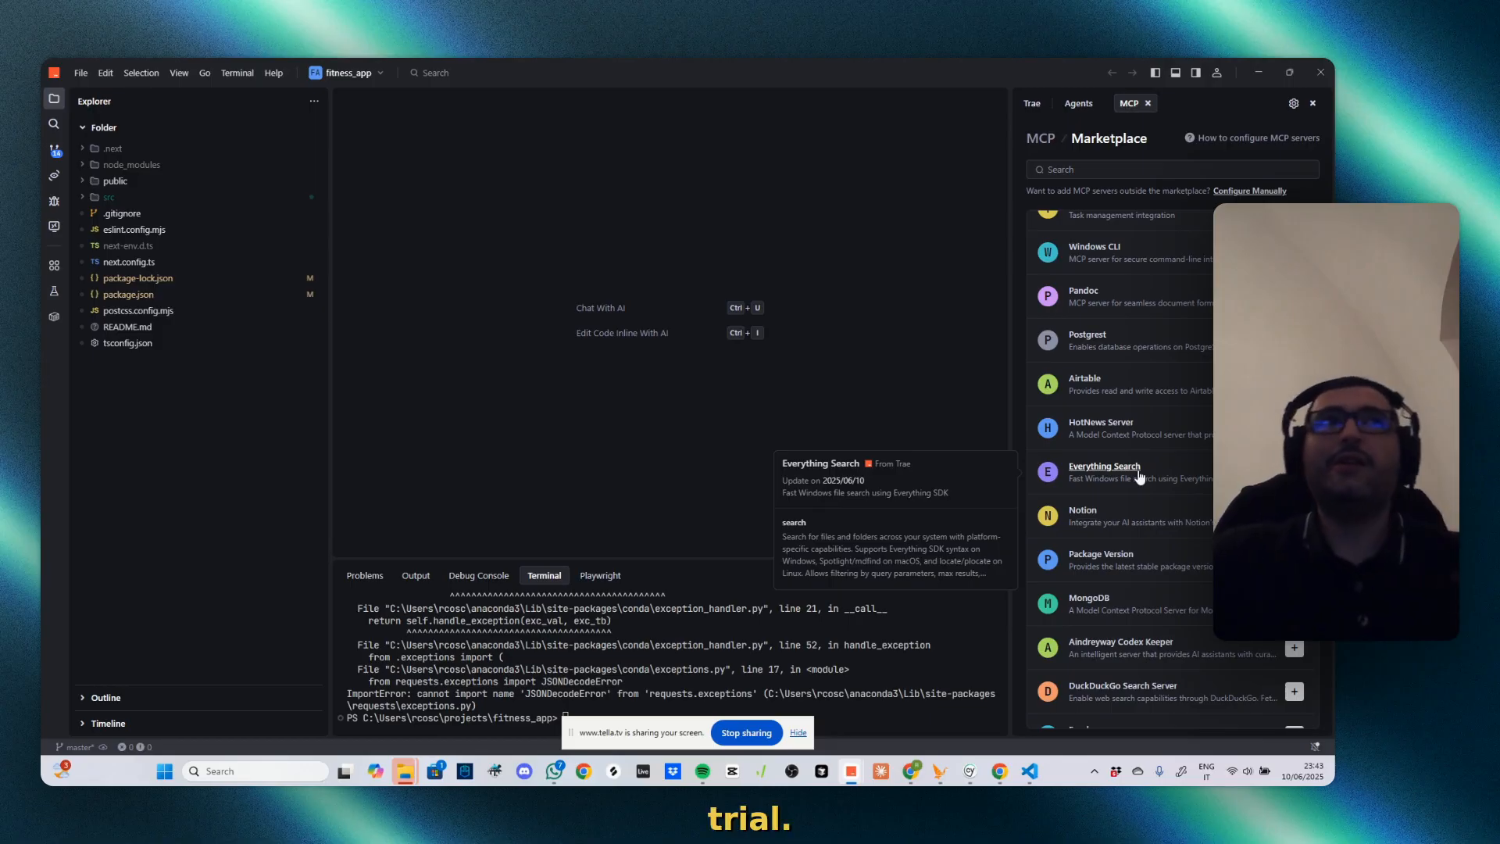
{"action": "left_click", "coordinate": [1039, 137]}
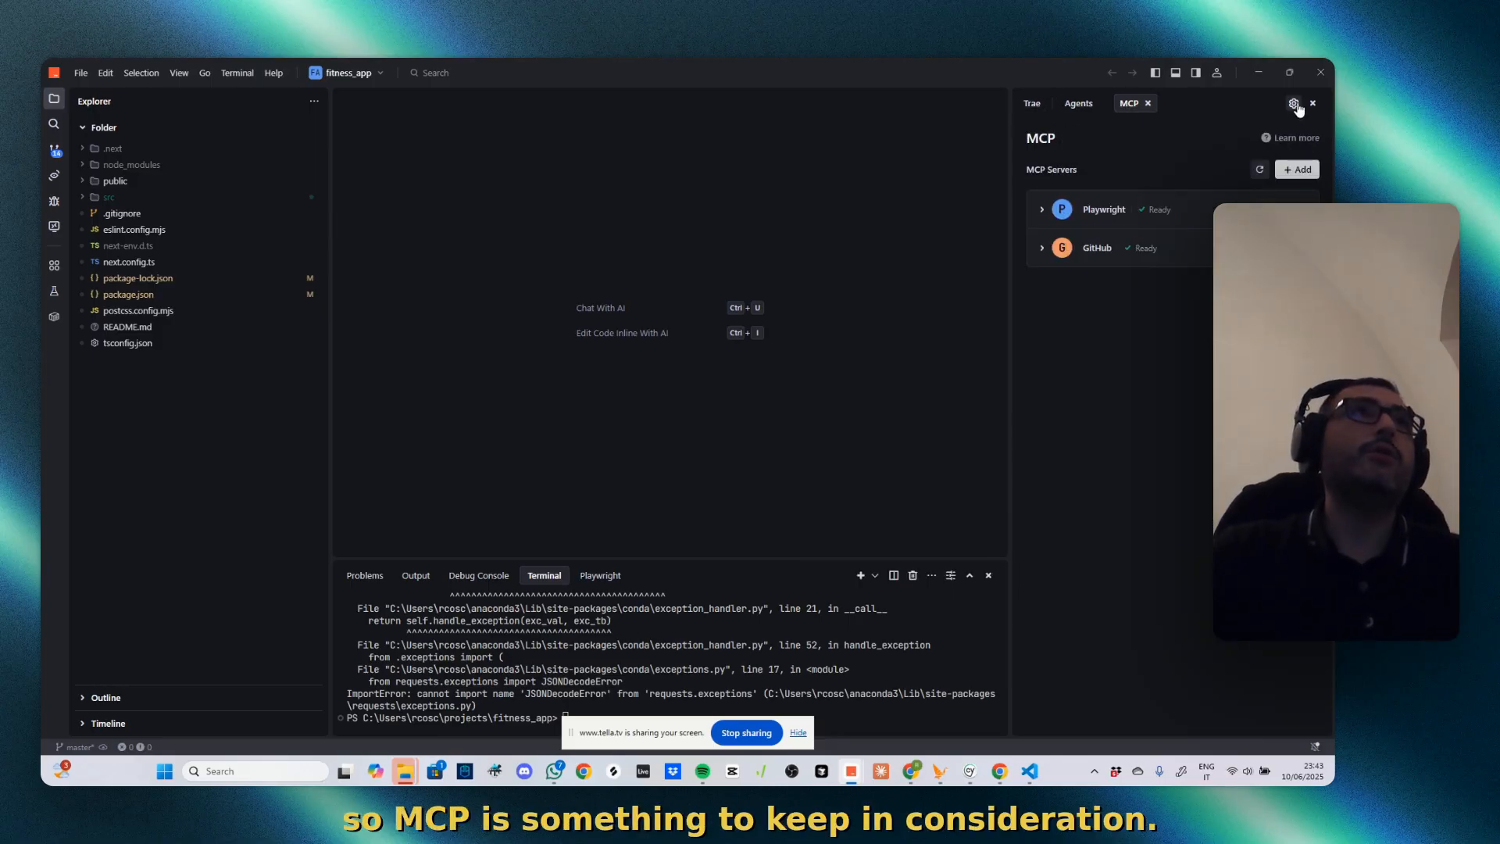
Tour Models and Context settings, open user_rules.md from Rules, and return to chat
{"action": "left_click", "coordinate": [1294, 103]}
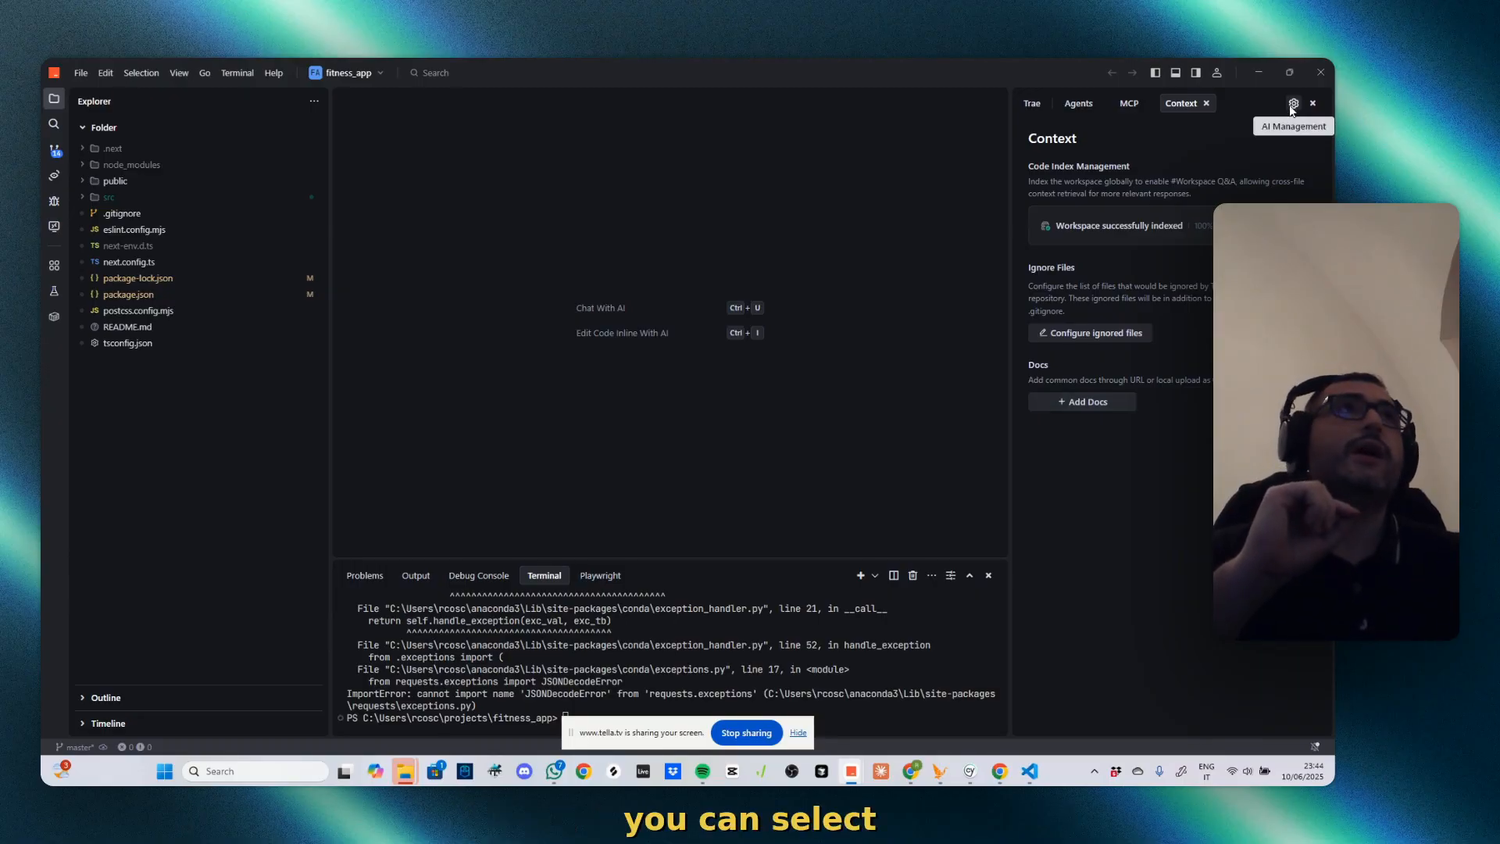
{"action": "left_click", "coordinate": [1292, 103]}
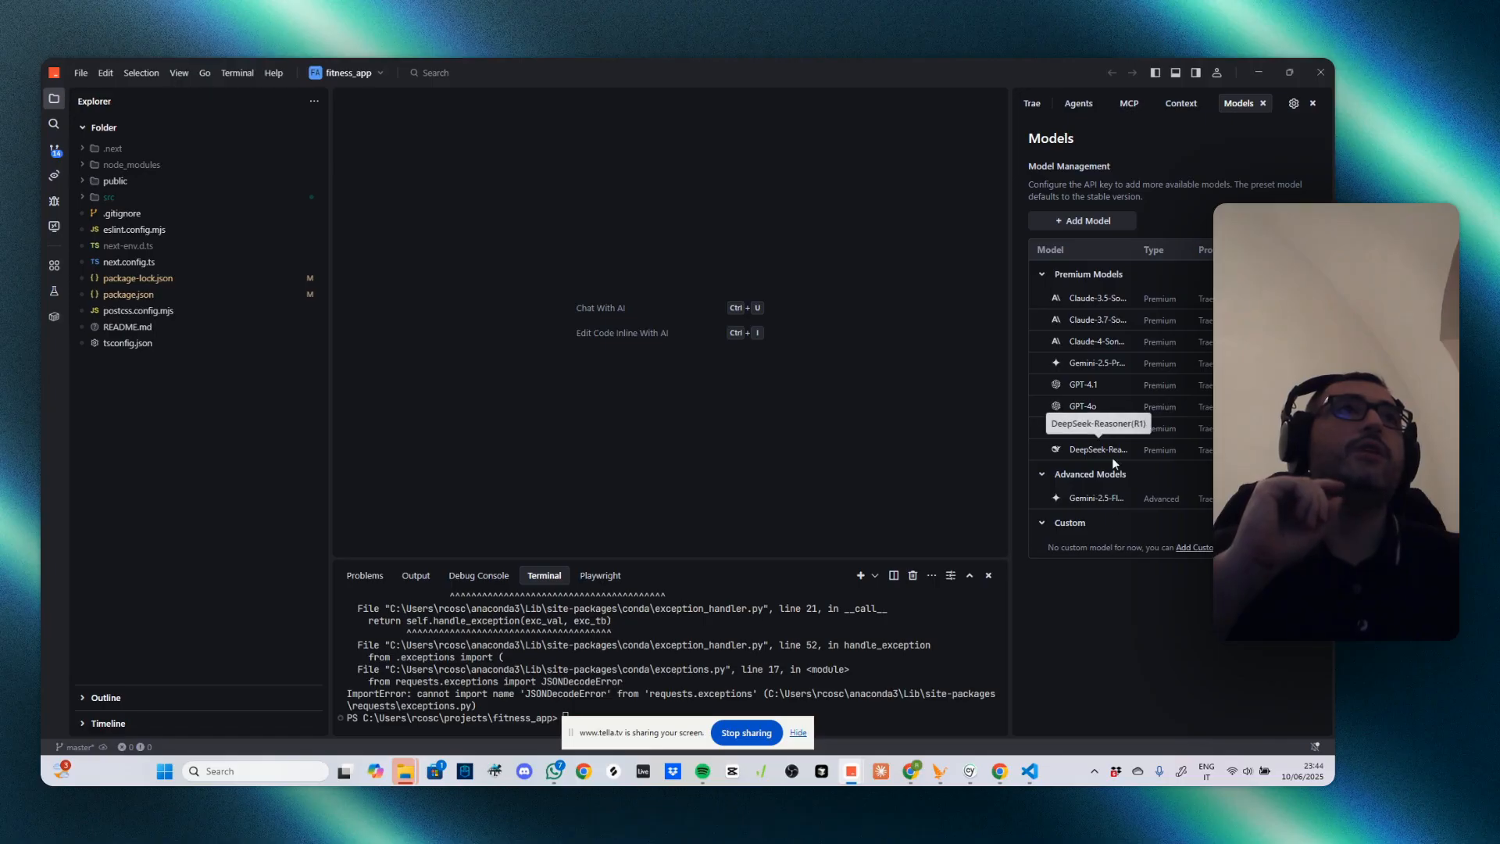
{"action": "mouse_move", "coordinate": [1180, 389]}
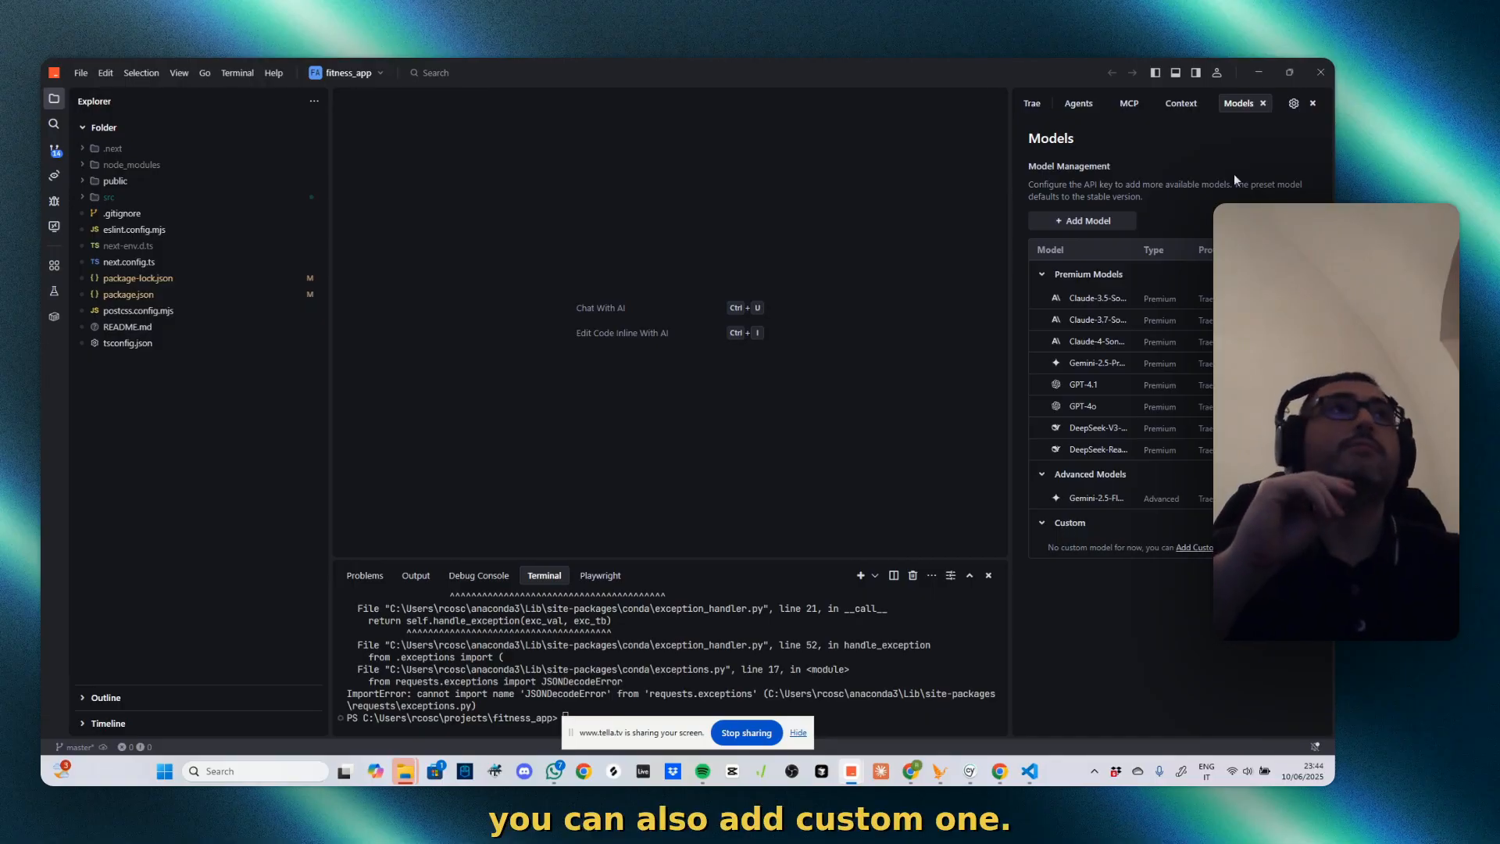
{"action": "left_click", "coordinate": [1078, 102]}
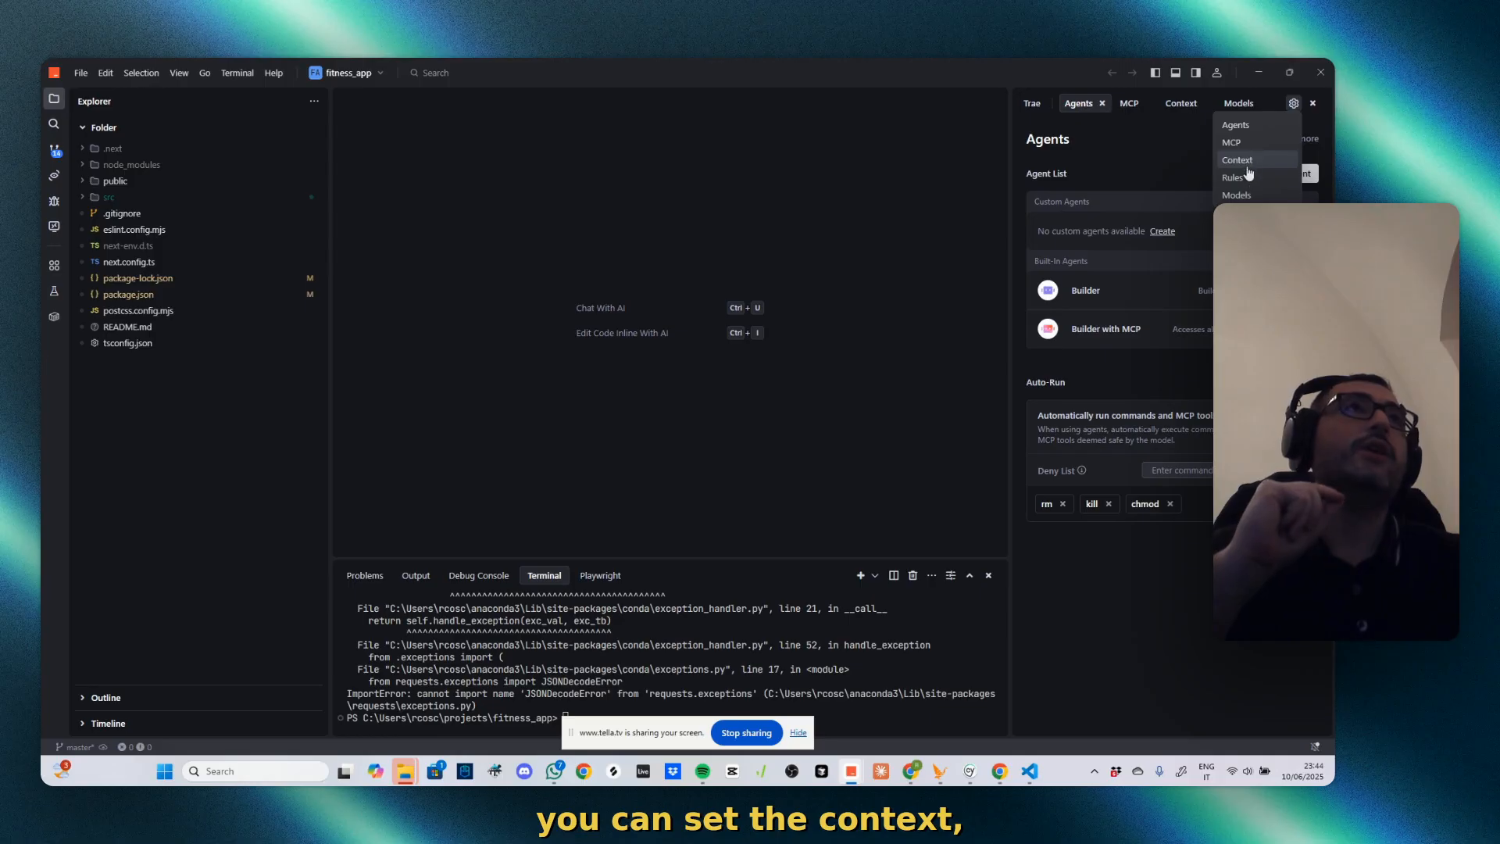
{"action": "left_click", "coordinate": [1235, 177]}
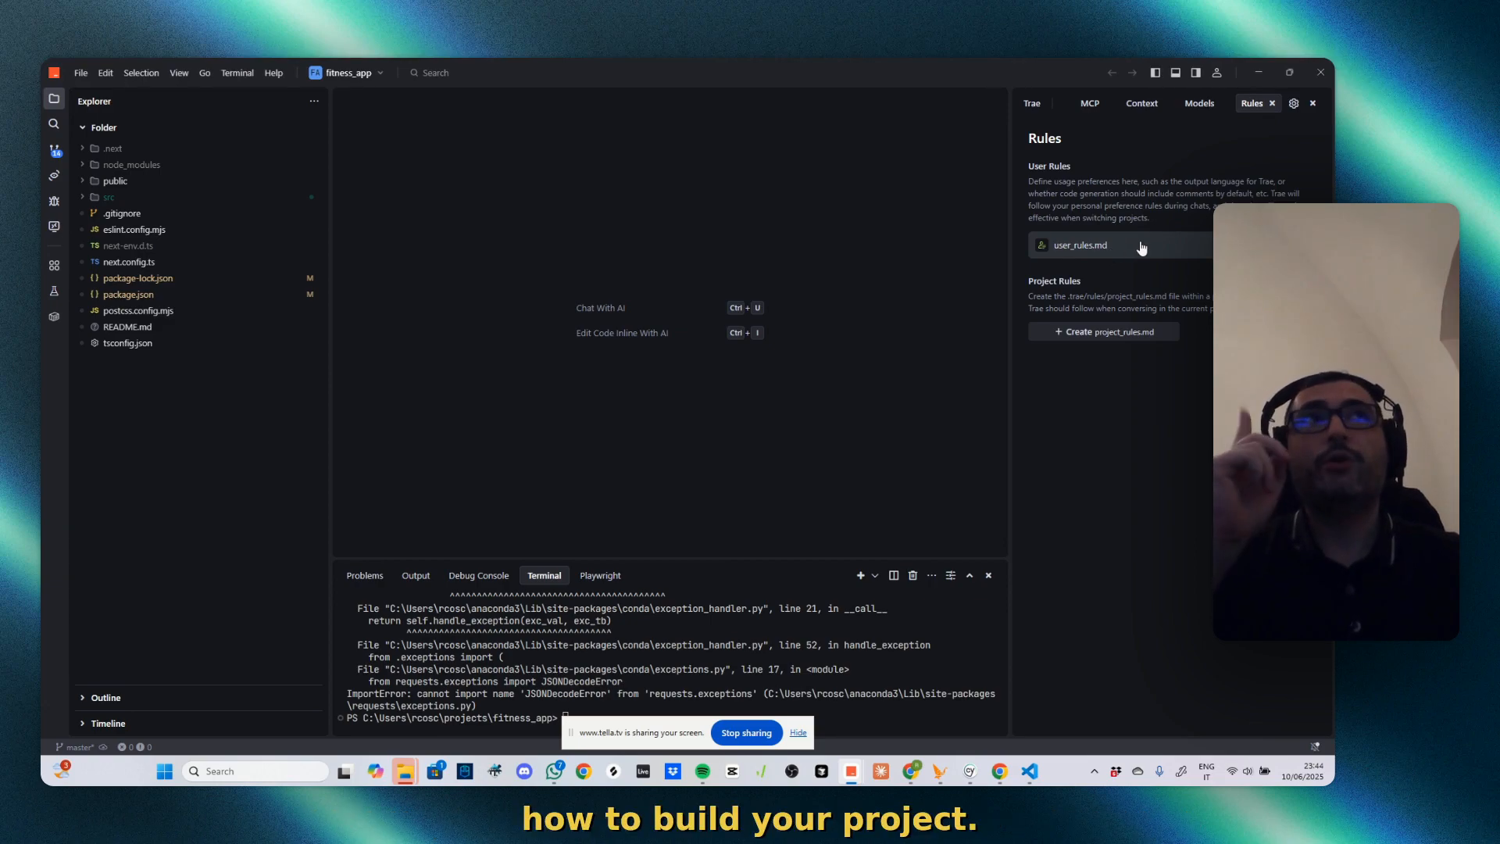
{"action": "left_click", "coordinate": [1079, 244]}
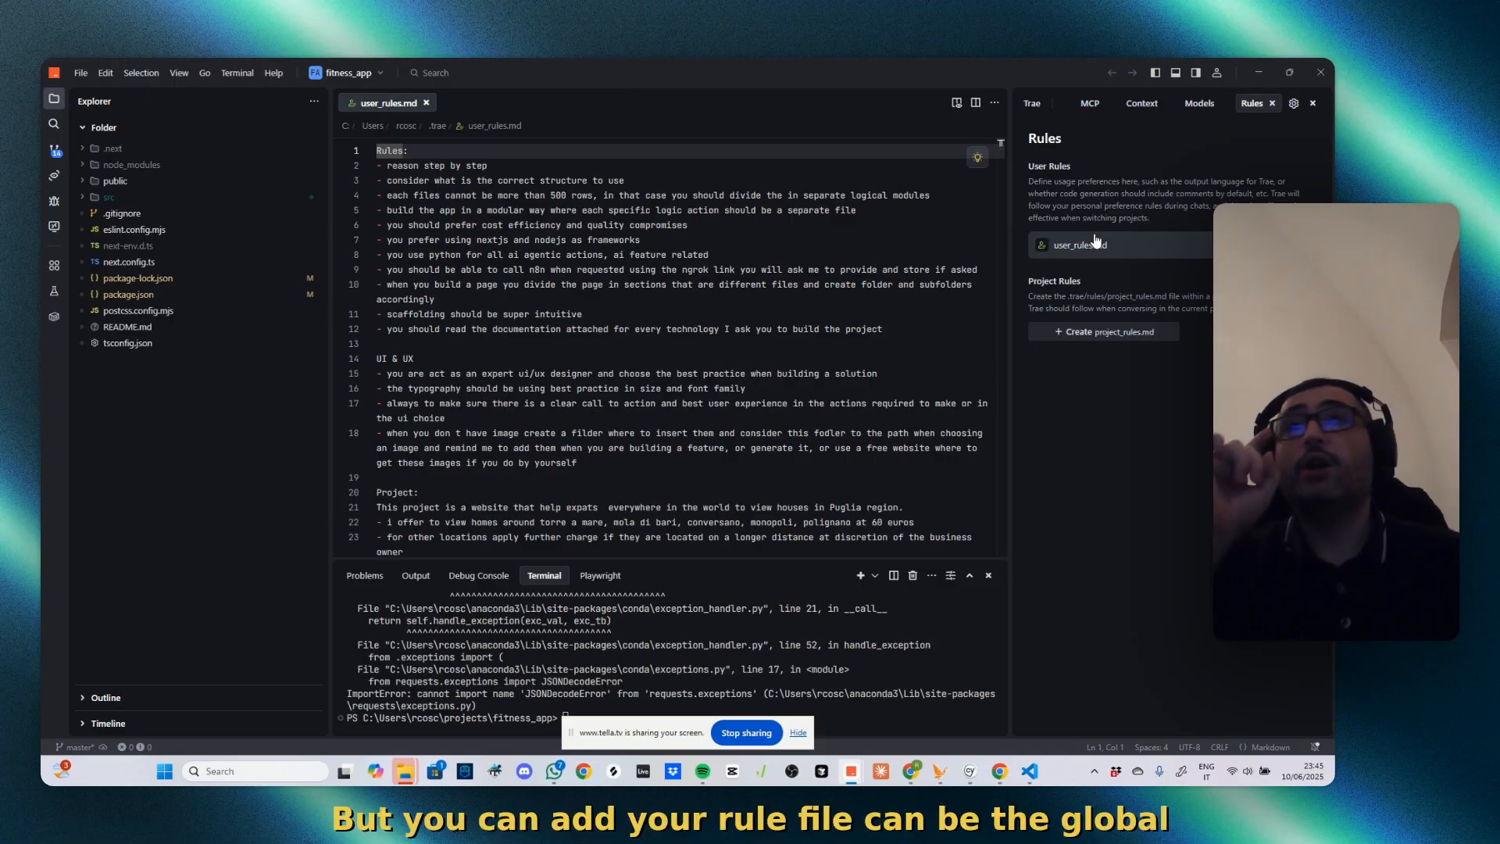
{"action": "mouse_move", "coordinate": [1083, 272]}
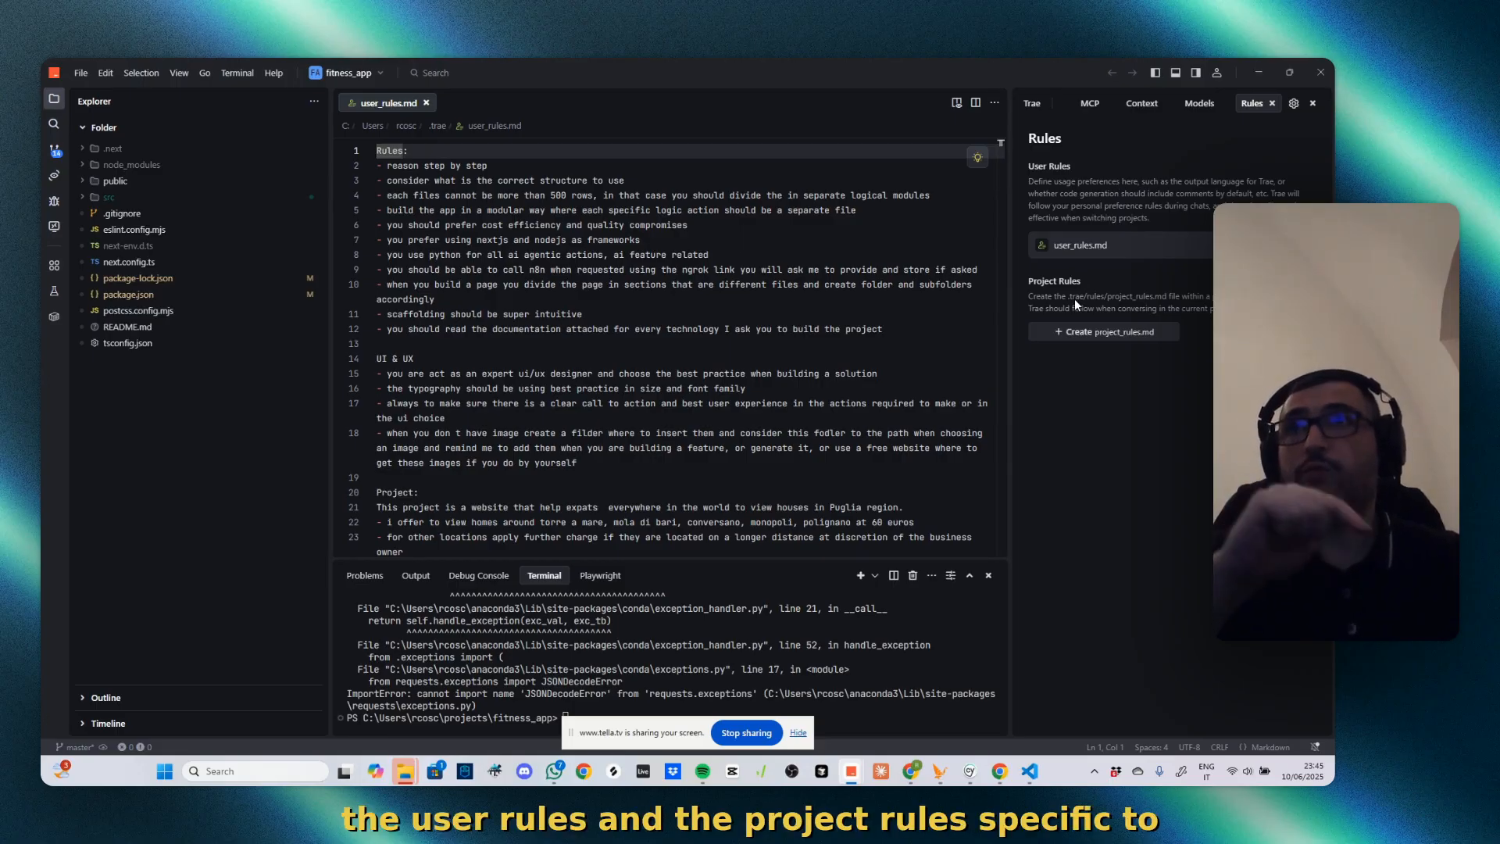
{"action": "left_click", "coordinate": [1106, 102]}
{"action": "type", "text": "@"}
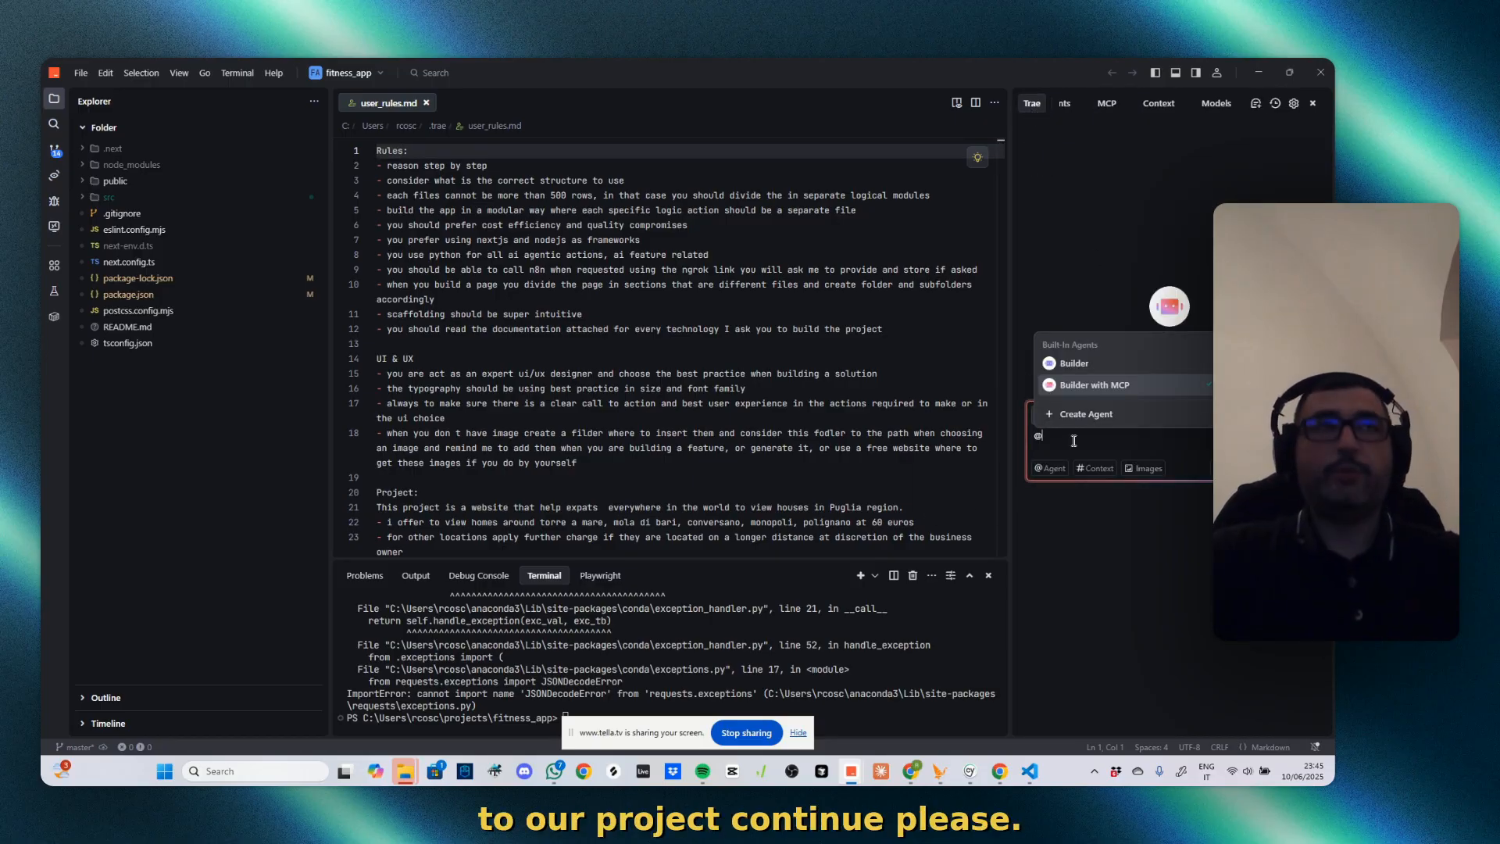
Type 'finish the website to a r…' into the Builder with MCP chat box
{"action": "left_click", "coordinate": [1093, 384]}
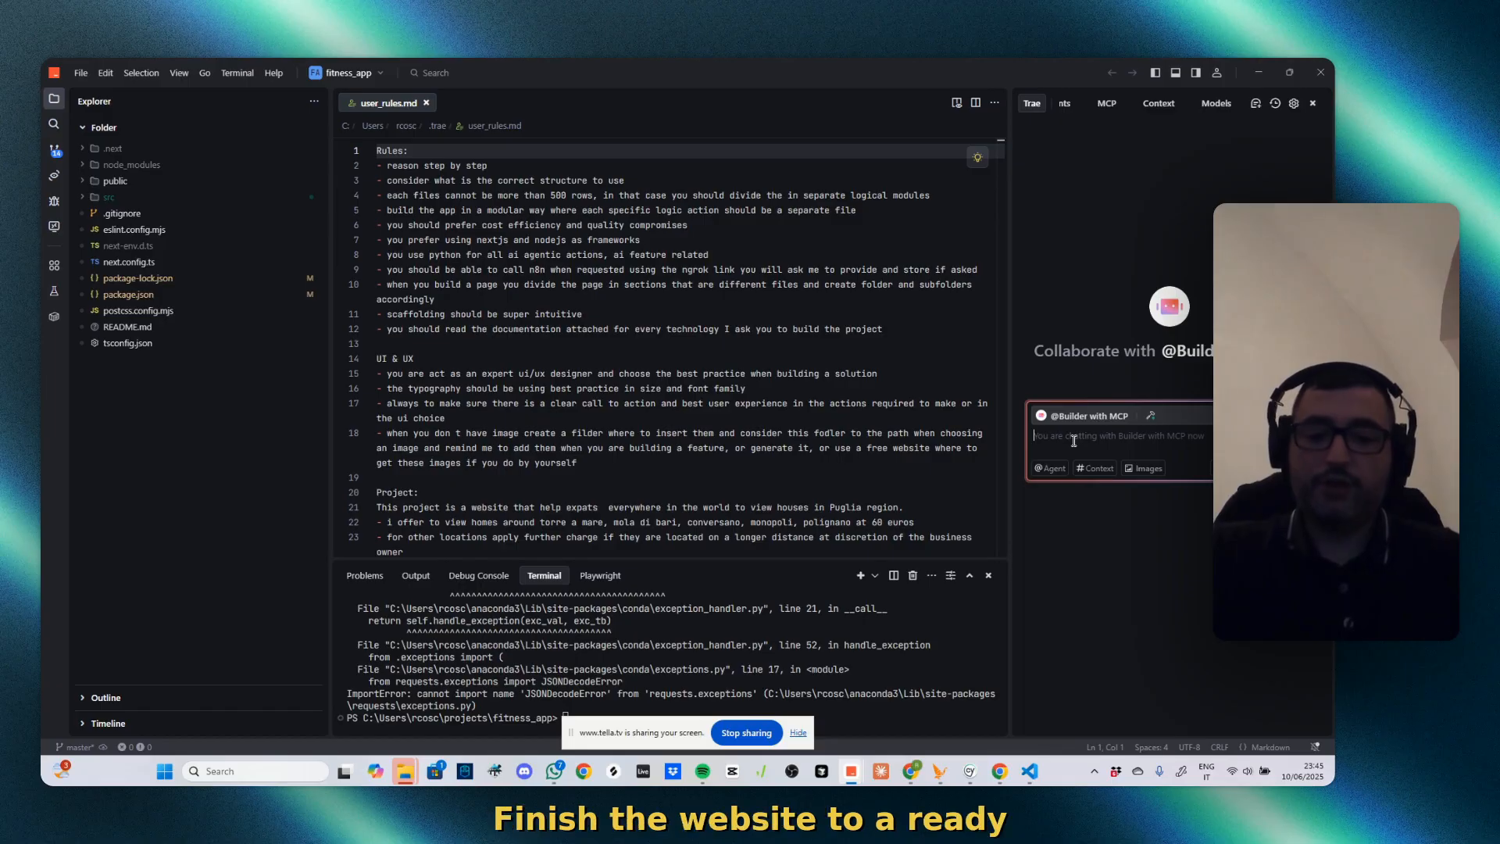
{"action": "type", "text": "finish the website to a ready stage and with ui beautiful and follow the initial plan"}
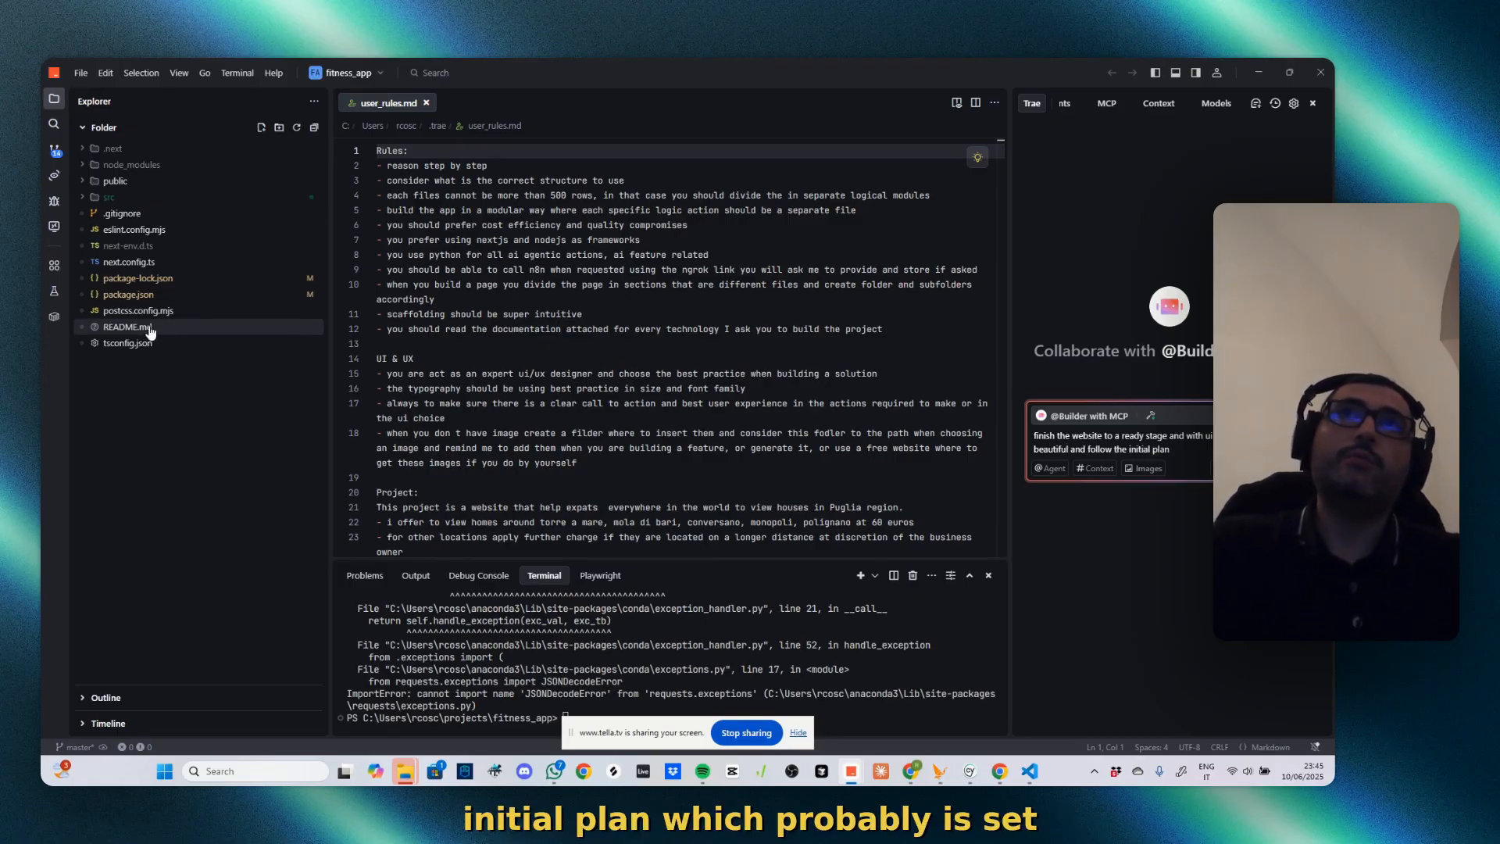
{"action": "left_click", "coordinate": [127, 327]}
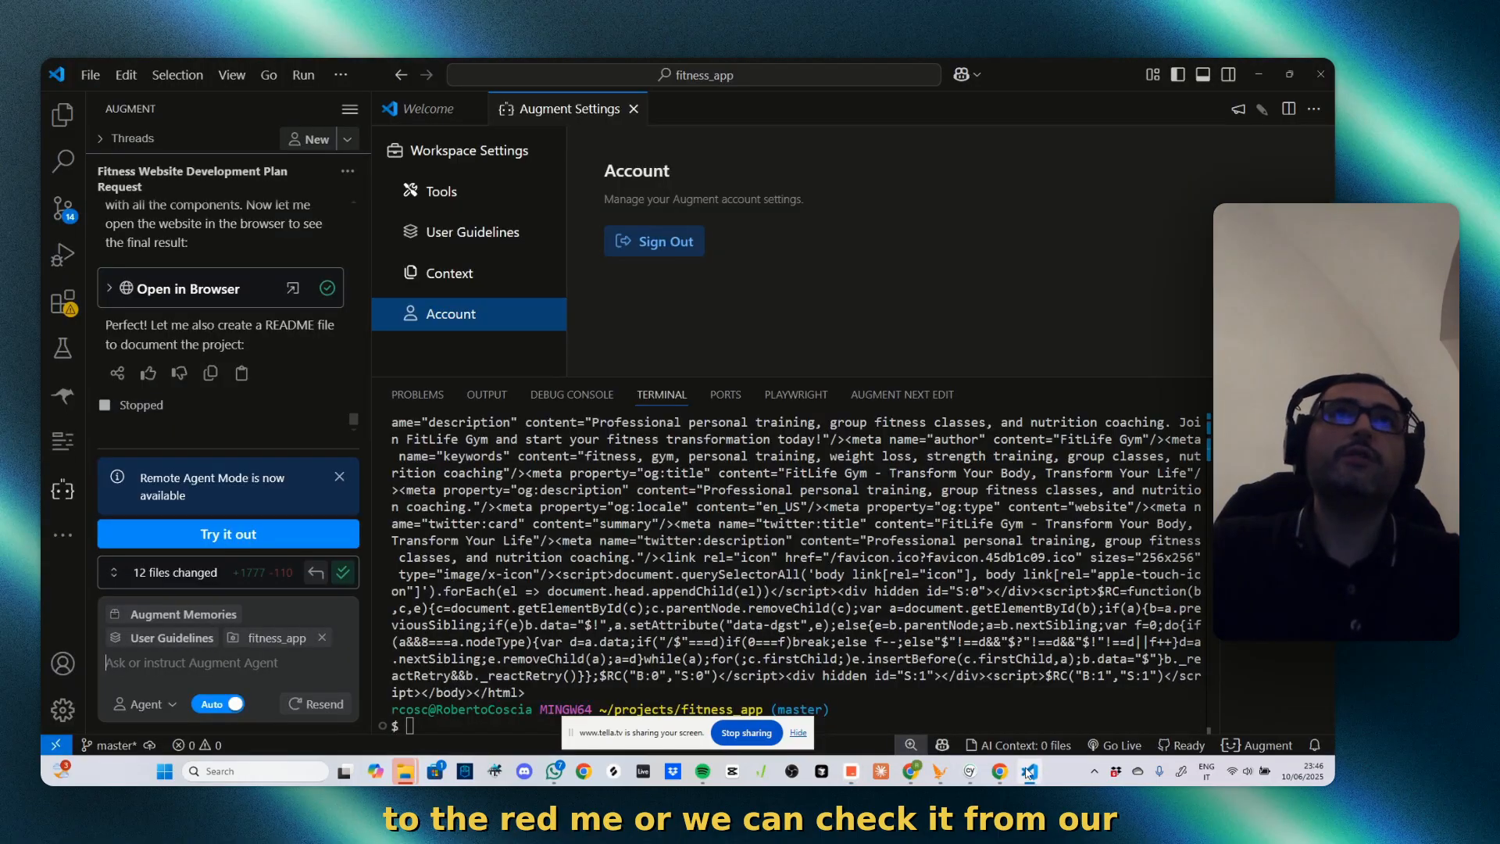
Scroll the Augment thread to locate the fitness website development plan
{"action": "scroll", "scroll_direction": "up", "scroll_amount": 3}
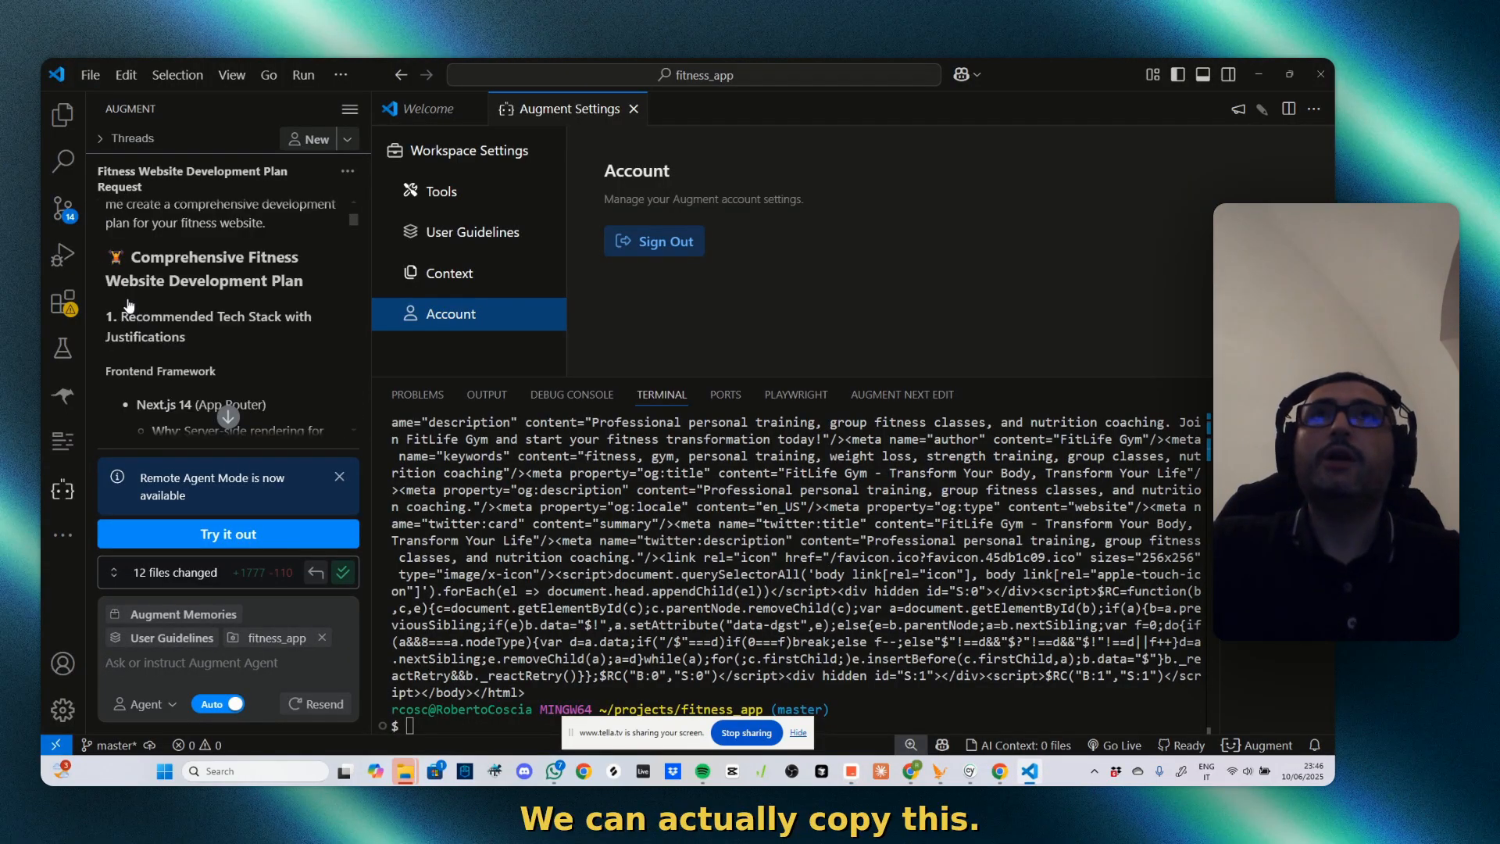
{"action": "scroll", "scroll_direction": "down", "scroll_amount": 3}
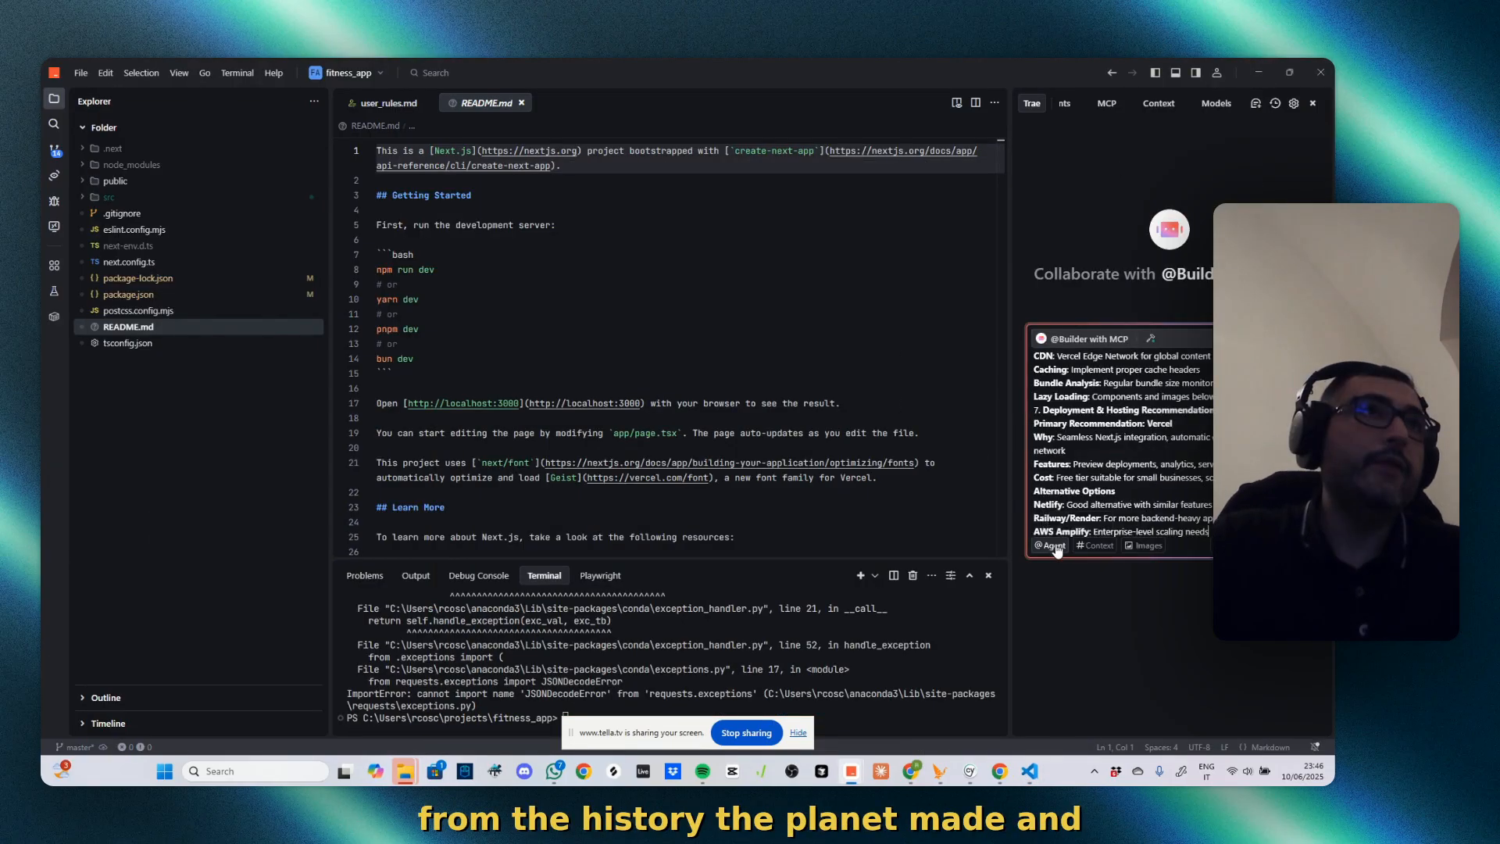
Send the plan to Builder with MCP and view the resulting Puglia Home Views site at localhost:3001
{"action": "left_click", "coordinate": [1046, 545]}
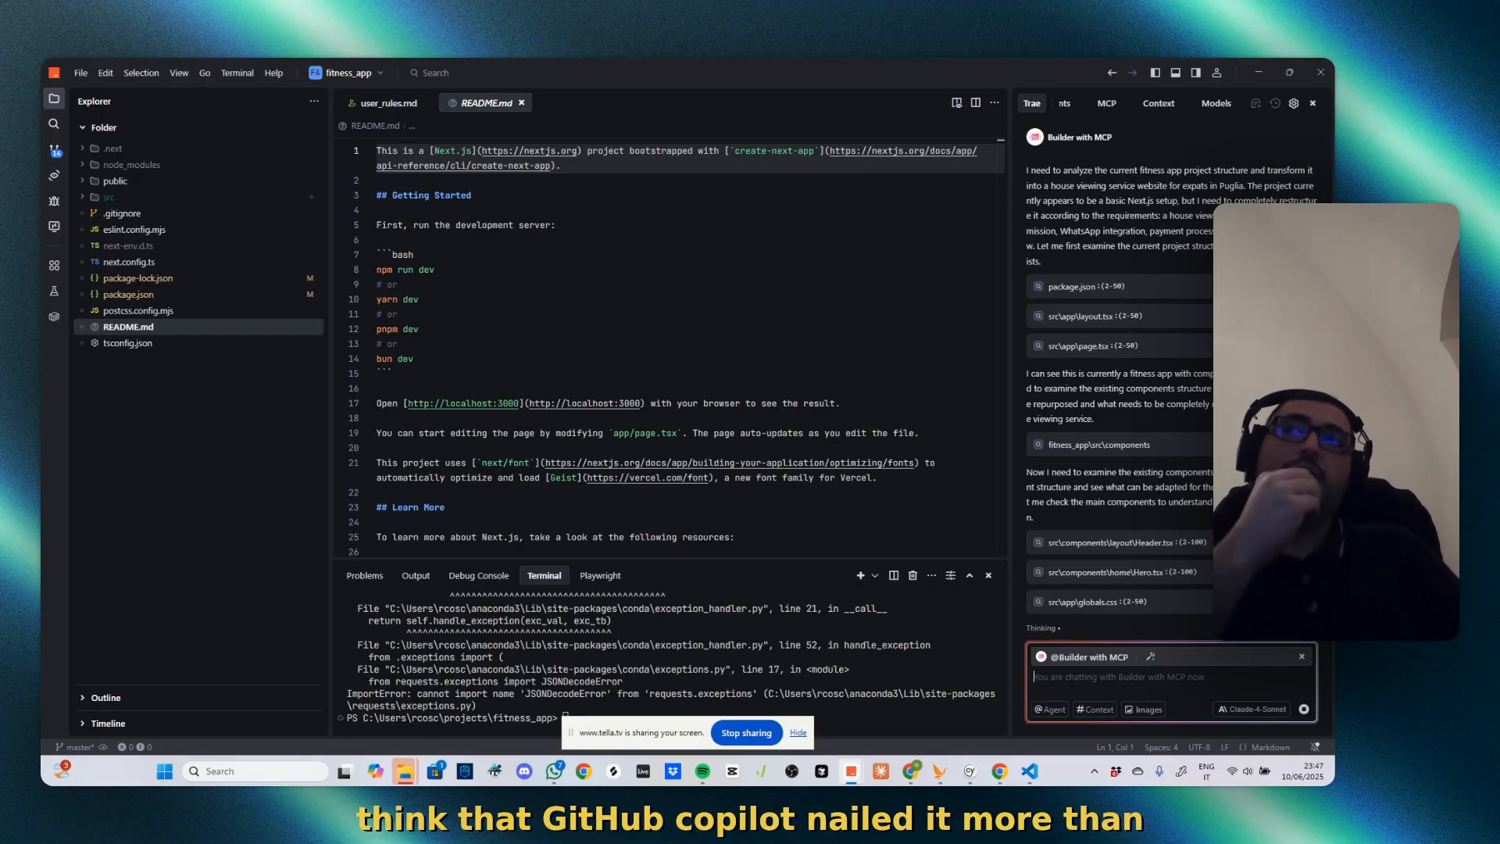
{"action": "scroll", "scroll_direction": "down", "scroll_amount": 3}
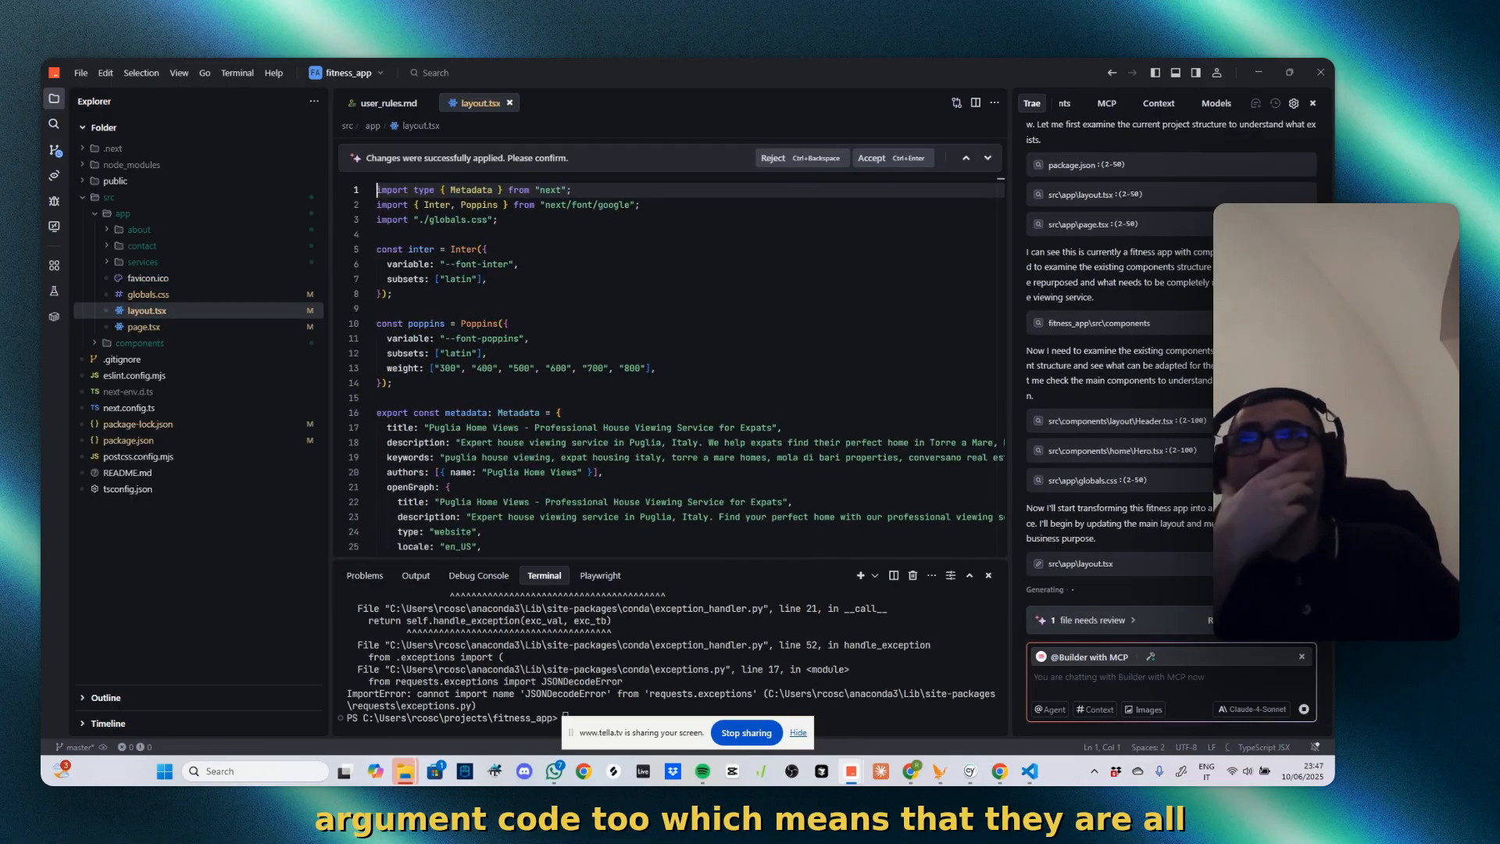
{"action": "scroll", "scroll_direction": "down", "scroll_amount": 3}
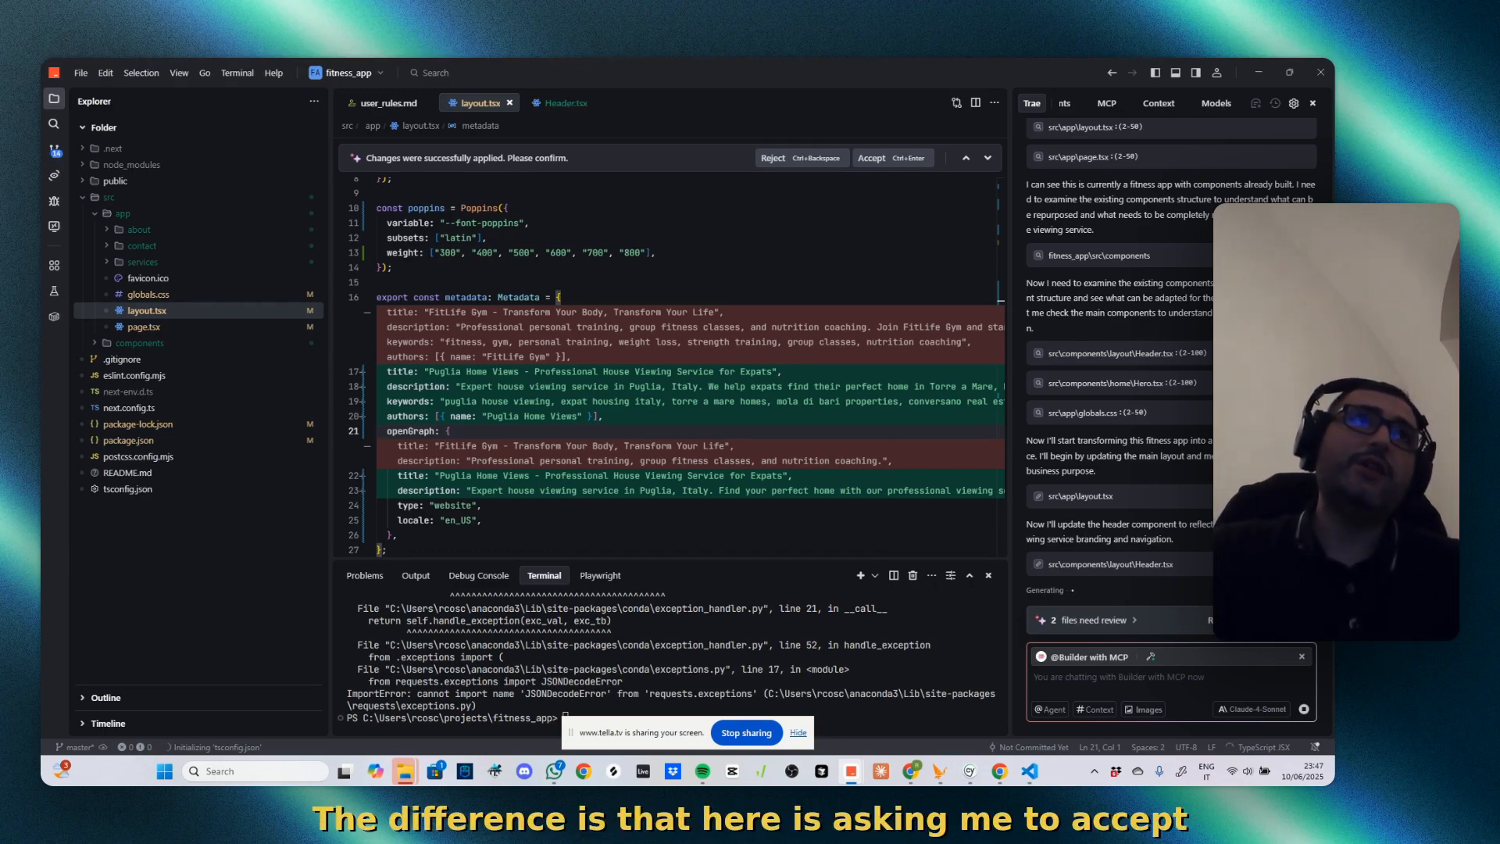
{"action": "left_click", "coordinate": [870, 158]}
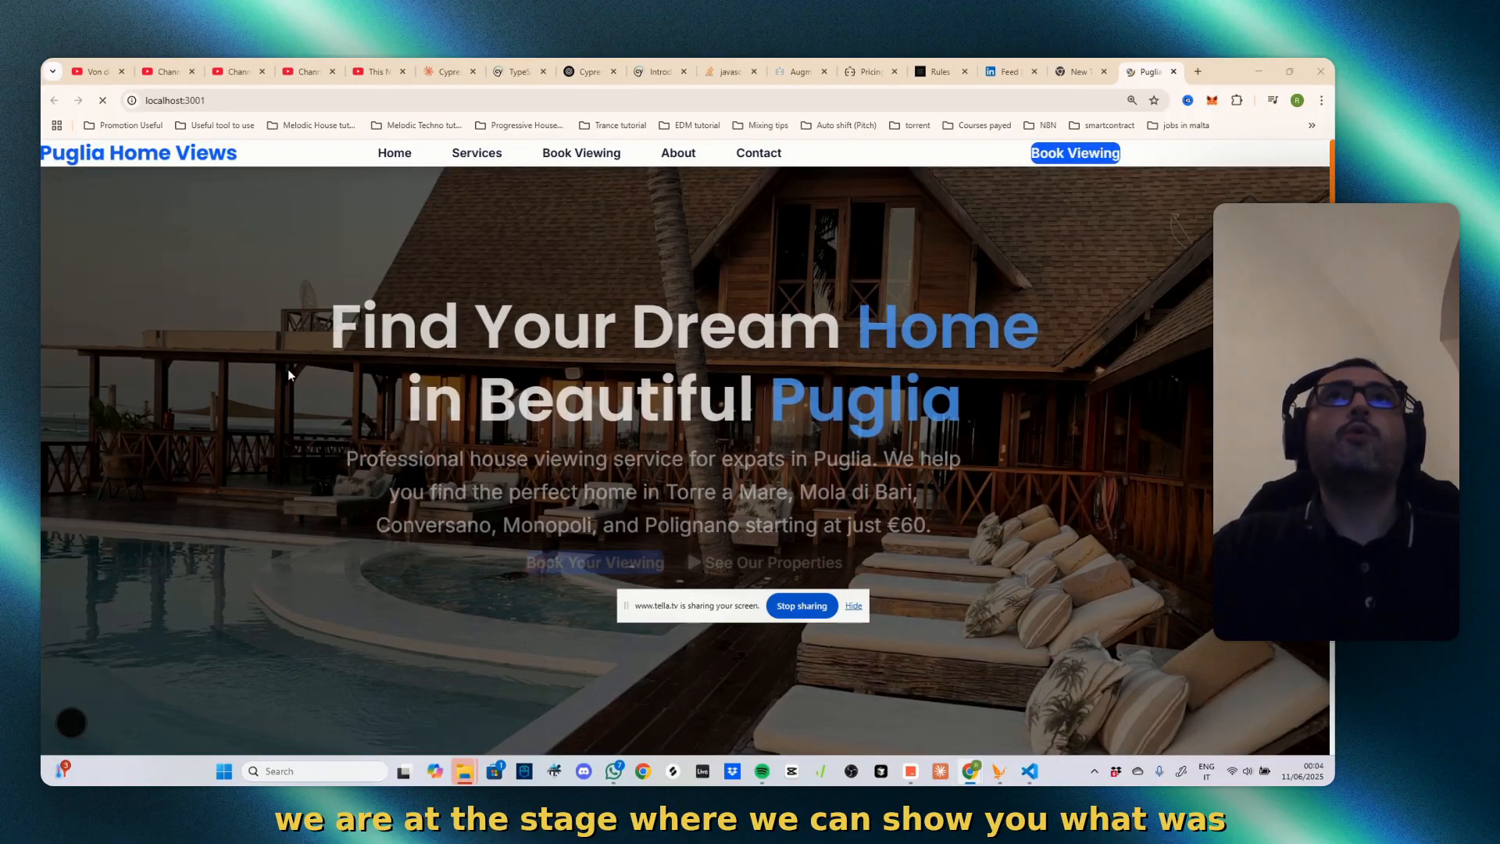
Review the Puglia Home Views page, then return to Trae to say a fitness app was wanted
{"action": "scroll", "scroll_direction": "down", "scroll_amount": 3}
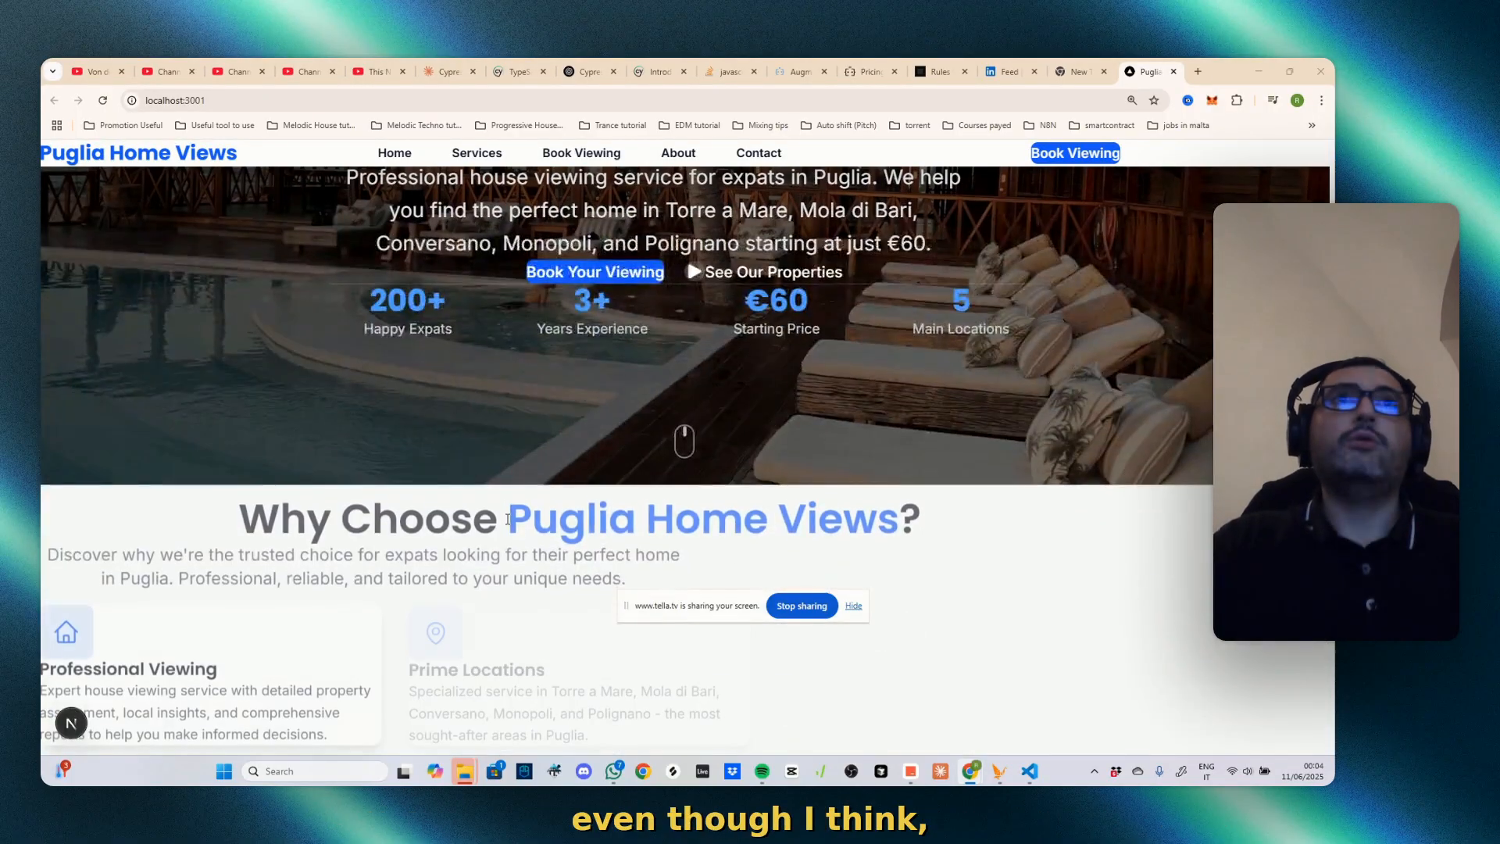
{"action": "scroll", "scroll_direction": "up", "scroll_amount": 3}
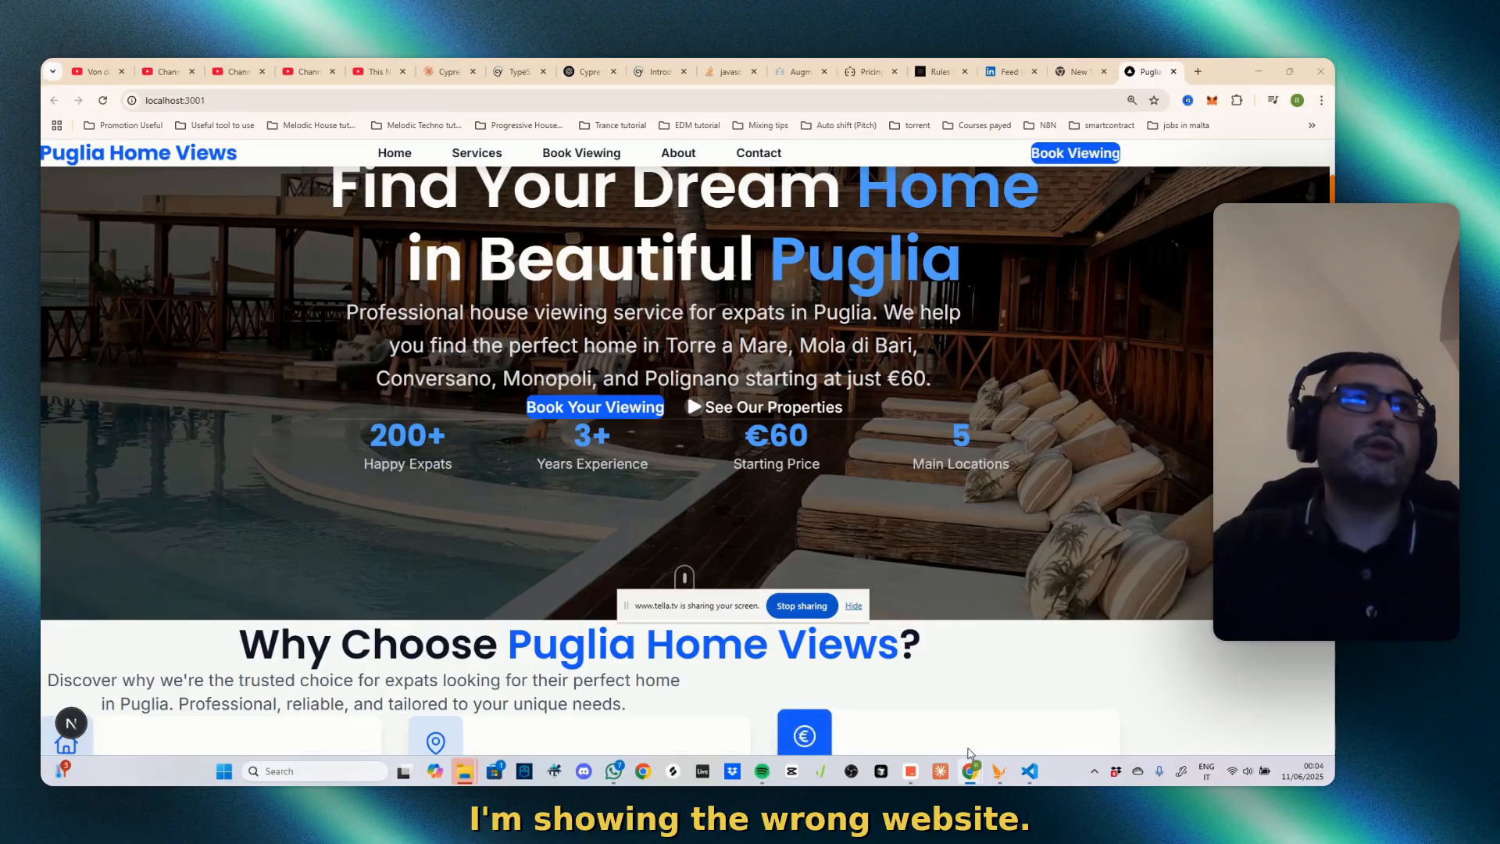
{"action": "left_click", "coordinate": [1029, 771]}
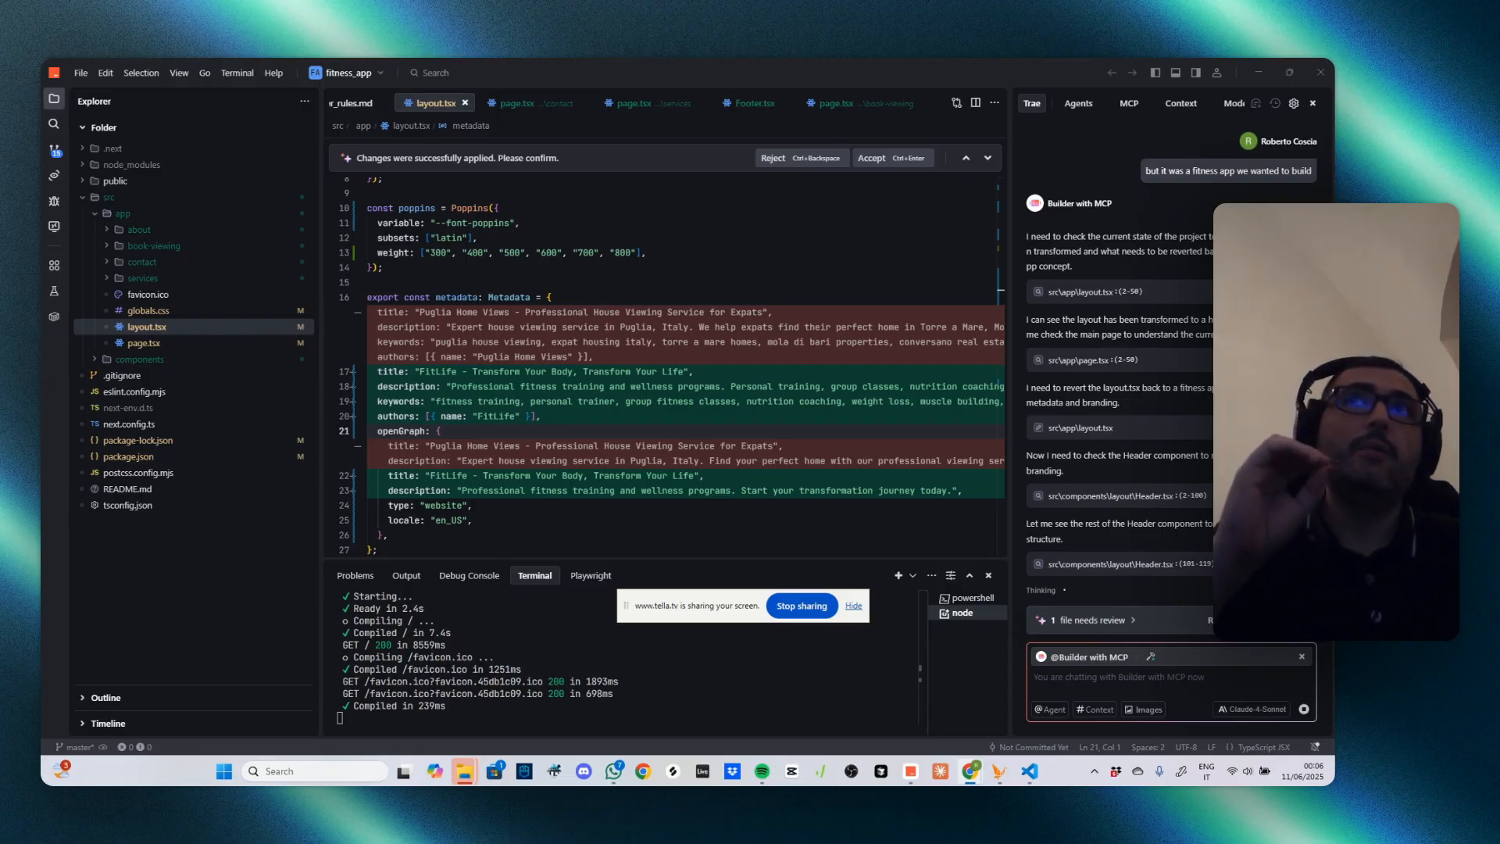
Show the reverted FitLife 'Transform Your Body, Transform Your Life' homepage at localhost:3001
{"action": "left_click", "coordinate": [870, 157]}
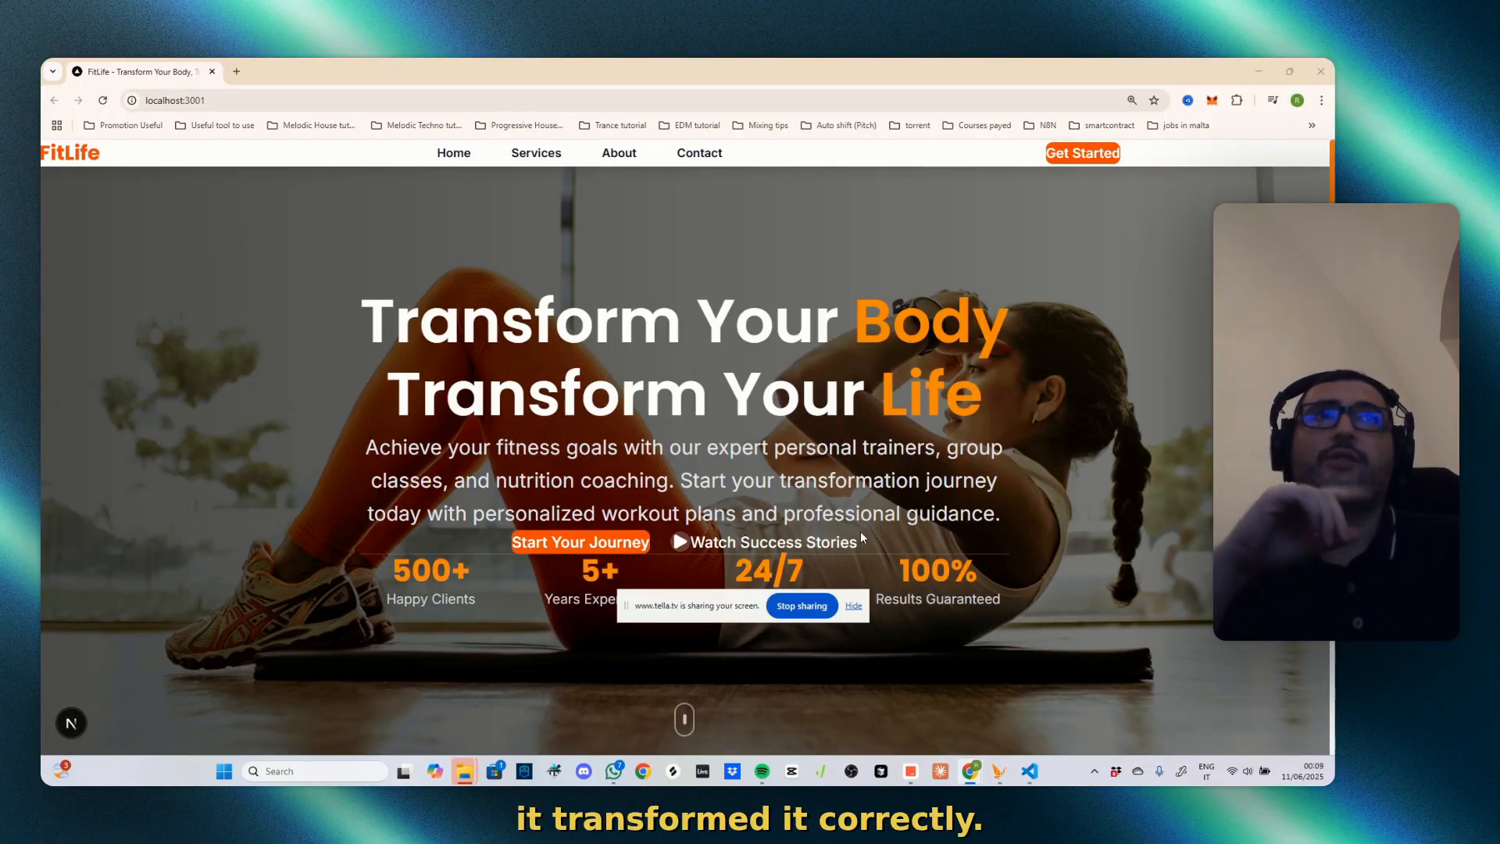
Scroll down to FitLife's Services cards: Personal Training, Group Classes and Nutrition Coaching
{"action": "scroll", "scroll_direction": "down", "scroll_amount": 3}
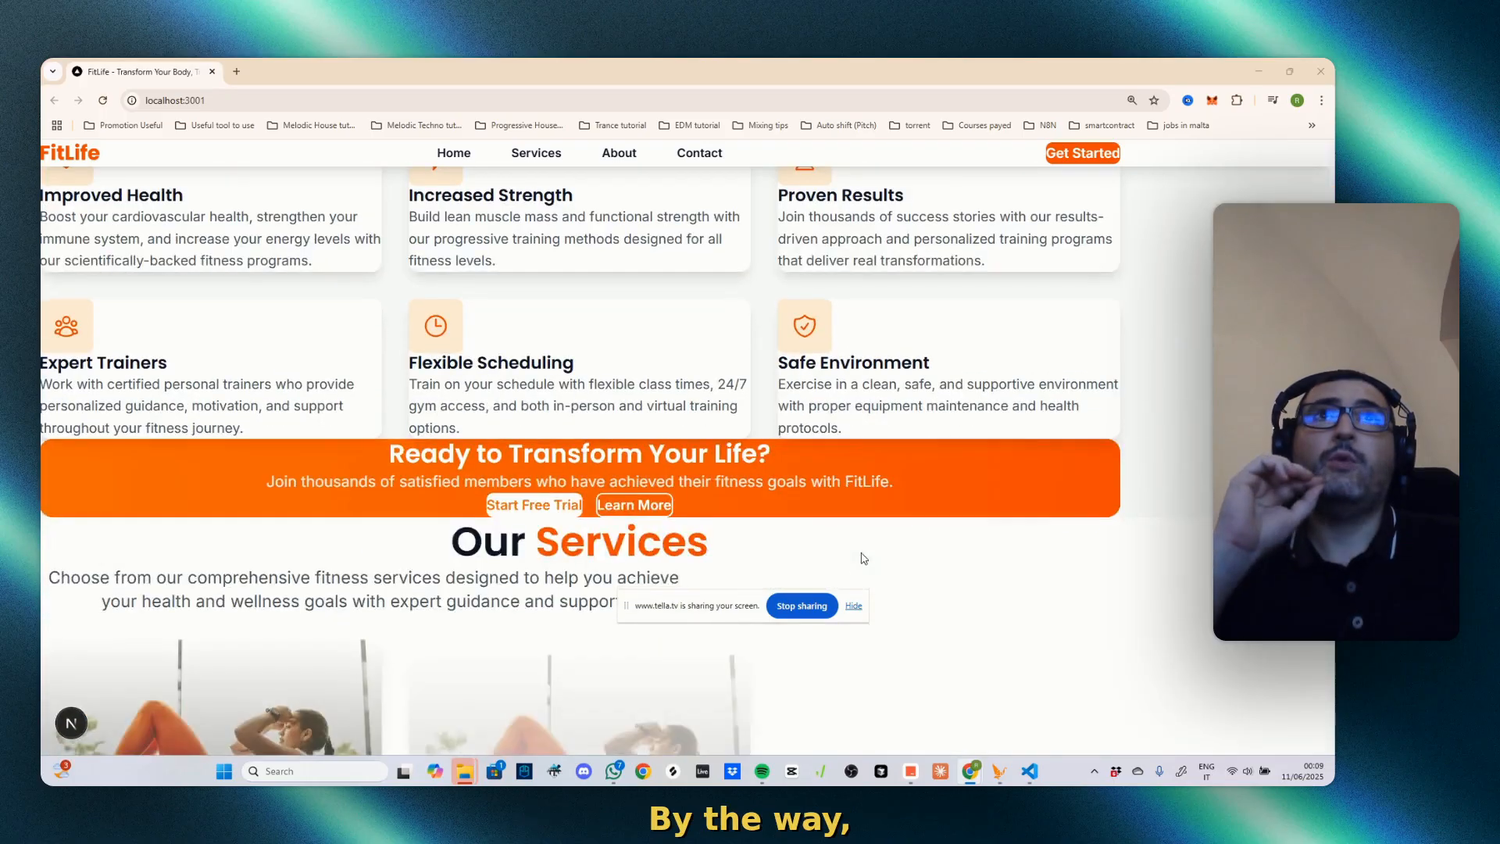
{"action": "scroll", "scroll_direction": "down", "scroll_amount": 3}
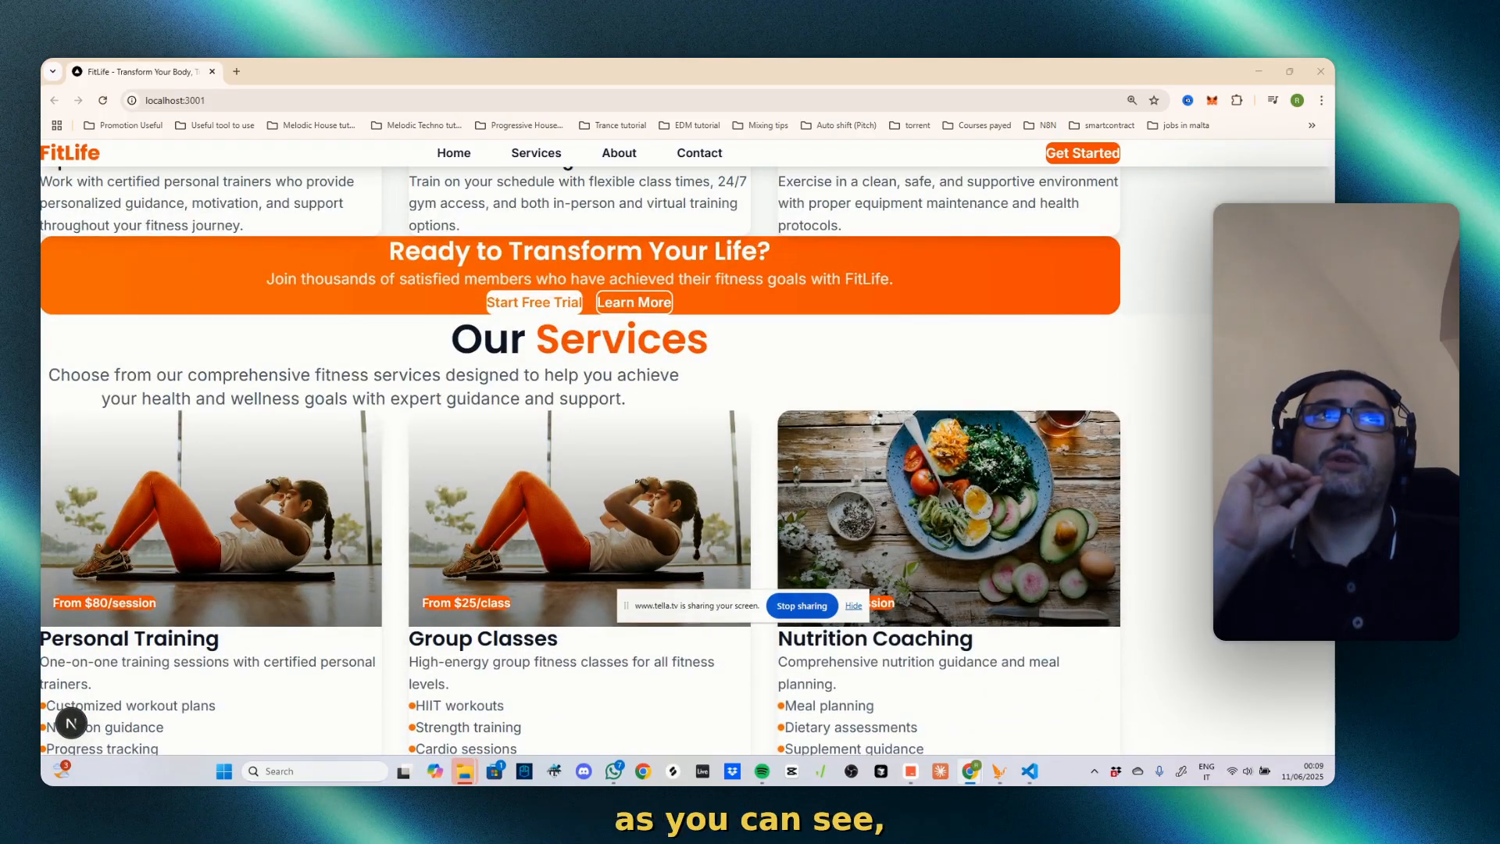
{"action": "mouse_move", "coordinate": [1210, 289]}
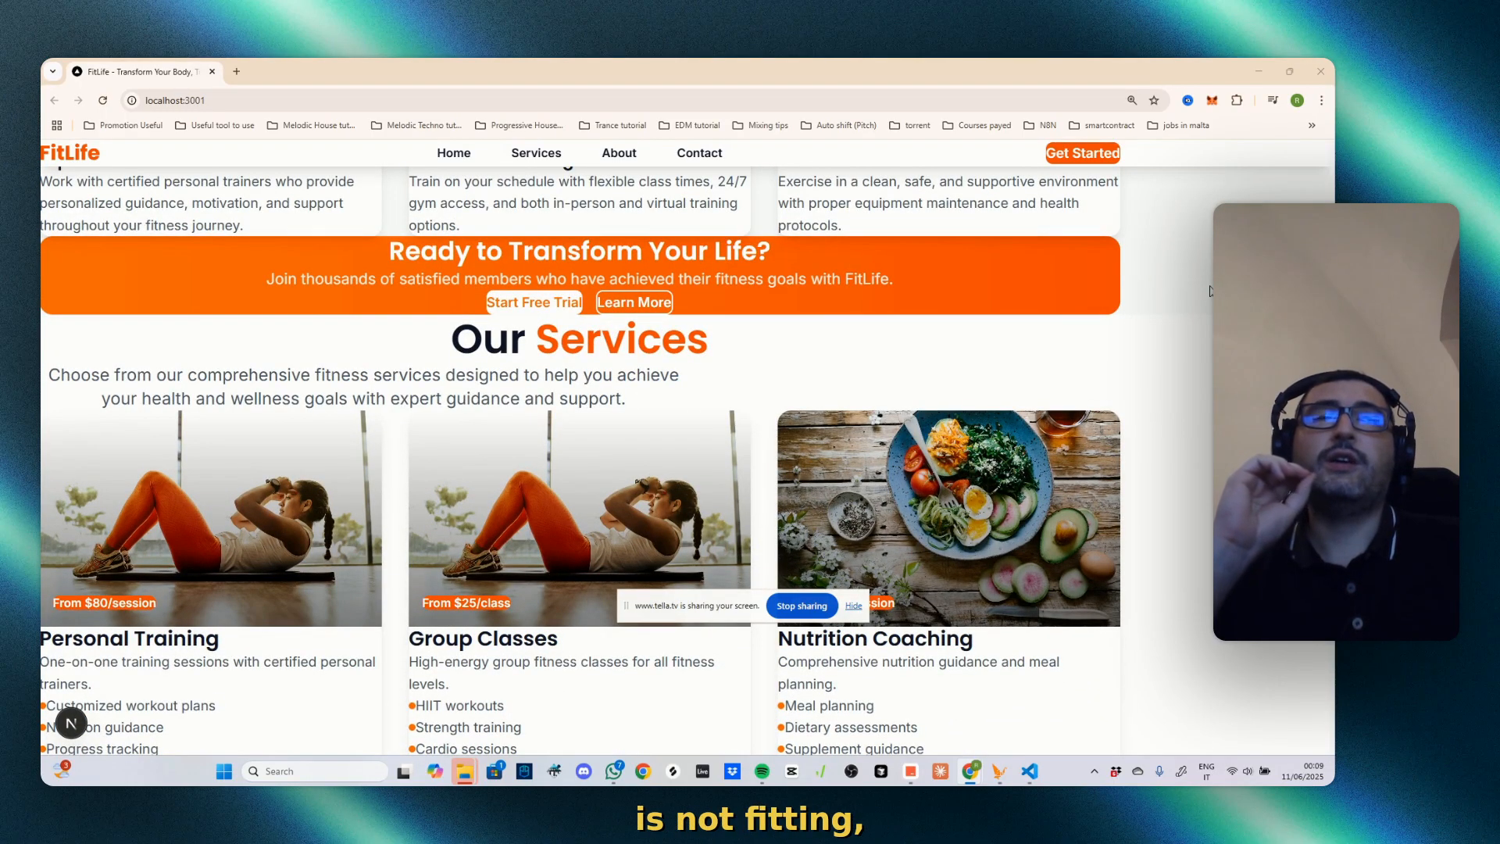
{"action": "mouse_move", "coordinate": [1206, 291]}
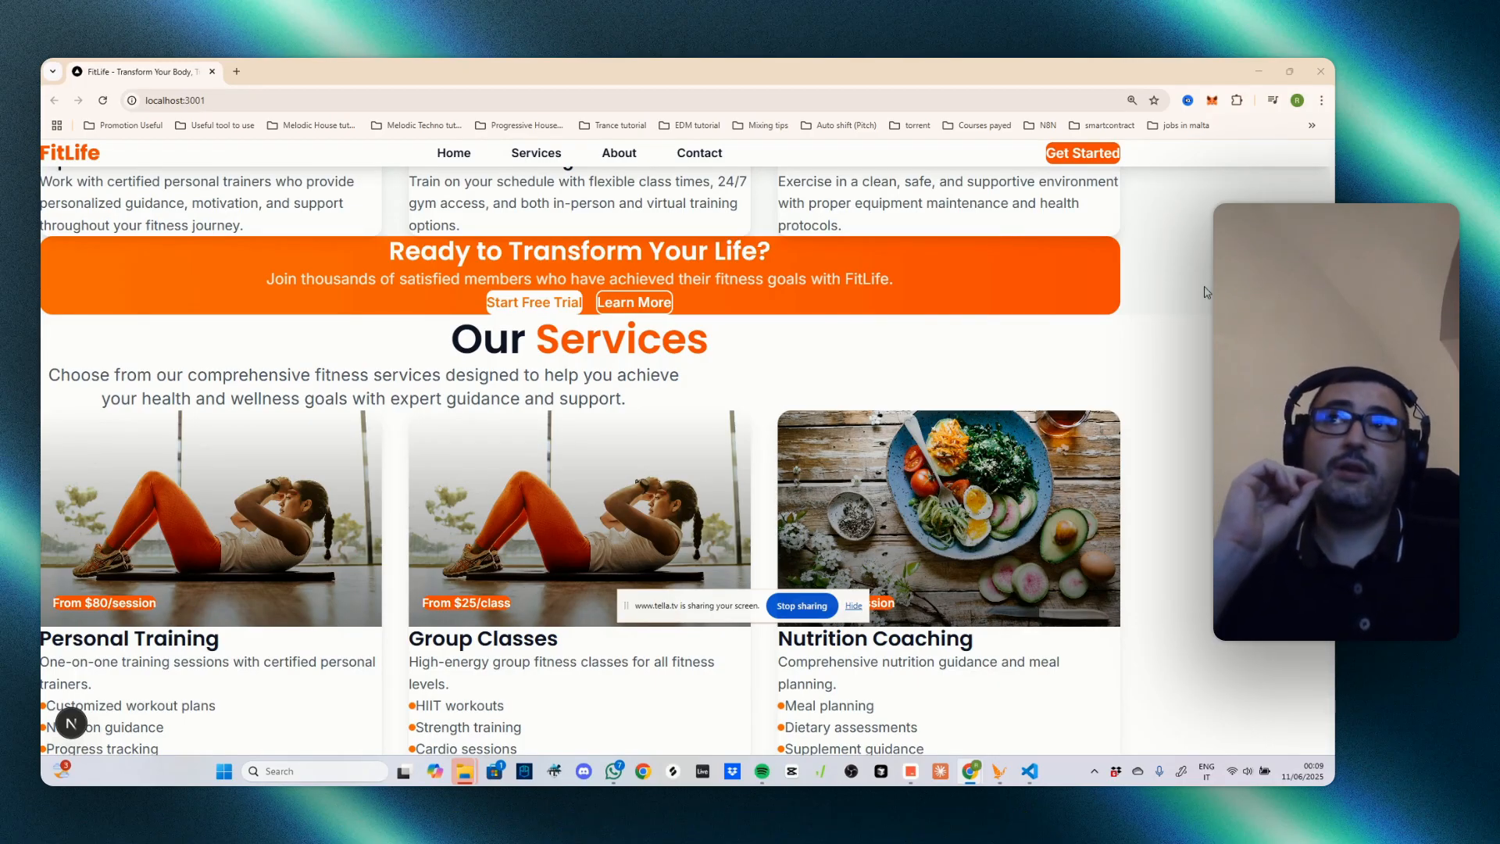
{"action": "mouse_move", "coordinate": [1182, 320]}
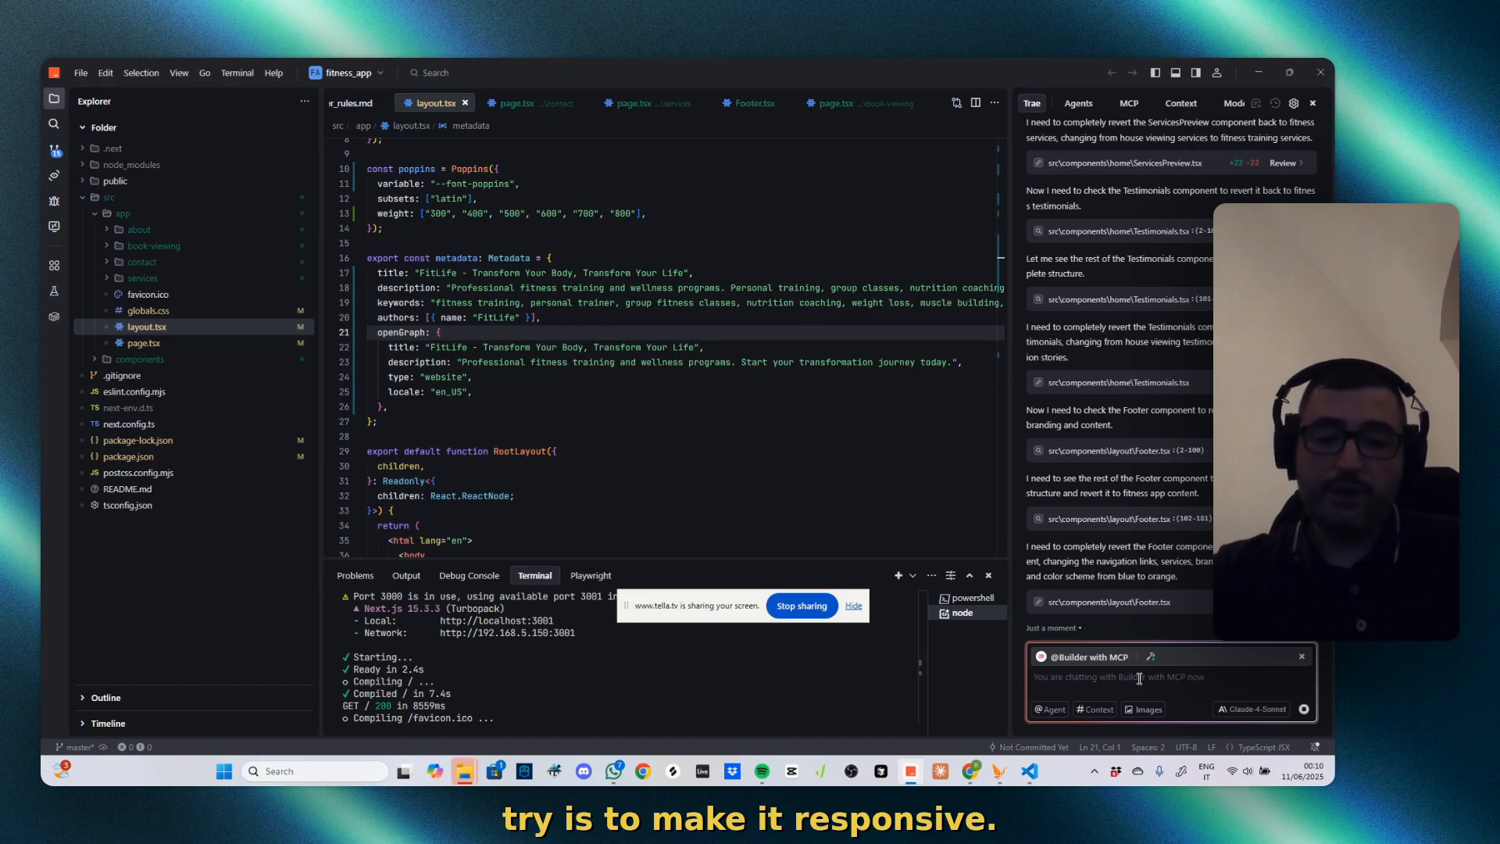
Ask the Builder agent to make the web app responsive to full width and height
{"action": "type", "text": "make sure the"}
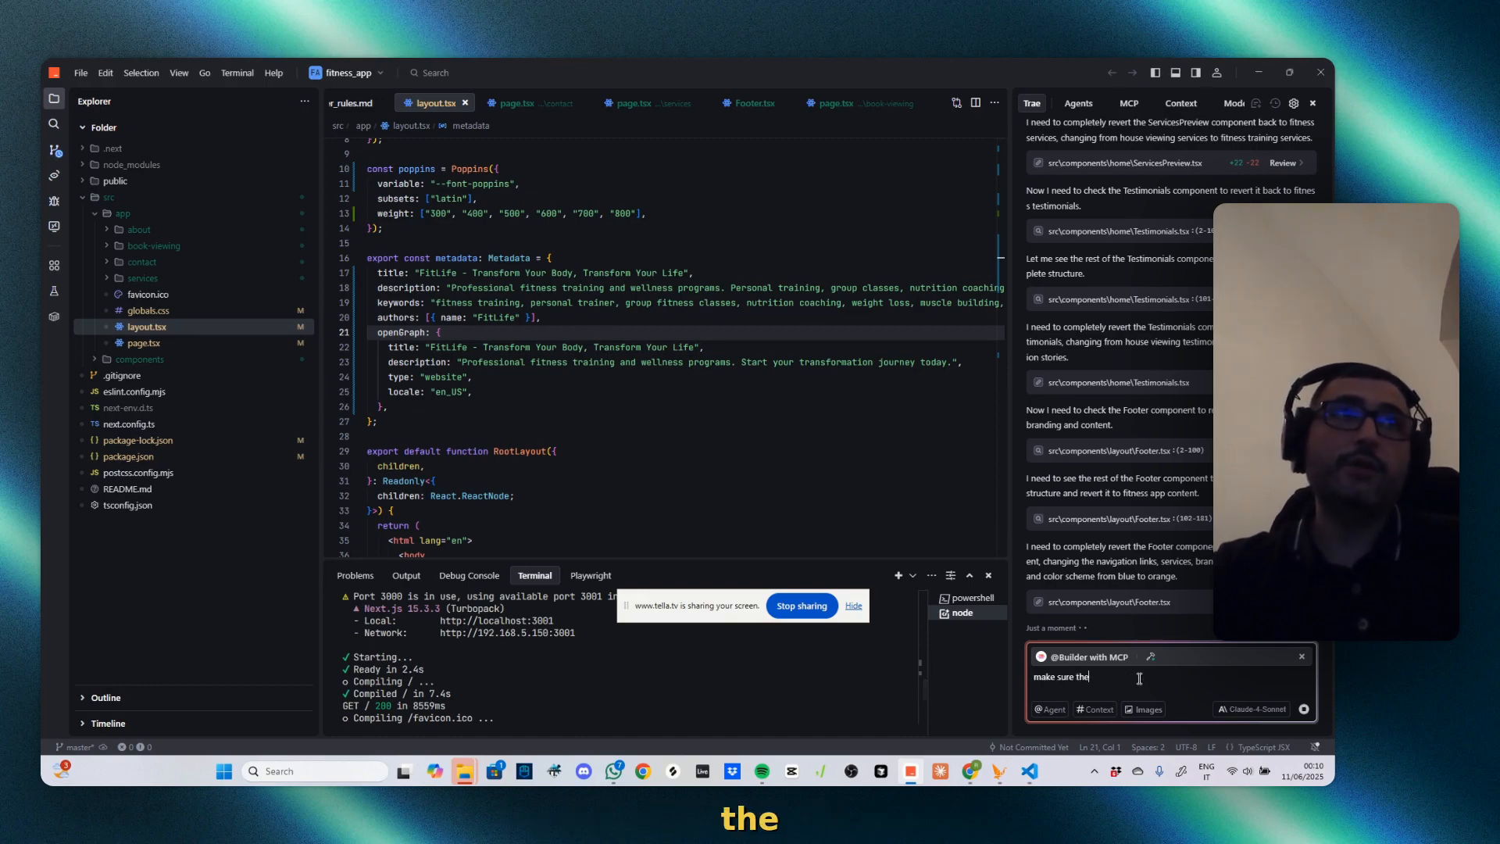
{"action": "type", "text": "web app is responsive to the full width and height and it adapts to responsiveness"}
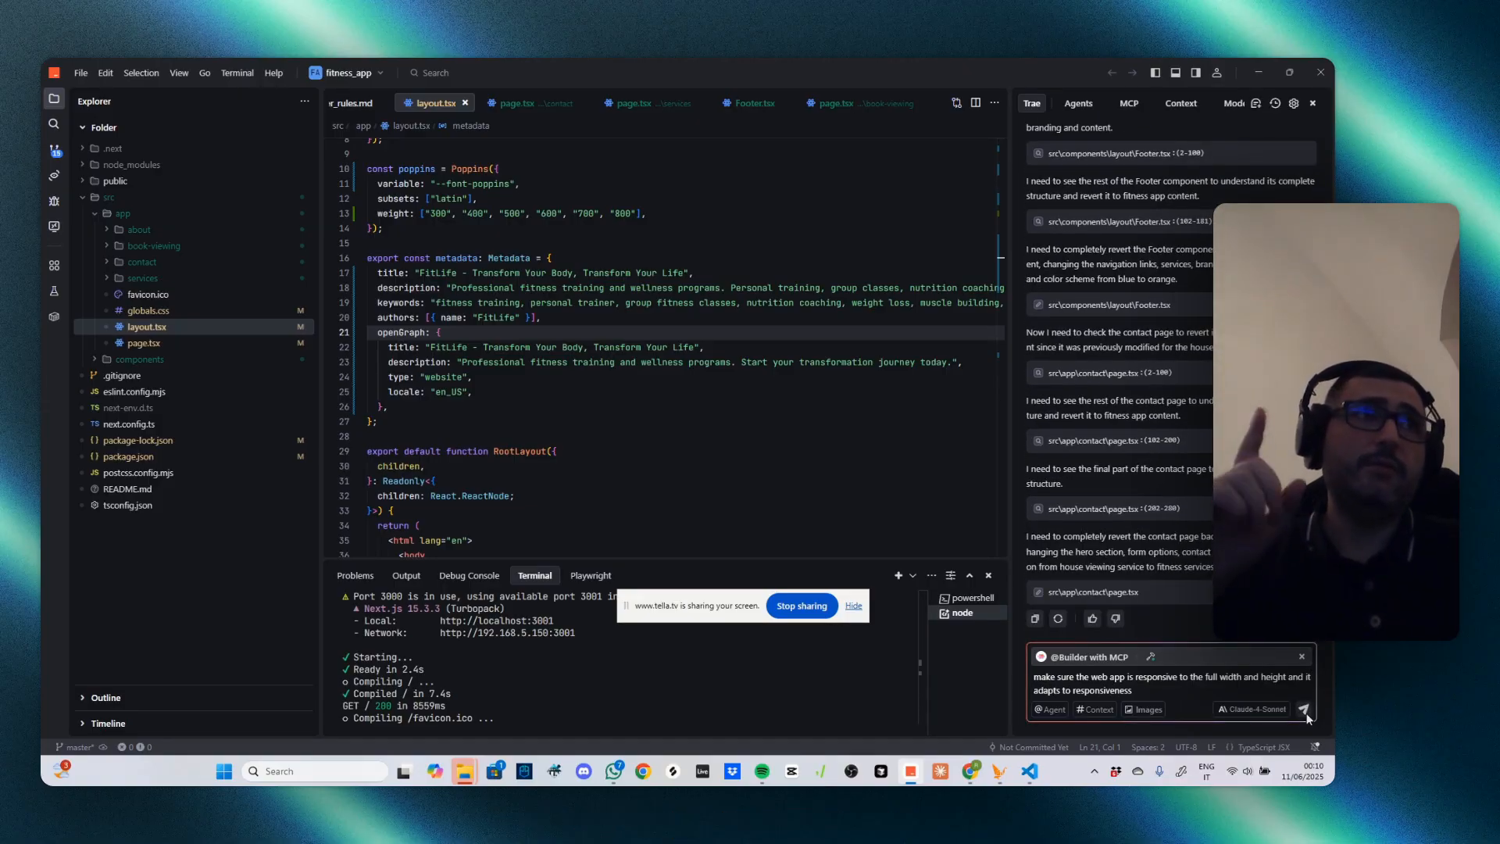
{"action": "left_click", "coordinate": [1304, 709]}
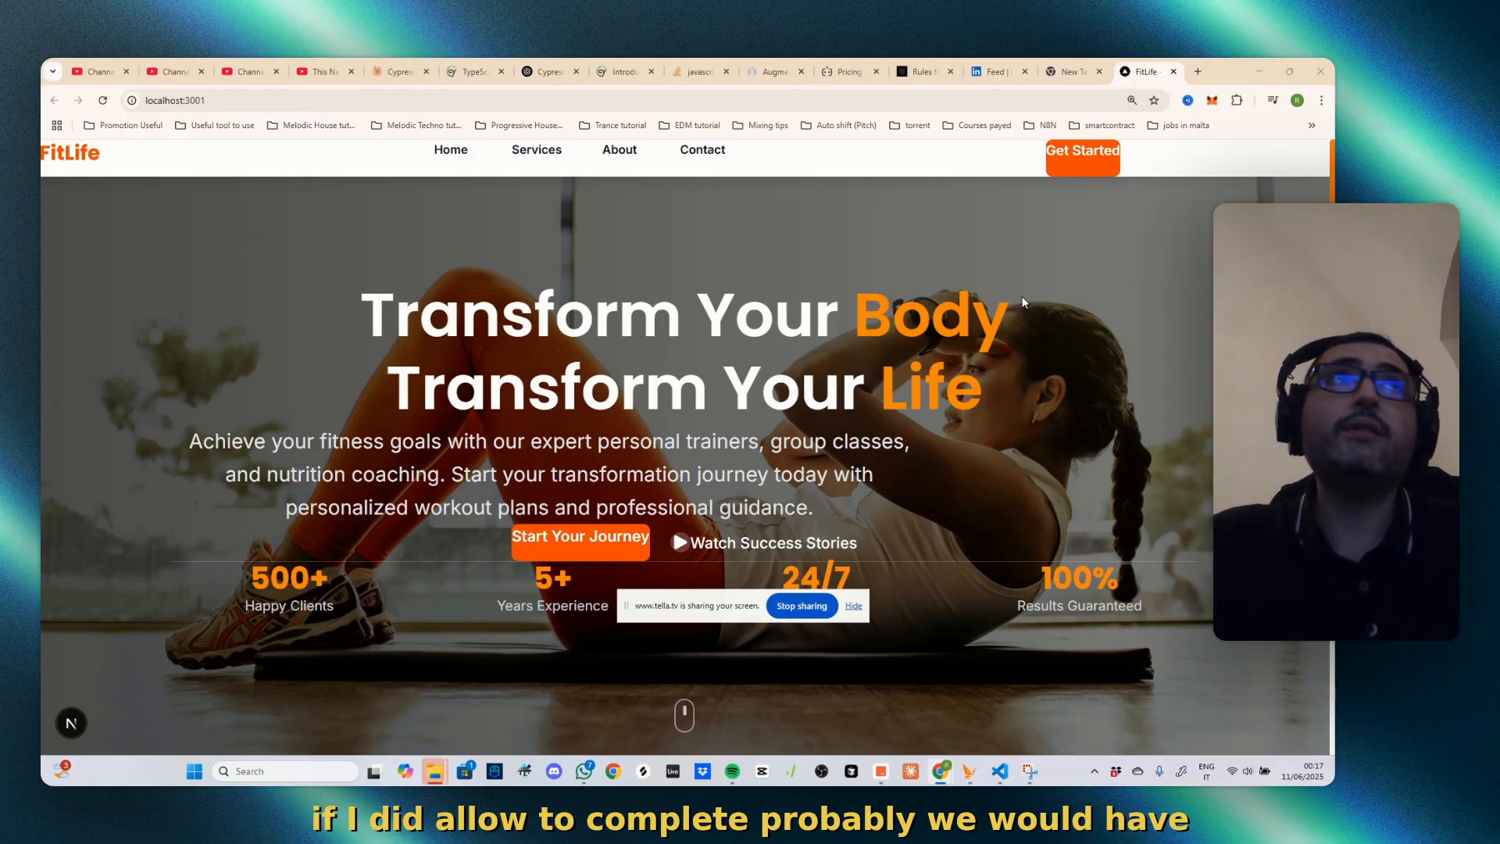
Browse the site's Contact page, which still shows Puglia-themed content
{"action": "scroll", "scroll_direction": "down", "scroll_amount": 3}
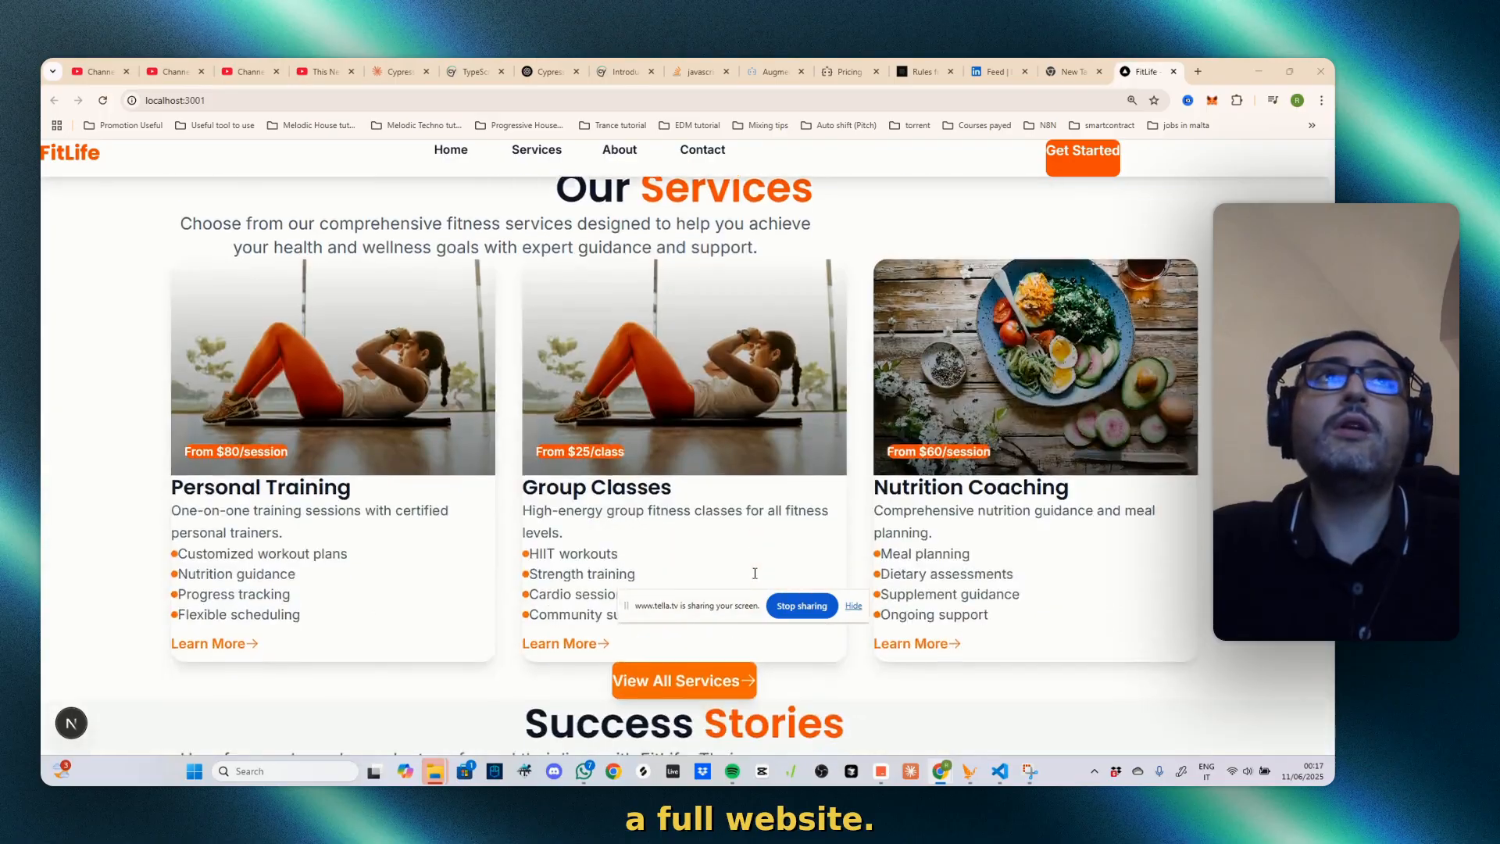
{"action": "scroll", "scroll_direction": "up", "scroll_amount": 3}
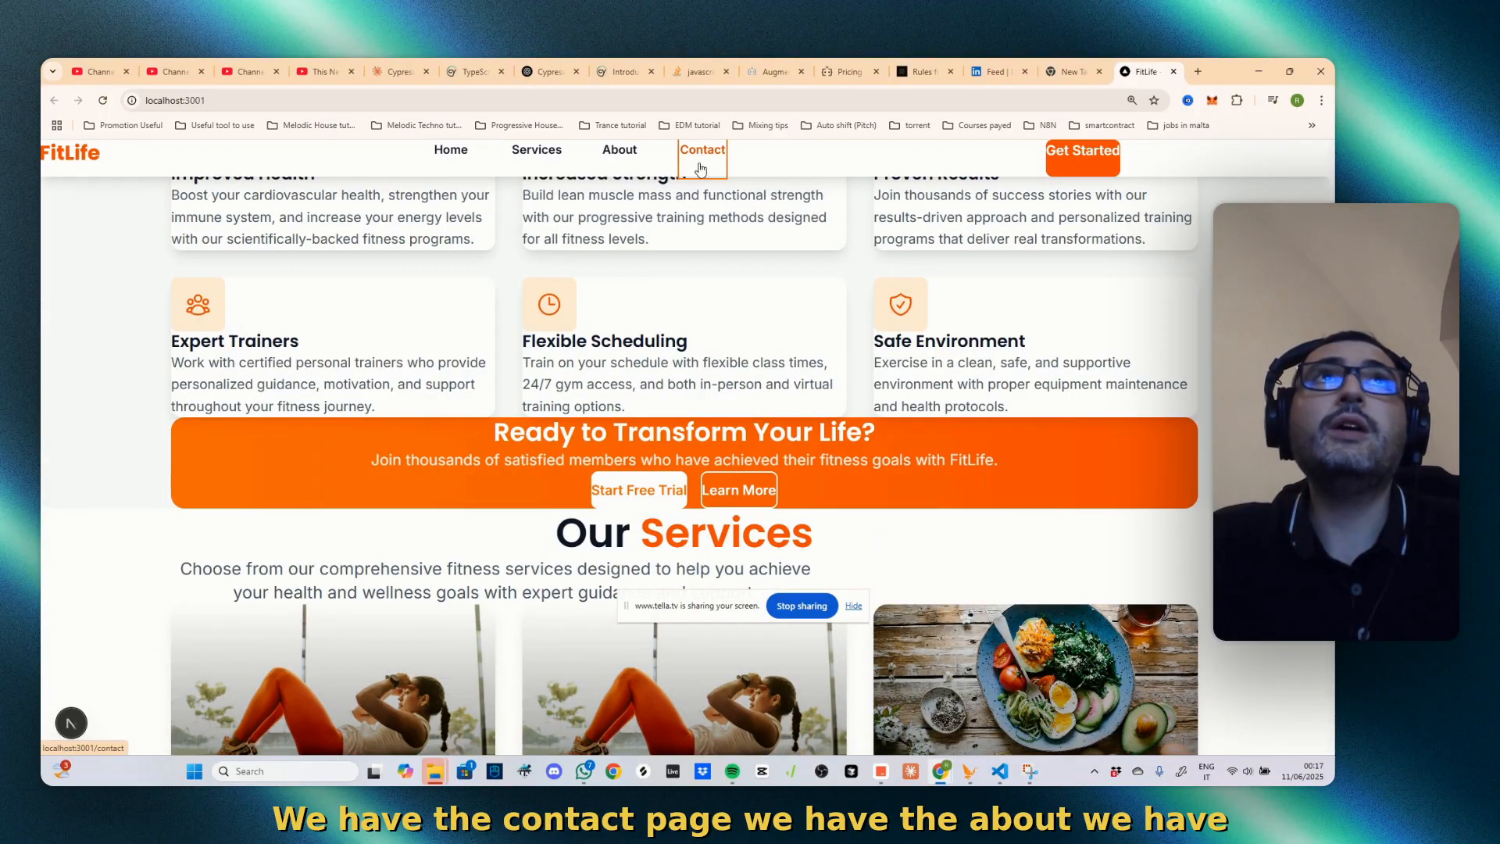
{"action": "left_click", "coordinate": [536, 149]}
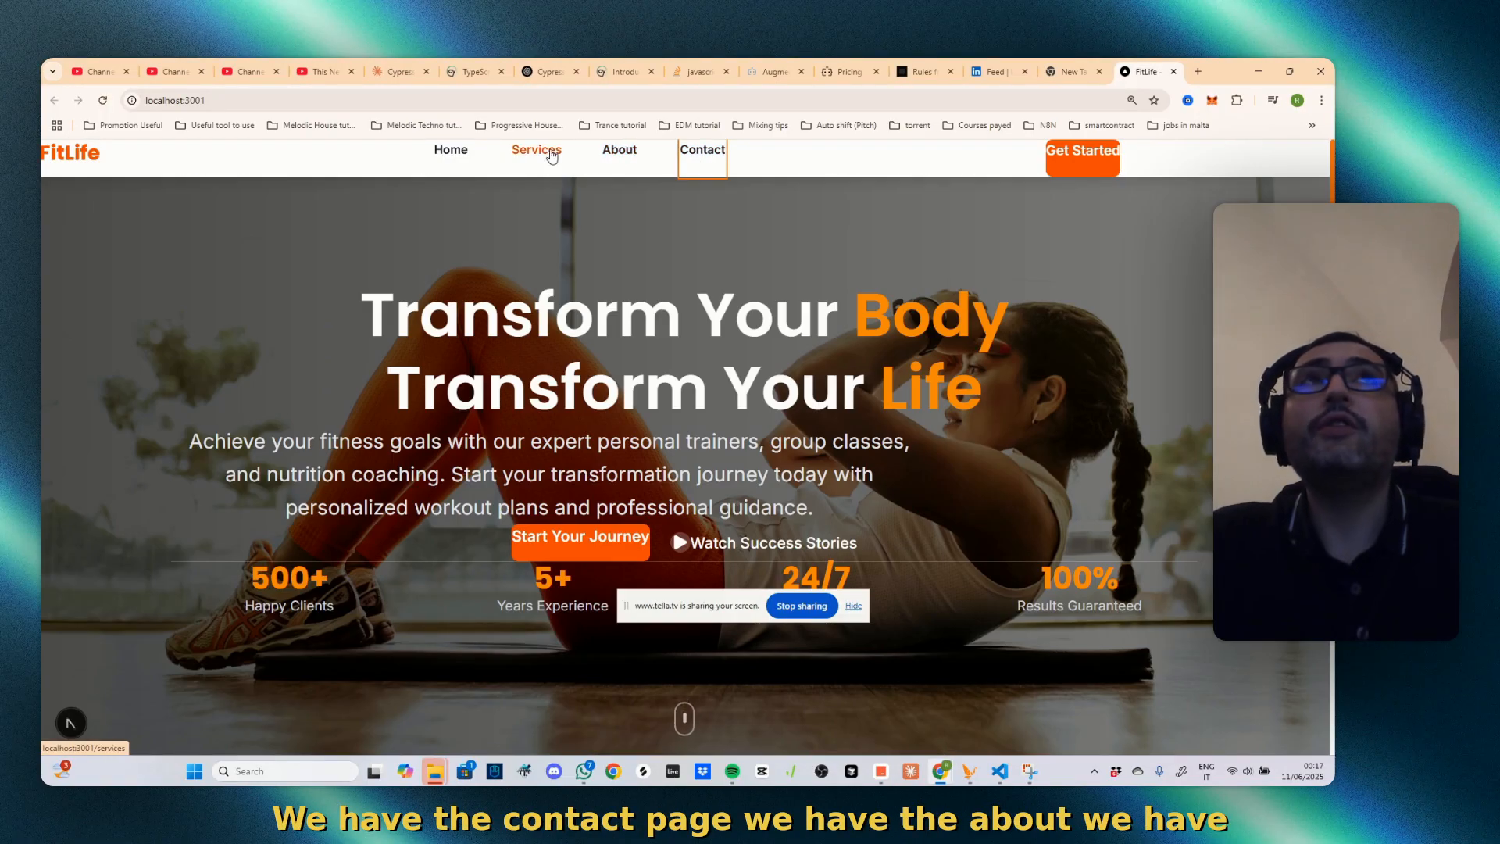
{"action": "left_click", "coordinate": [701, 149]}
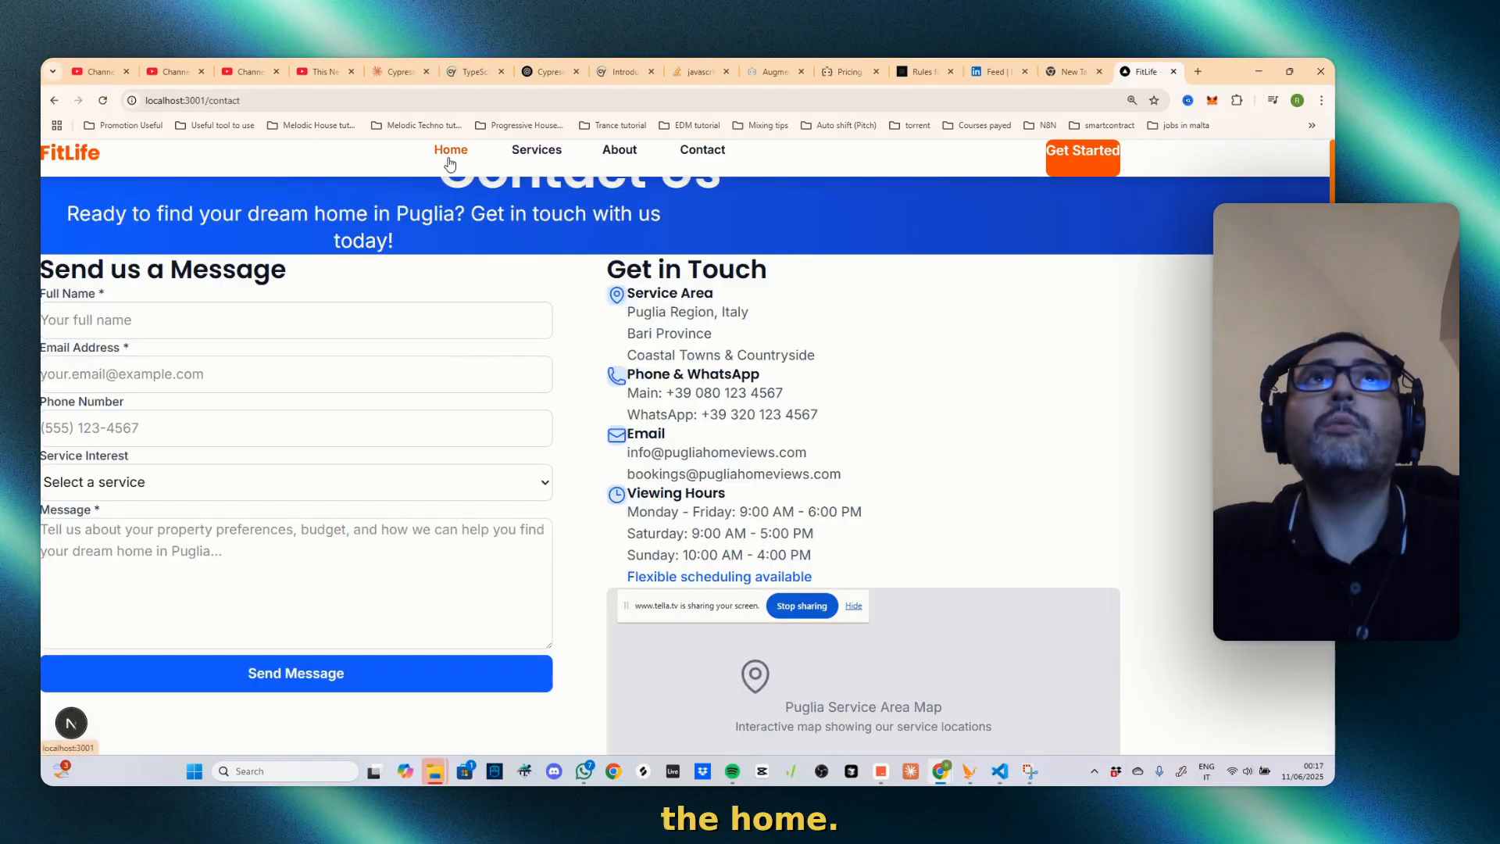
{"action": "scroll", "scroll_direction": "down", "scroll_amount": 3}
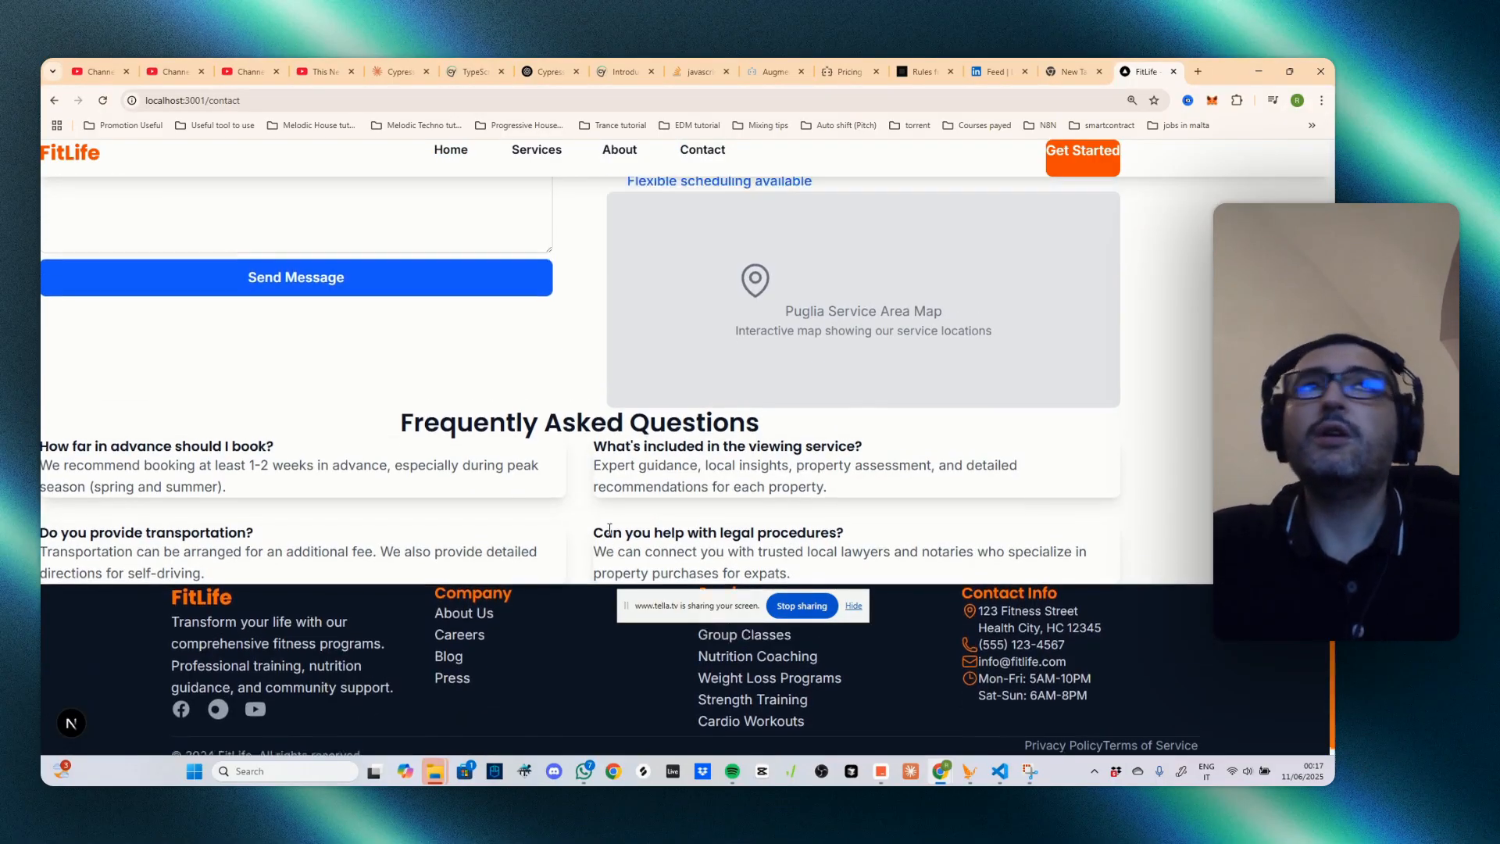
{"action": "scroll", "scroll_direction": "up", "scroll_amount": 3}
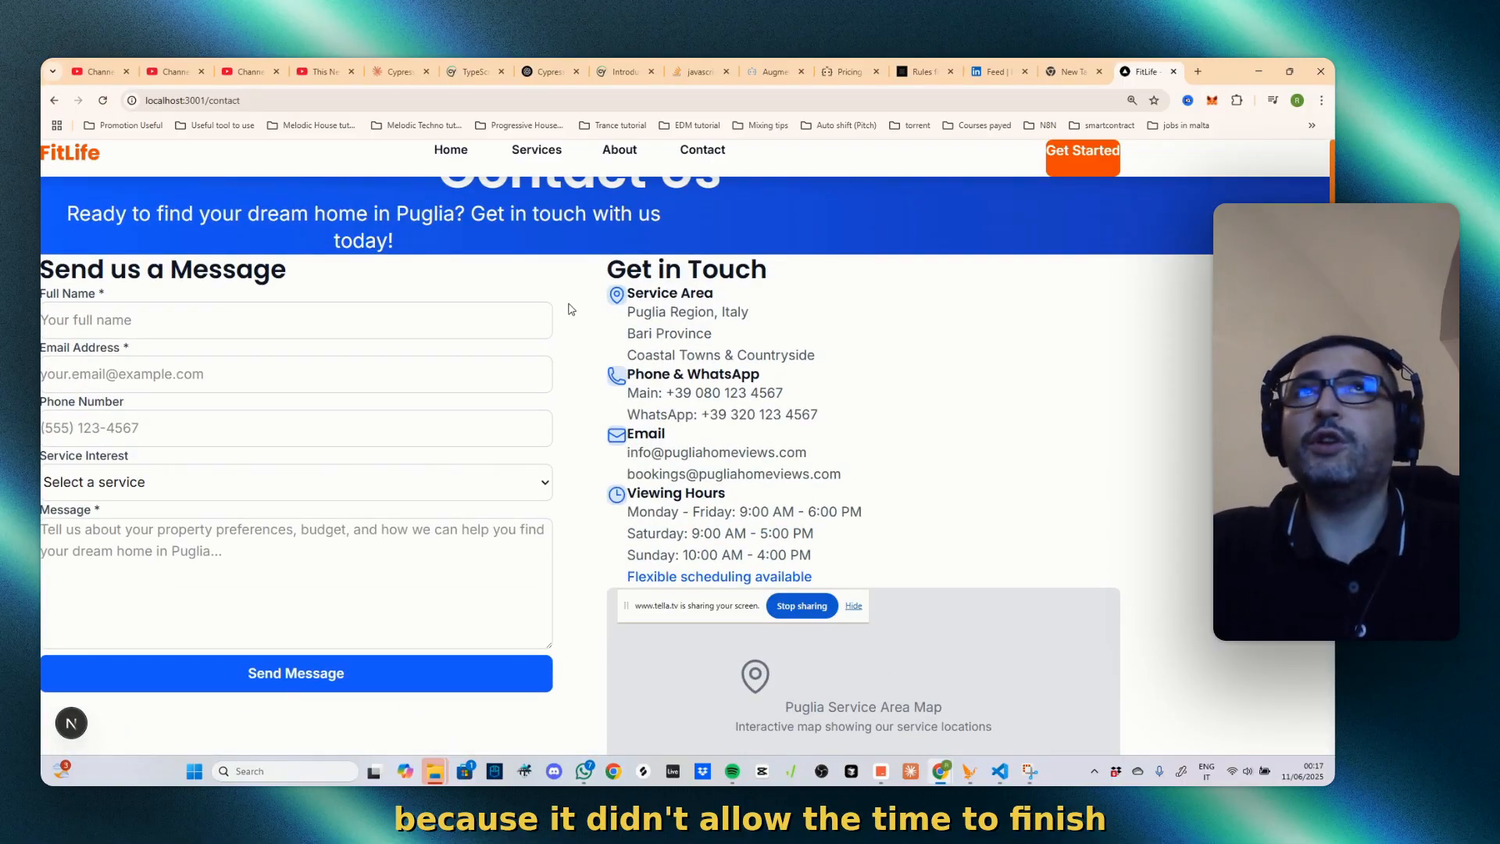
{"action": "mouse_move", "coordinate": [618, 149]}
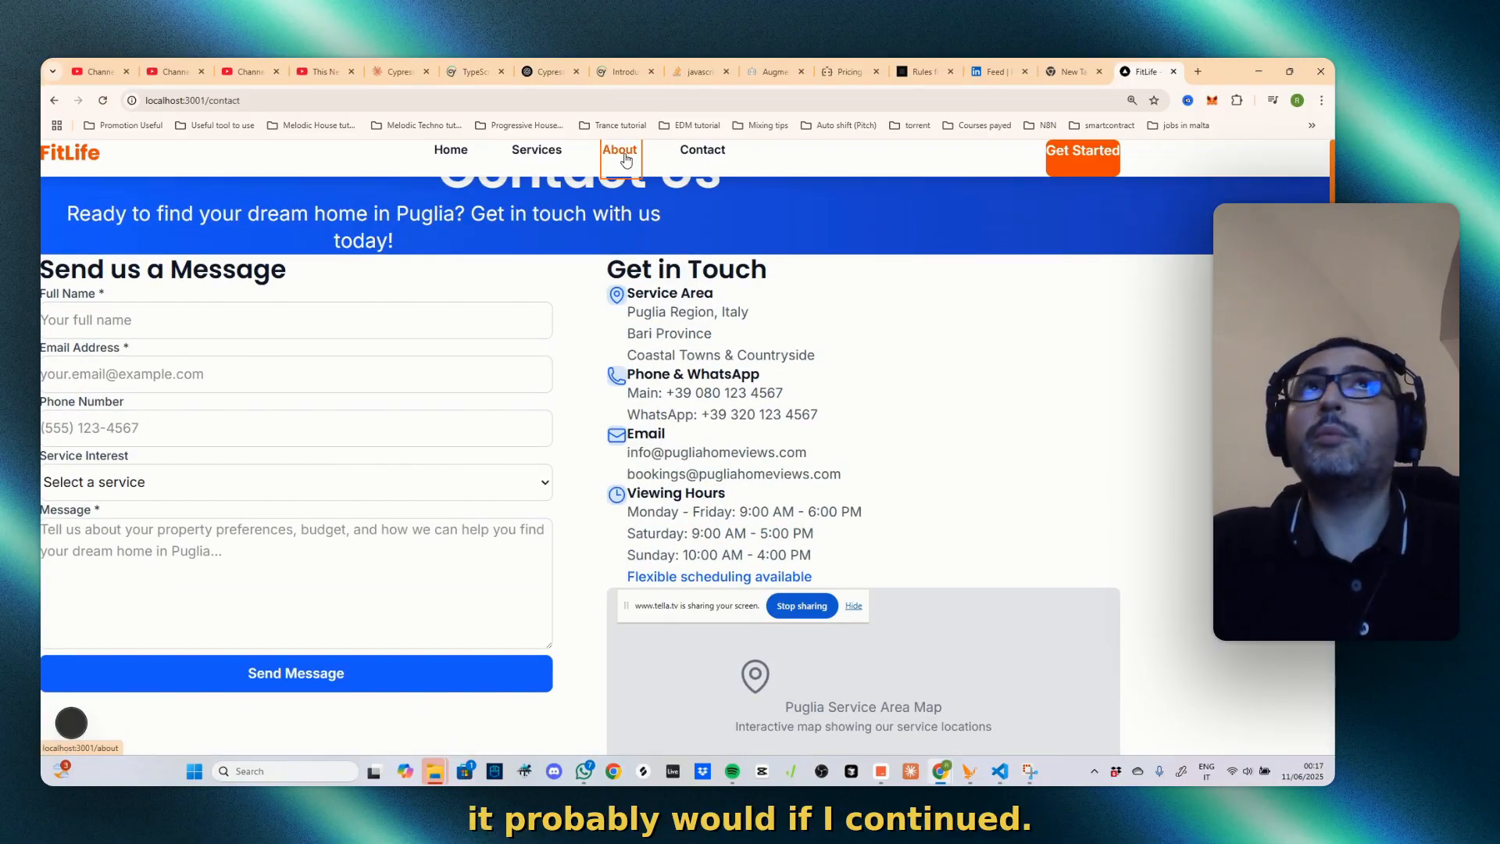
{"action": "mouse_move", "coordinate": [535, 150]}
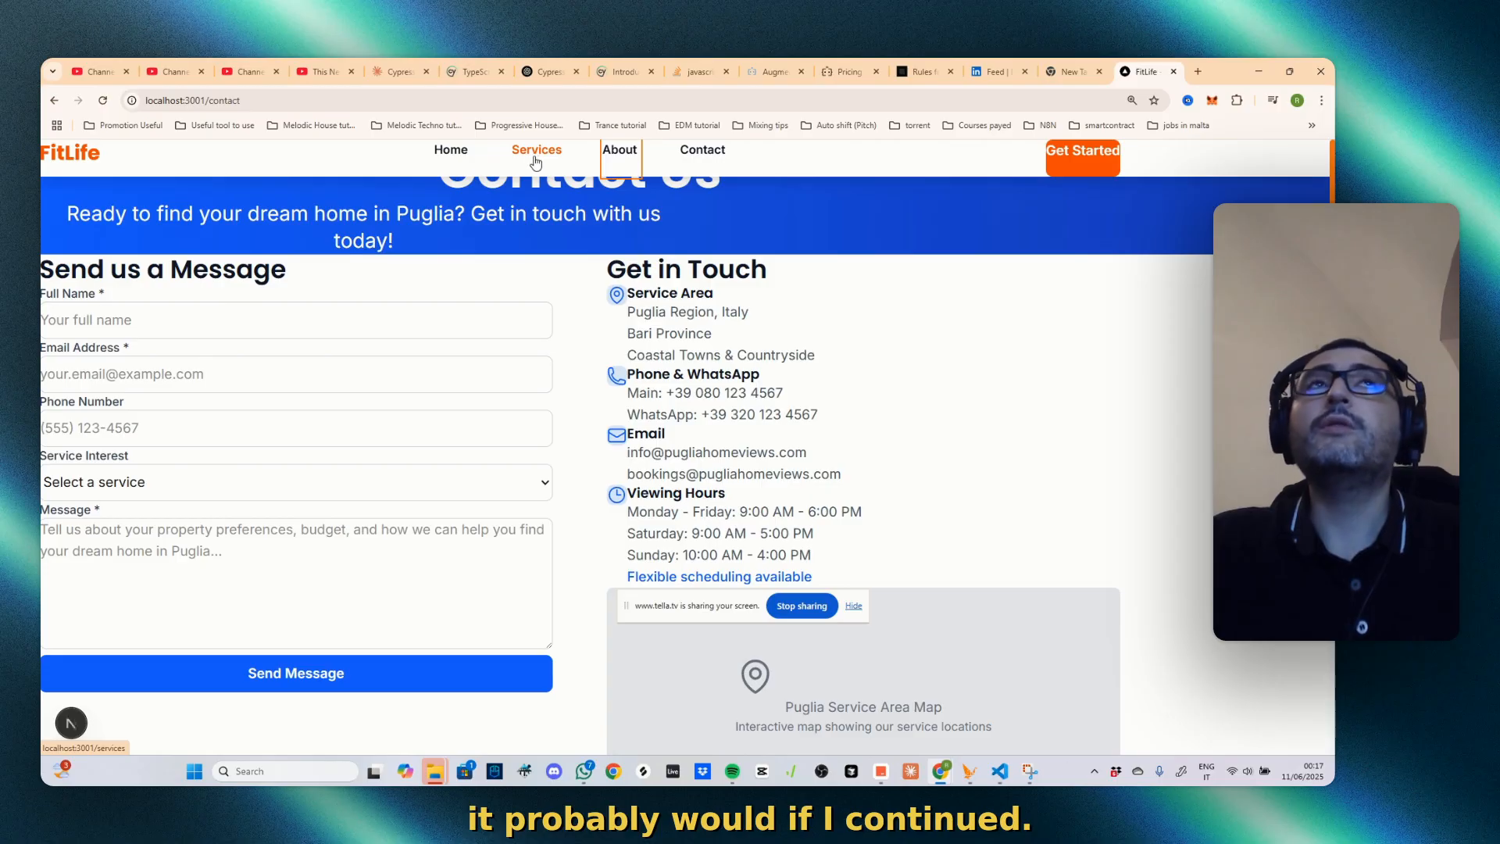
Open the About page and review its Our Story and mission values
{"action": "left_click", "coordinate": [618, 149]}
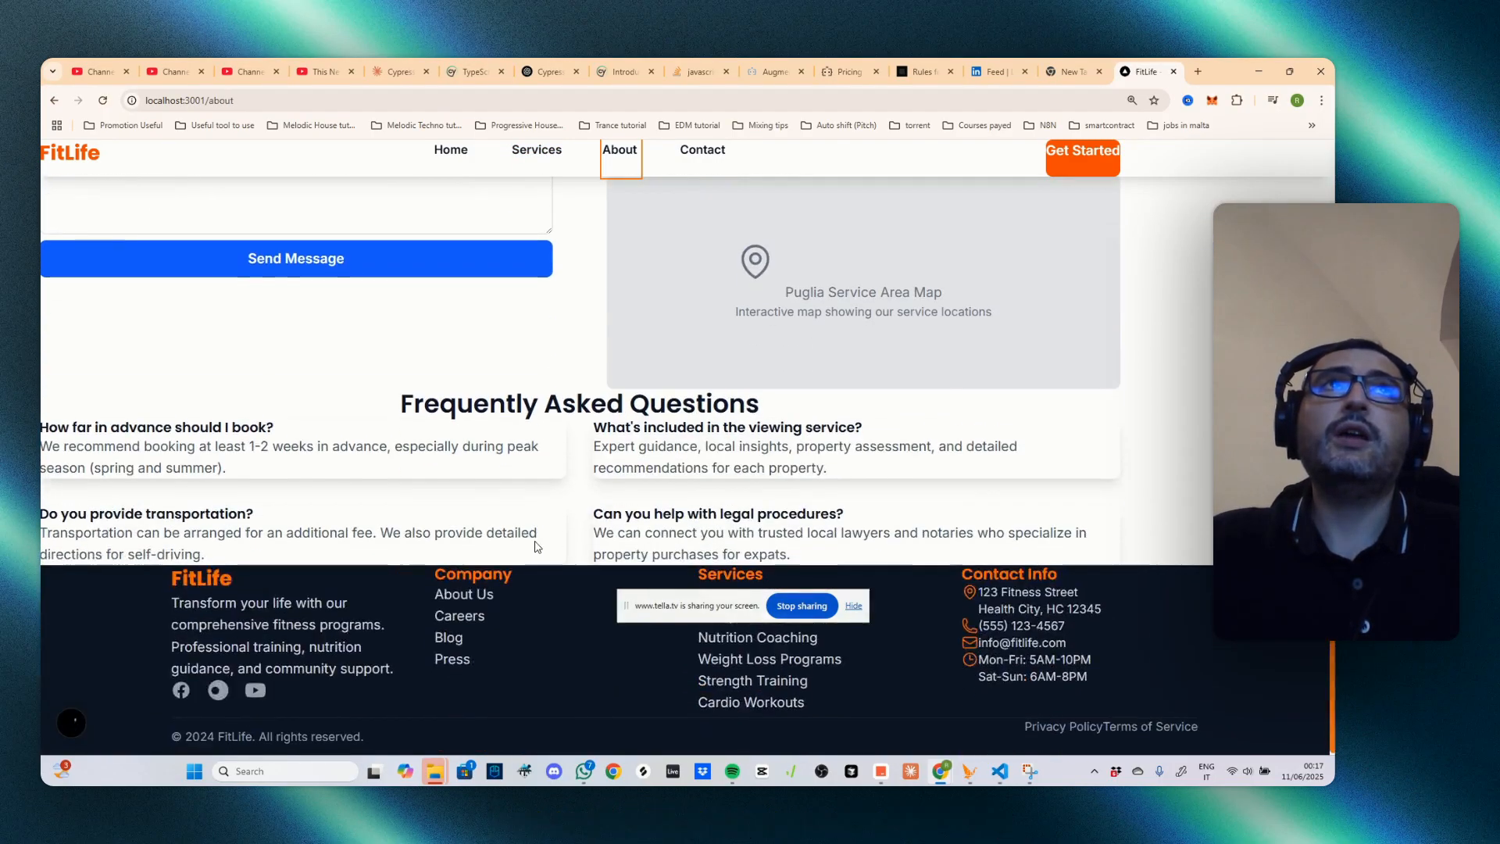
{"action": "scroll", "scroll_direction": "up", "scroll_amount": 3}
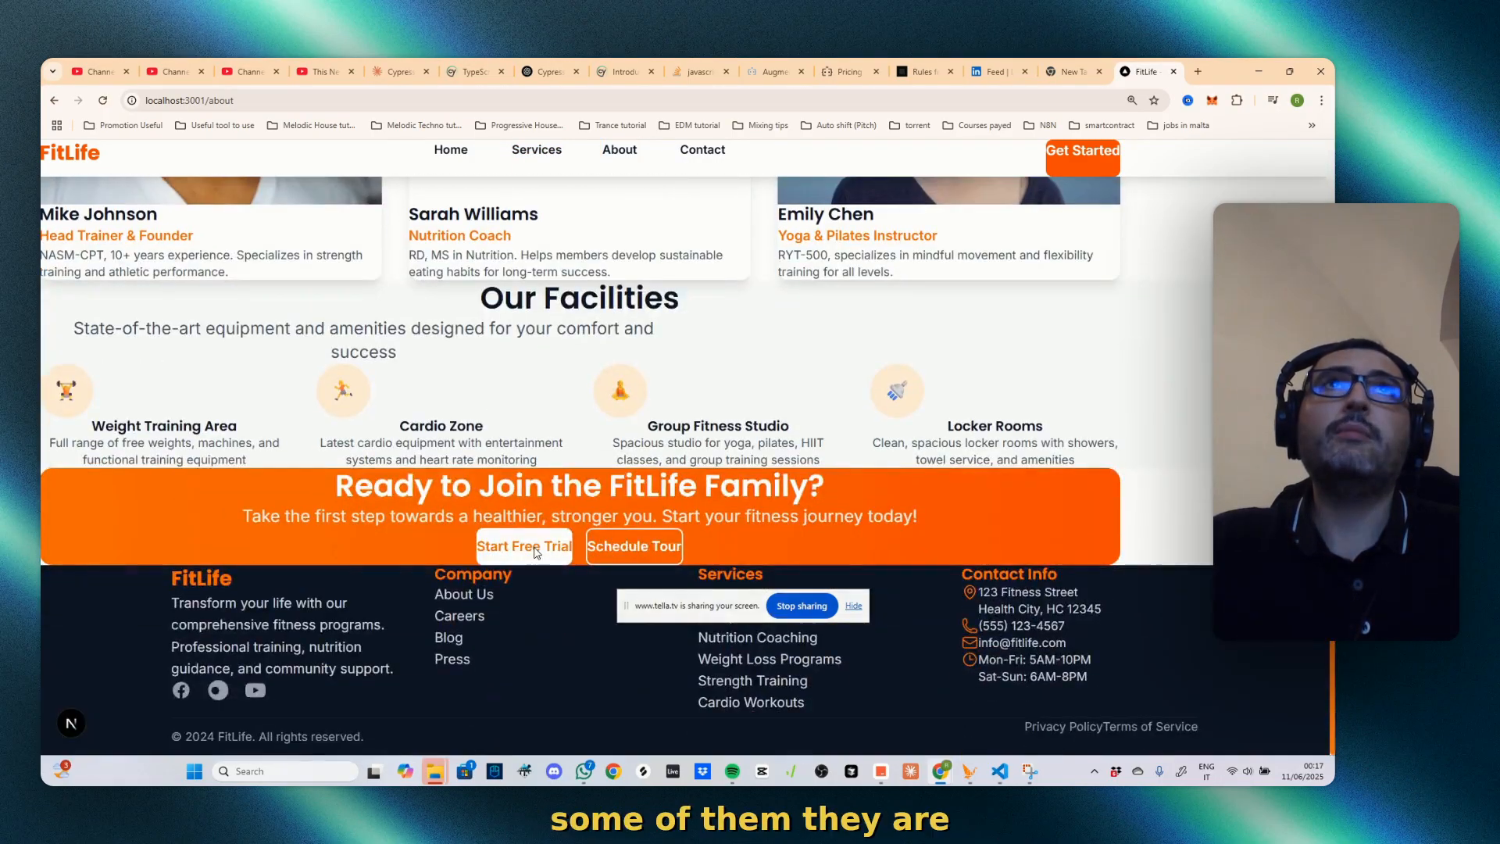
{"action": "scroll", "scroll_direction": "up", "scroll_amount": 3}
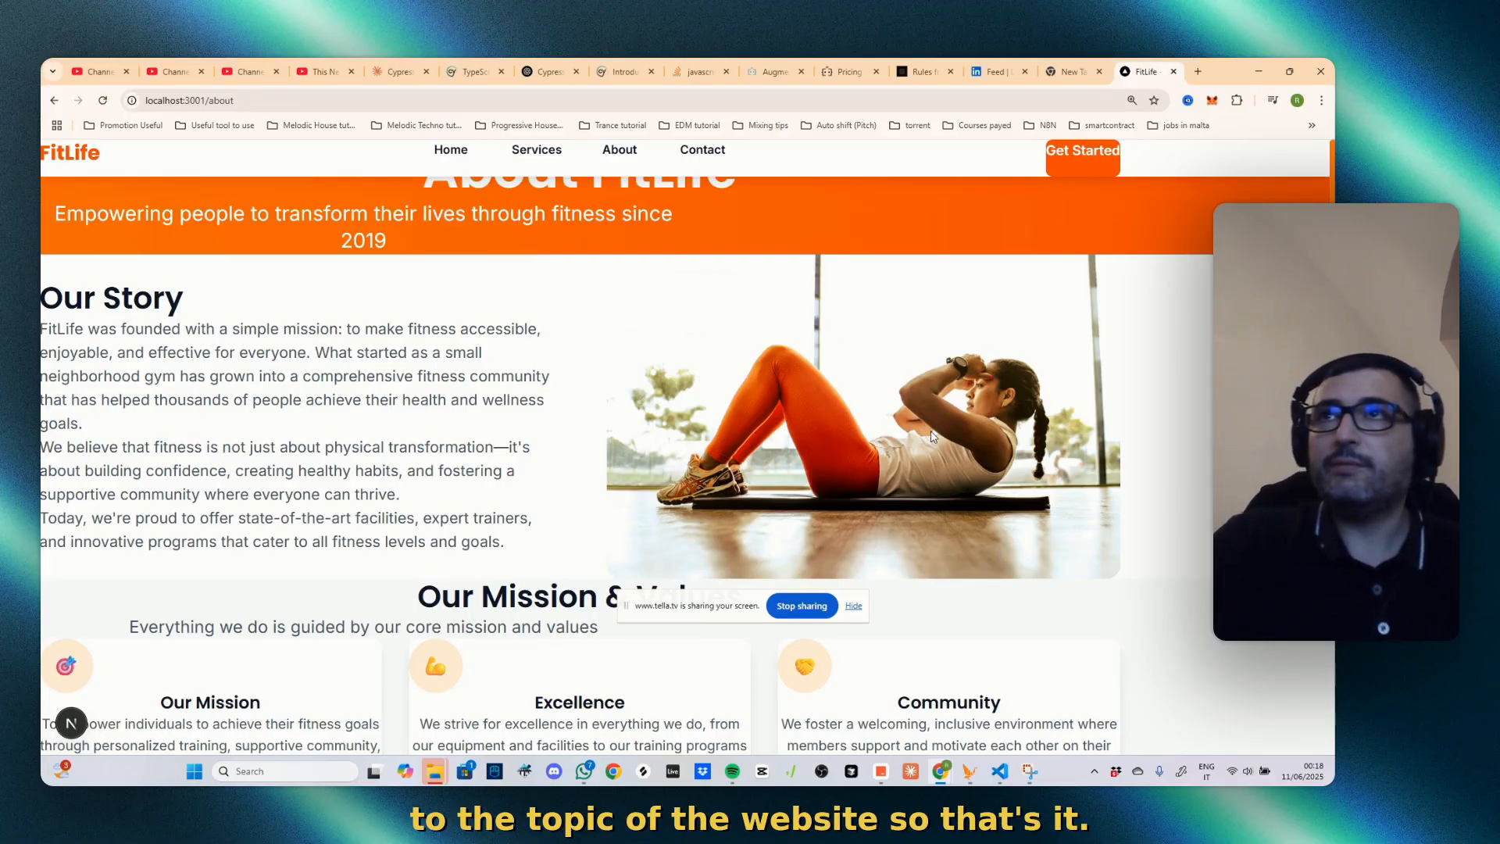
{"action": "mouse_move", "coordinate": [438, 429]}
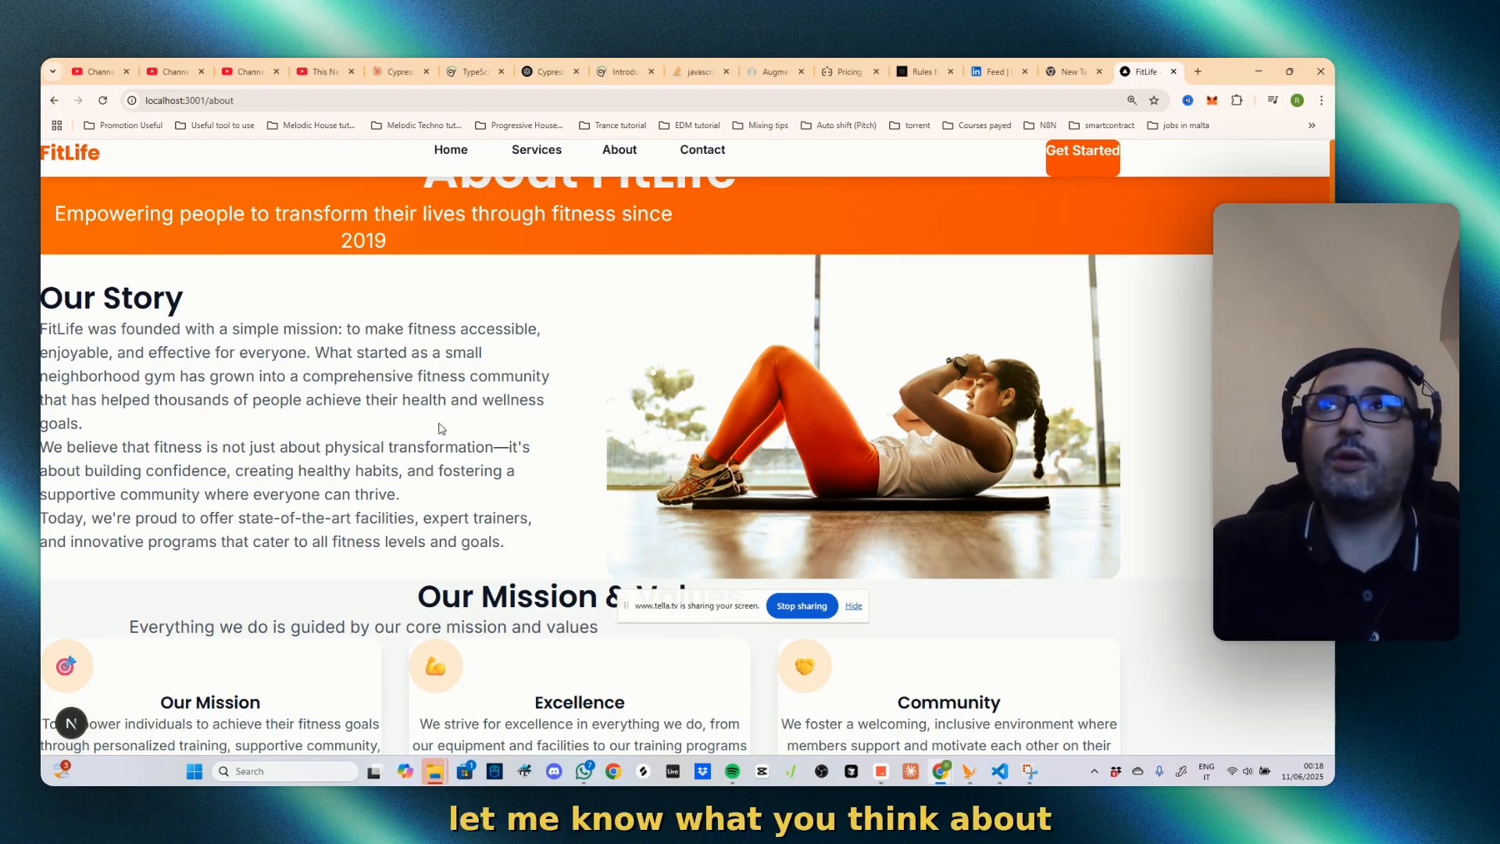